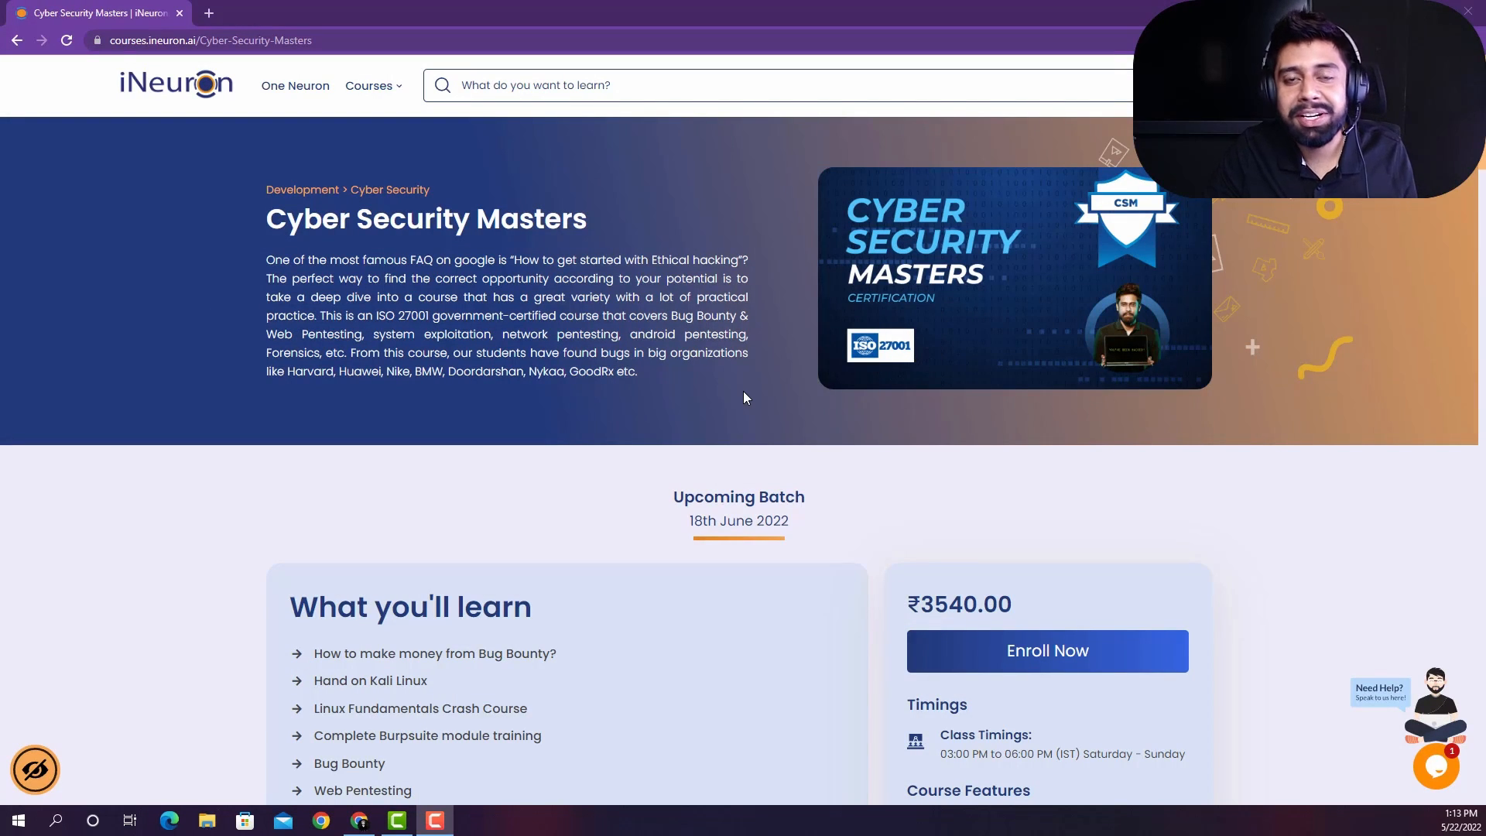
Step: Scroll past What you'll learn and Requirements to the penetration testing curriculum modules
scroll(down, 3)
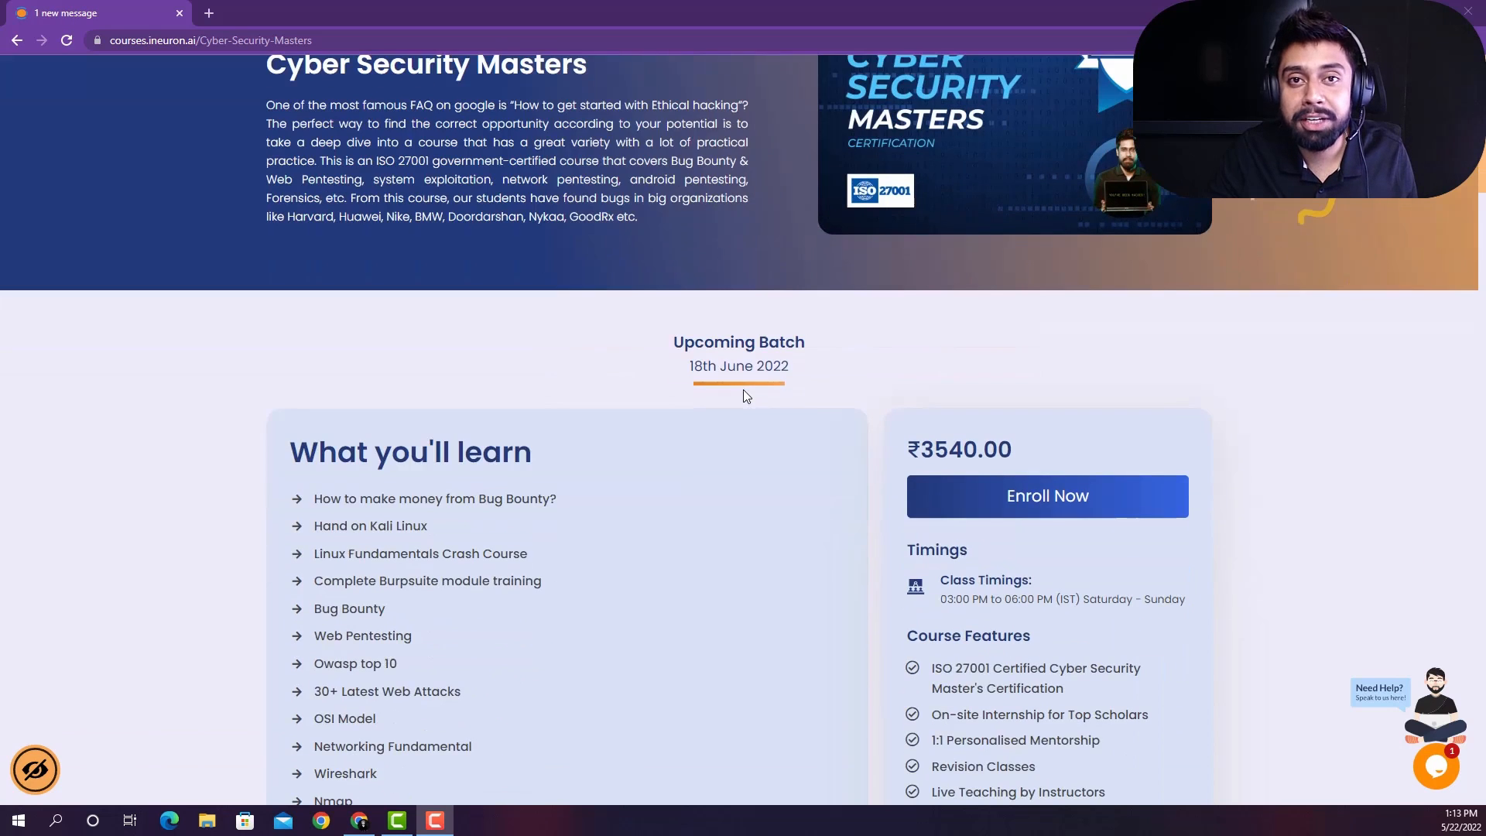
scroll(down, 3)
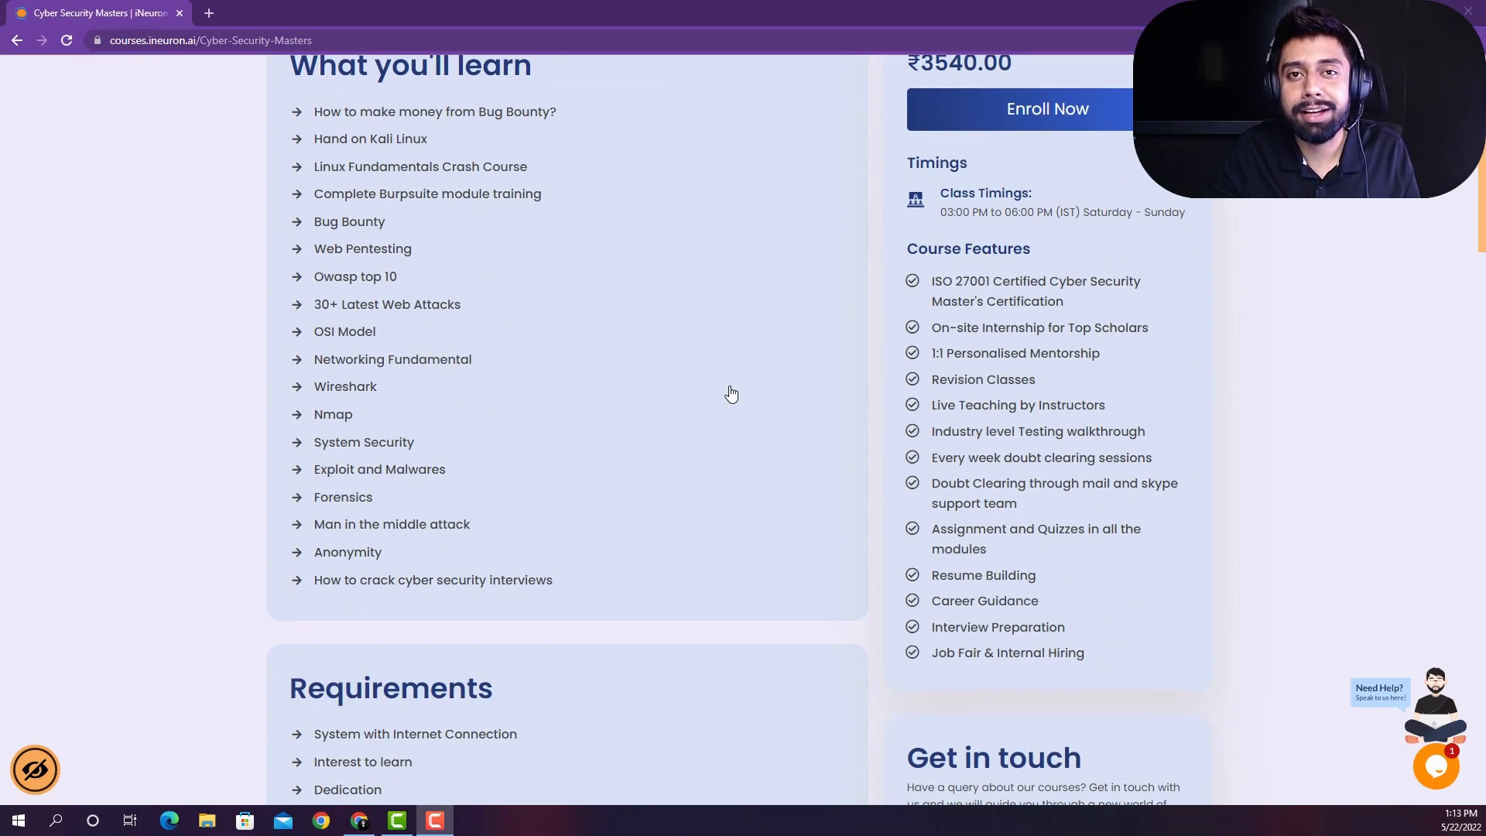
scroll(down, 3)
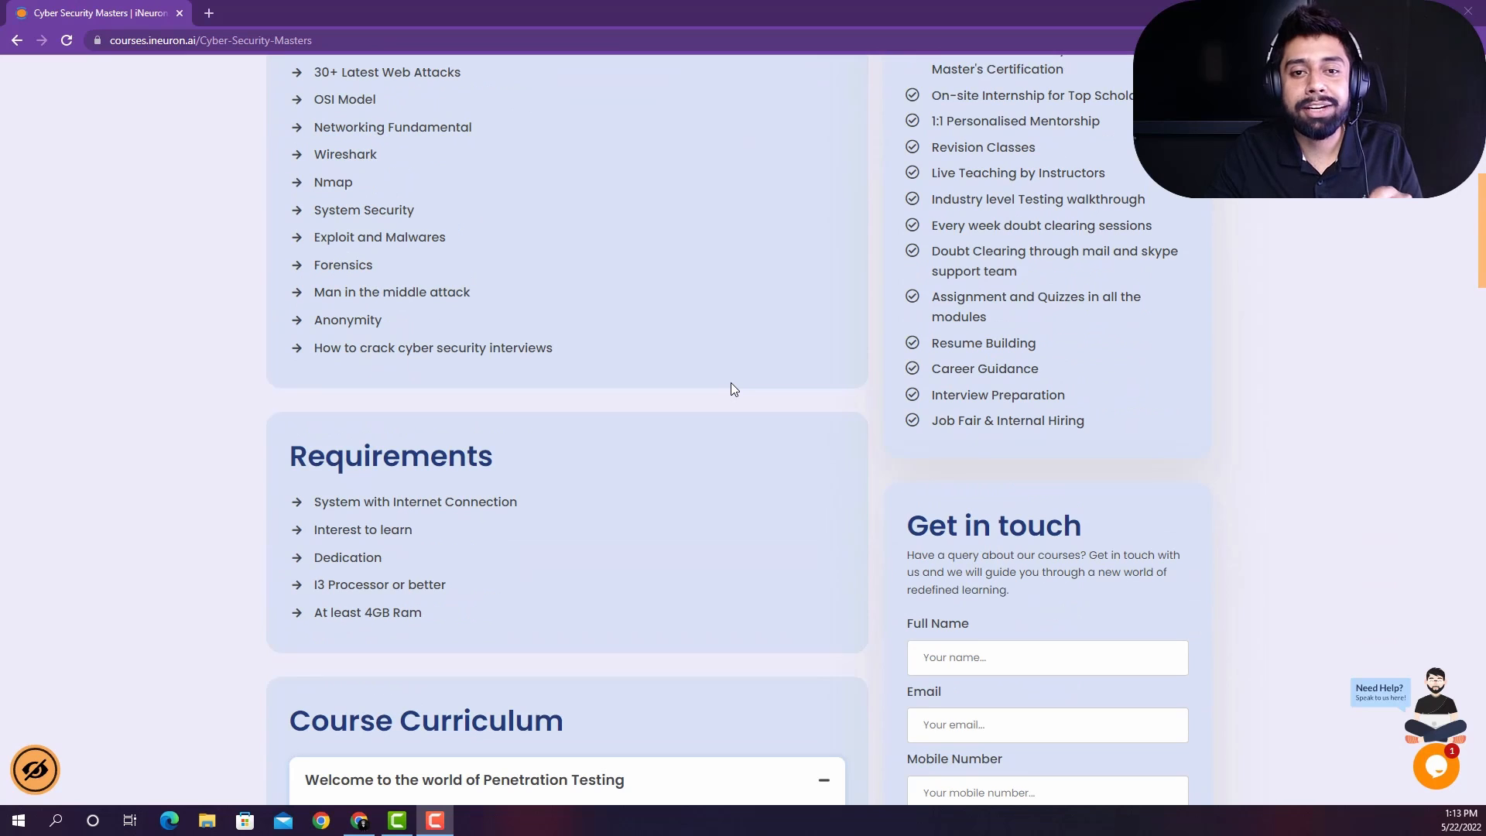
scroll(down, 3)
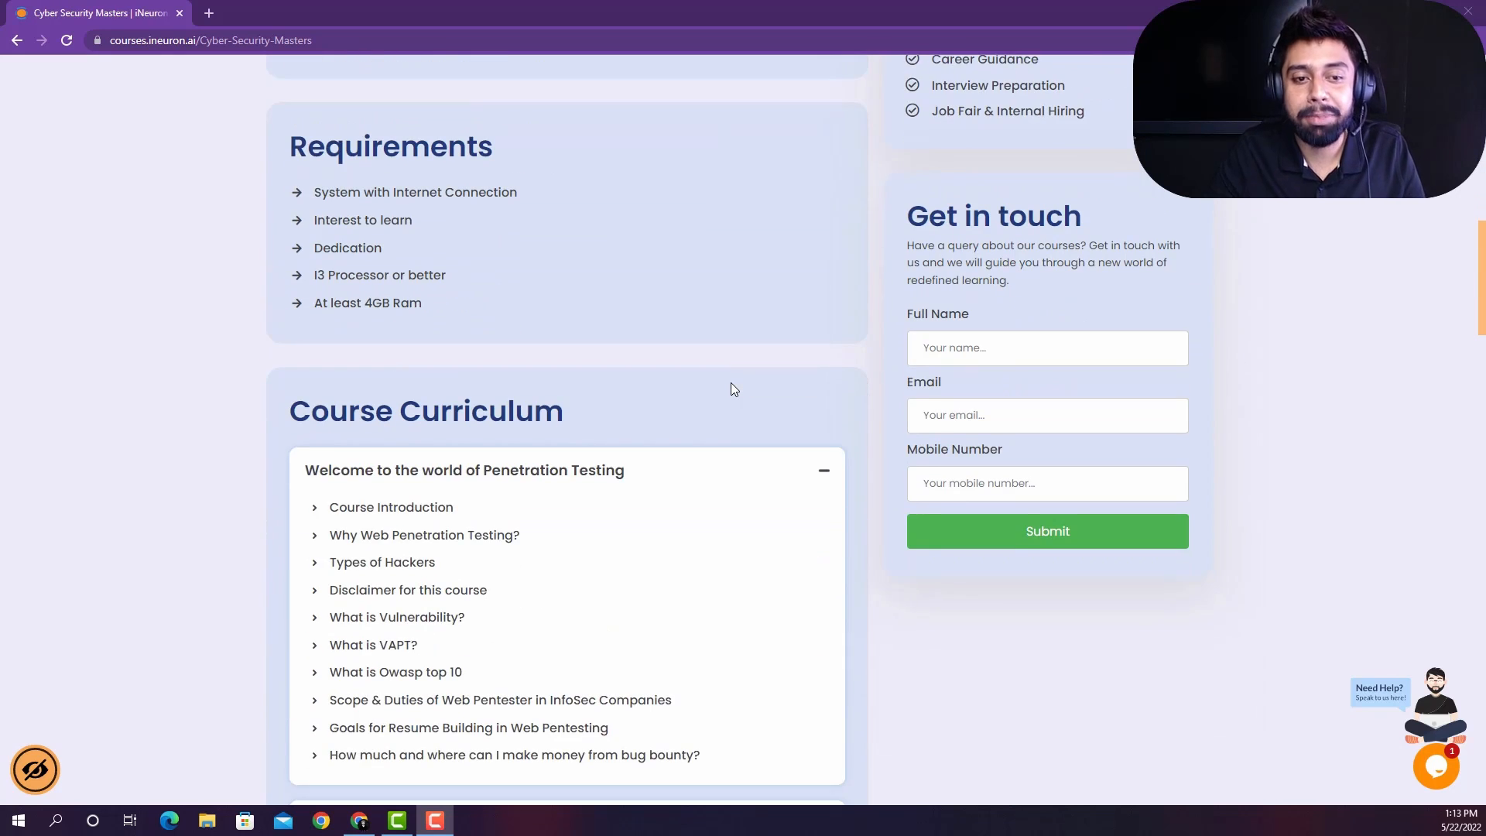
scroll(down, 3)
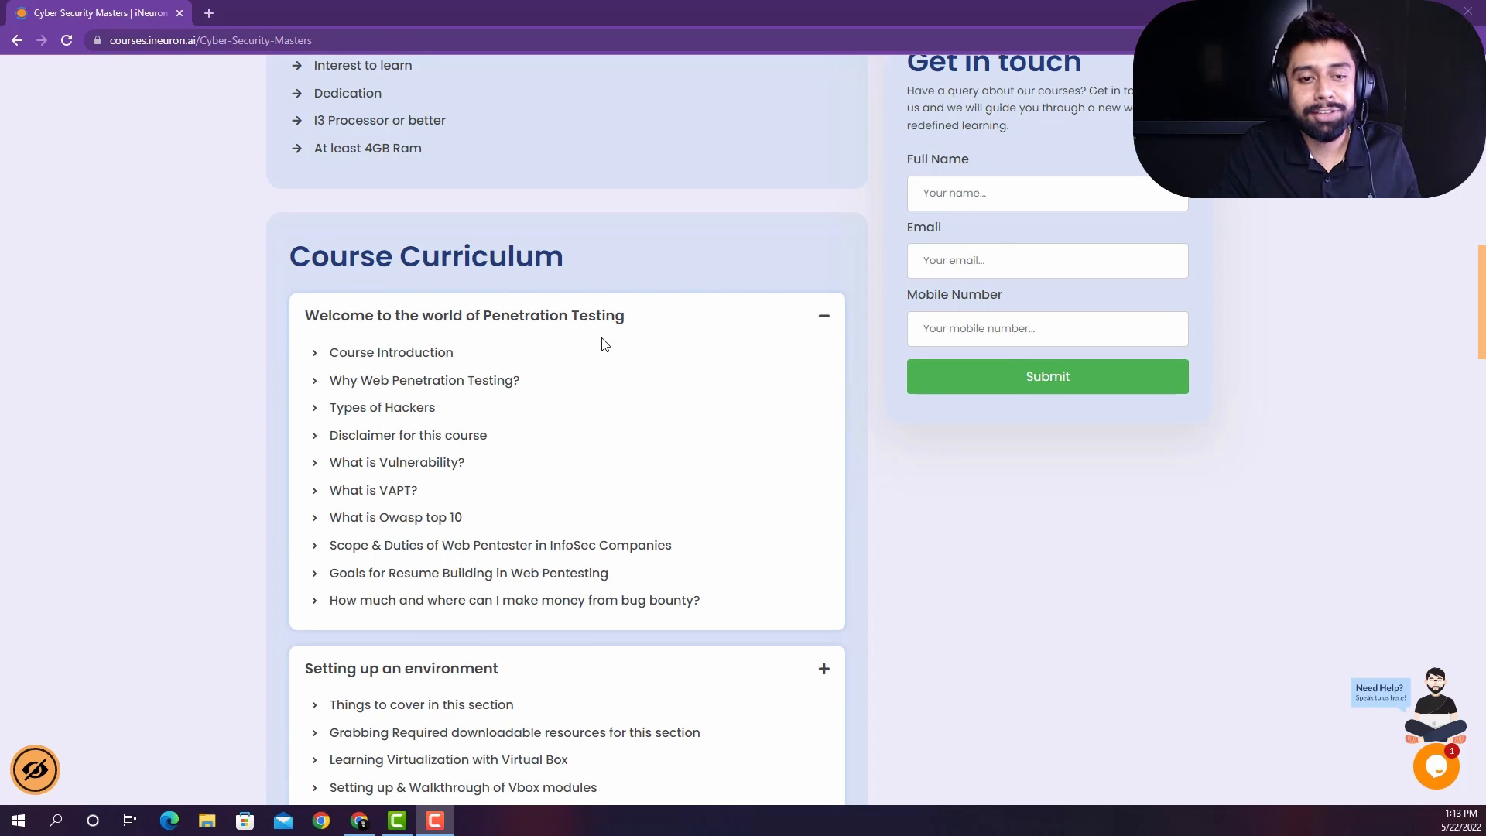
mouse_move(688, 403)
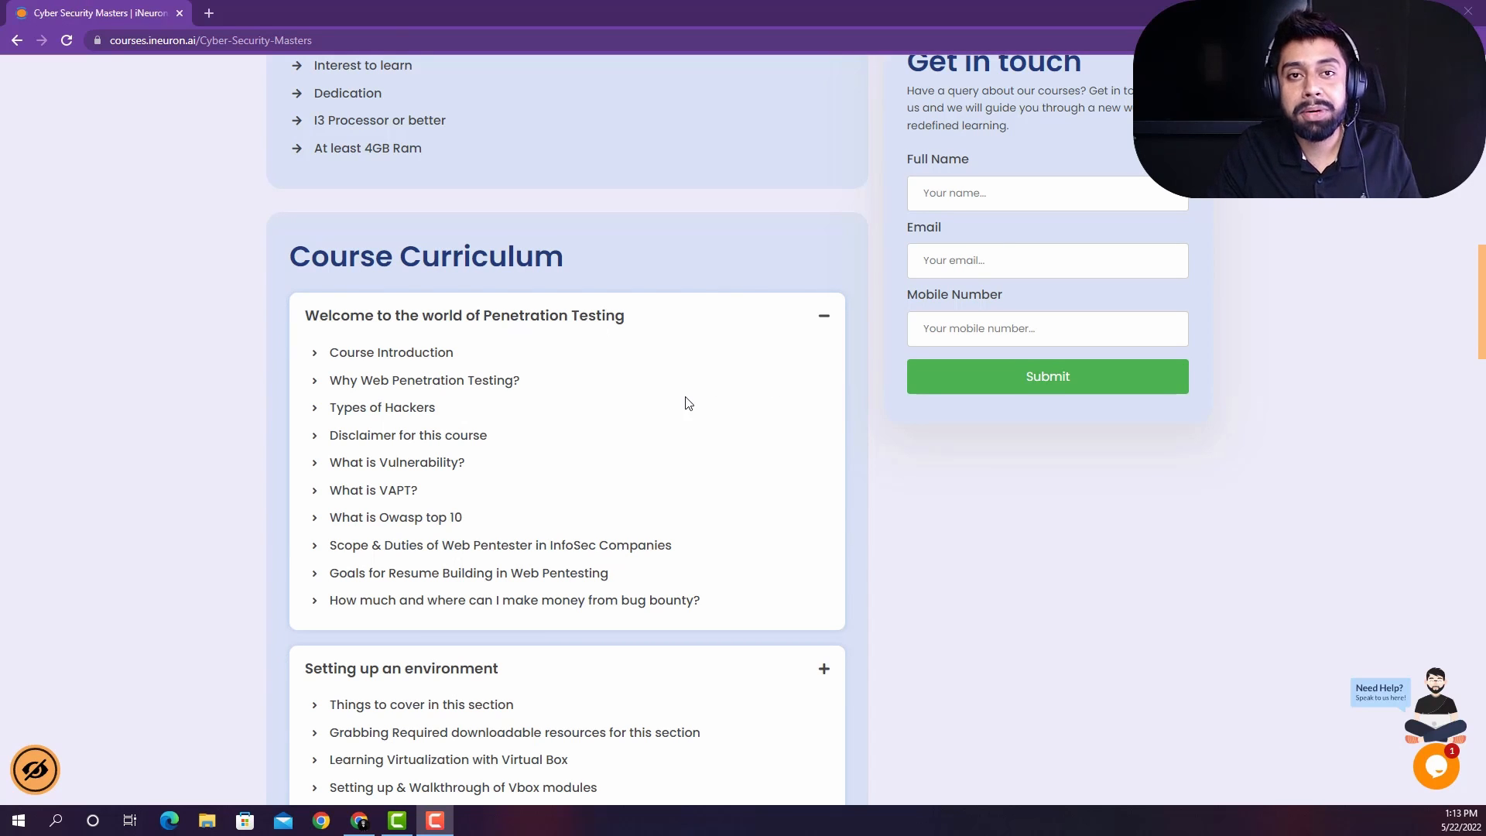
mouse_move(647, 377)
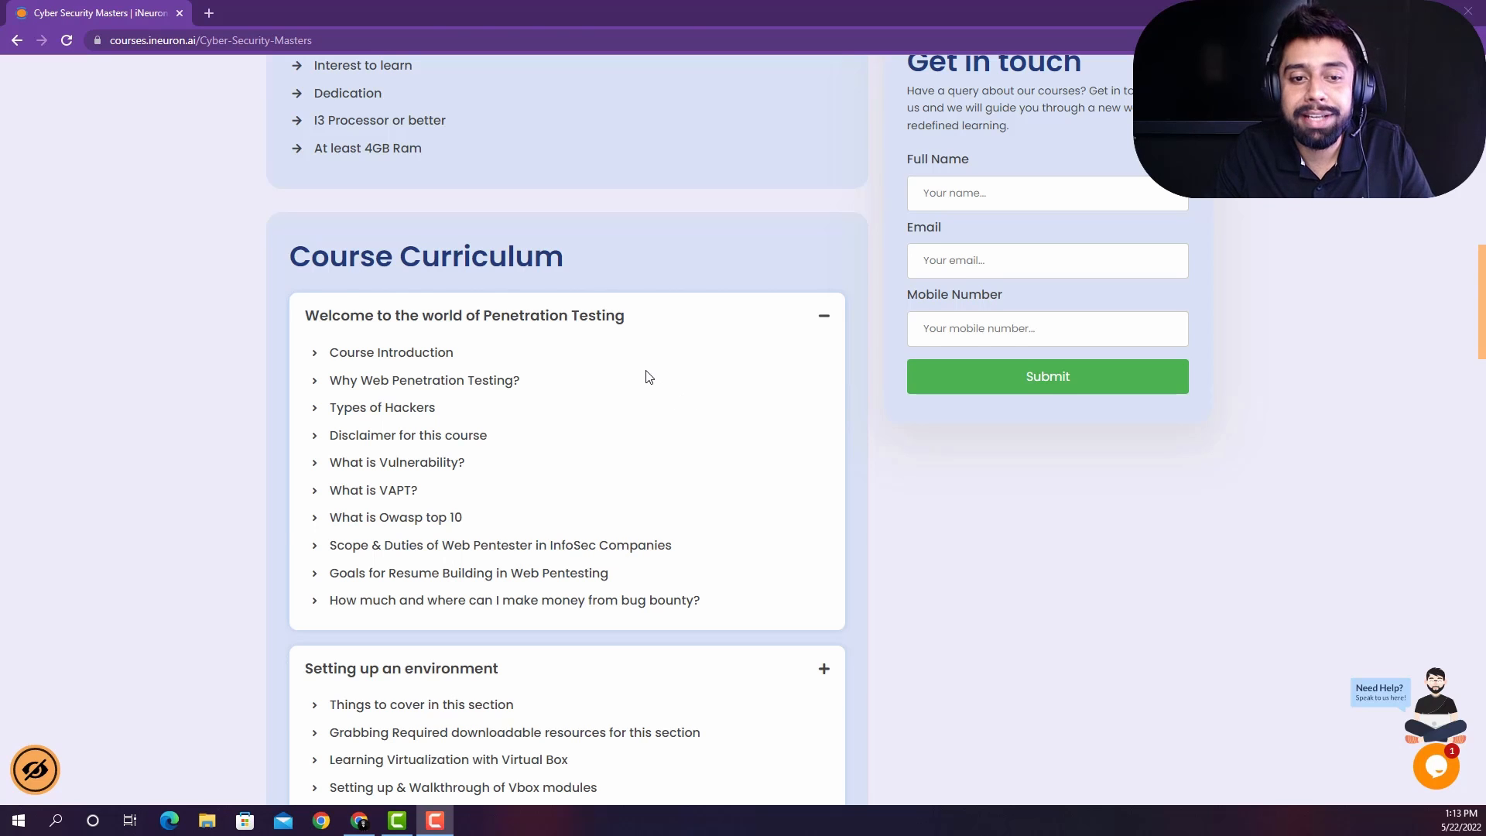
scroll(down, 3)
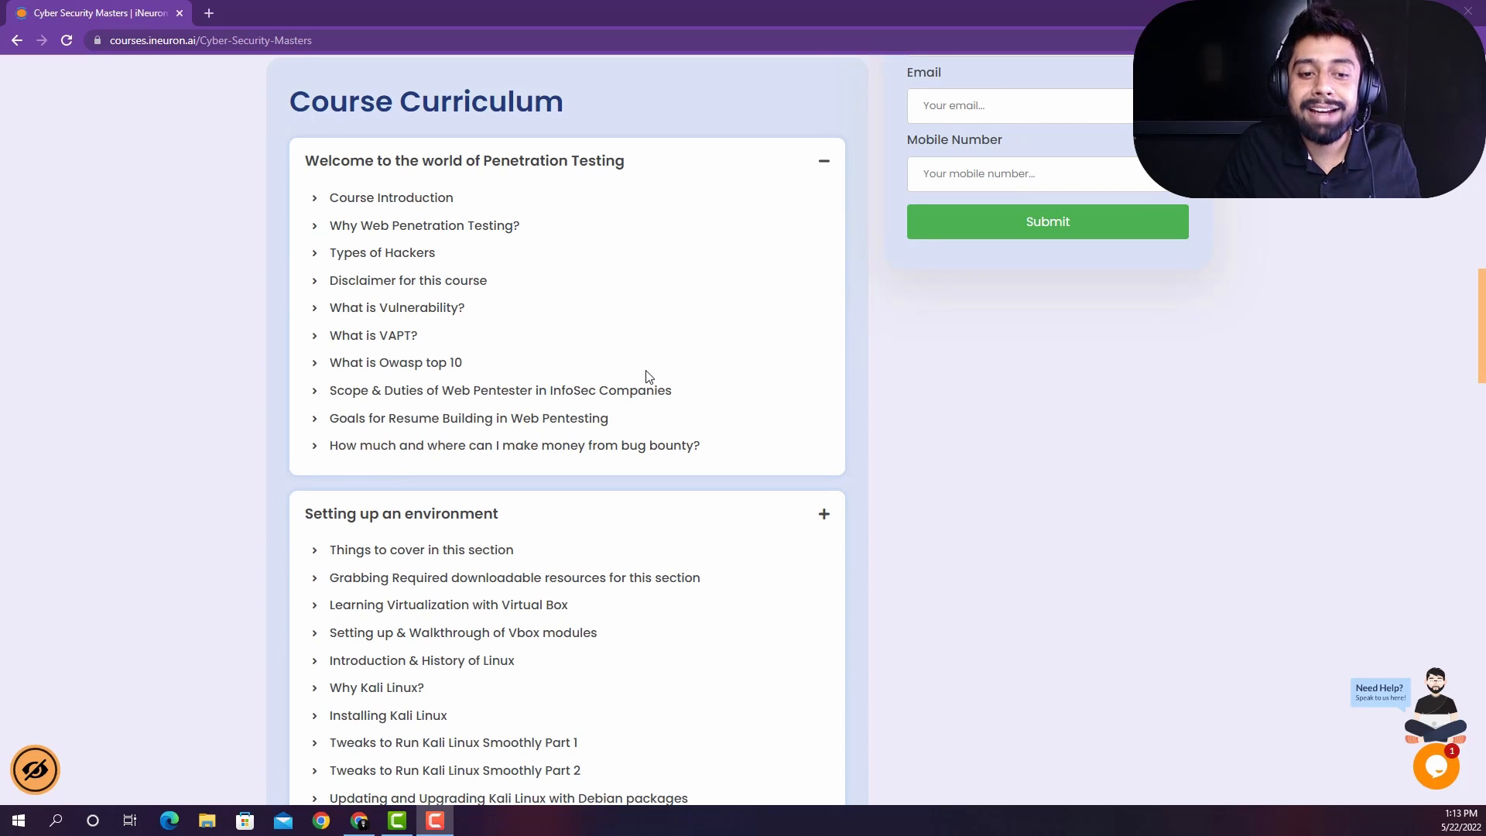
Step: Scroll through the Linux and web pentesting curriculum modules
scroll(down, 3)
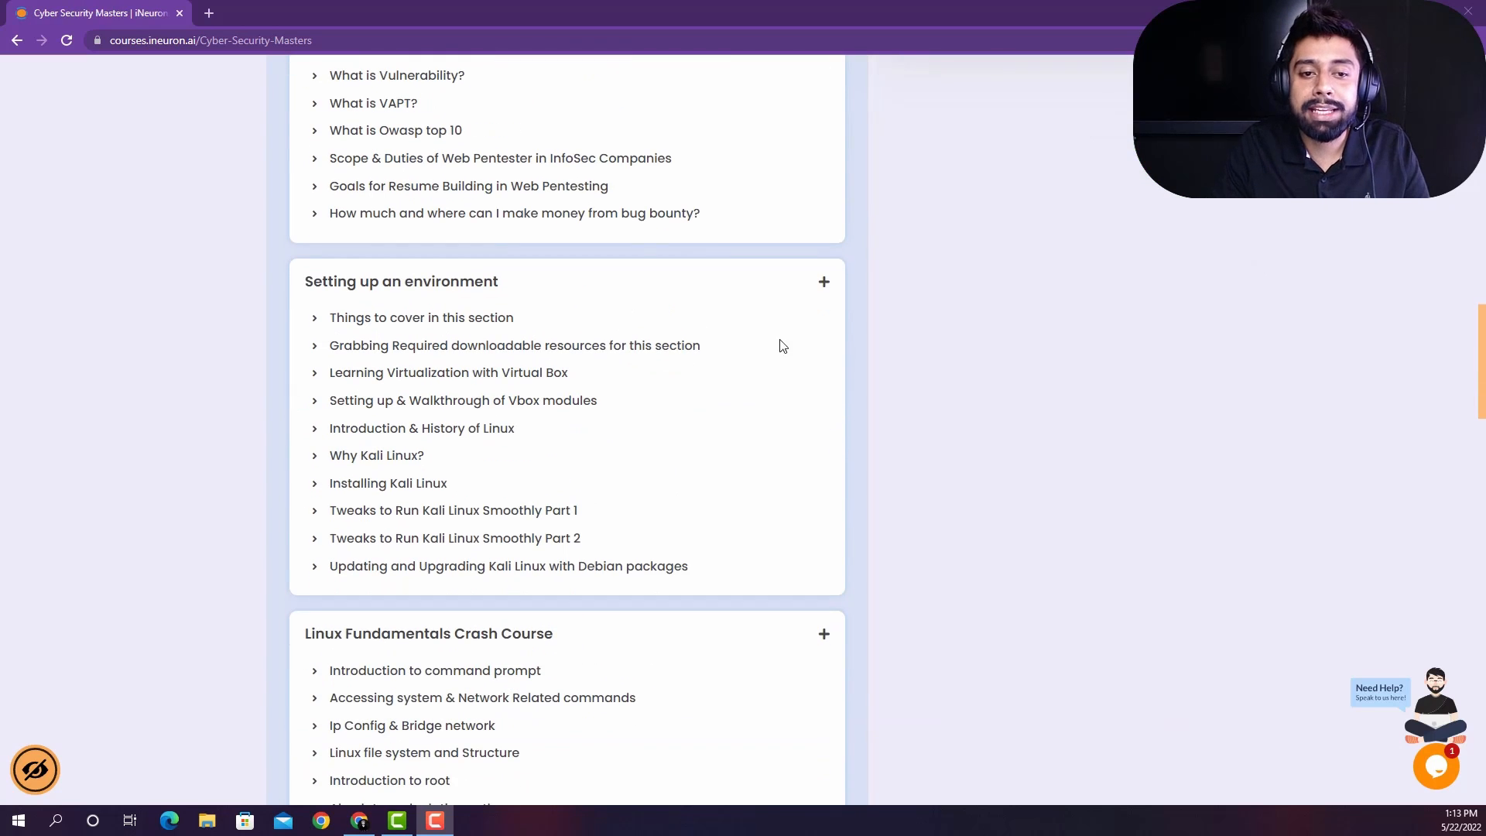
scroll(down, 3)
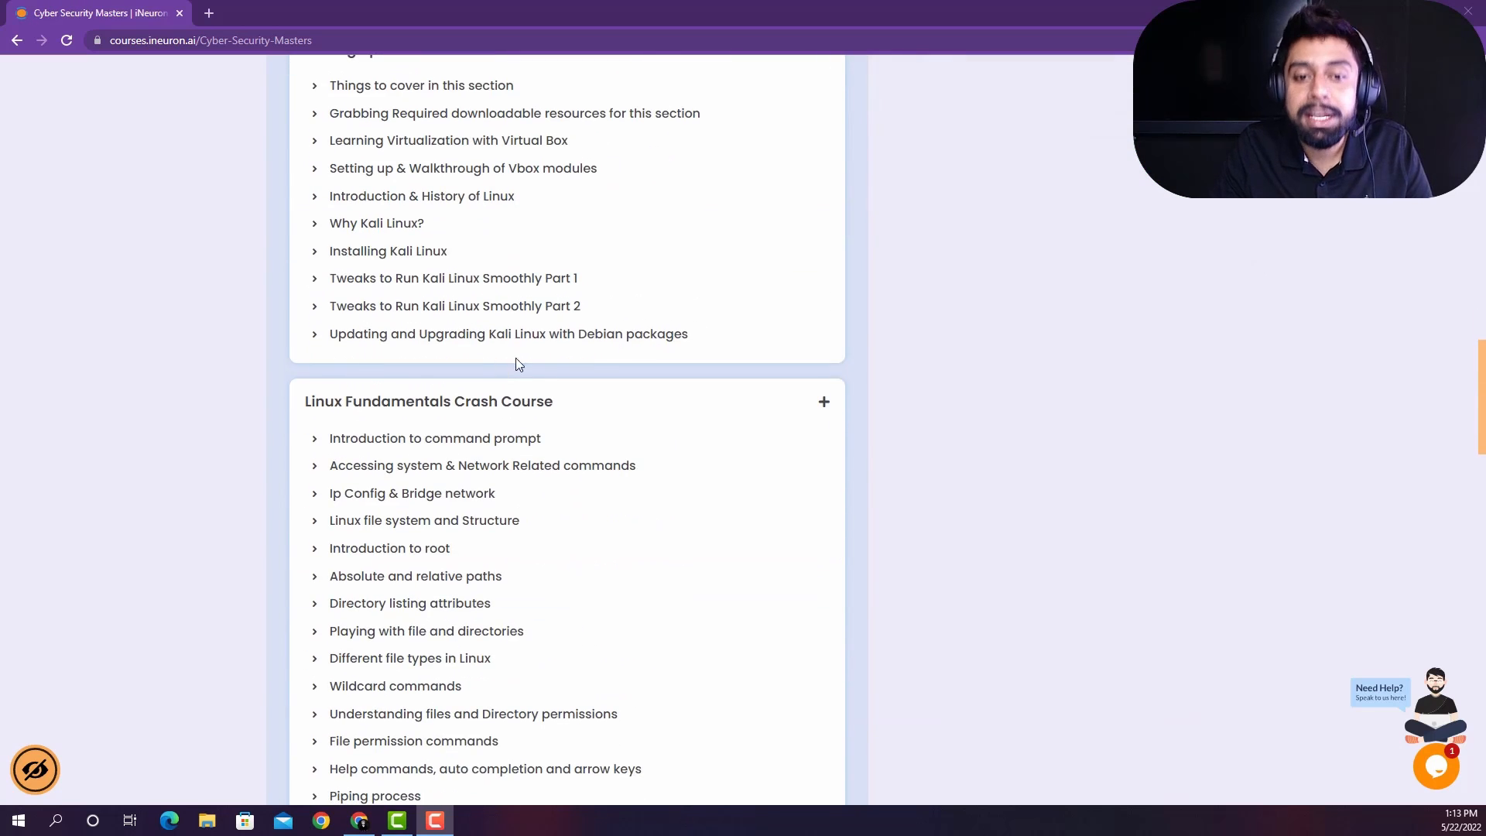
scroll(down, 3)
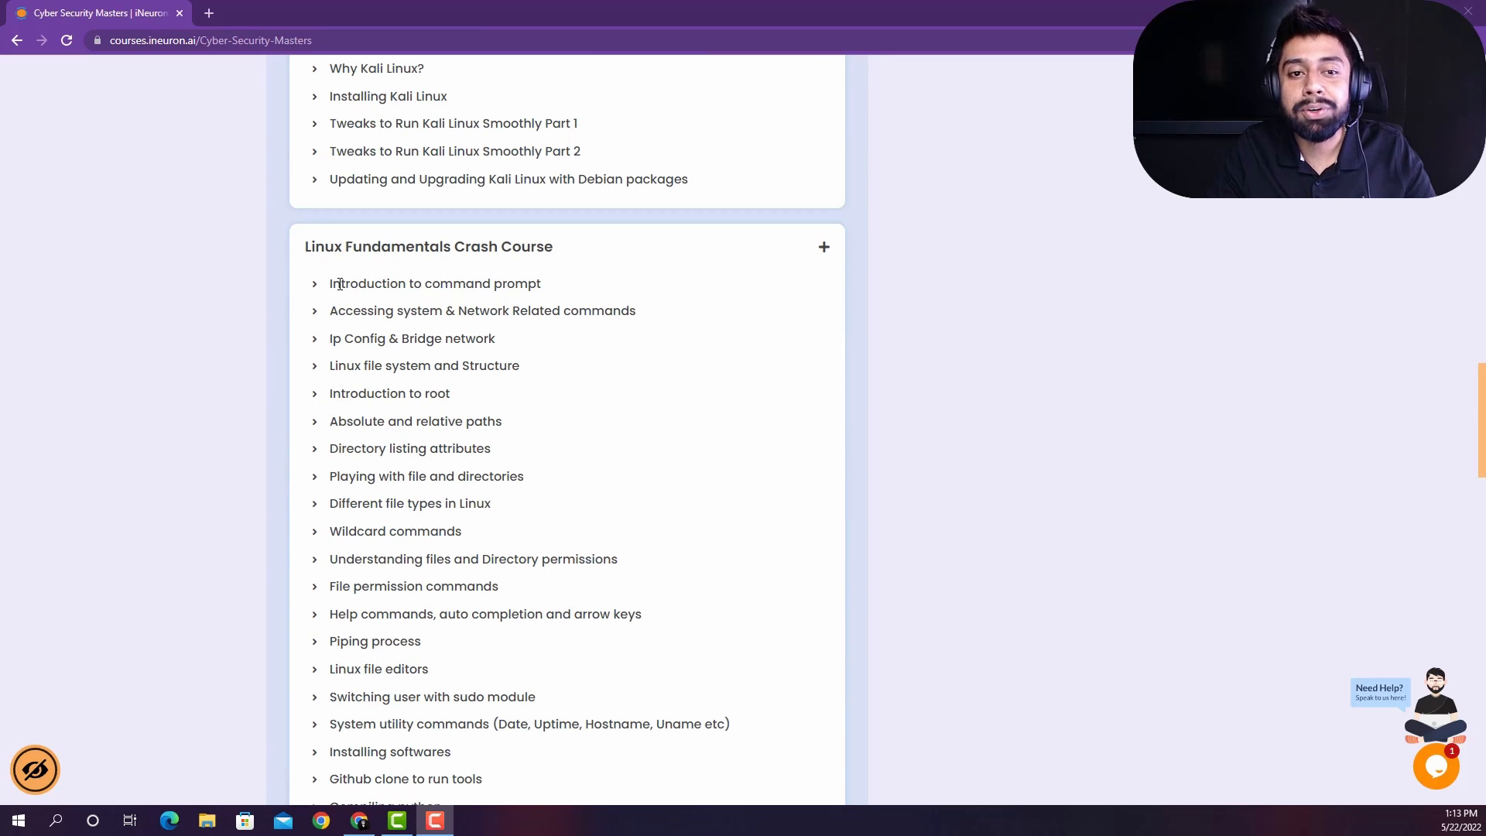
mouse_move(390, 277)
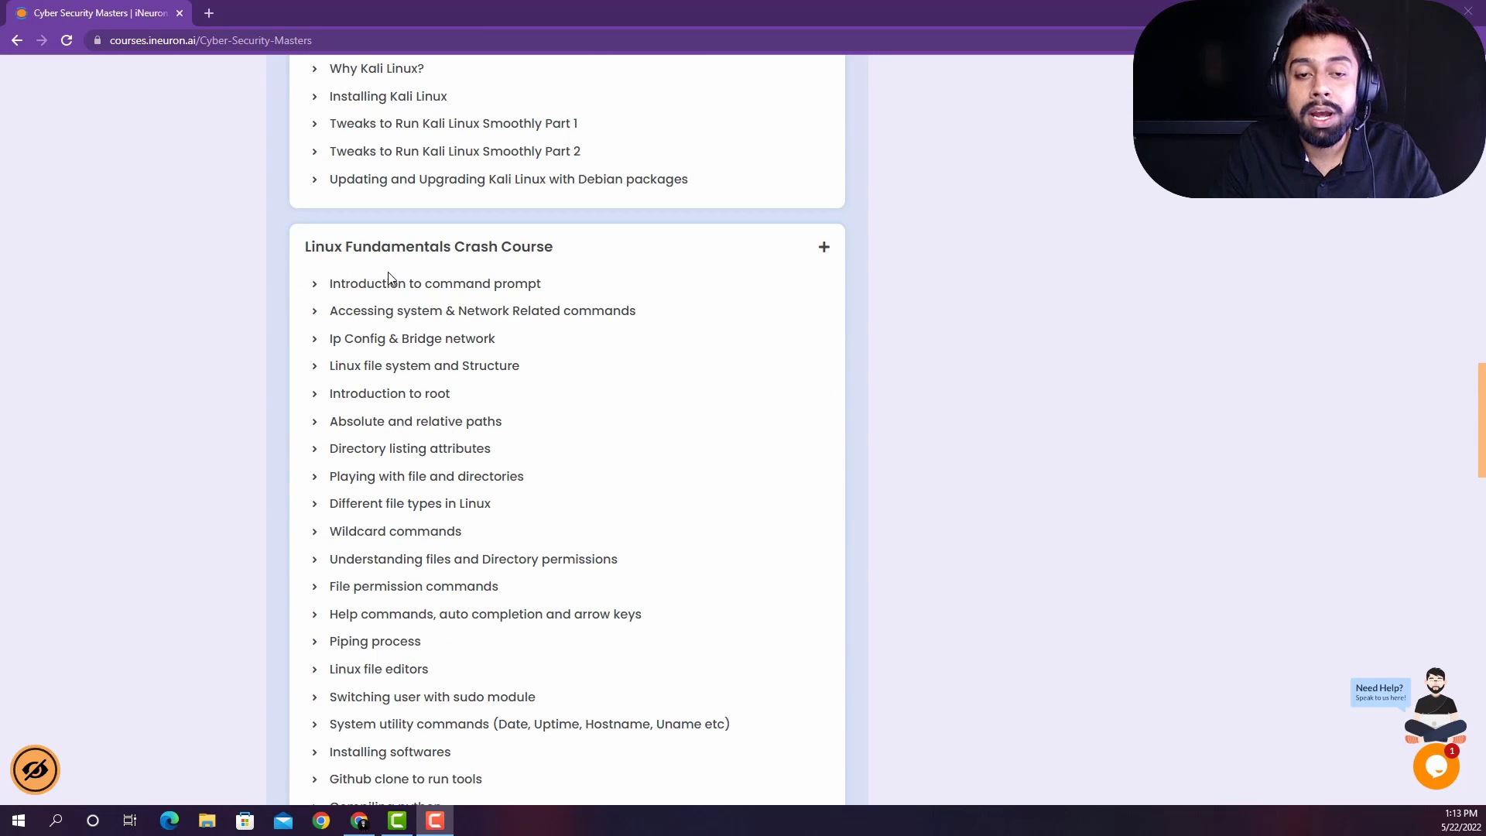
scroll(down, 3)
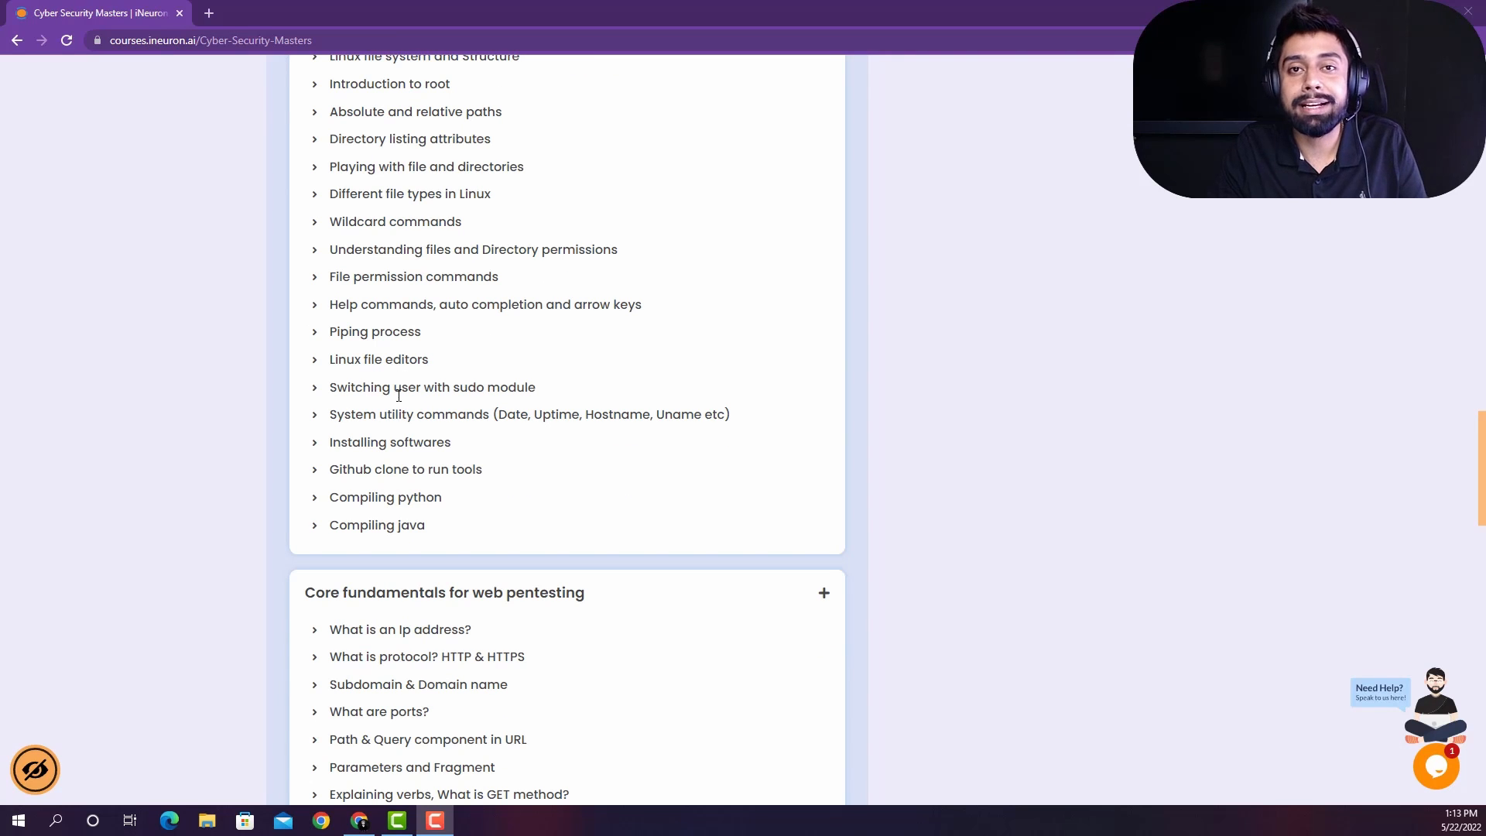
scroll(down, 3)
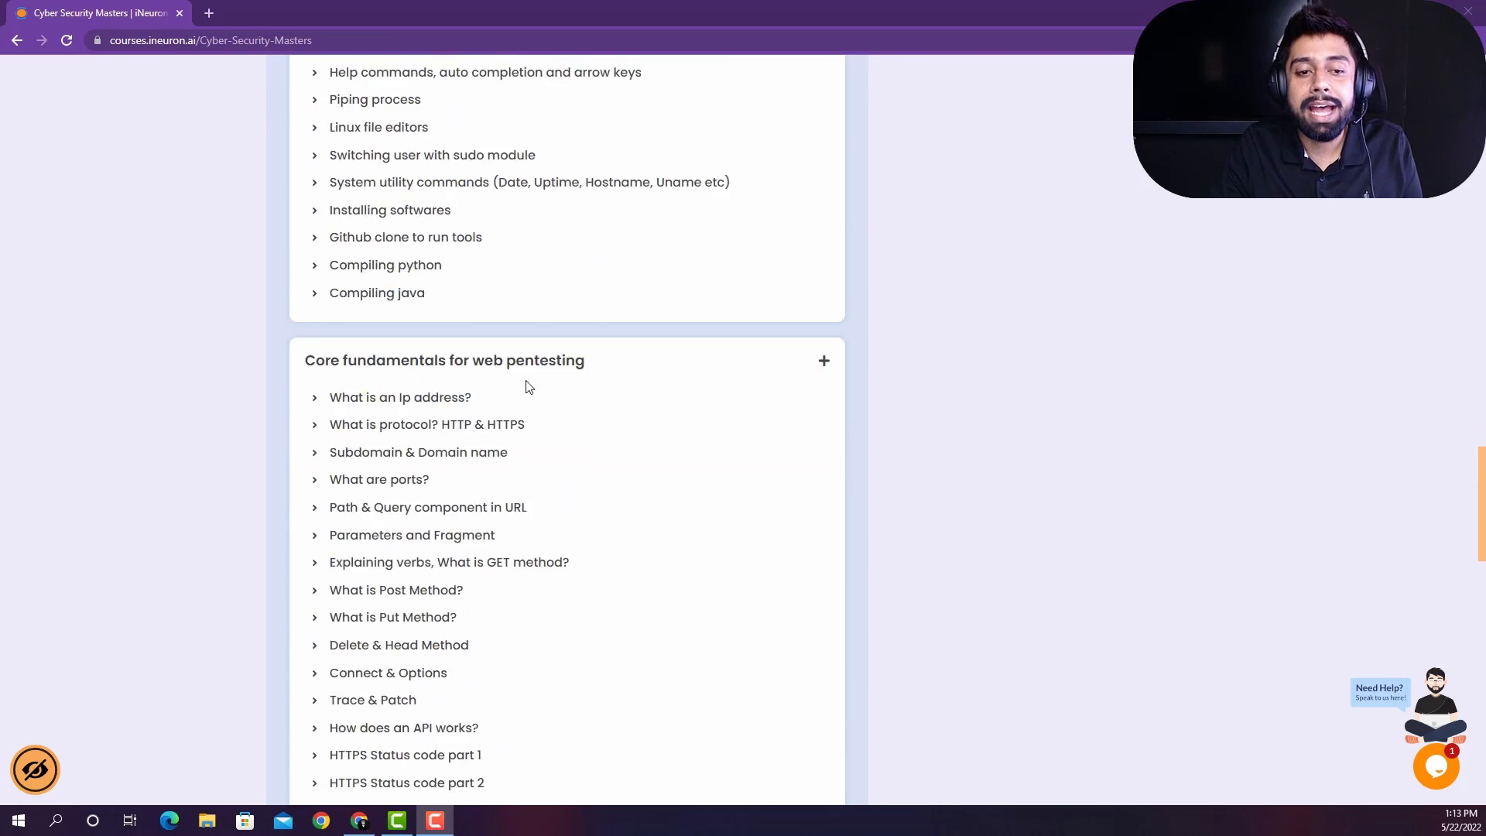
scroll(down, 3)
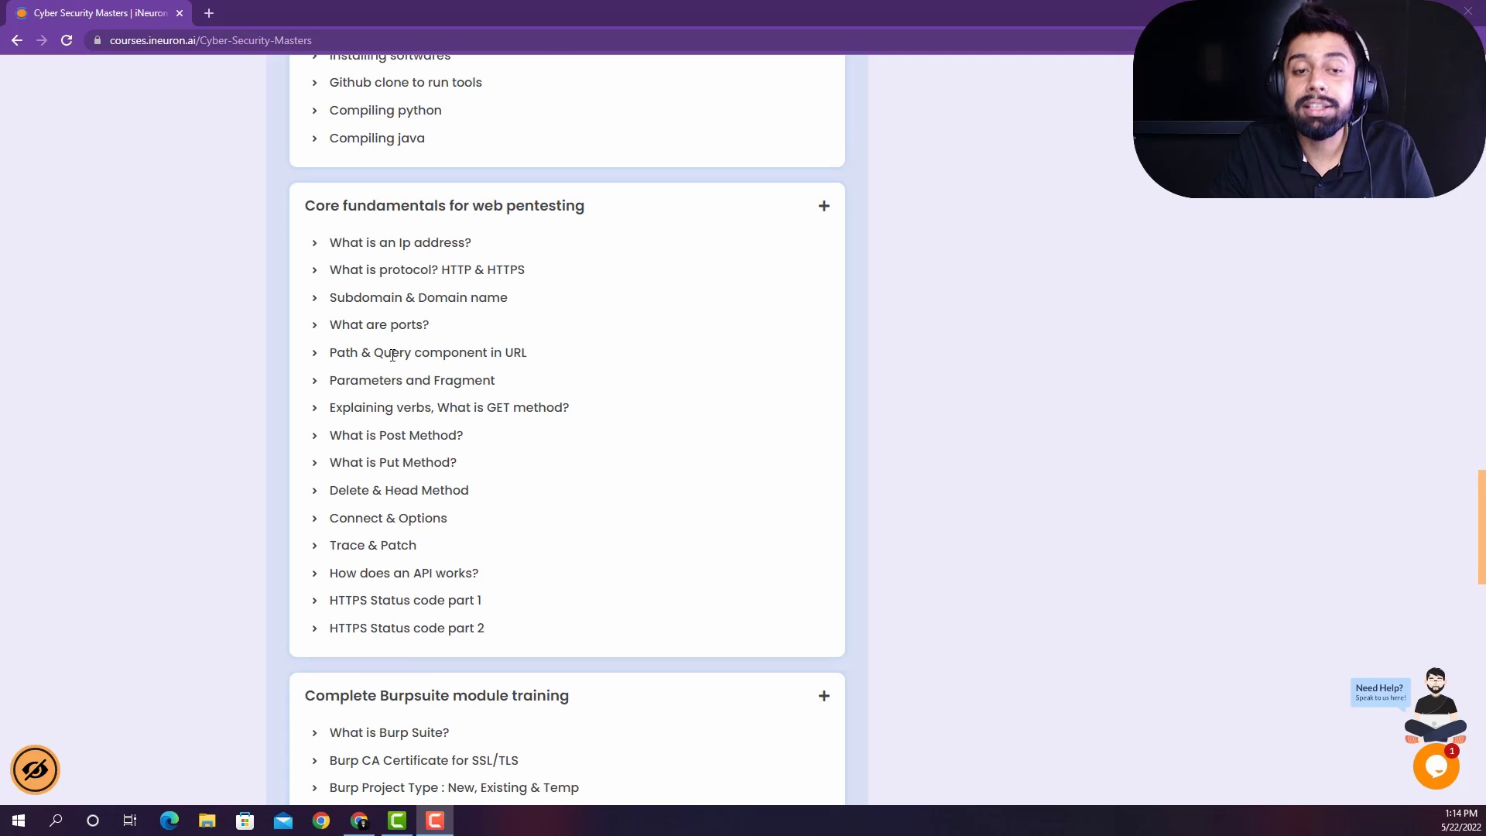
scroll(down, 3)
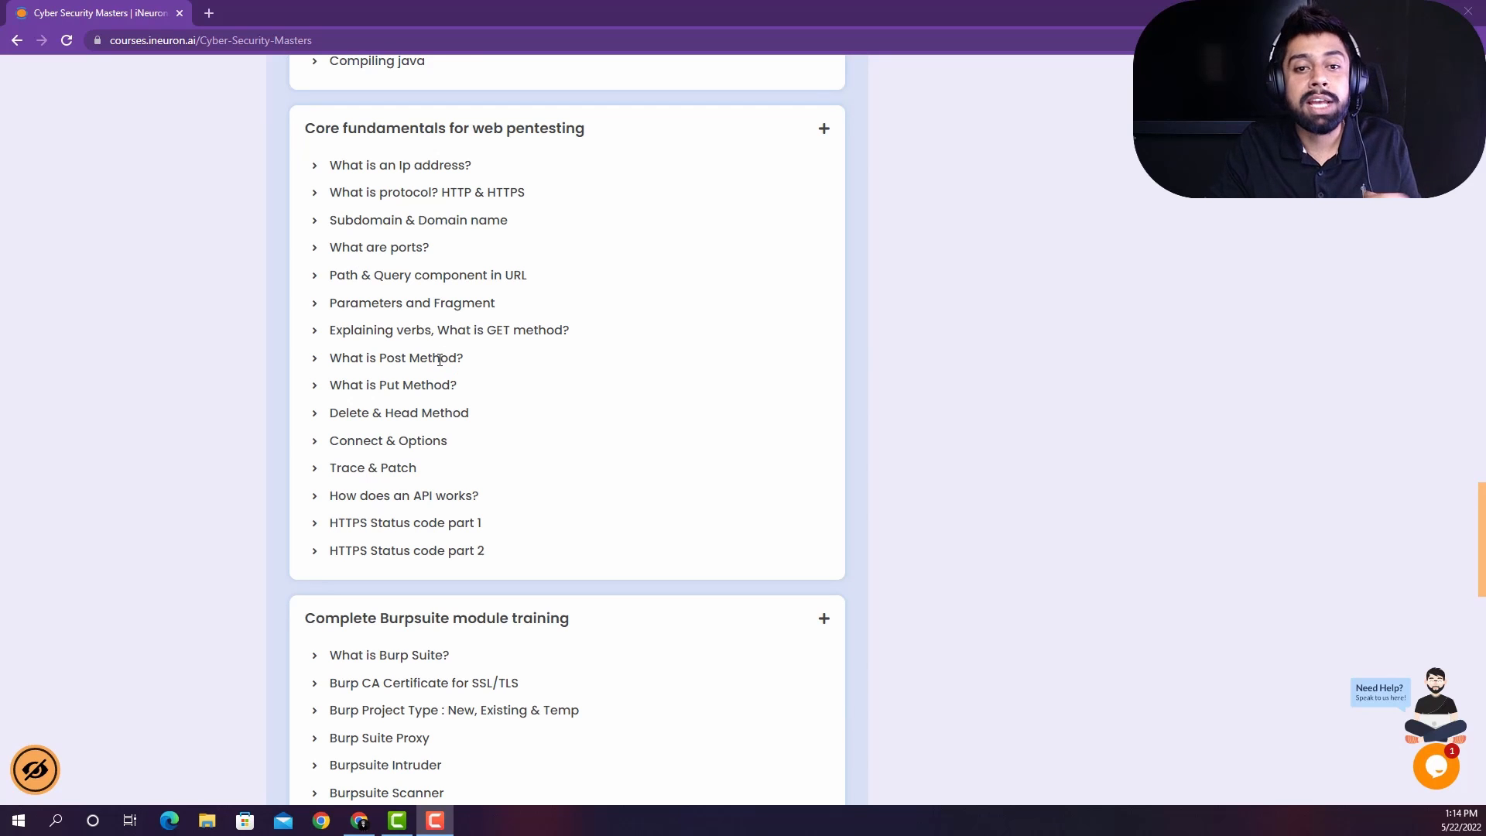
mouse_move(435, 408)
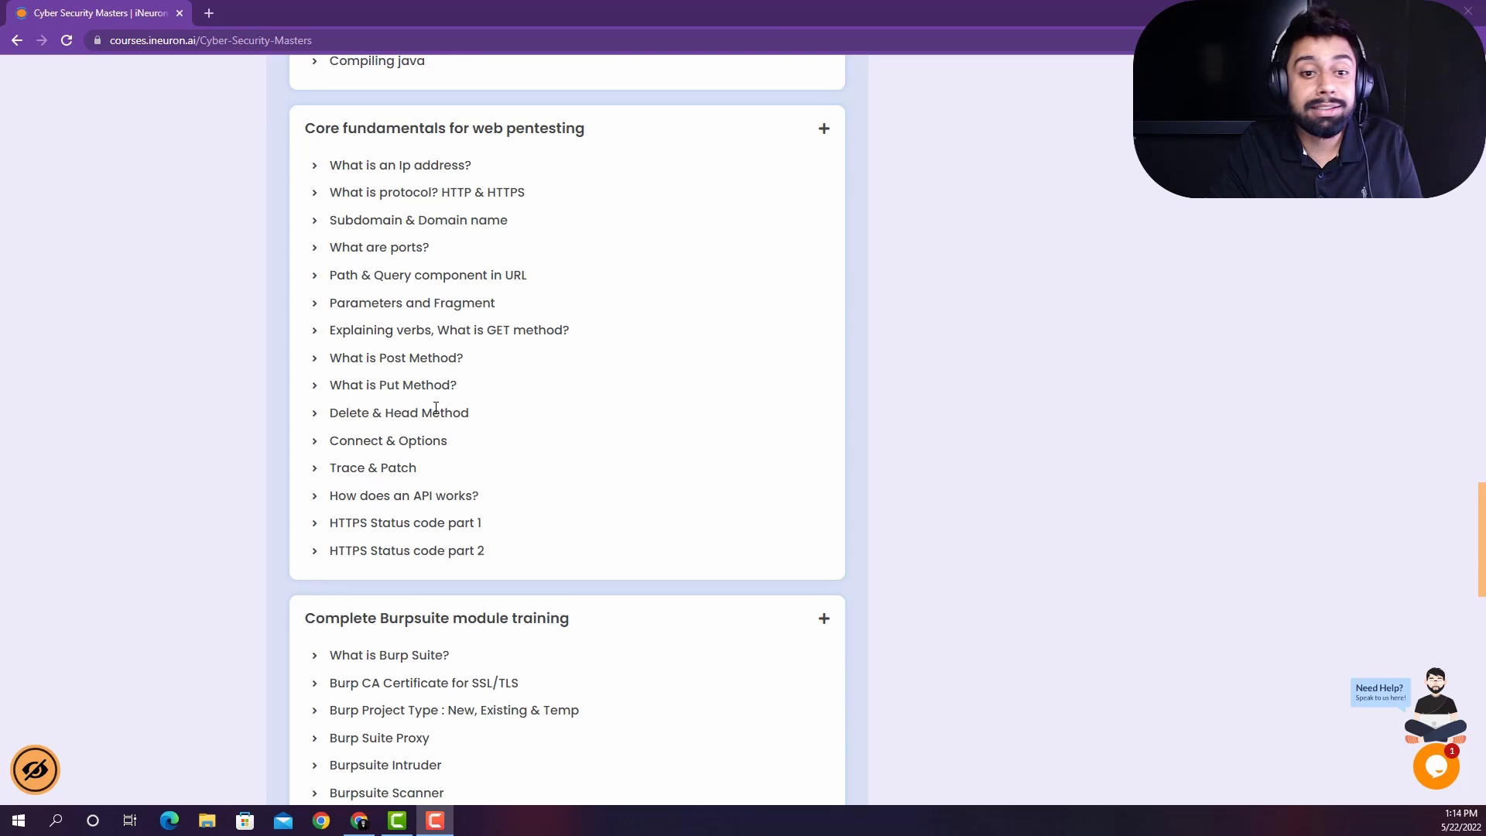
Step: Continue through the Complete Burpsuite module down to the instructor profile section
scroll(down, 3)
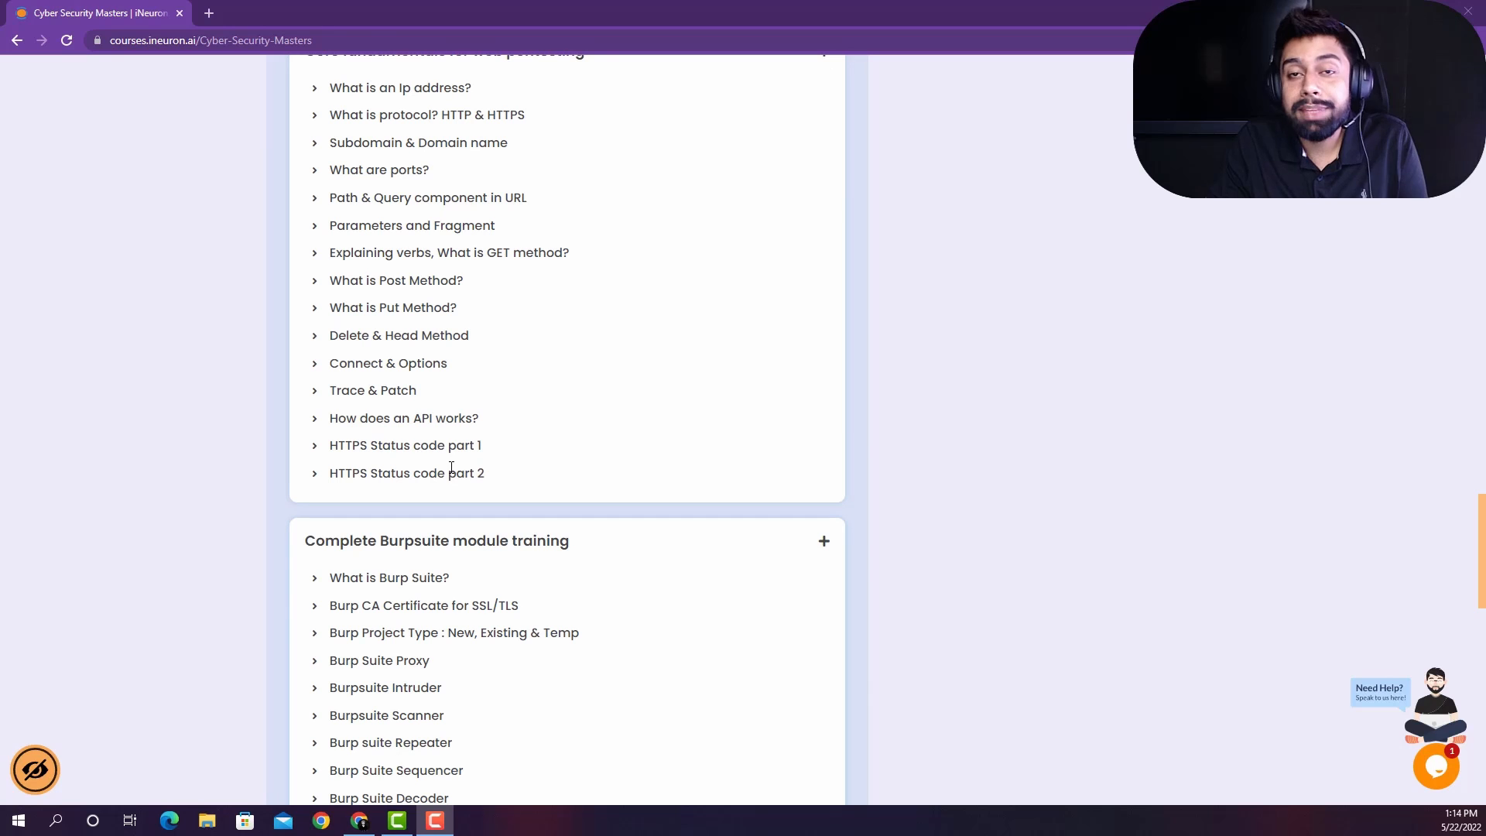
mouse_move(464, 387)
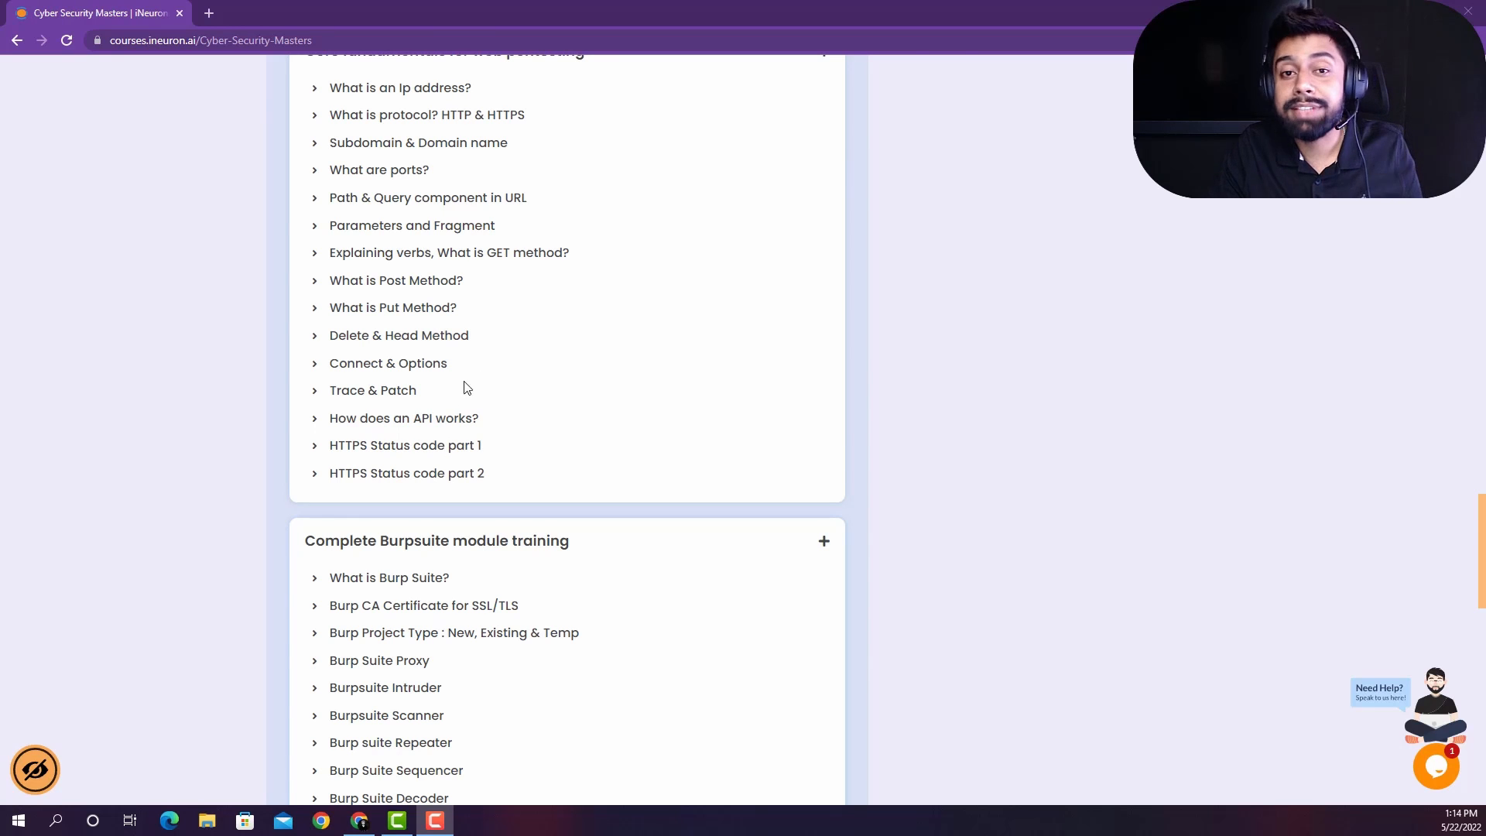
mouse_move(533, 339)
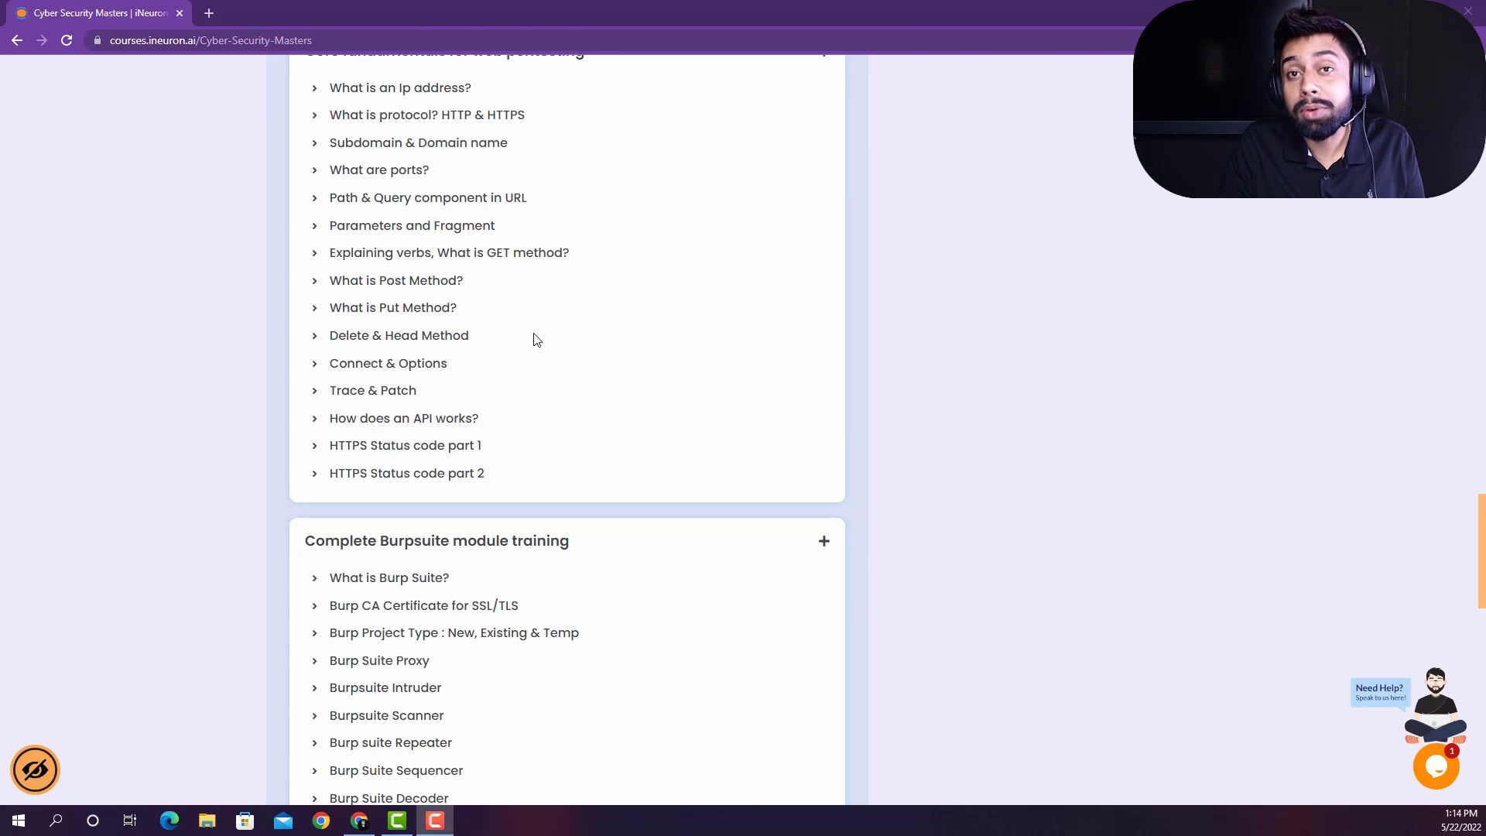
mouse_move(721, 455)
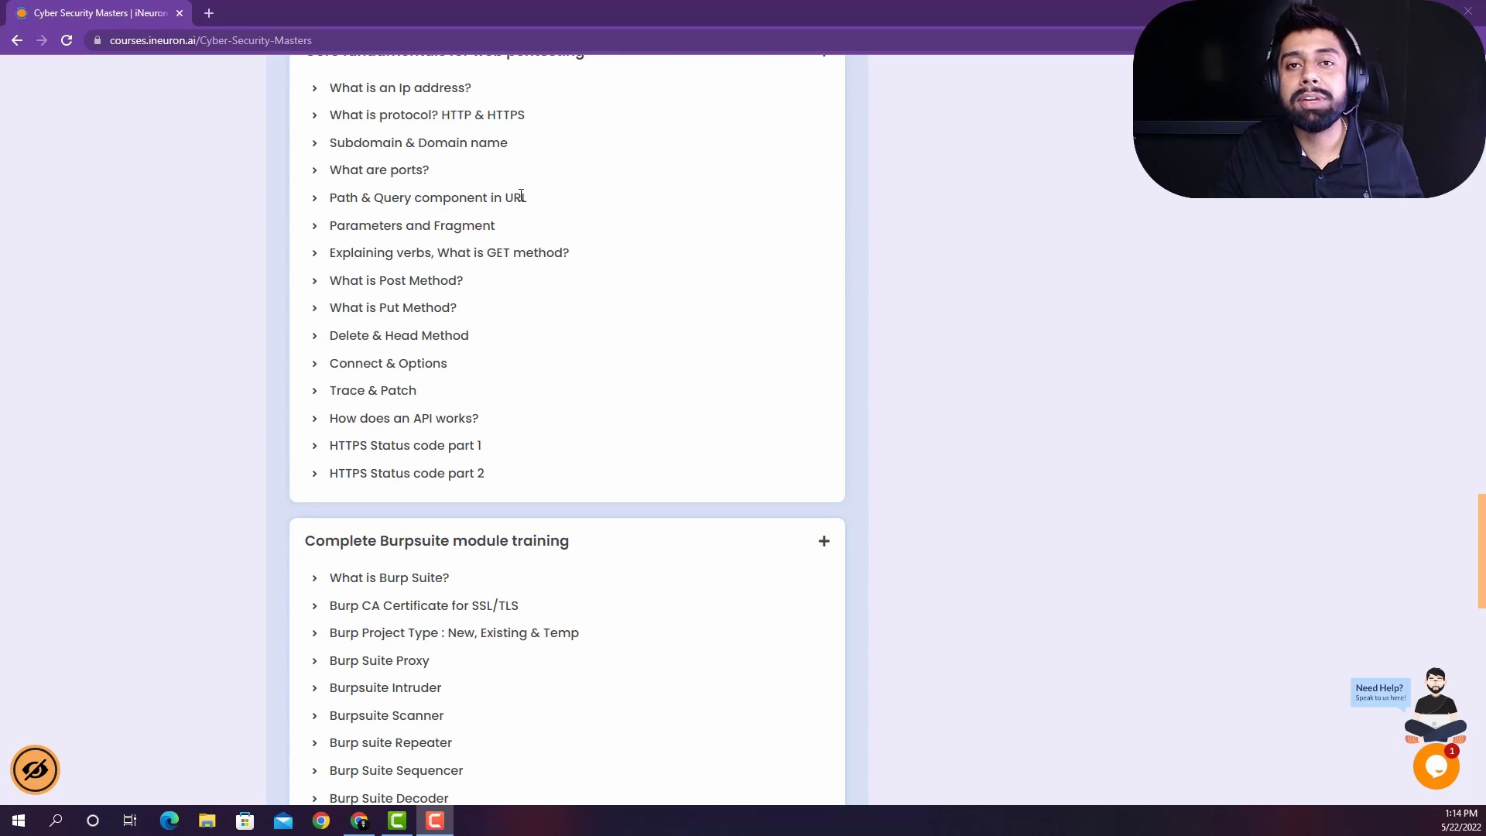
scroll(down, 3)
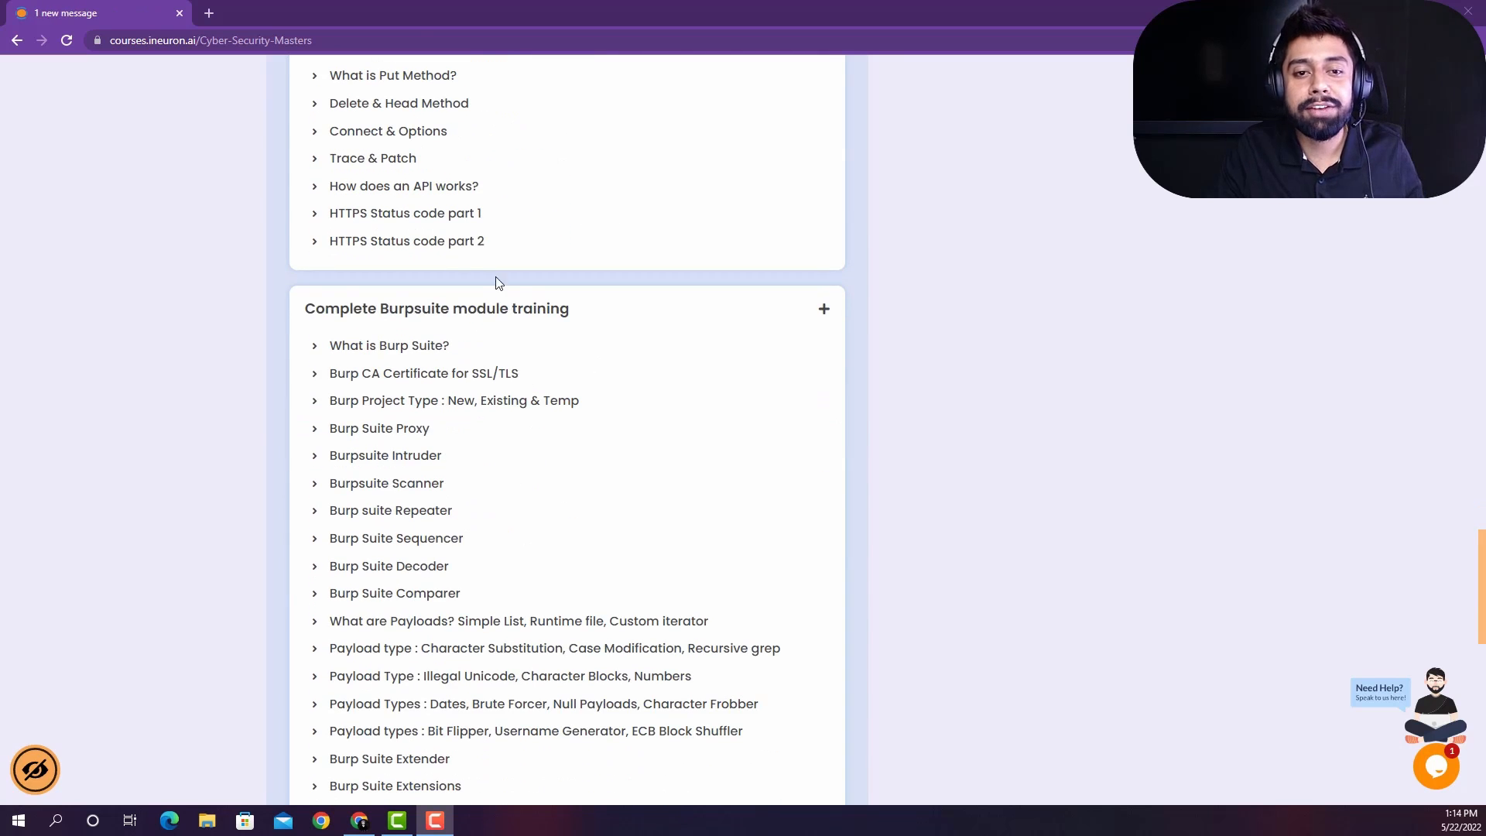
scroll(down, 3)
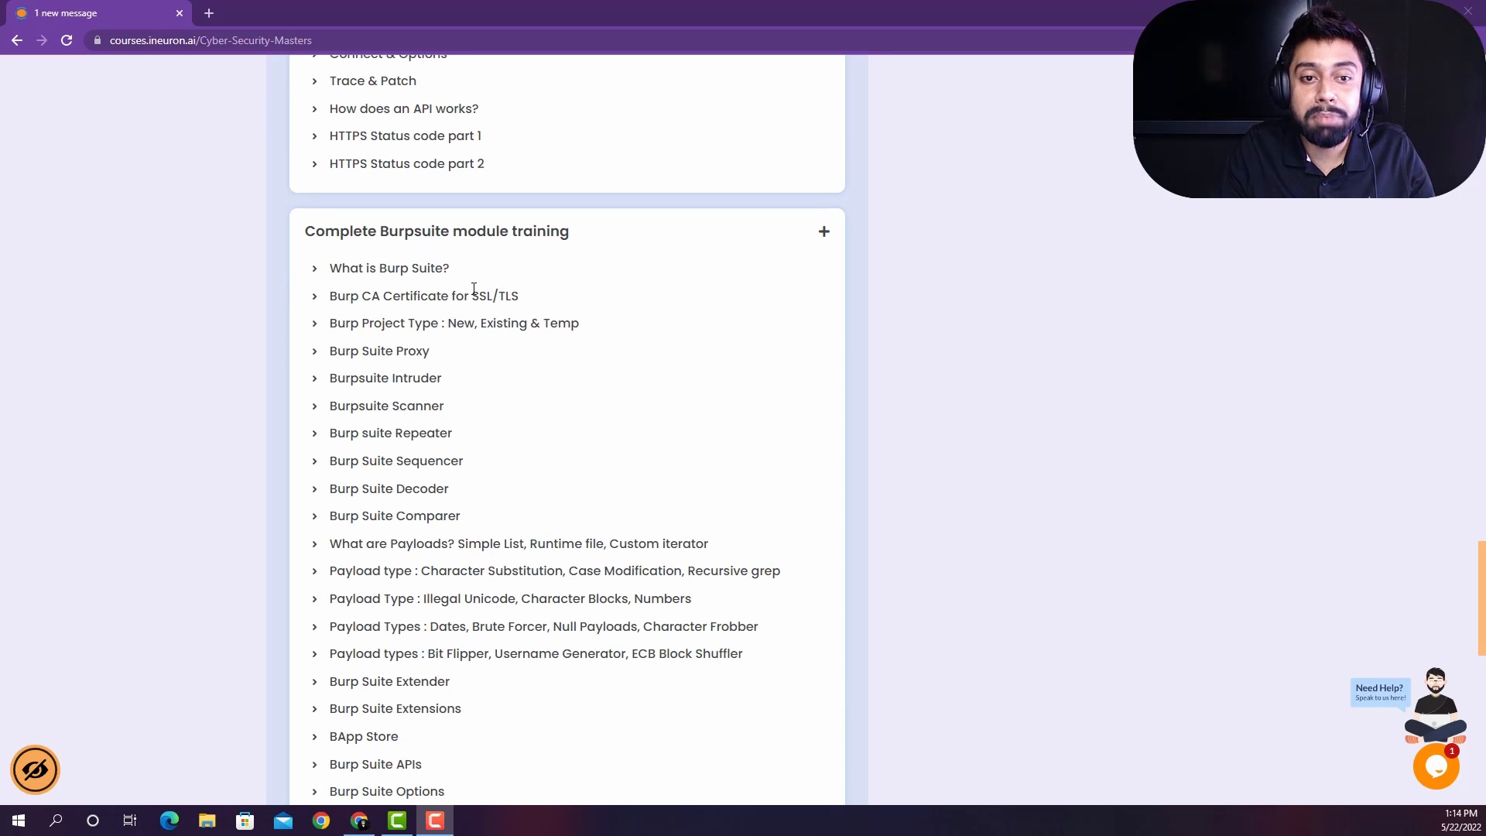
scroll(down, 3)
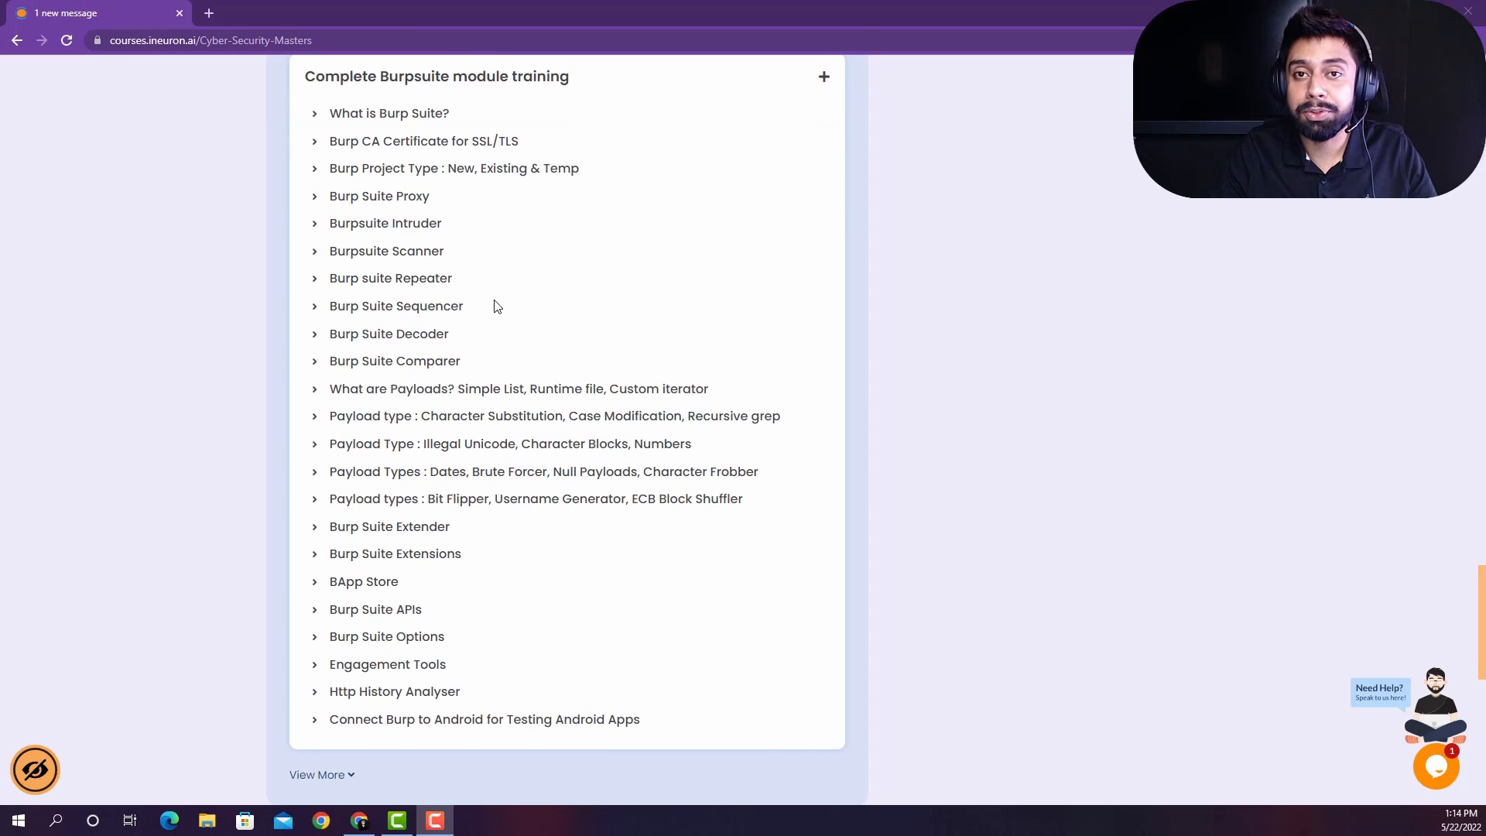
scroll(up, 3)
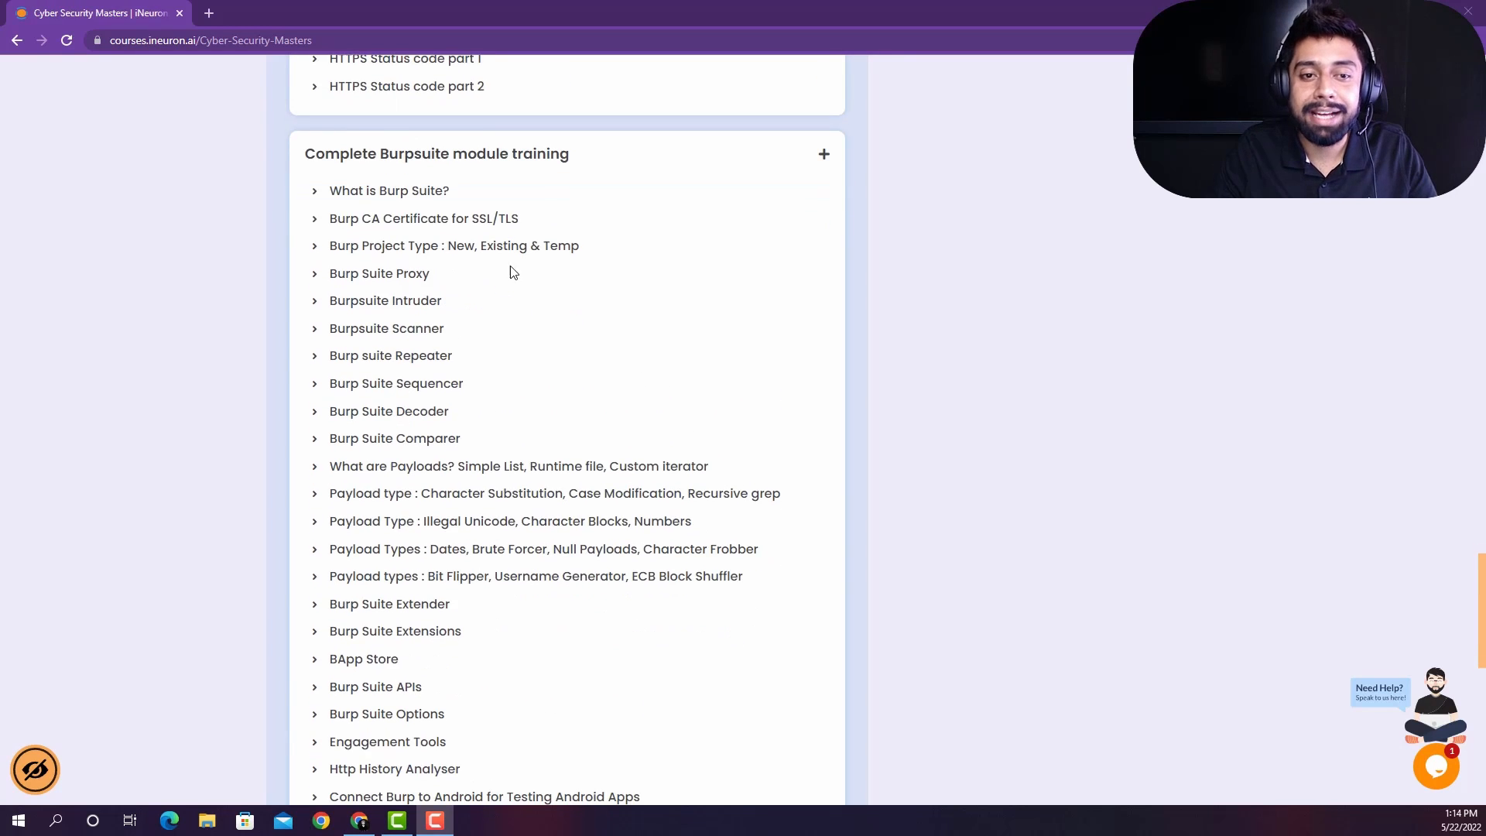
scroll(down, 3)
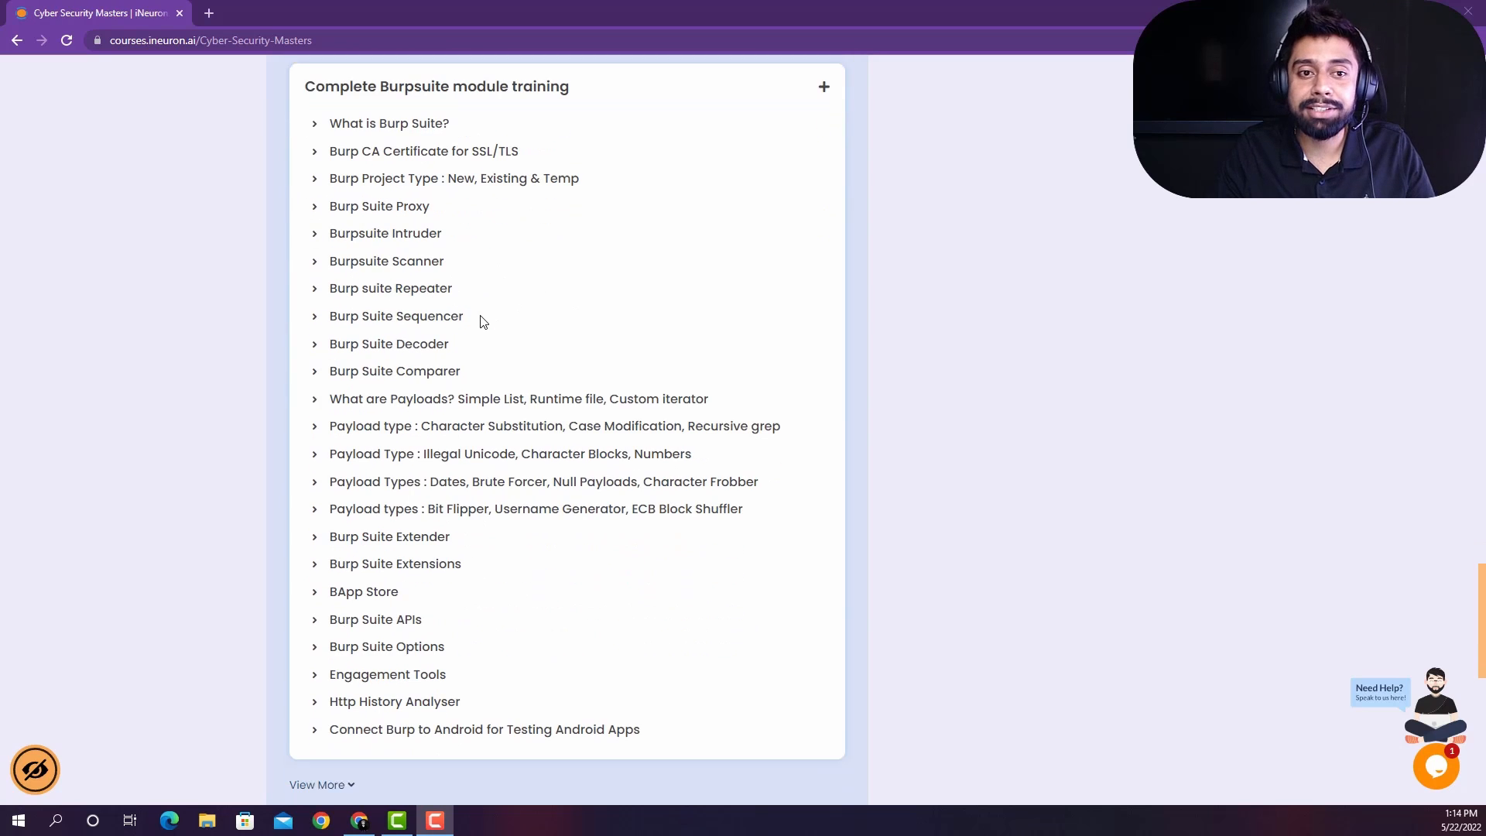
scroll(down, 3)
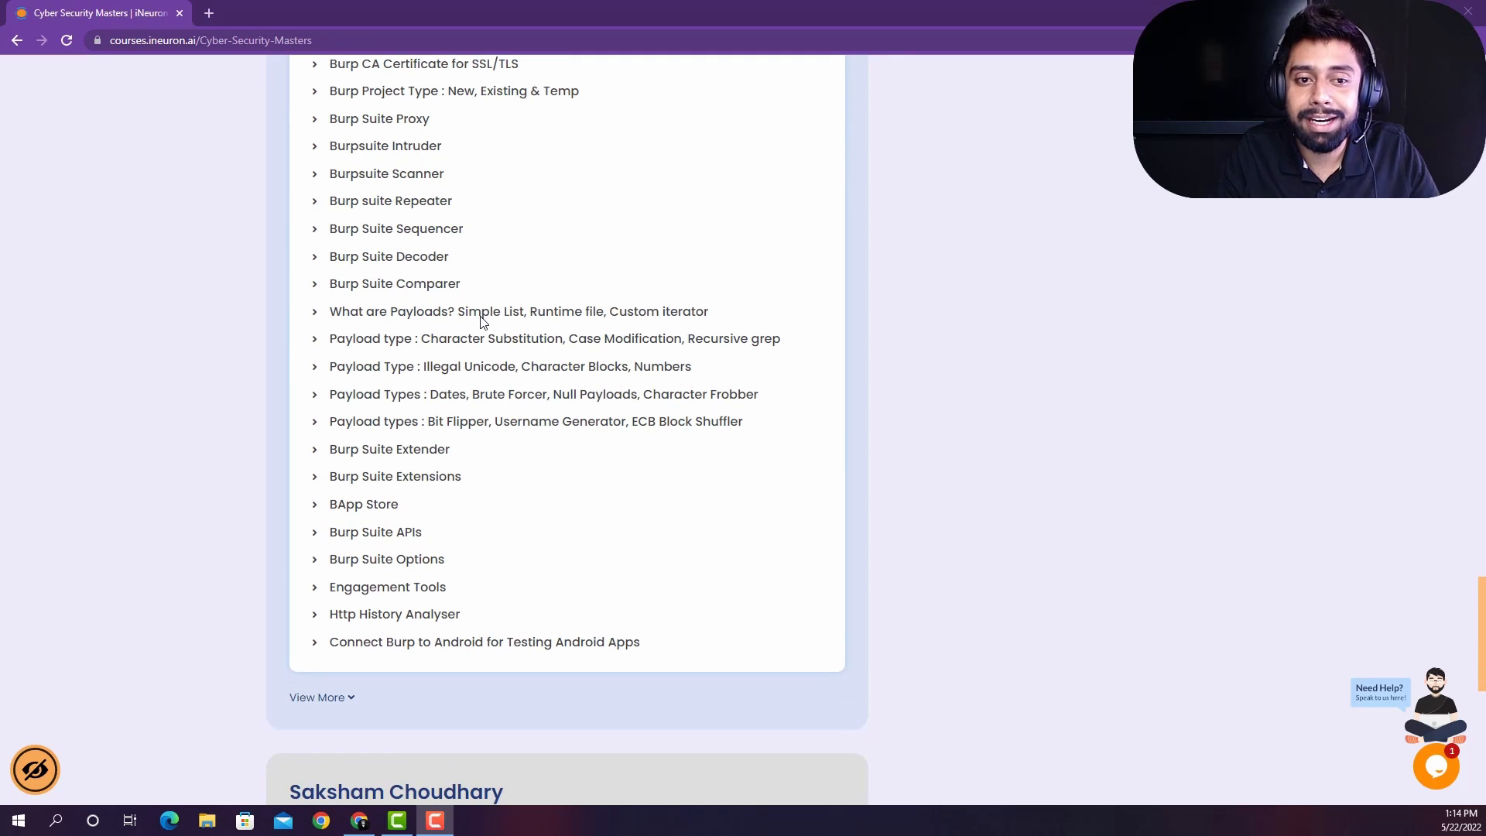
scroll(down, 3)
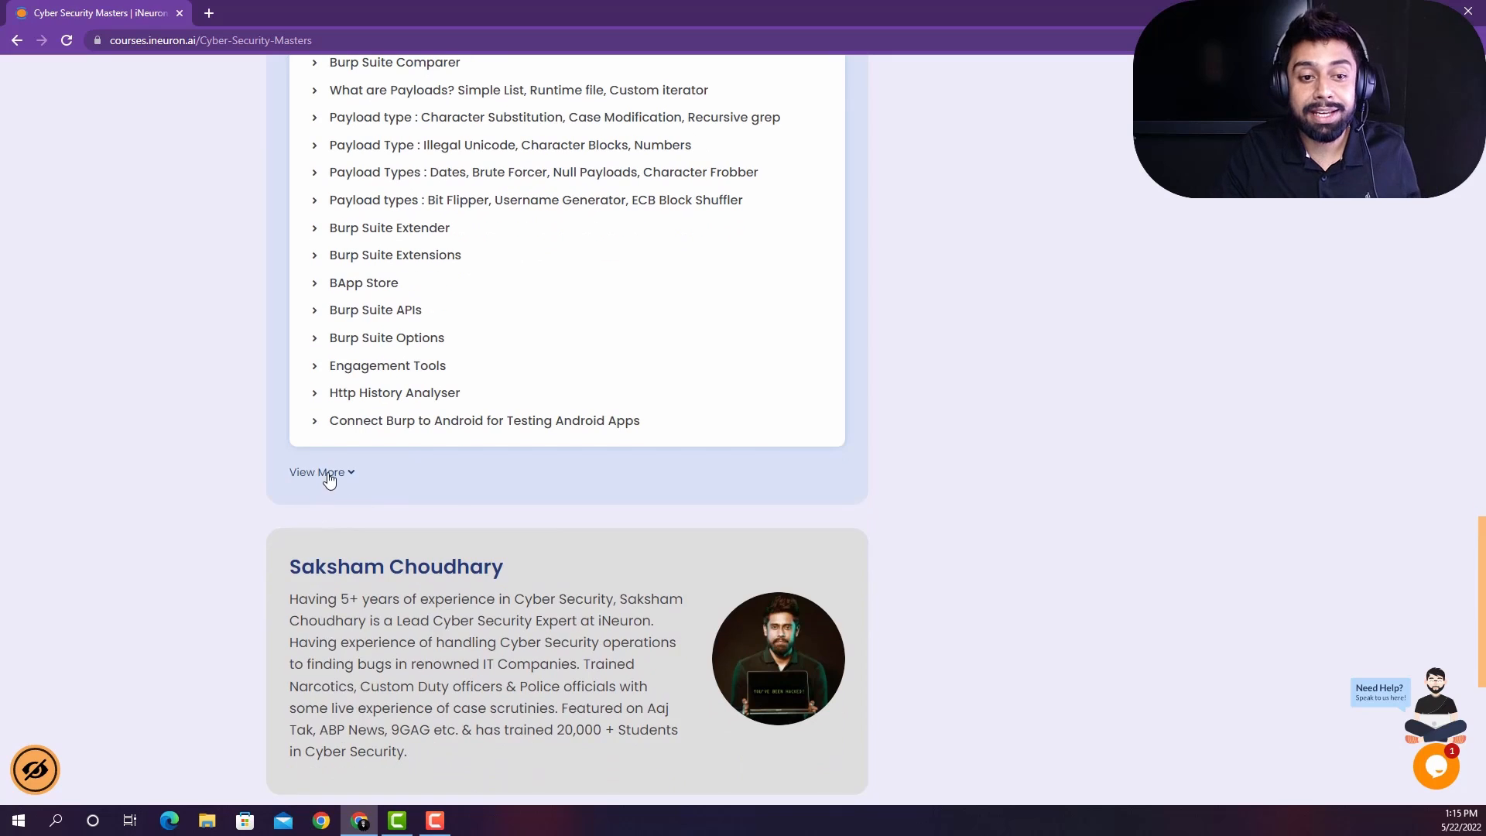
Step: Expand Getting started with Testing environment to show its four DVWA lessons
click(322, 472)
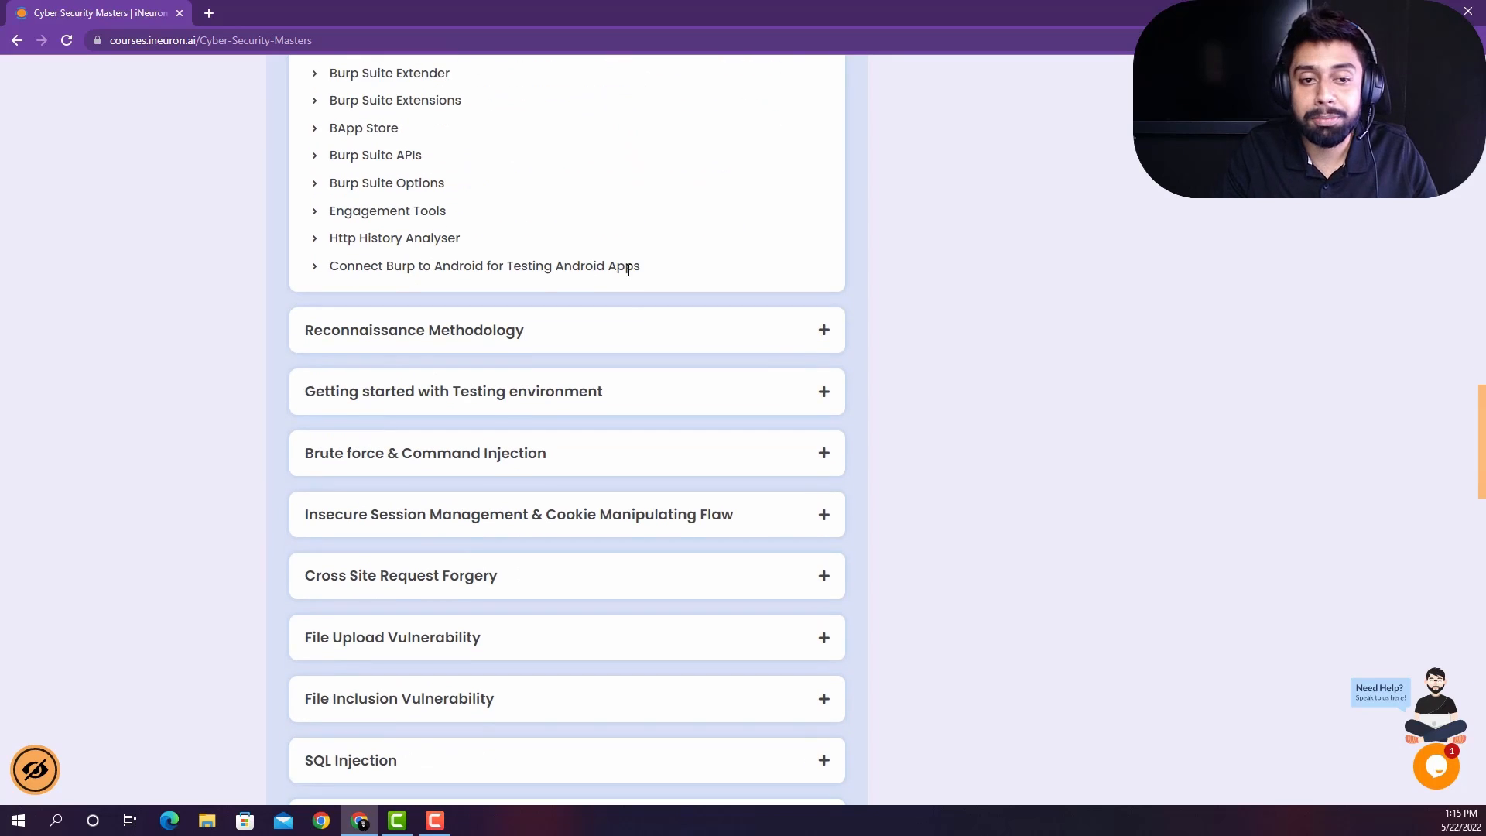
scroll(down, 3)
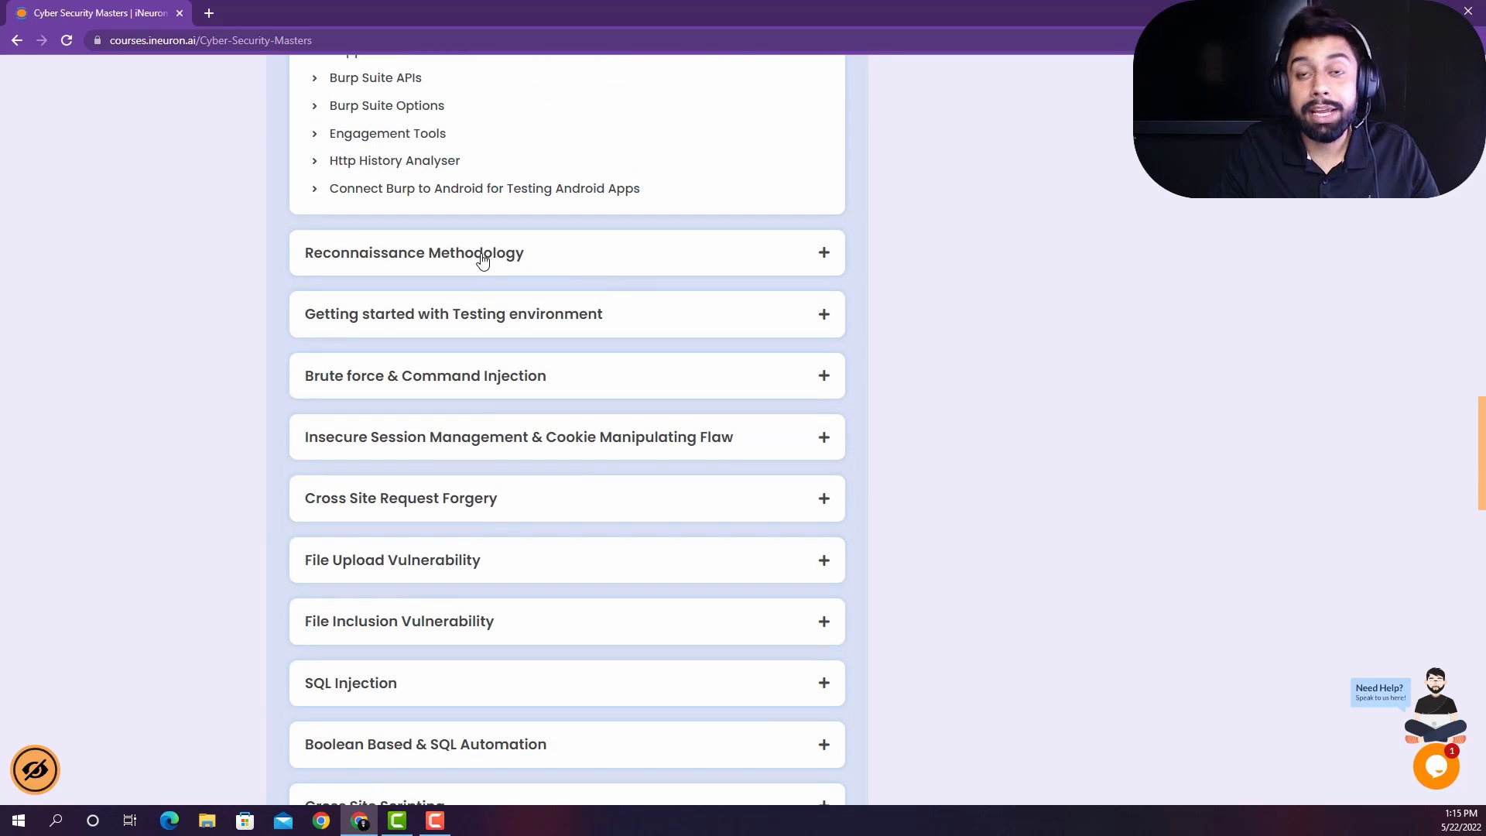
mouse_move(637, 257)
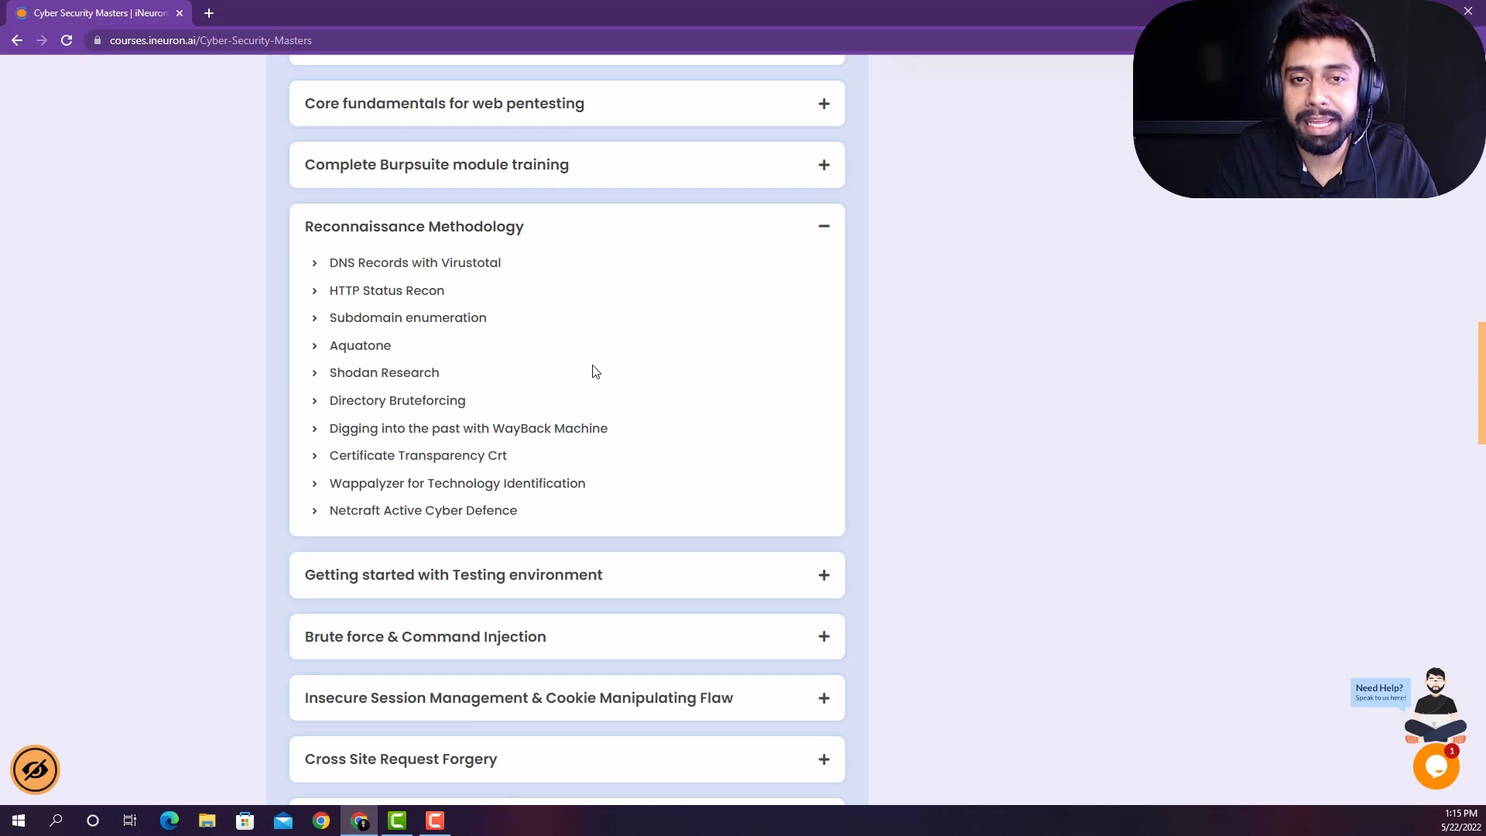
mouse_move(364, 311)
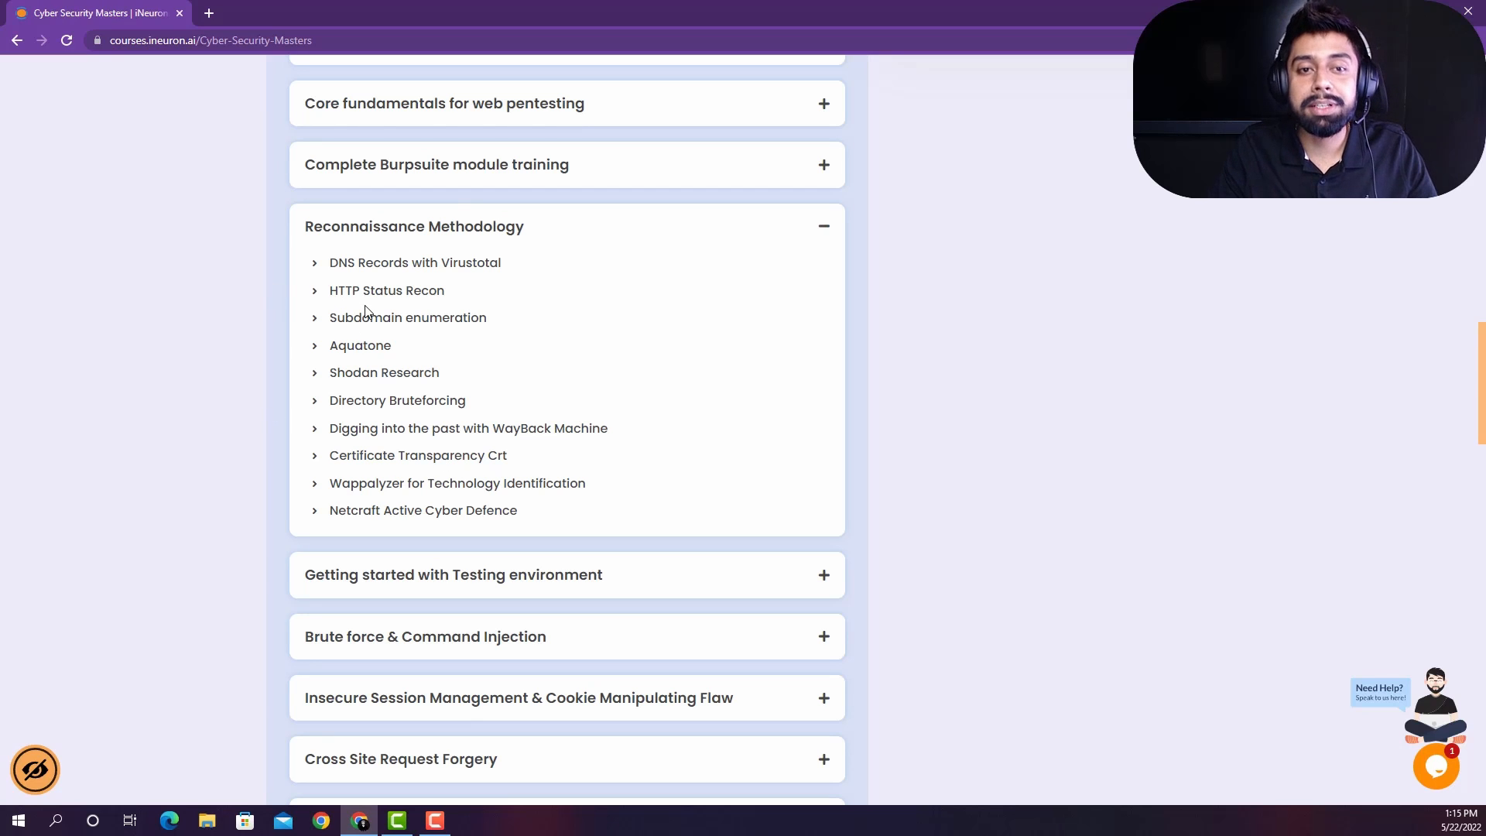
mouse_move(385, 334)
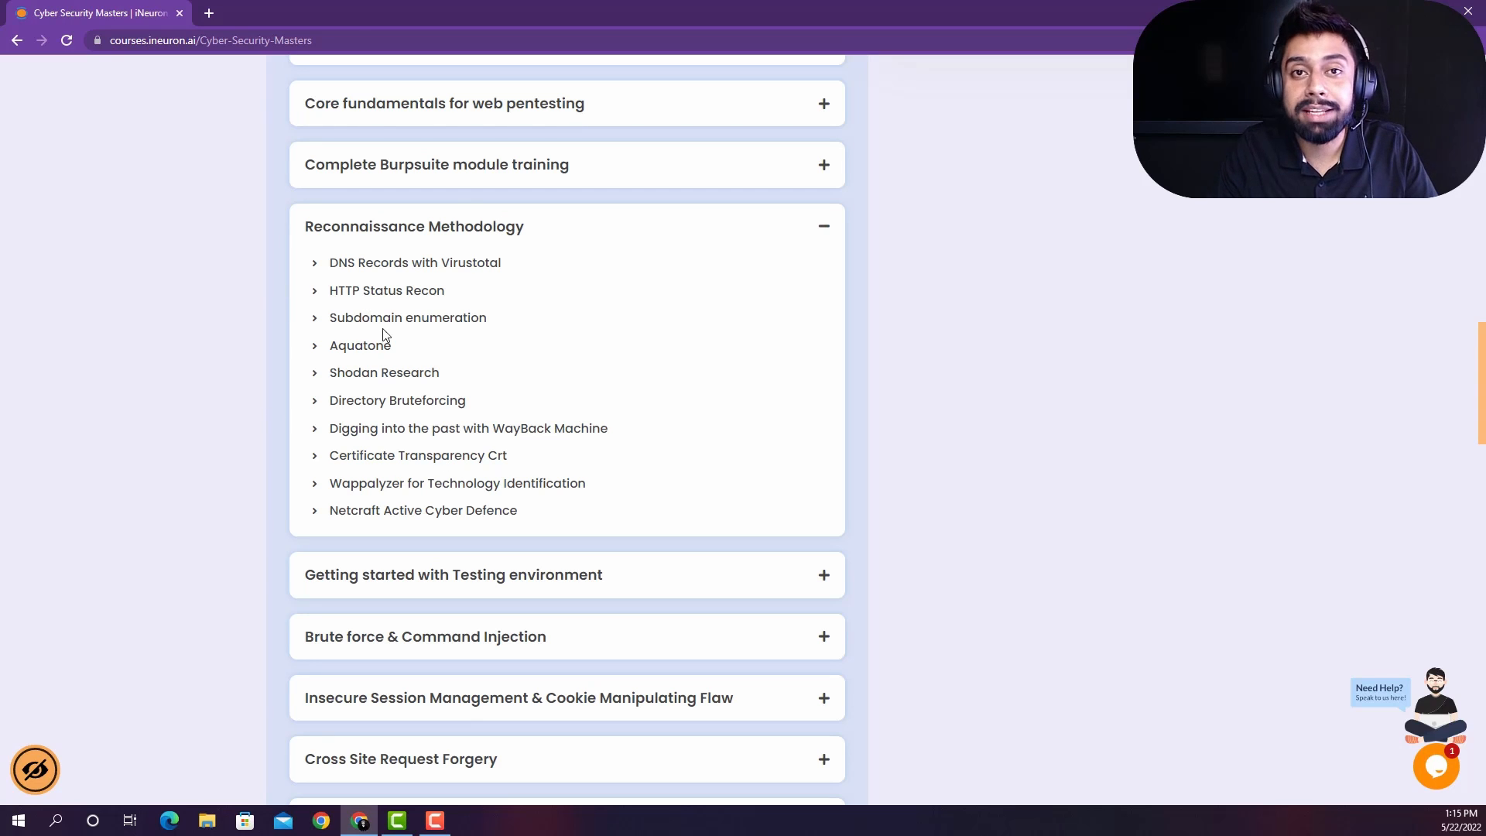
mouse_move(421, 321)
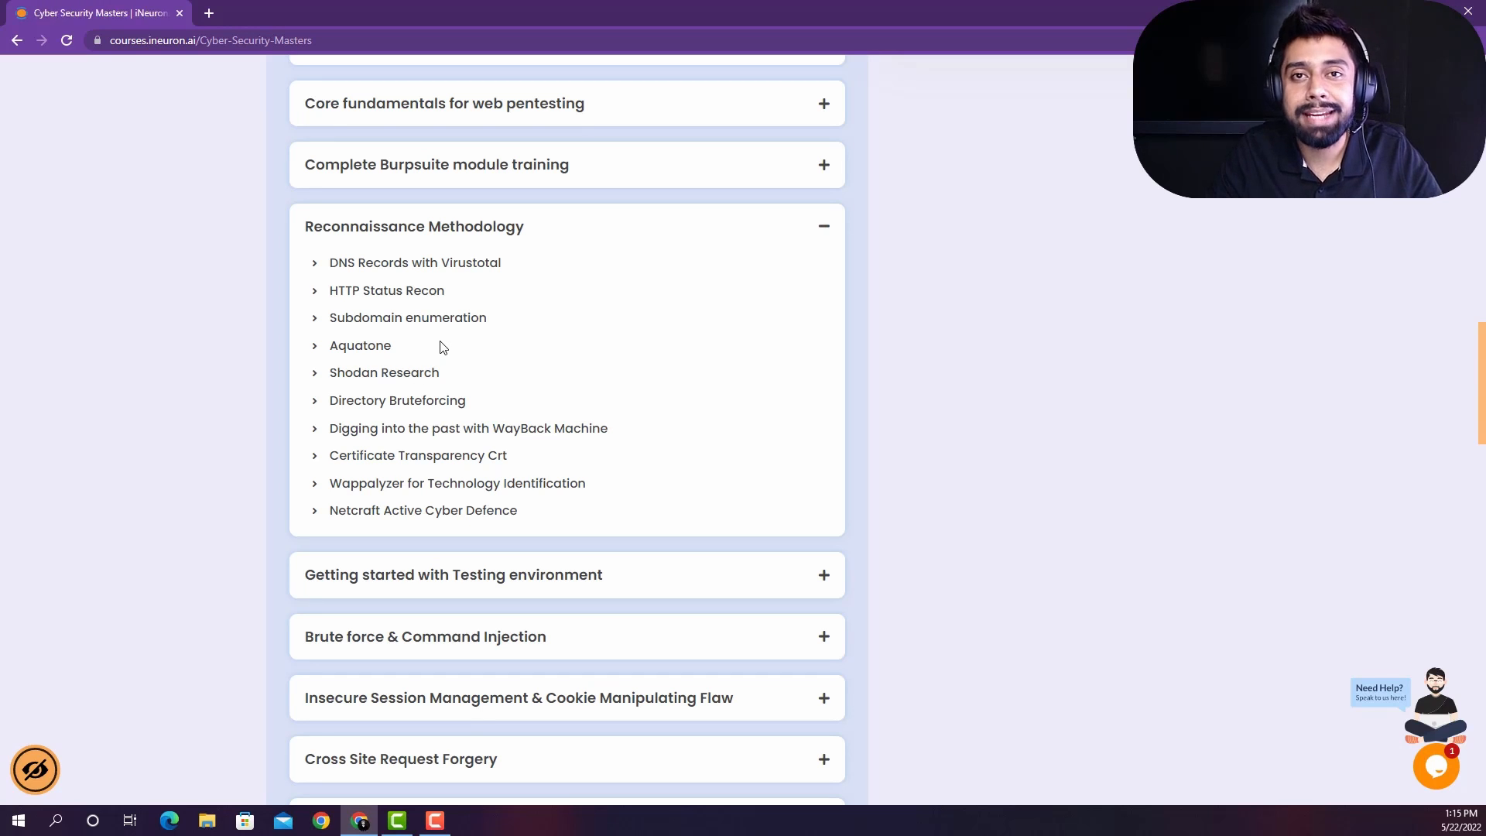
mouse_move(563, 349)
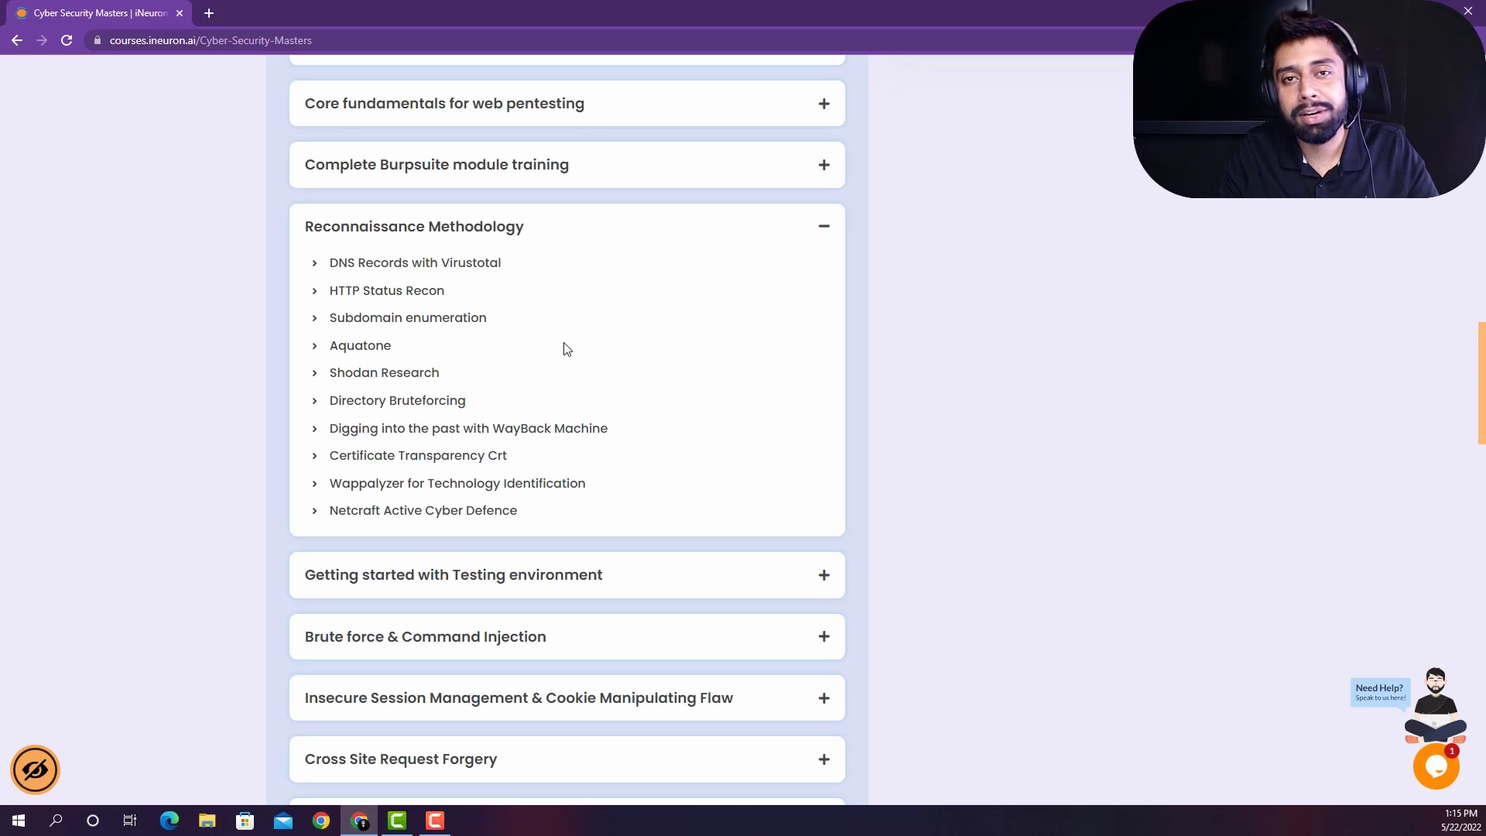
scroll(down, 3)
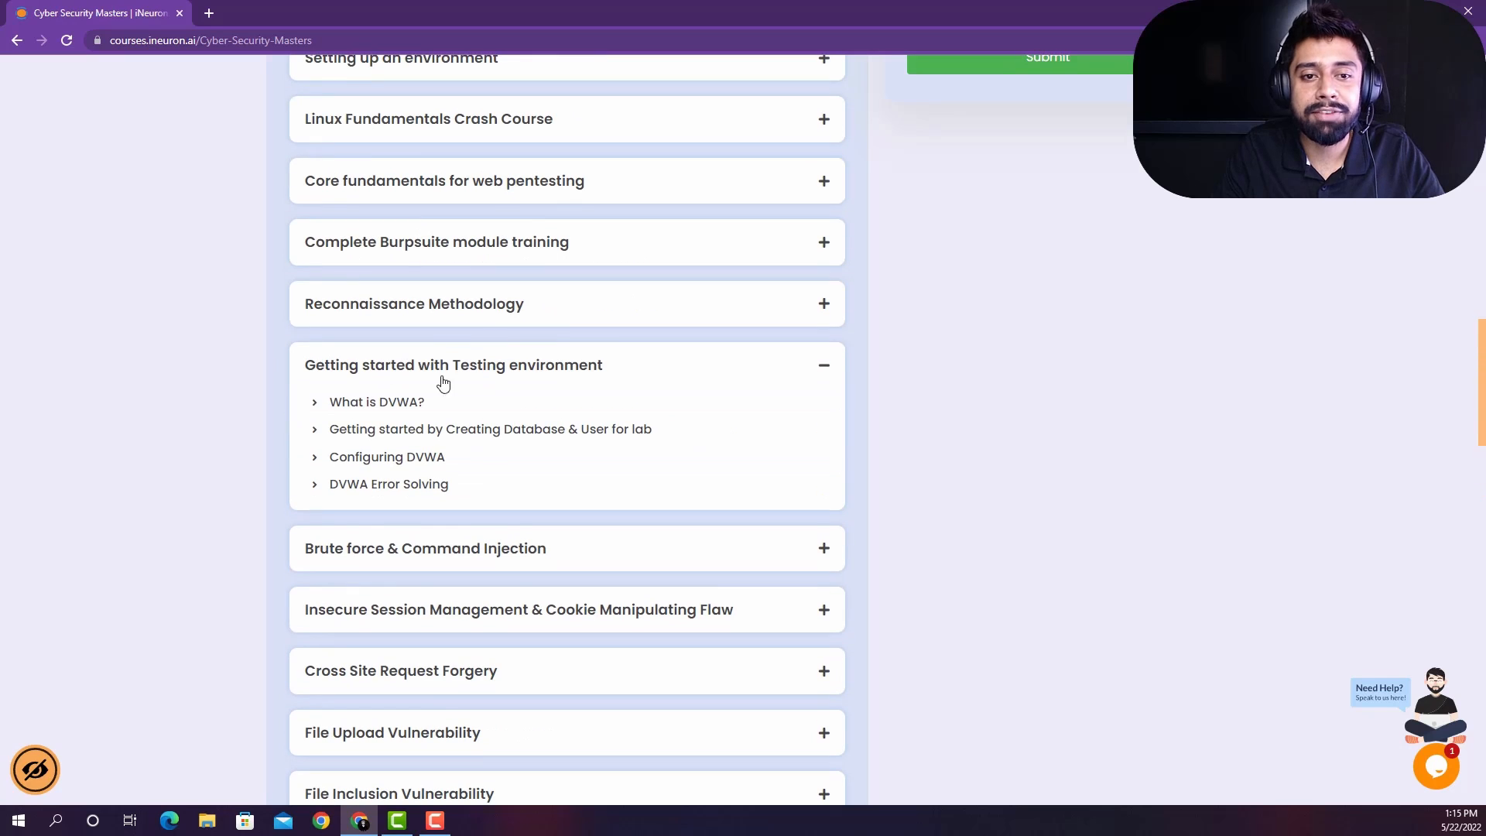
mouse_move(562, 359)
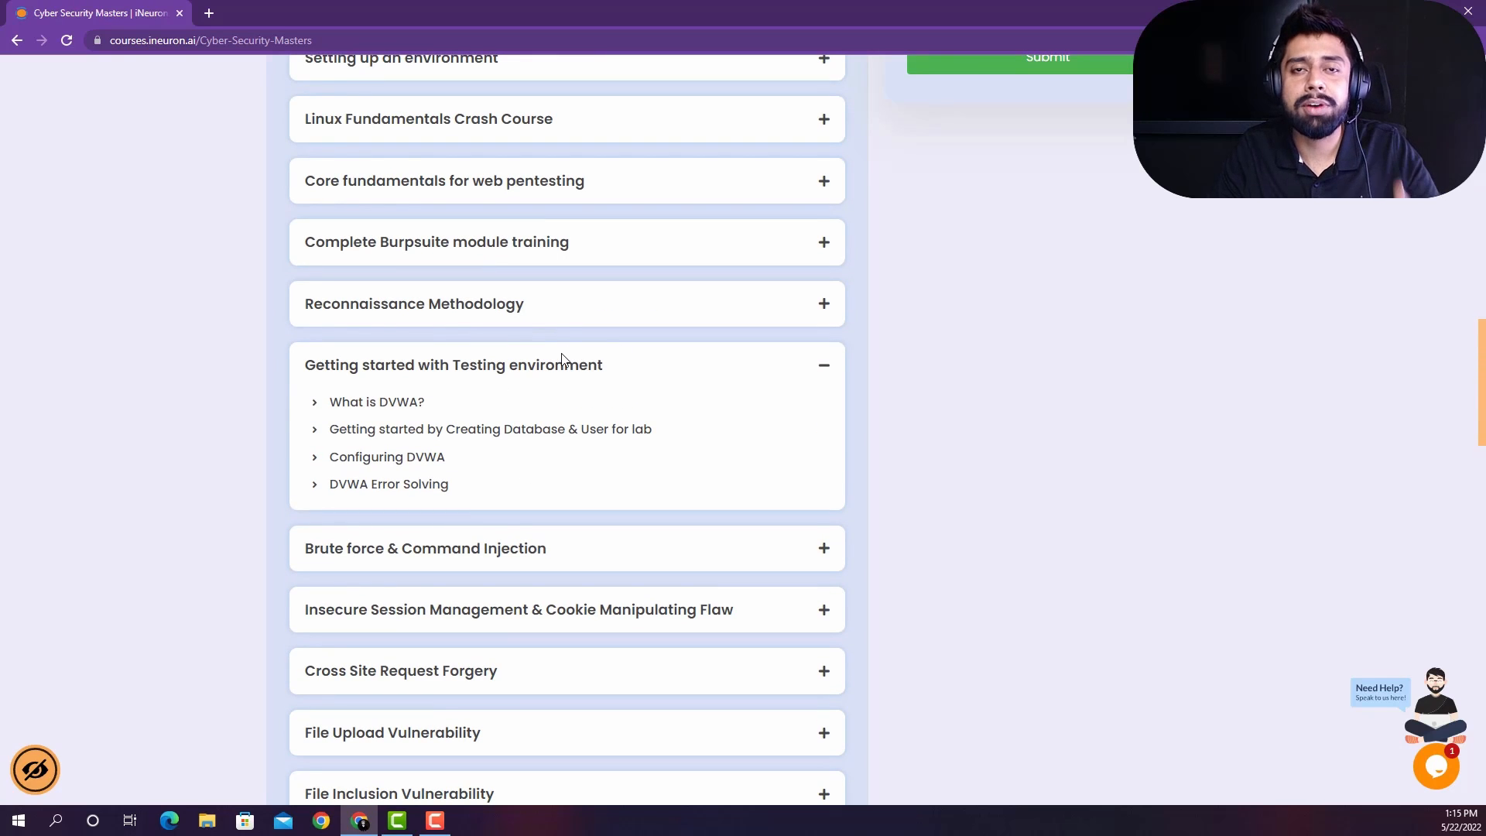
scroll(down, 3)
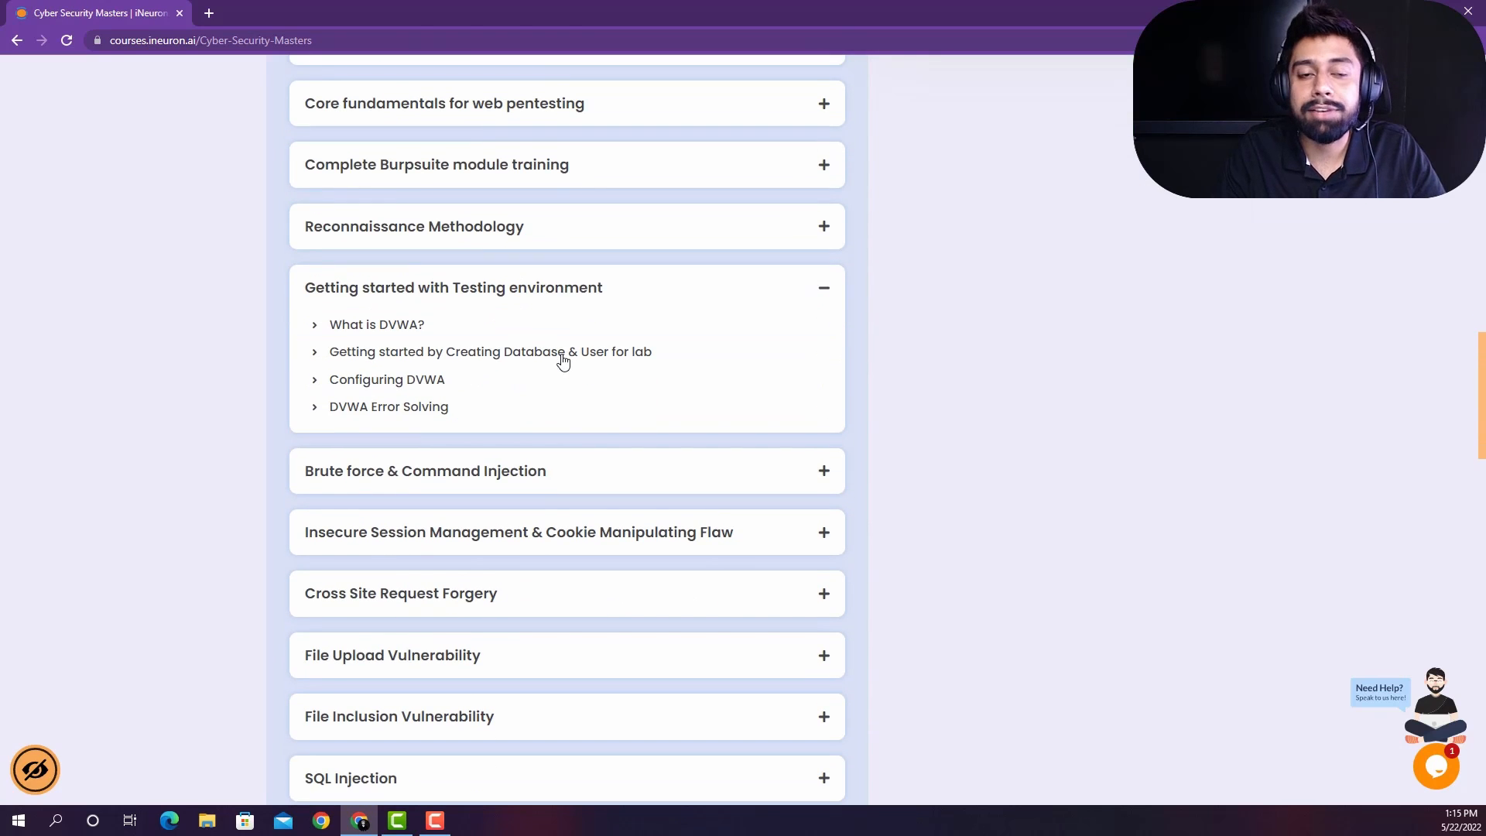
scroll(down, 3)
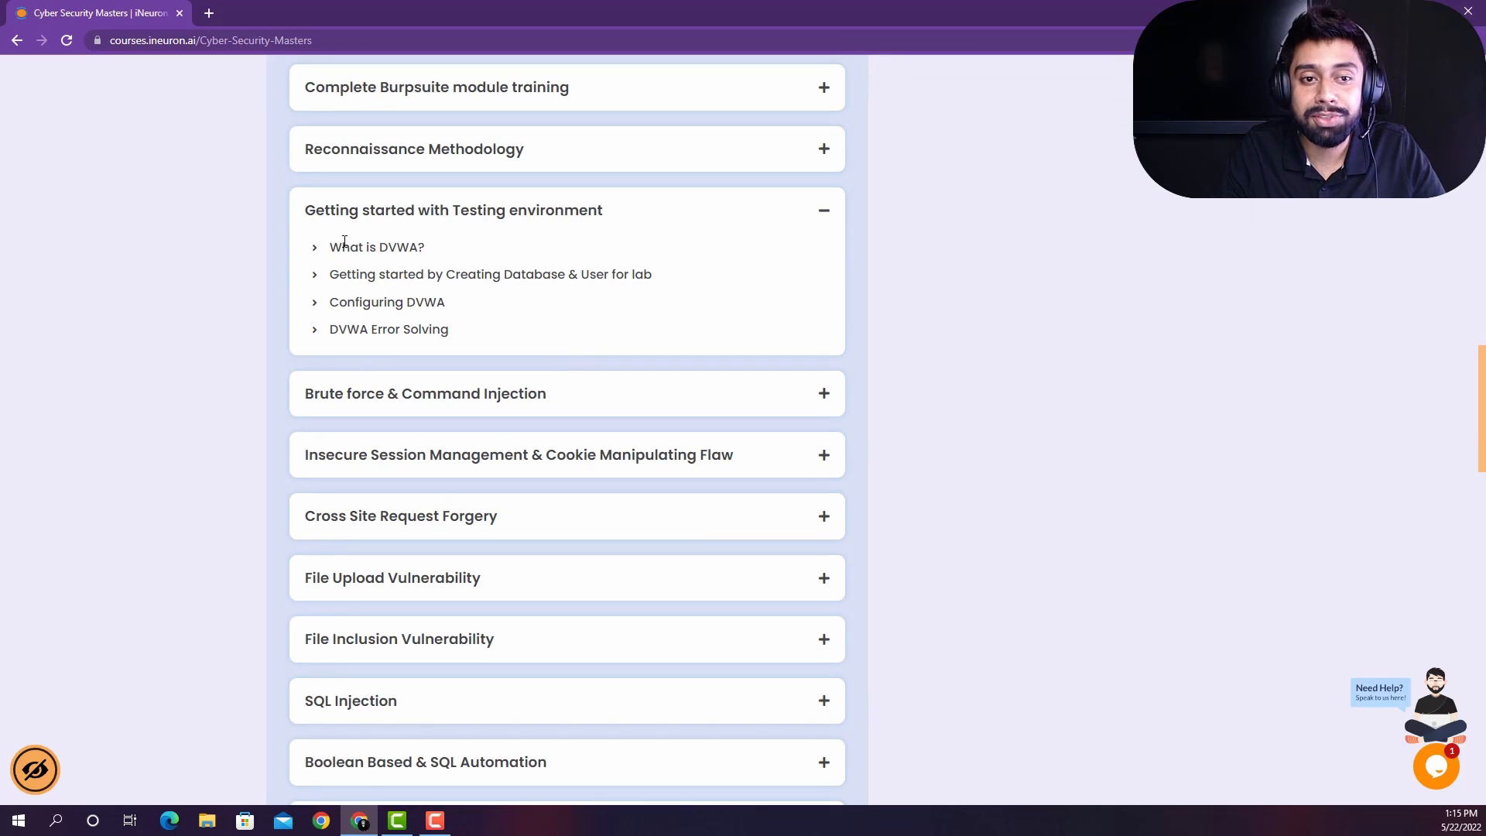
mouse_move(828, 377)
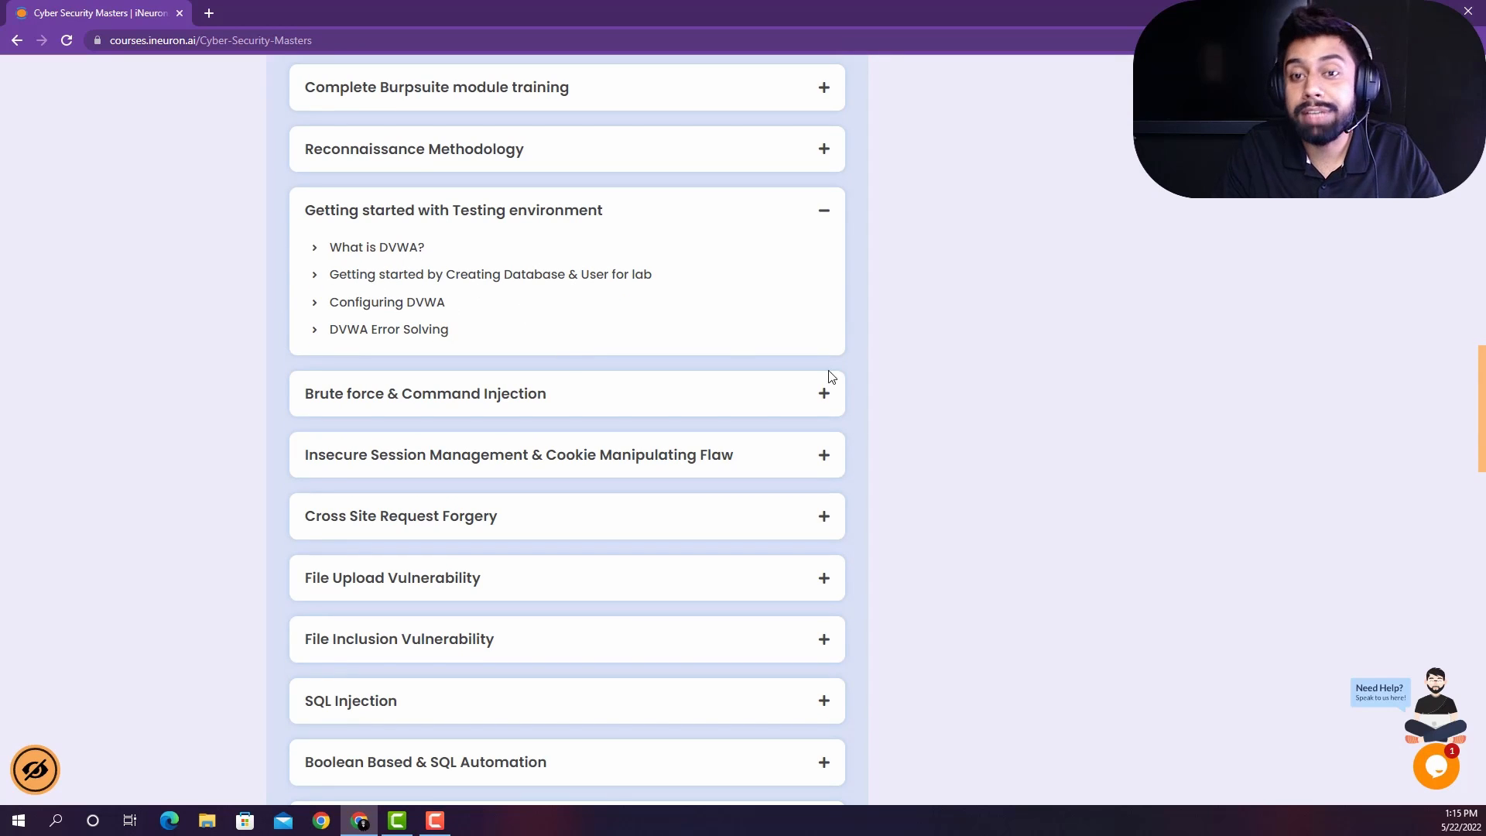
mouse_move(510, 228)
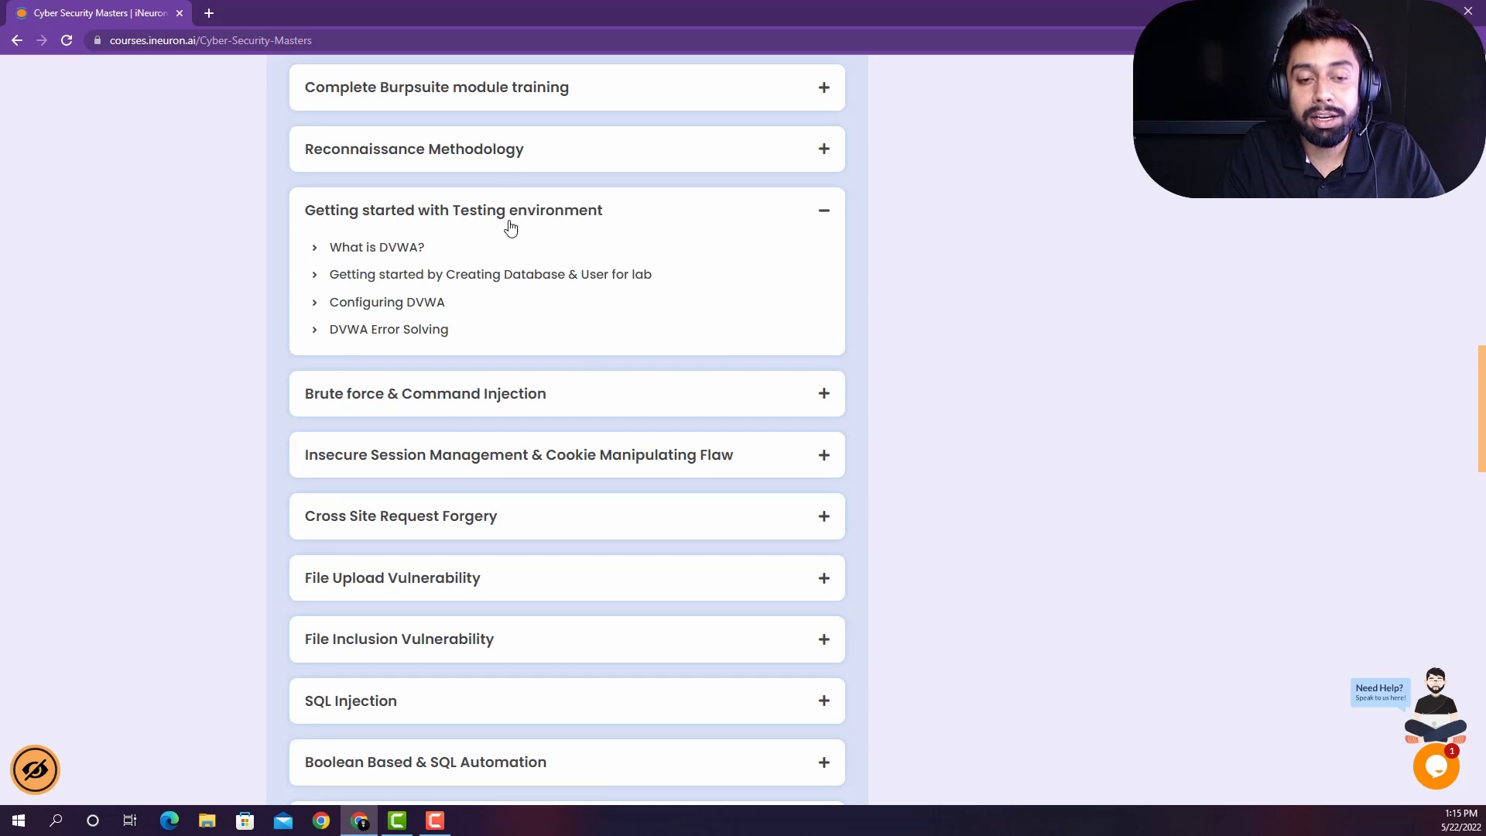
Step: Scroll through the DVWA attack modules, from Brute force to Bonus Attacks
scroll(down, 3)
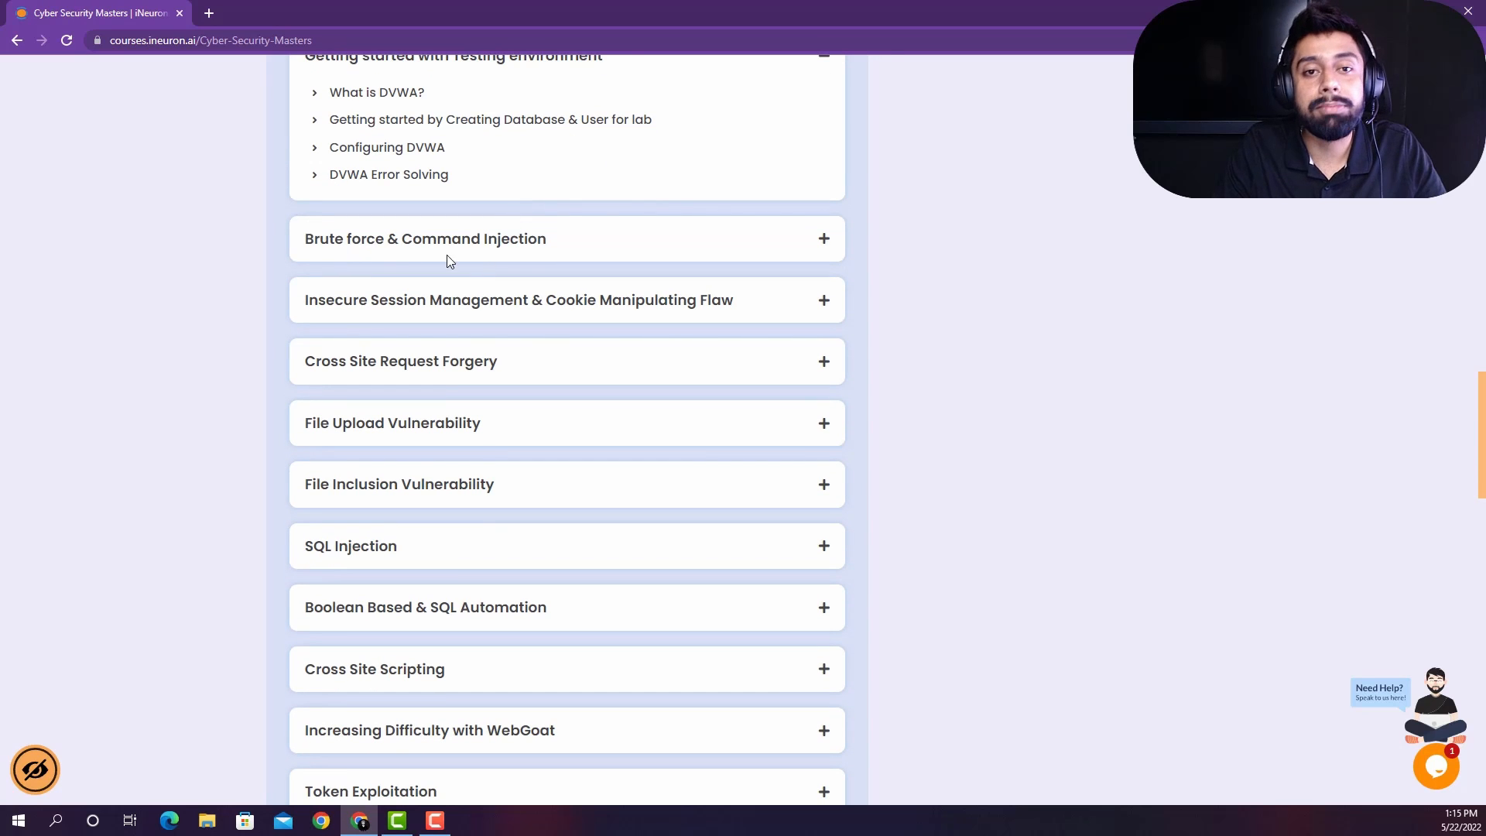
mouse_move(319, 320)
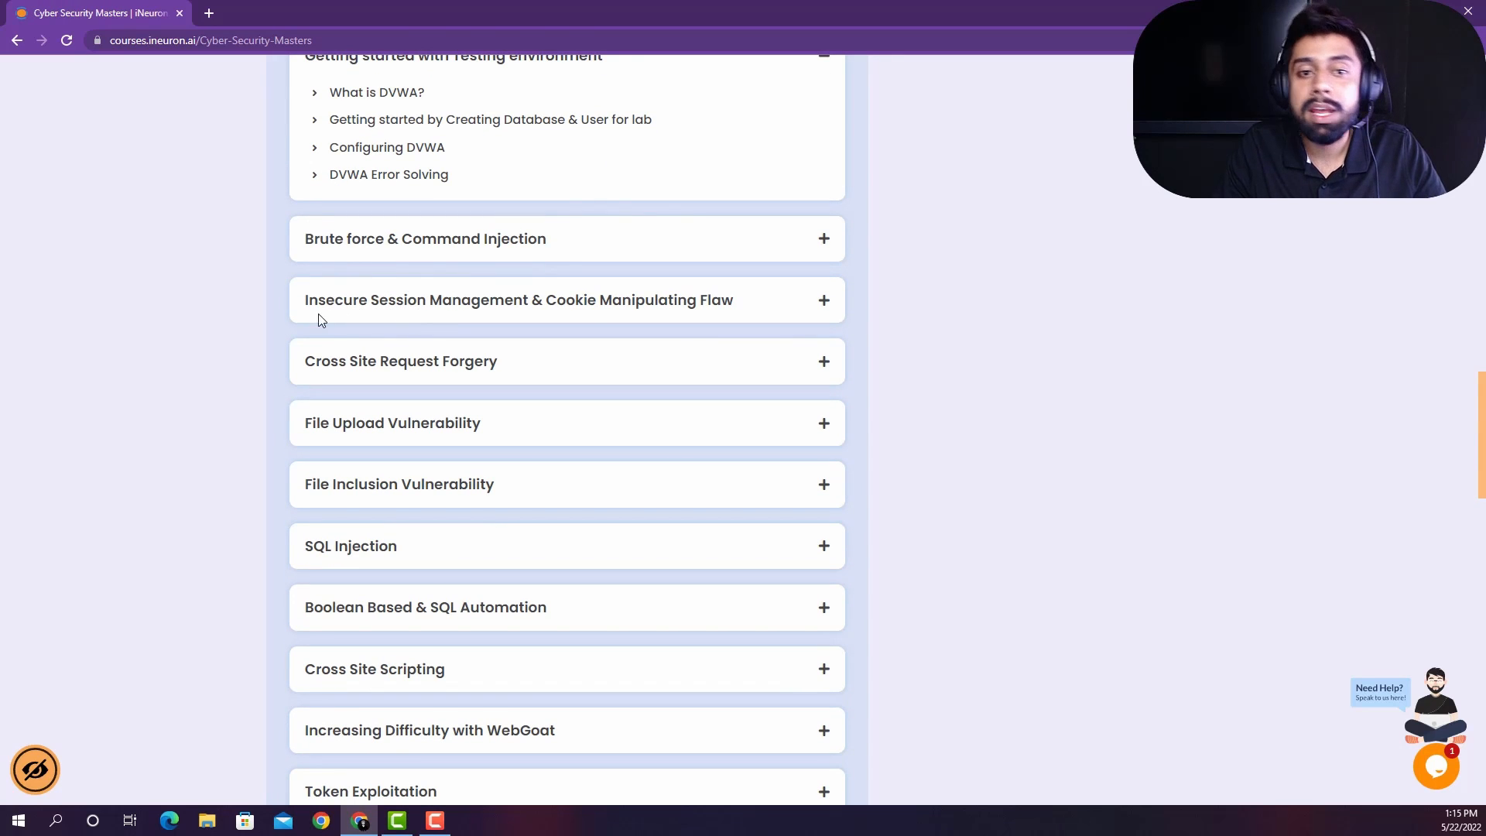
scroll(down, 3)
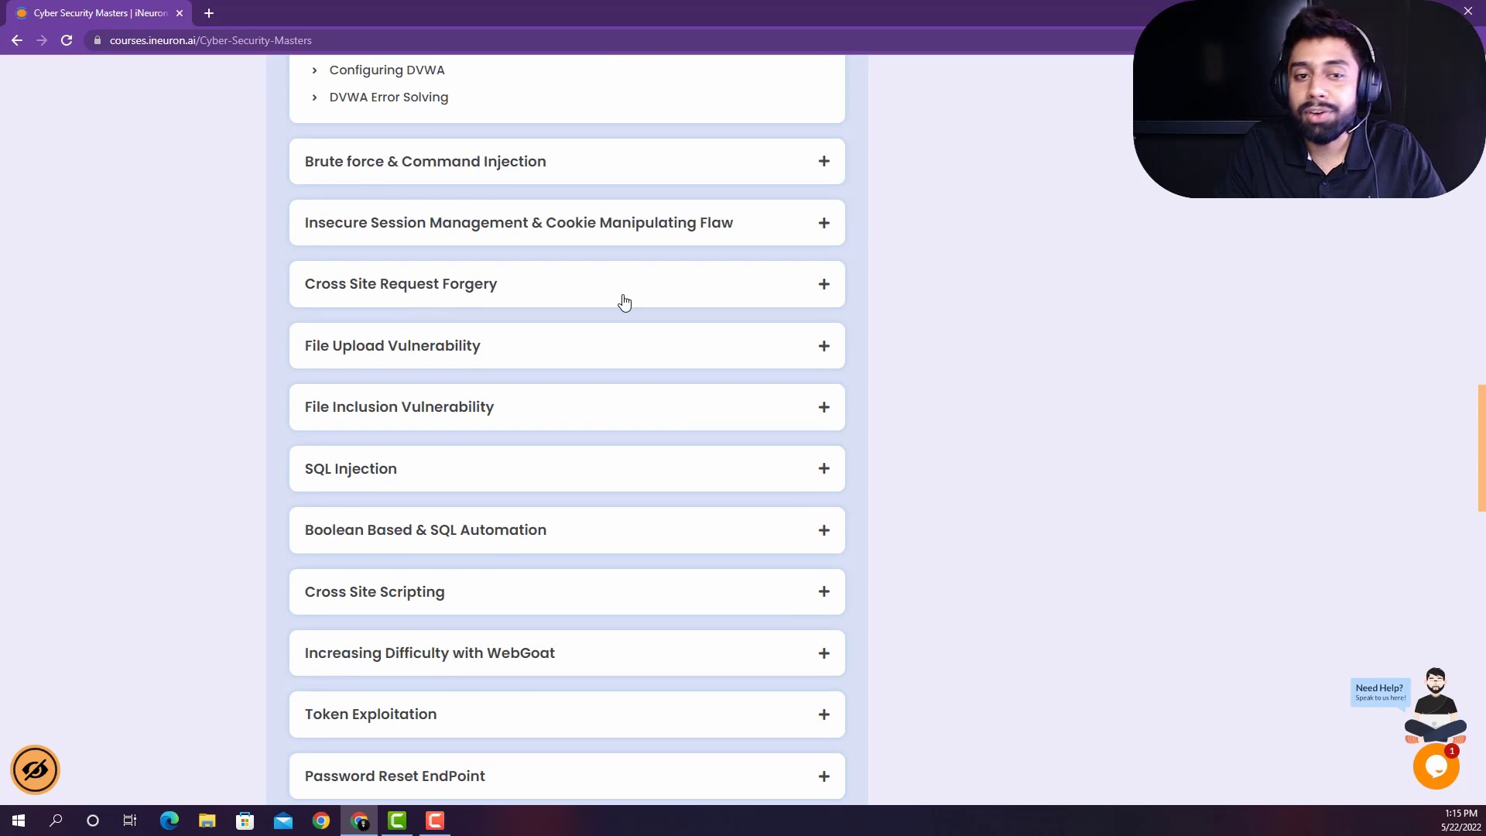
mouse_move(358, 511)
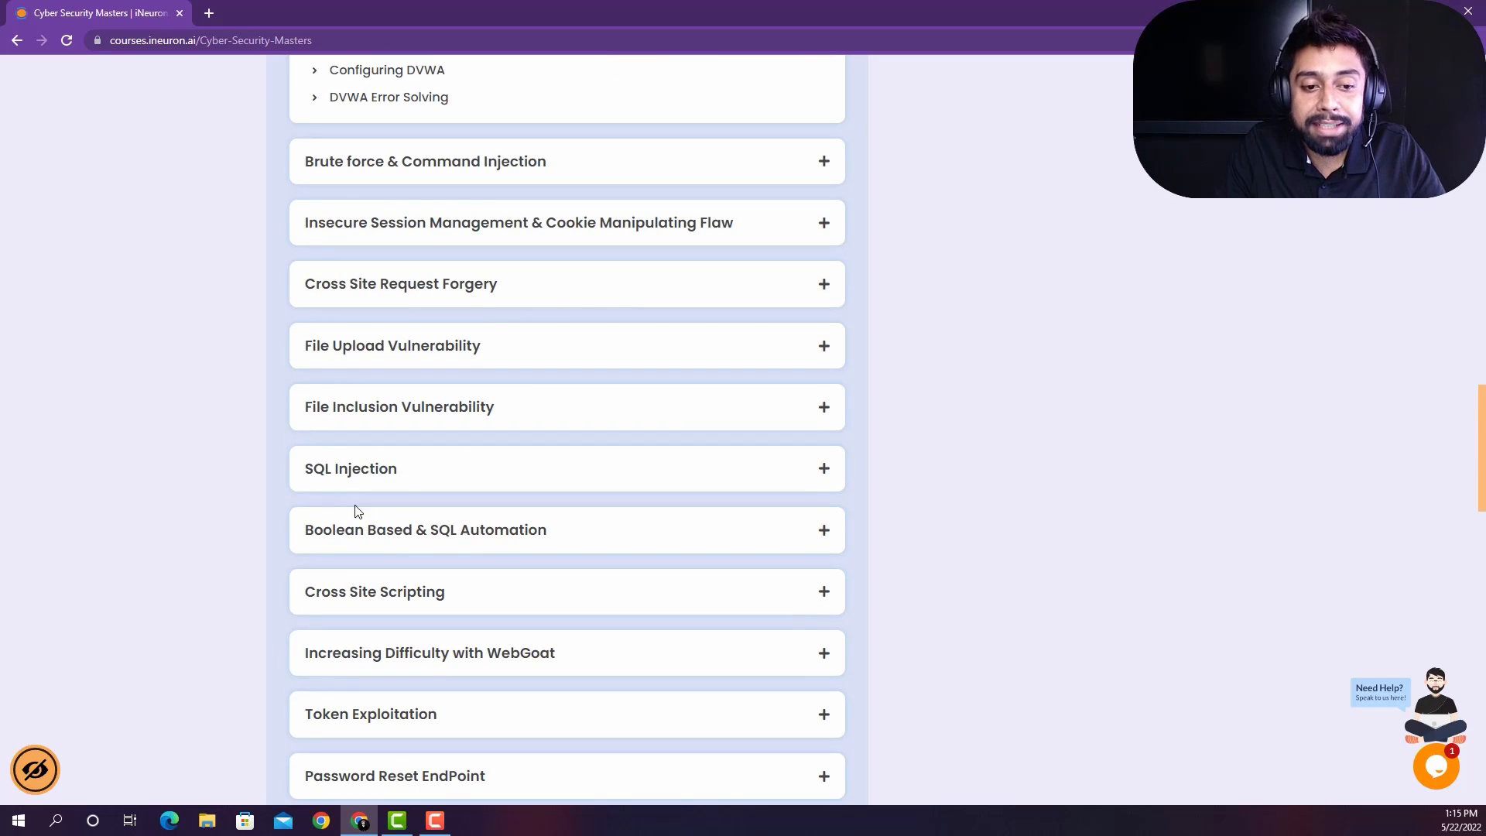
scroll(down, 3)
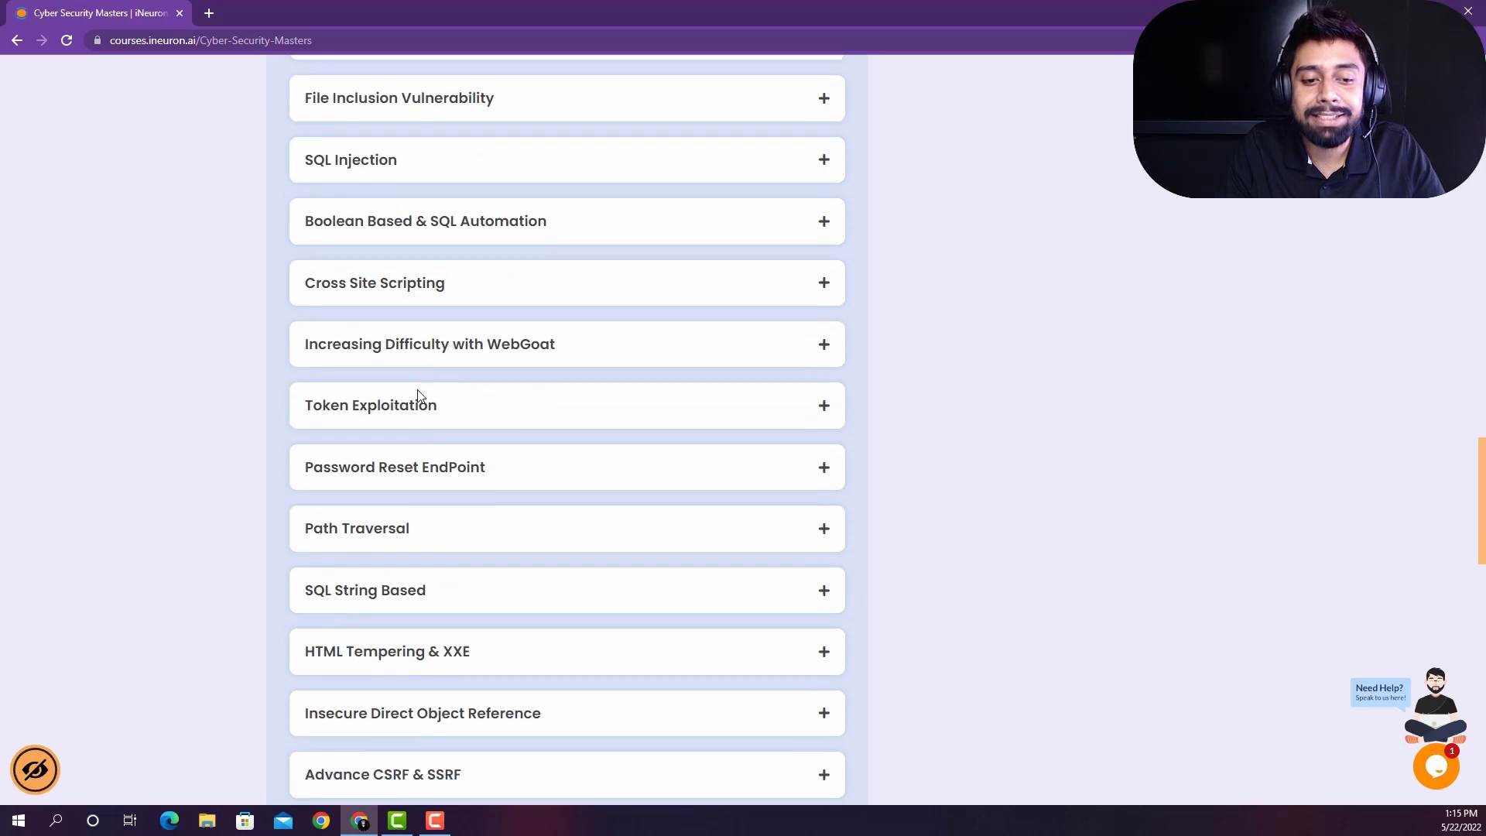
scroll(down, 3)
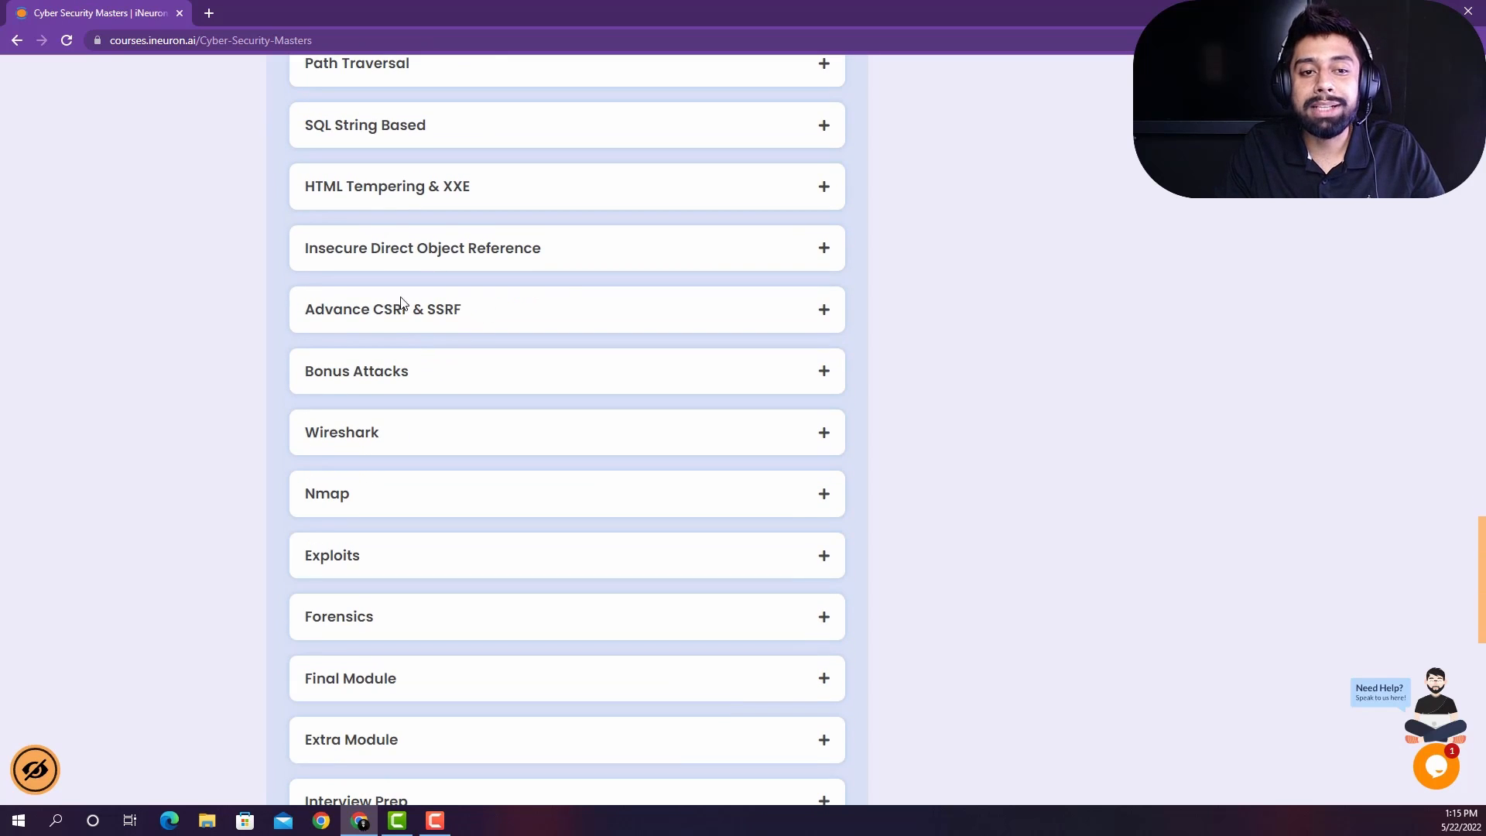
scroll(down, 3)
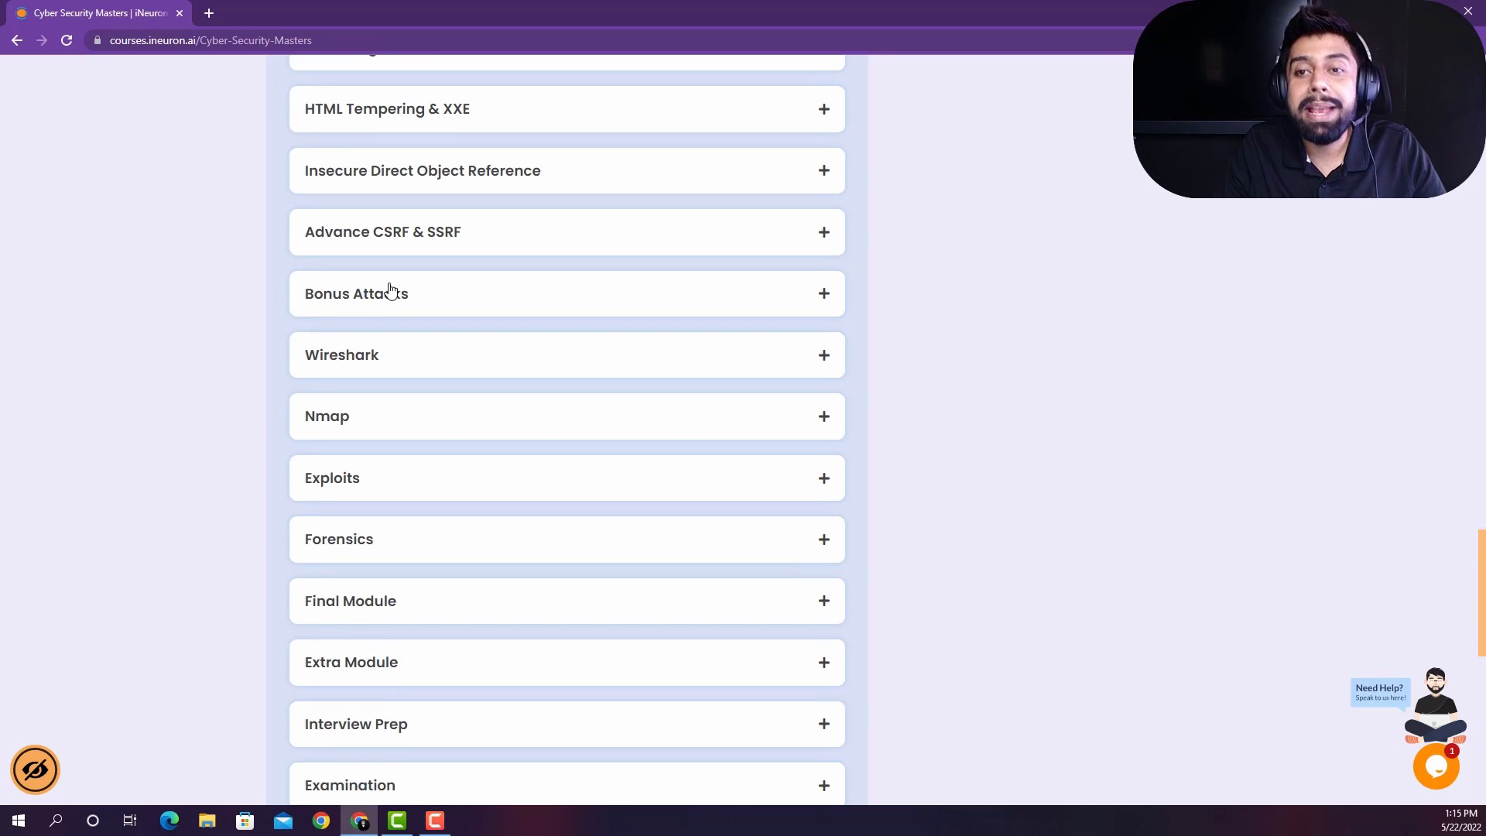
mouse_move(441, 301)
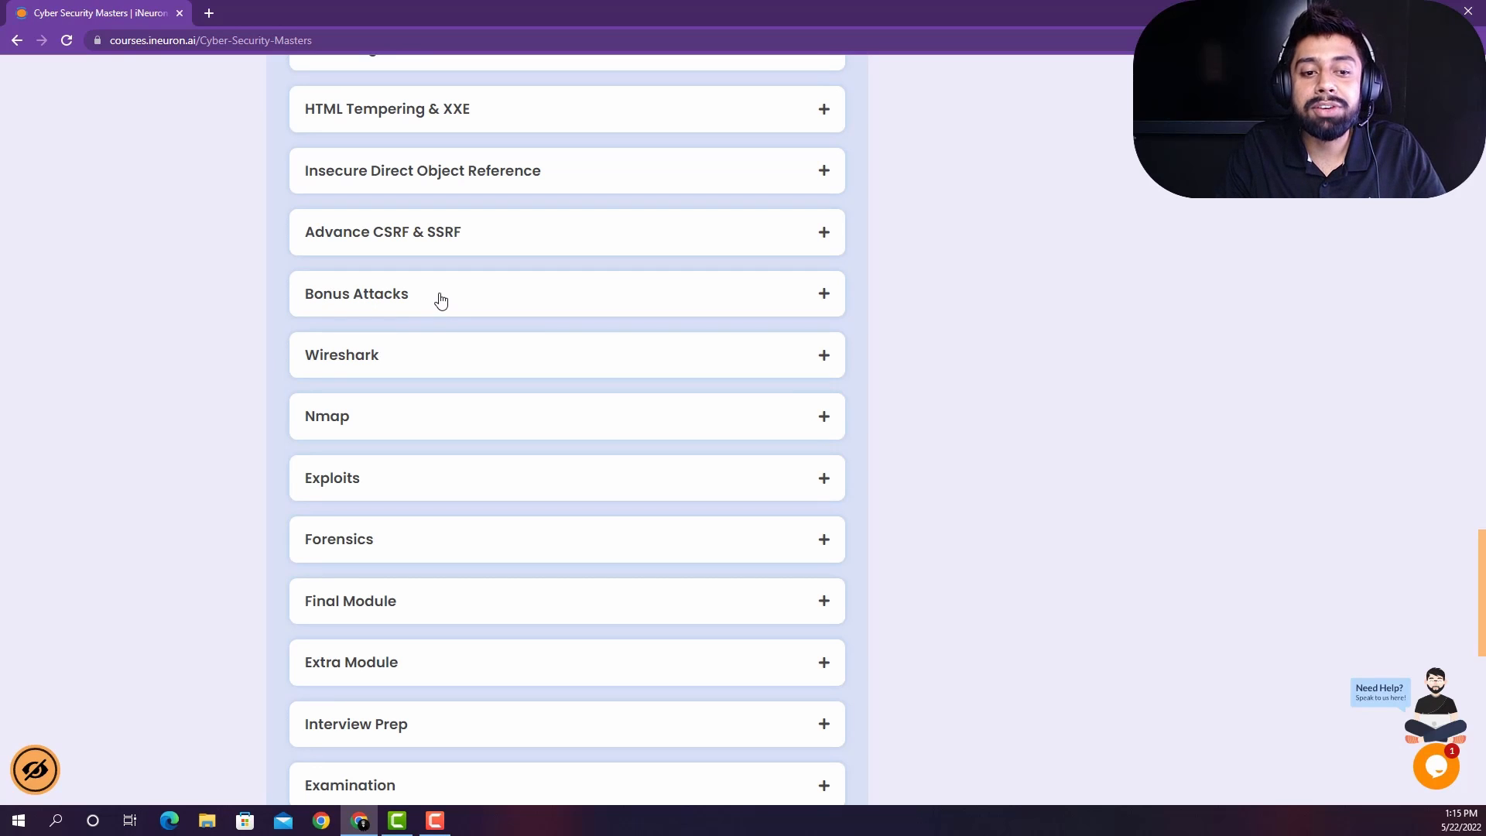
scroll(up, 3)
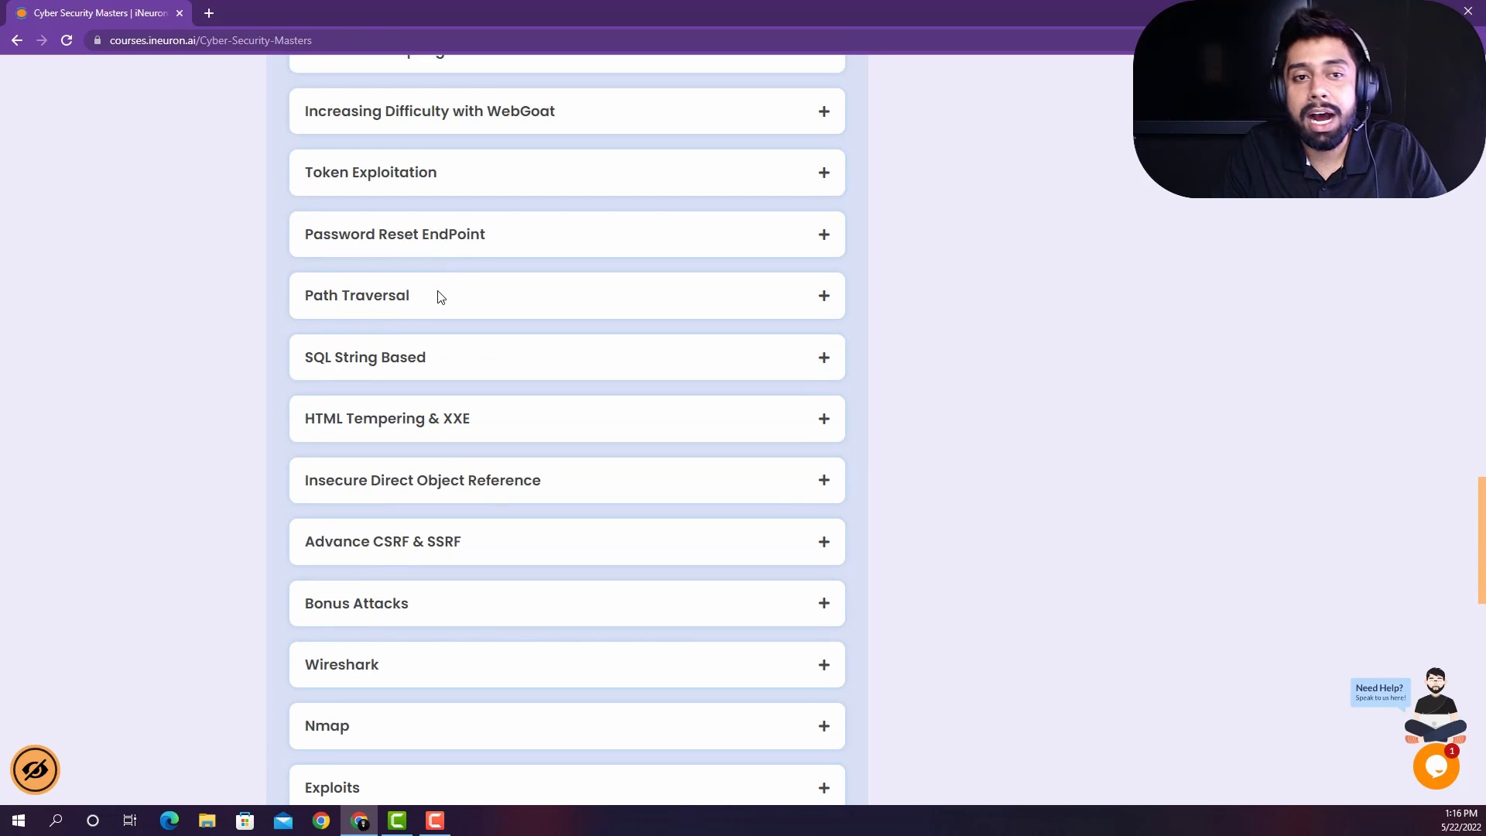
scroll(up, 3)
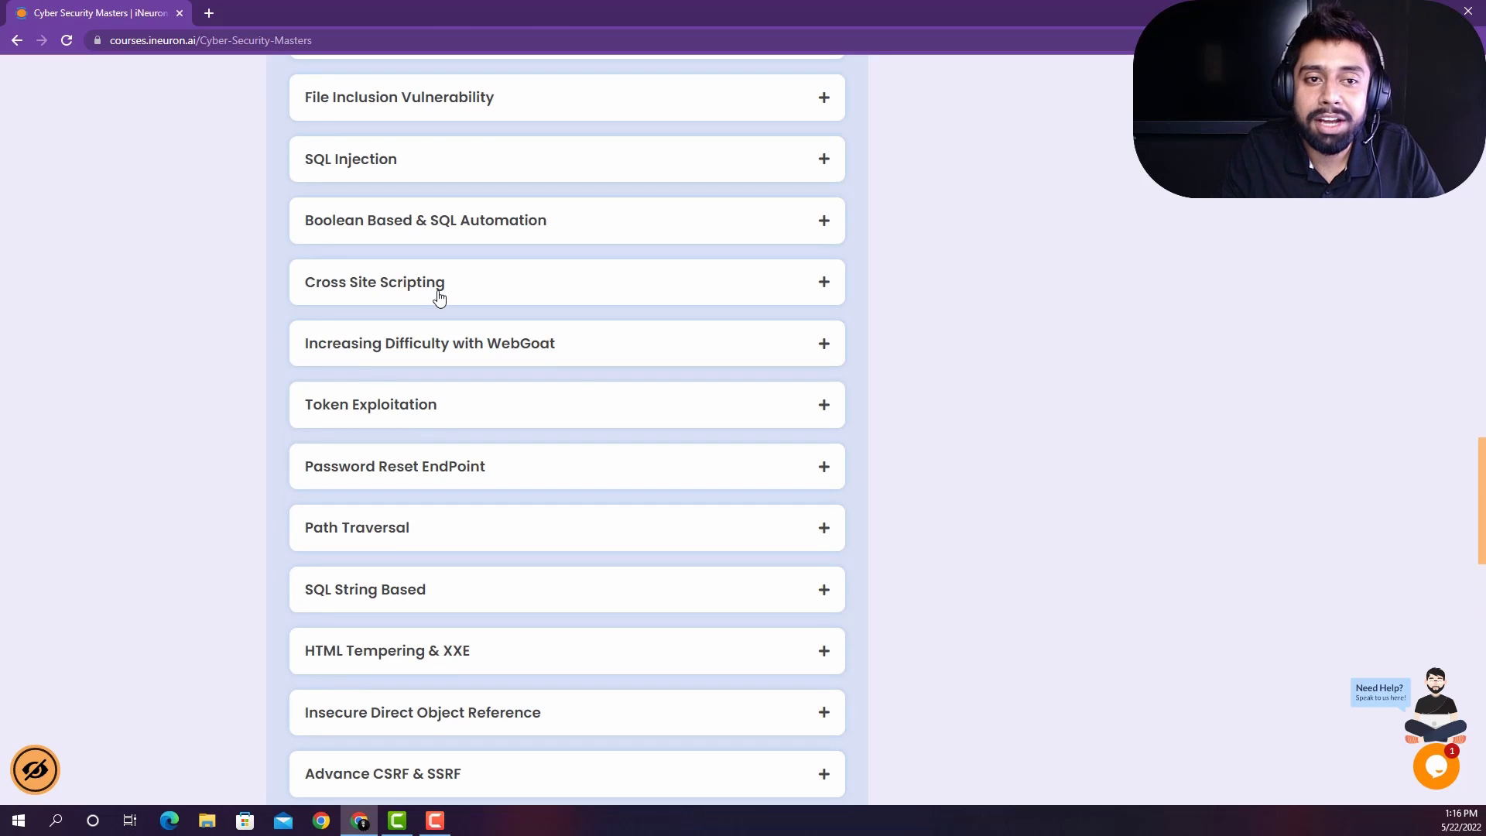
scroll(down, 3)
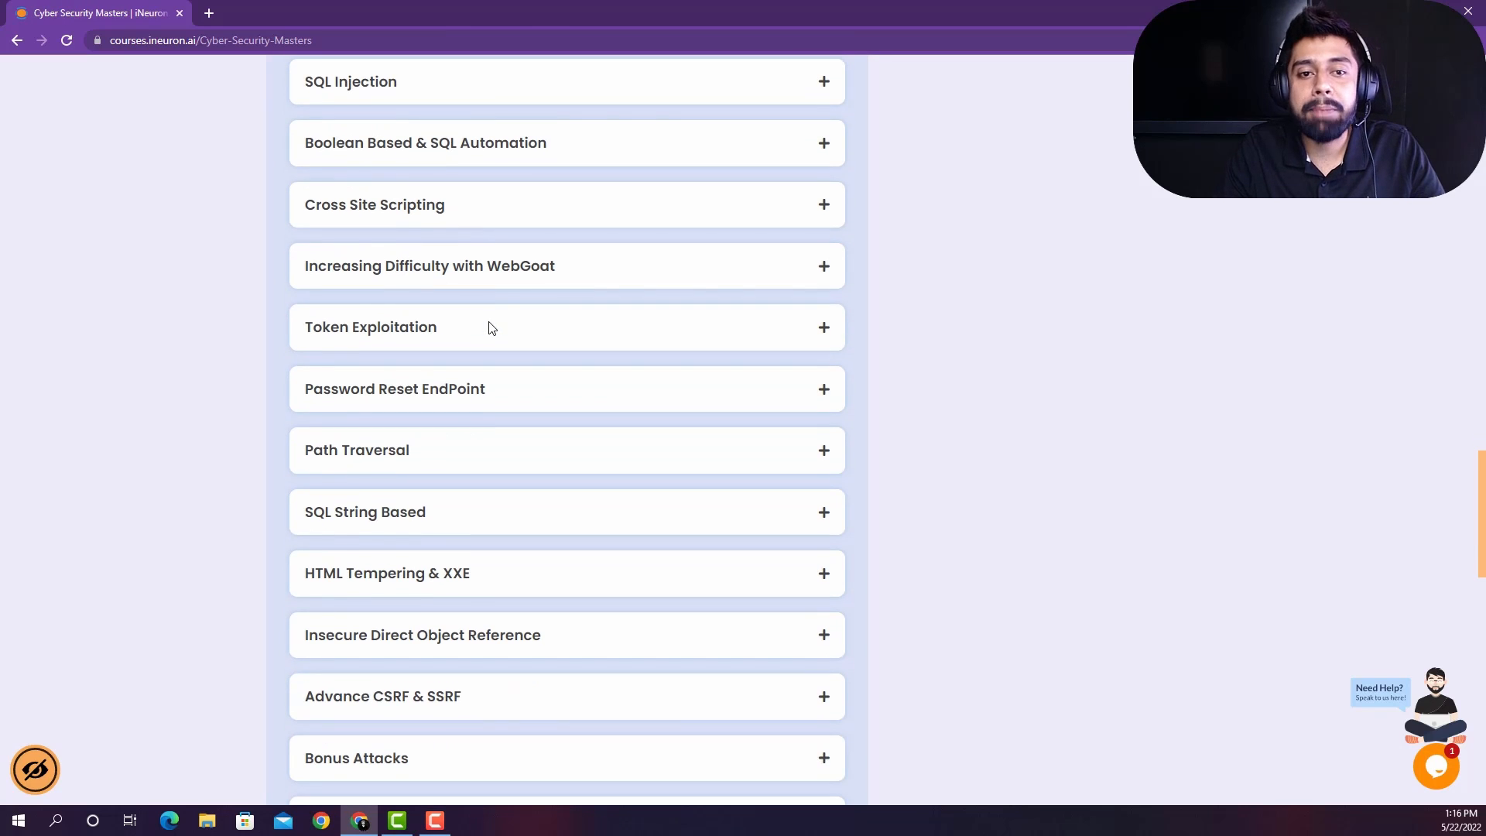
mouse_move(820, 274)
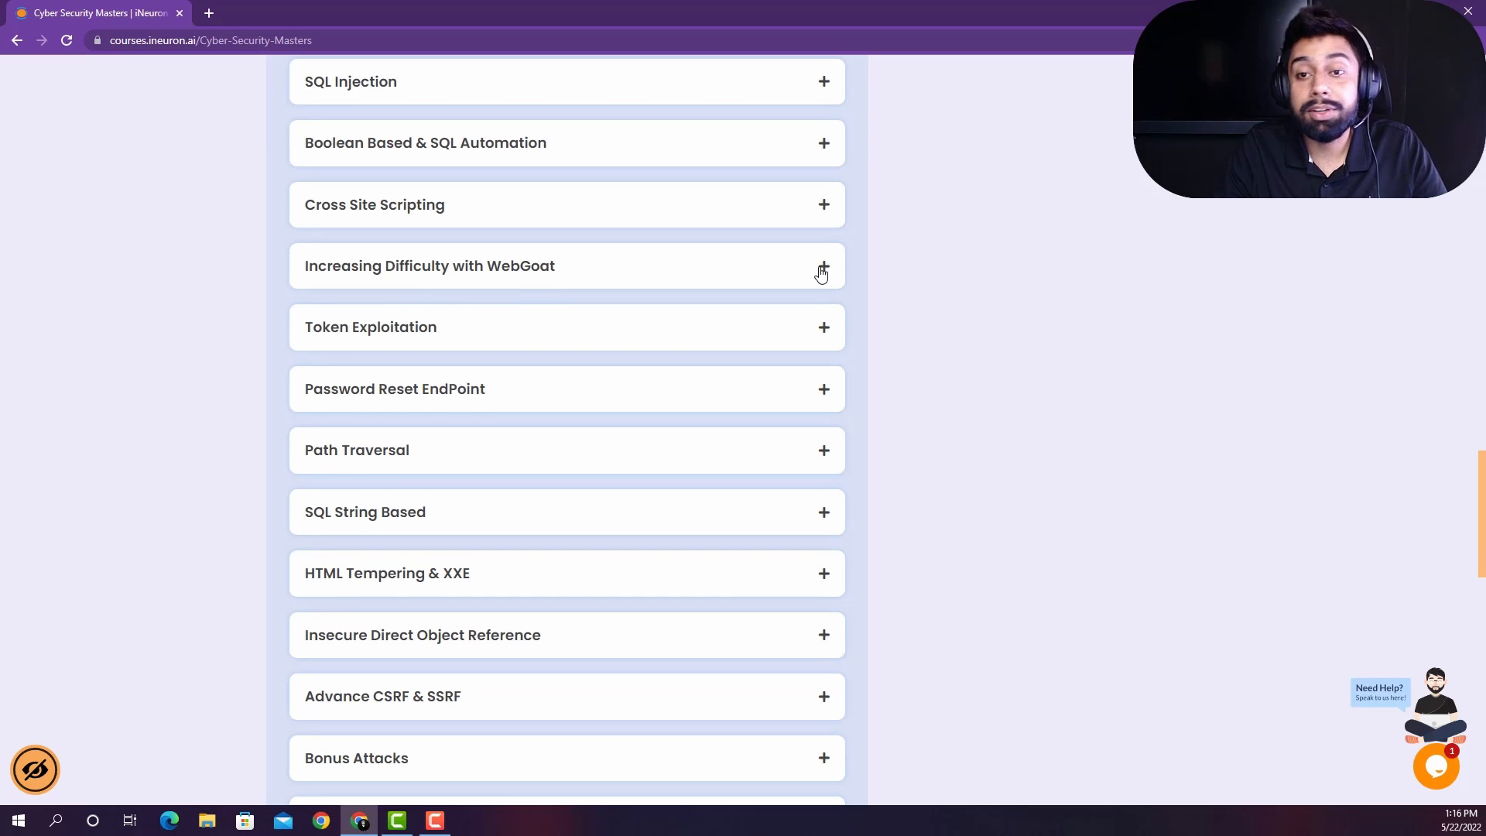
Step: Expand Increasing Difficulty with WebGoat to list its prerequisites and Windows configuration lessons
click(821, 269)
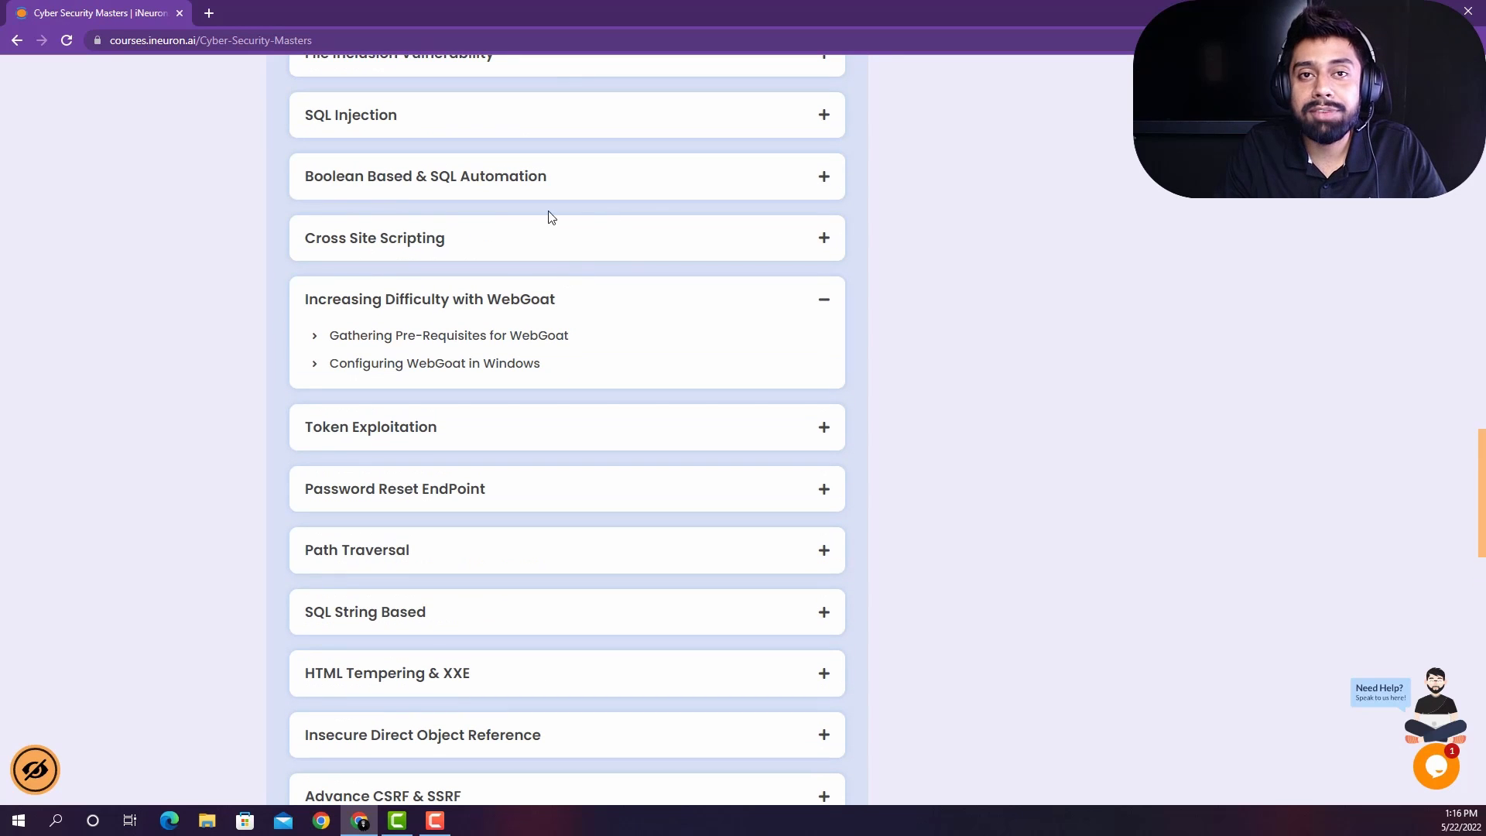
scroll(down, 3)
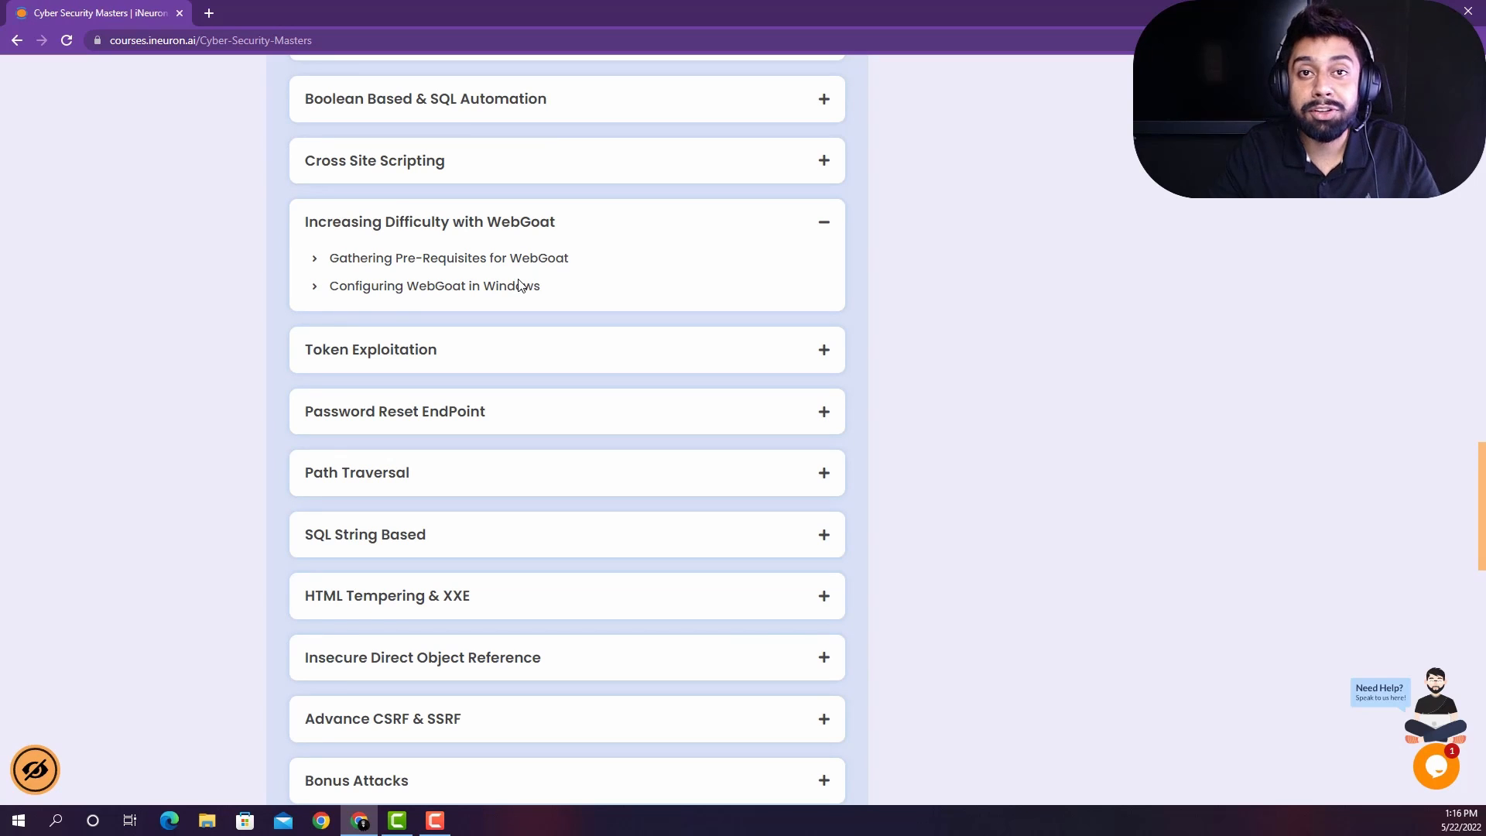
scroll(up, 3)
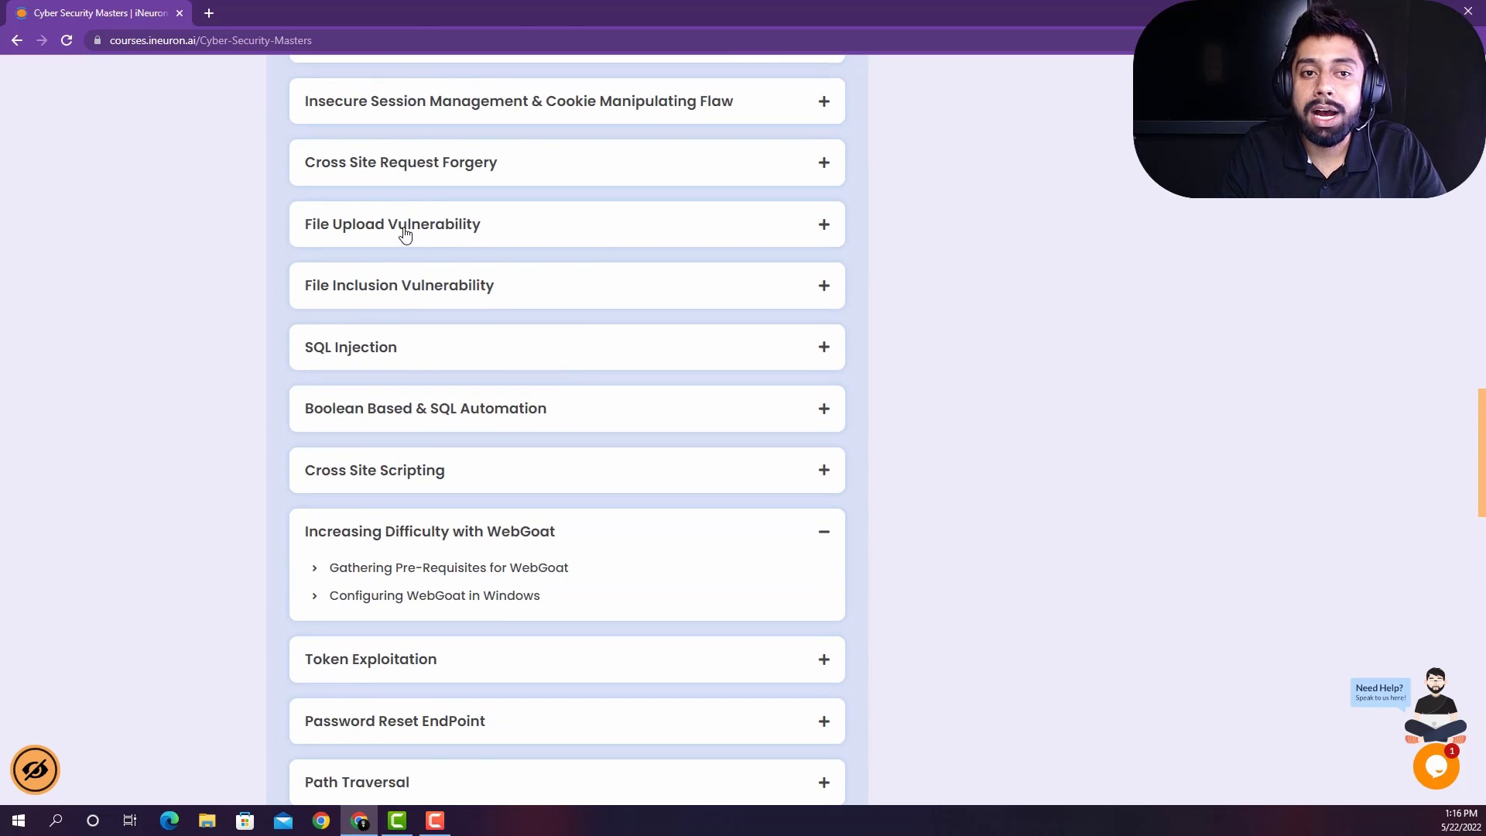
scroll(up, 3)
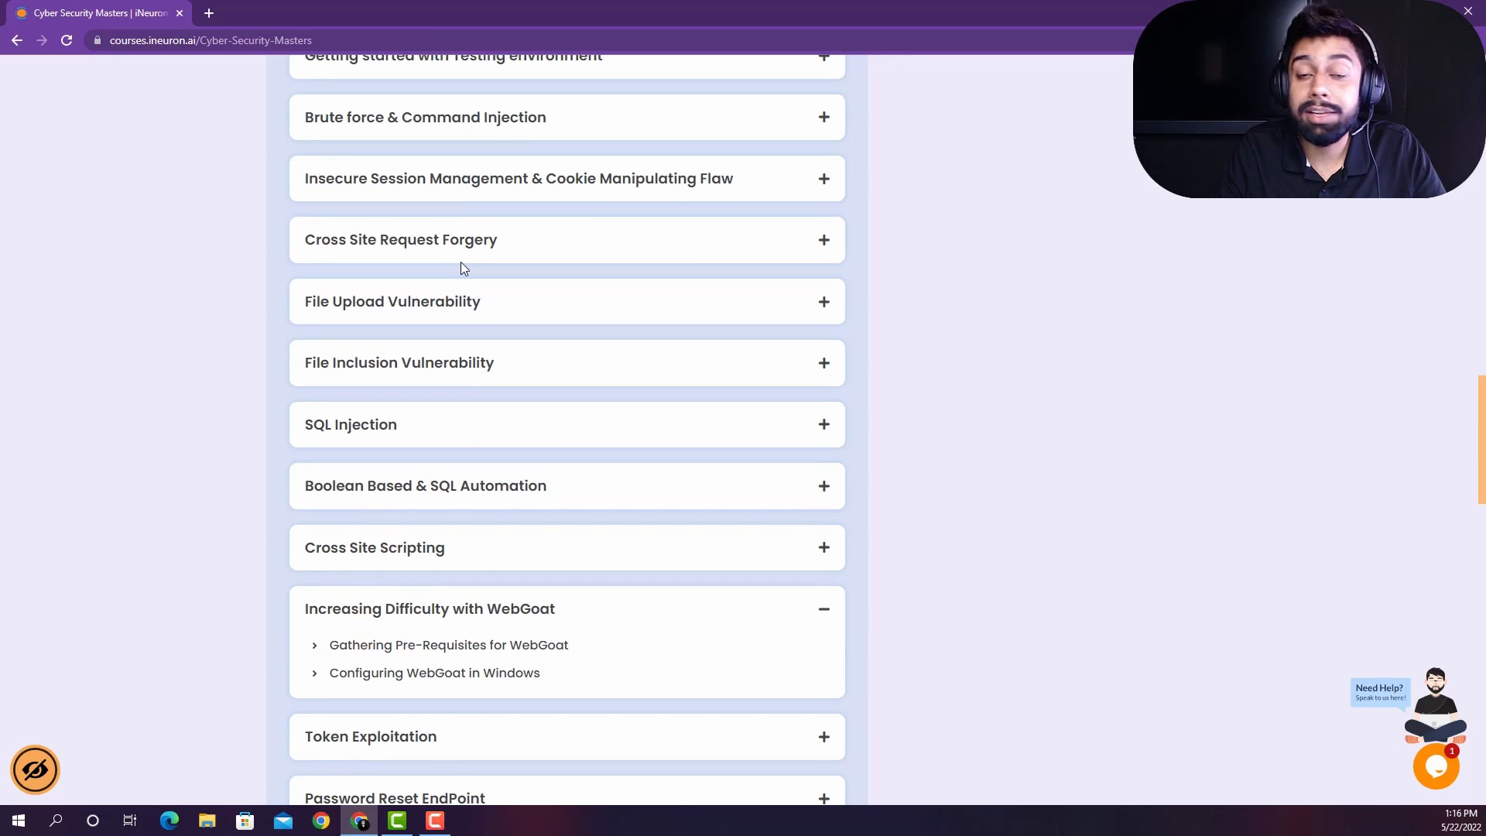
scroll(down, 3)
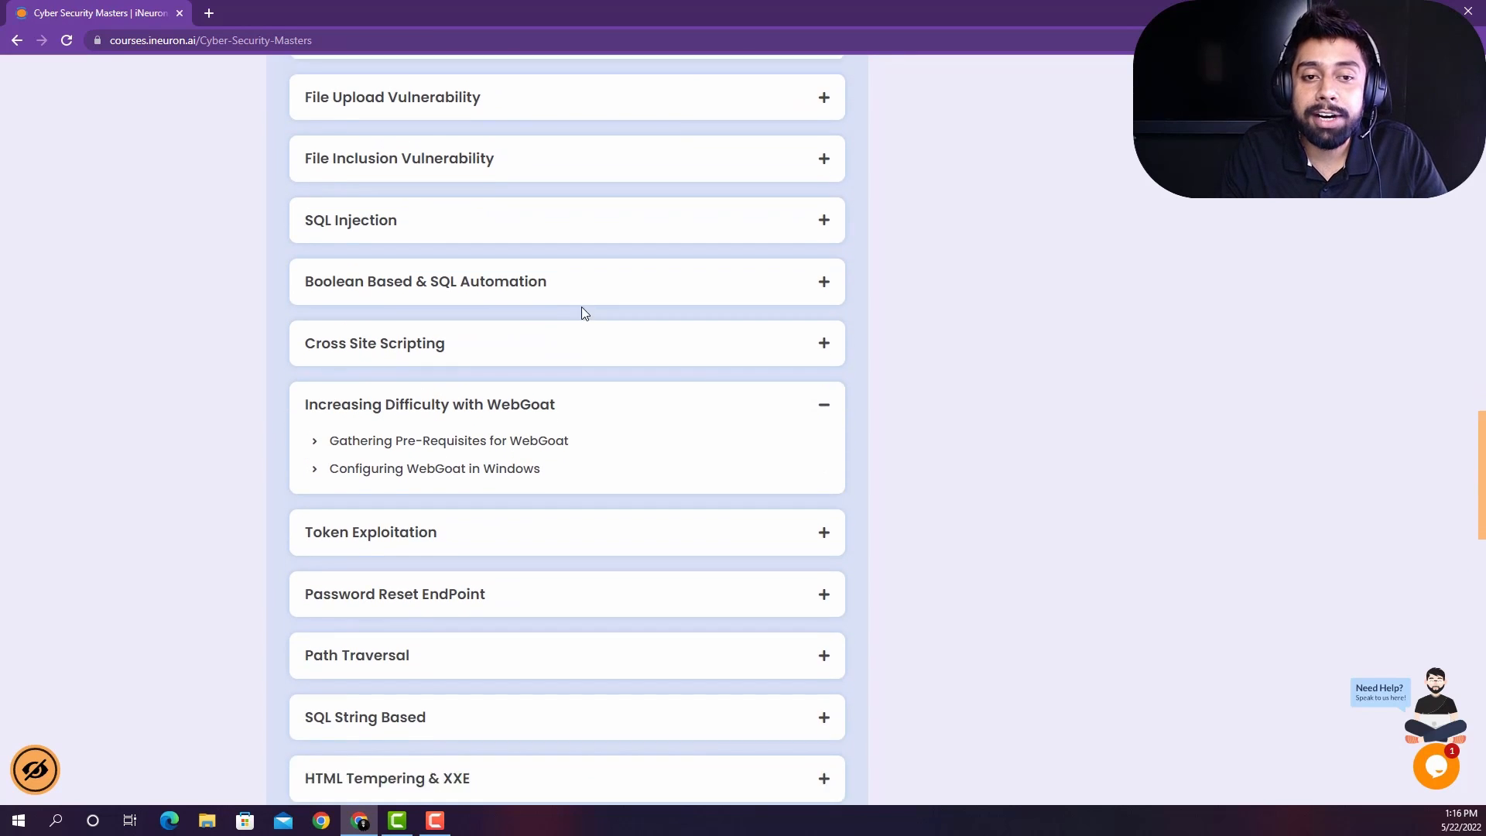
scroll(down, 3)
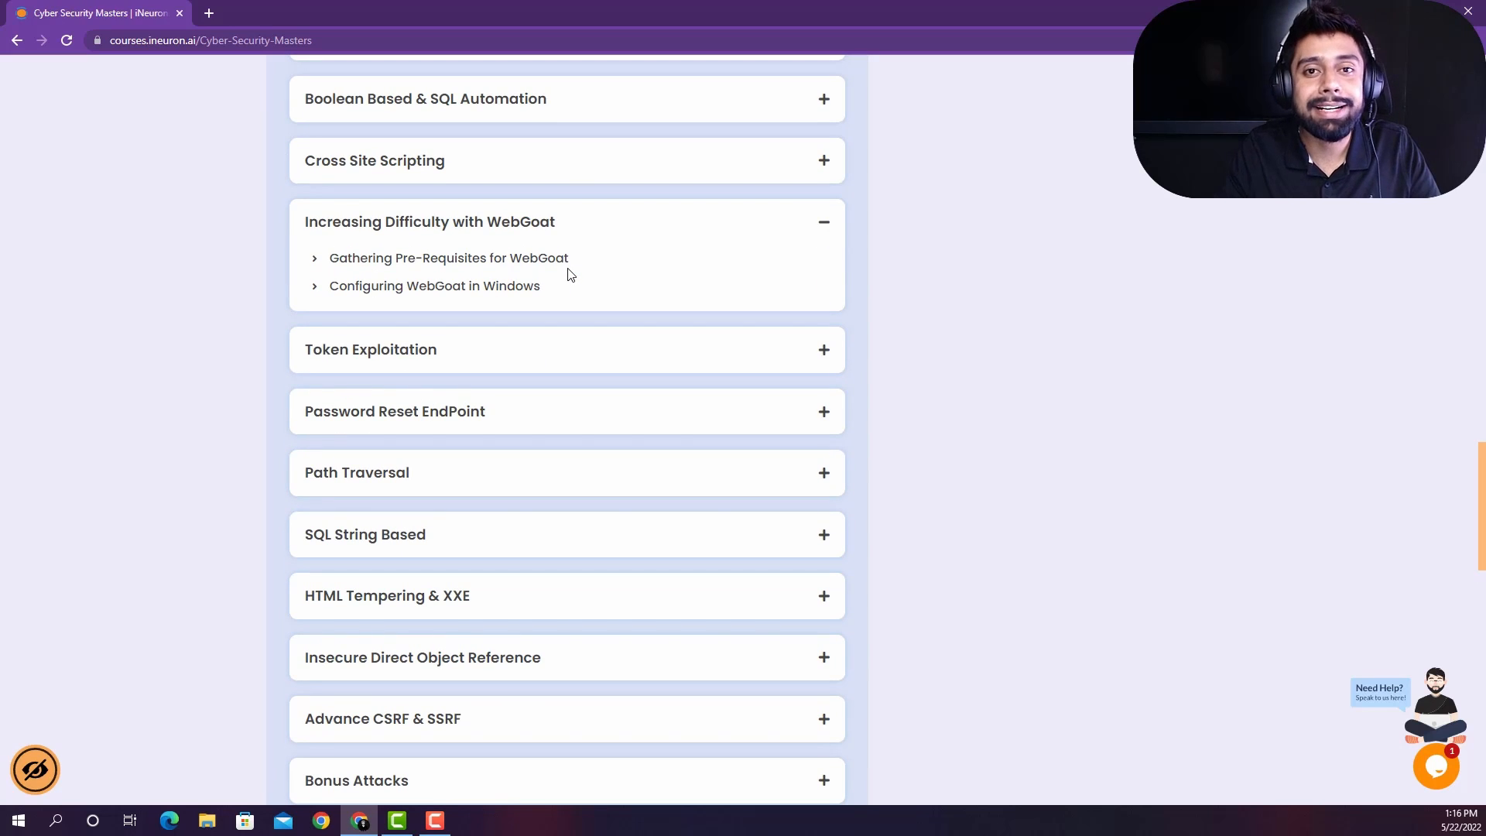
mouse_move(553, 254)
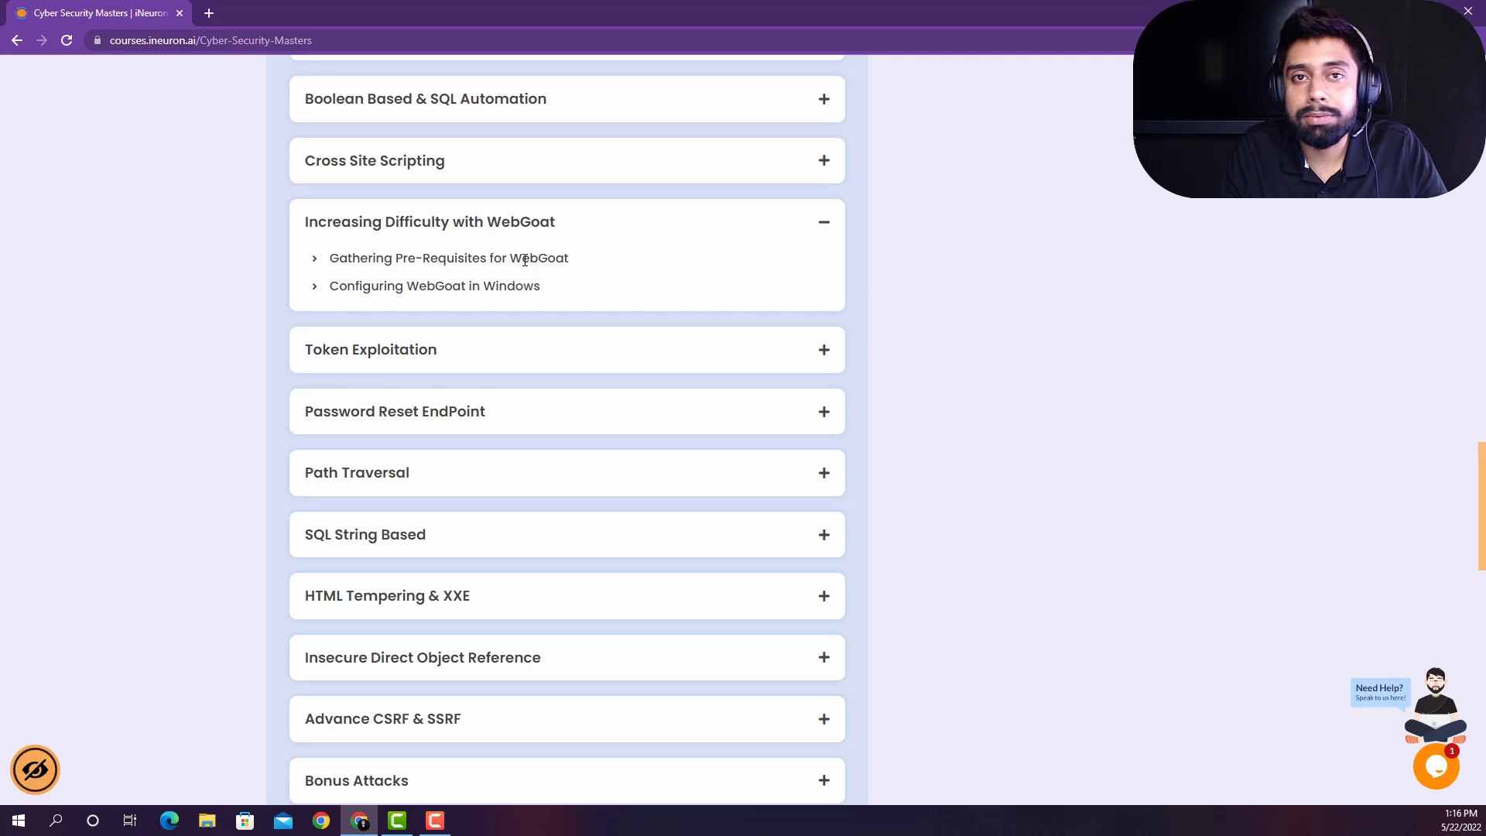
mouse_move(471, 245)
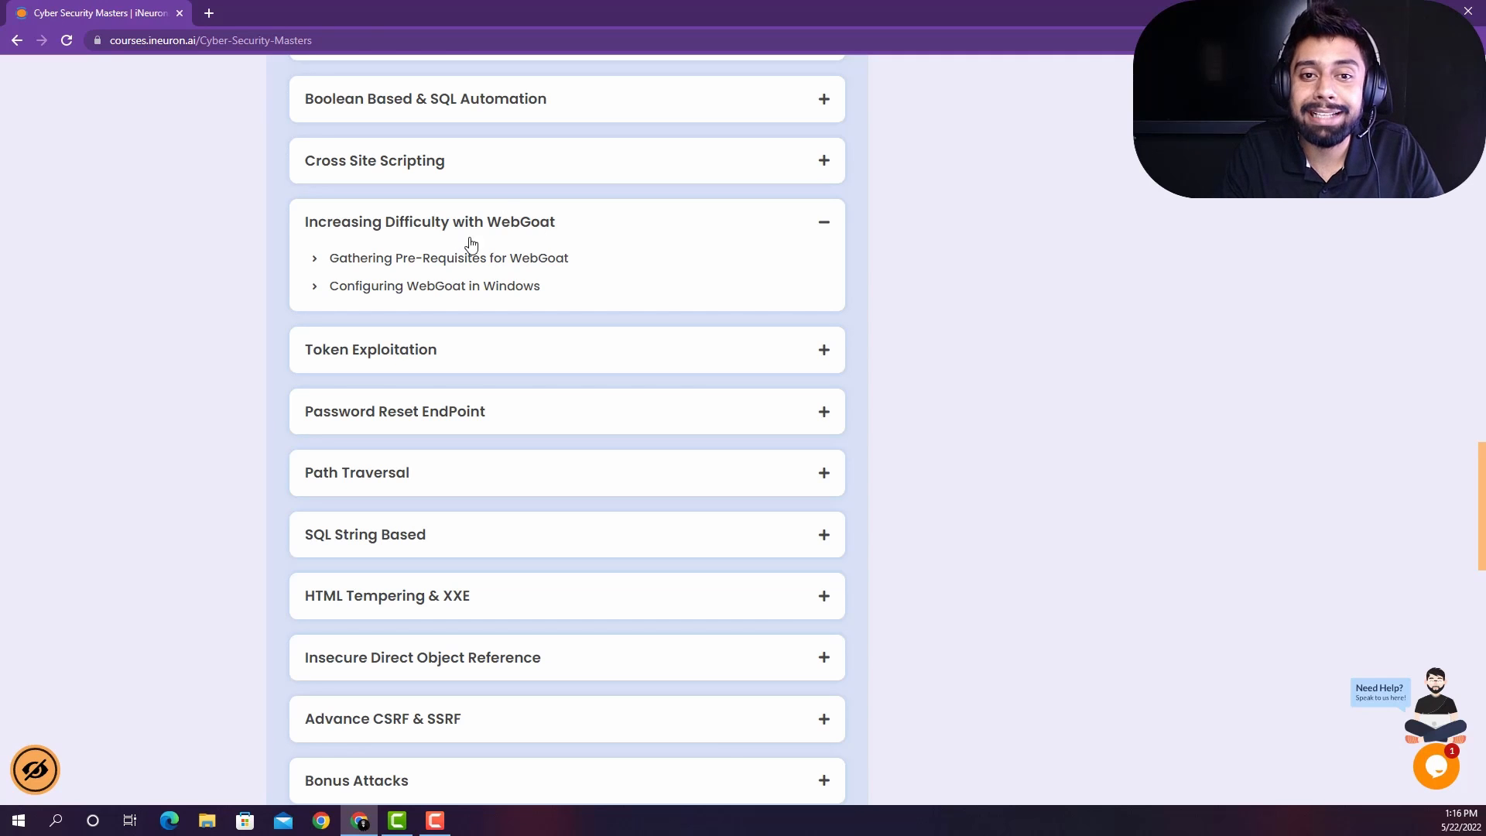
mouse_move(511, 294)
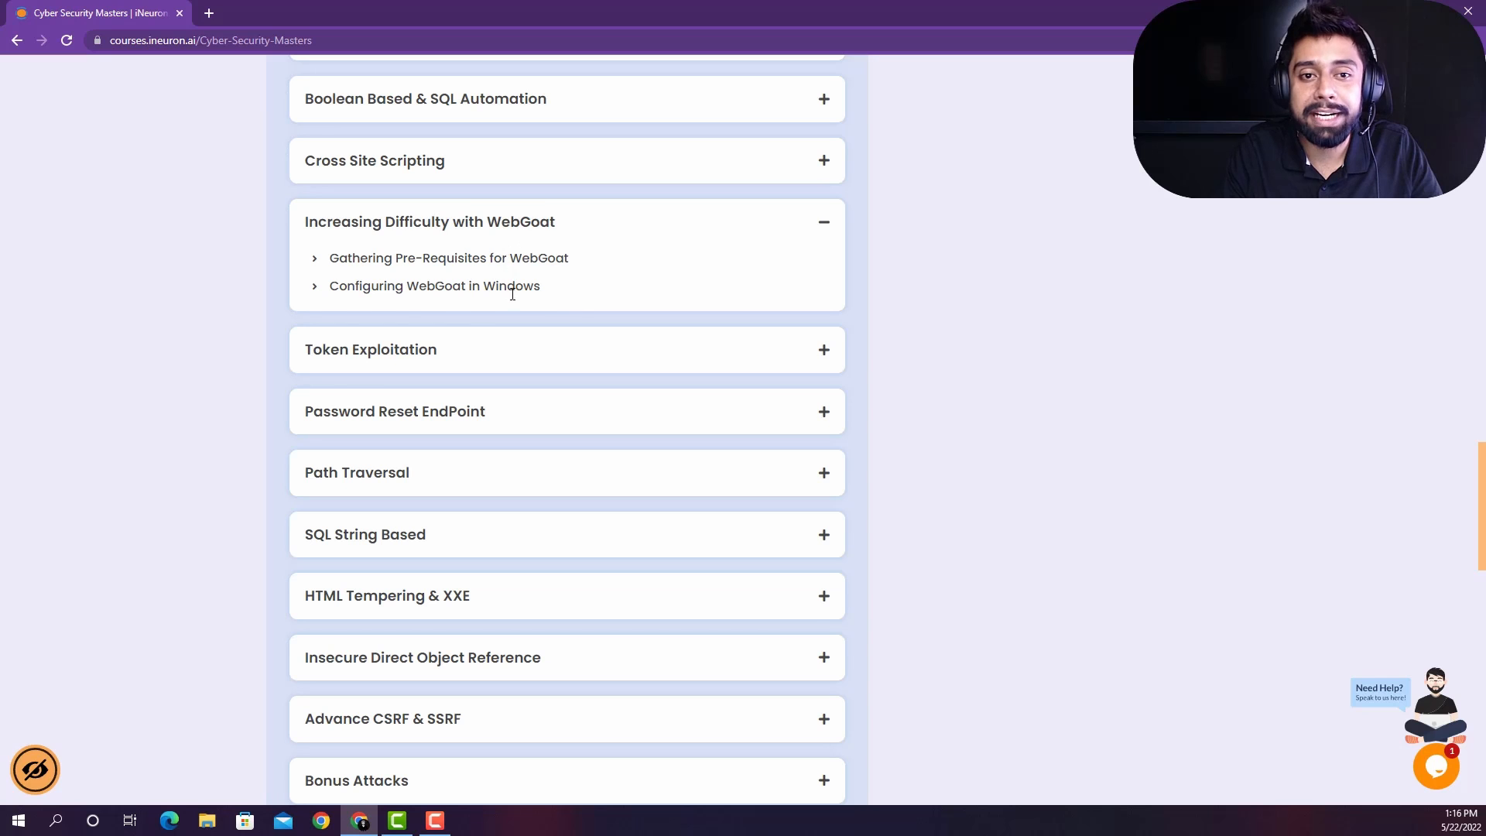
Step: Scroll from Token Exploitation down to the final Interview Prep and Examination modules
scroll(down, 3)
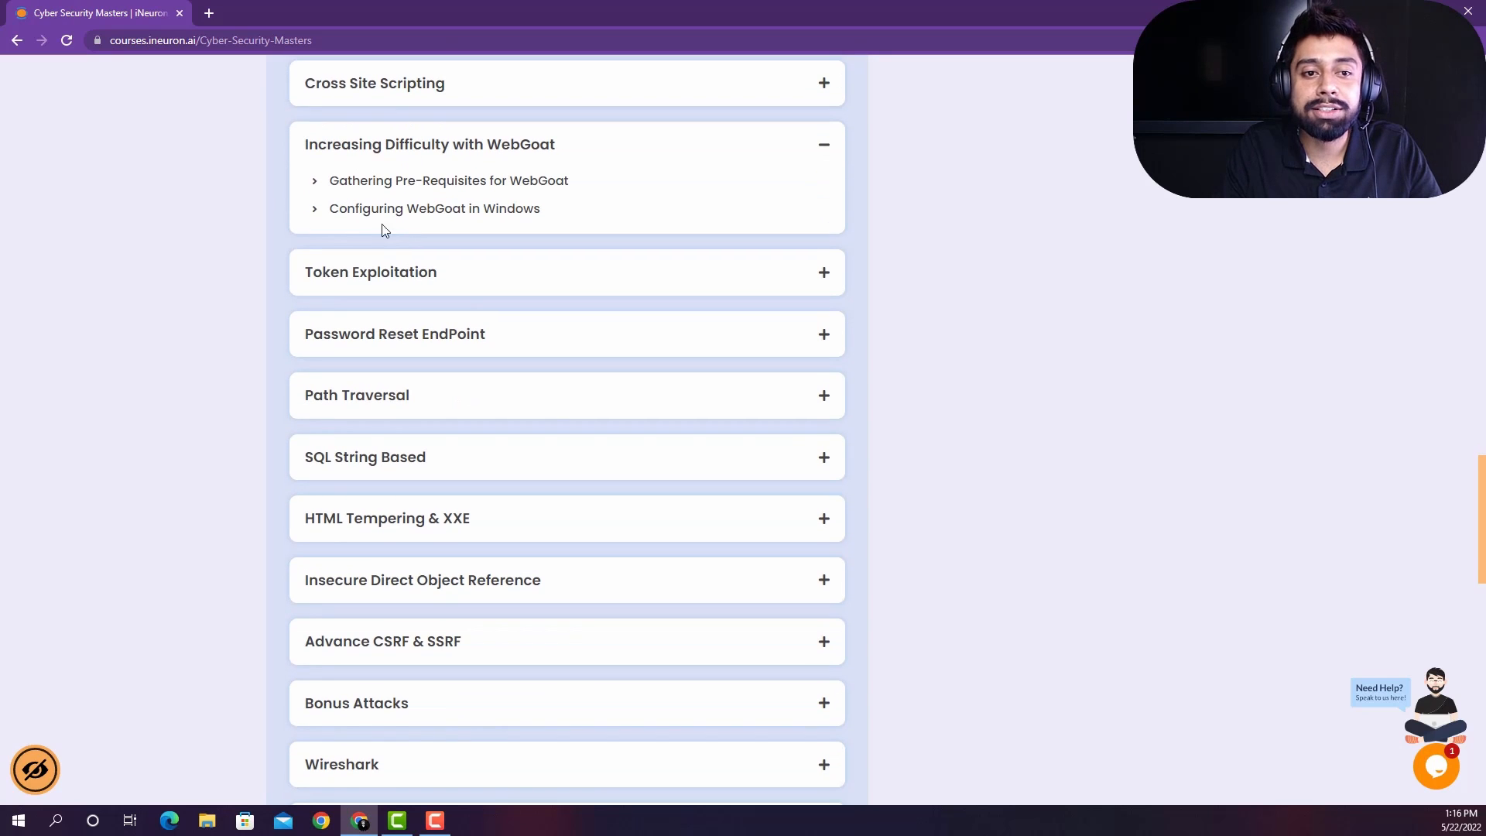
scroll(down, 3)
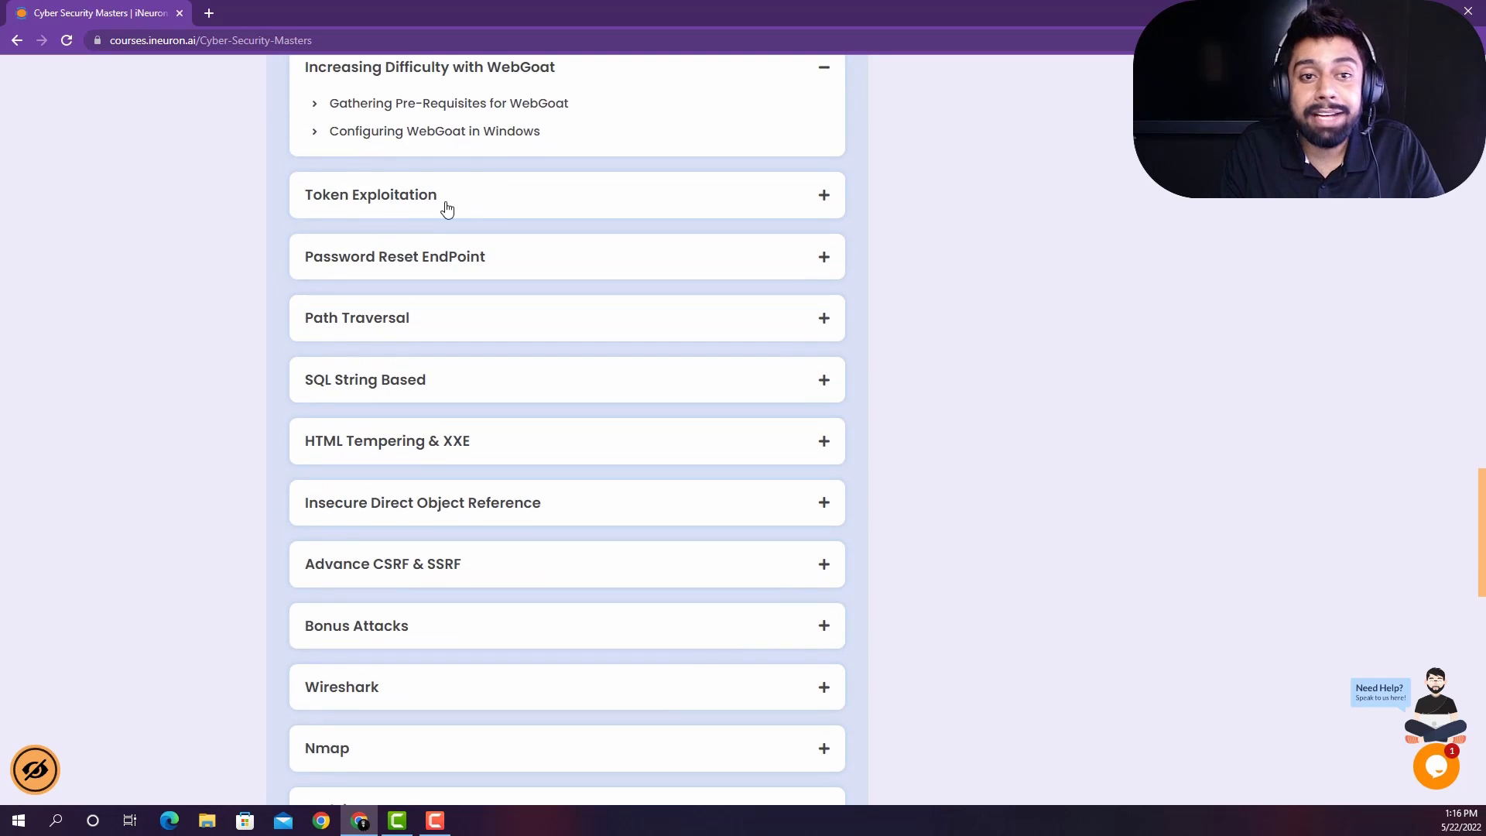
scroll(down, 3)
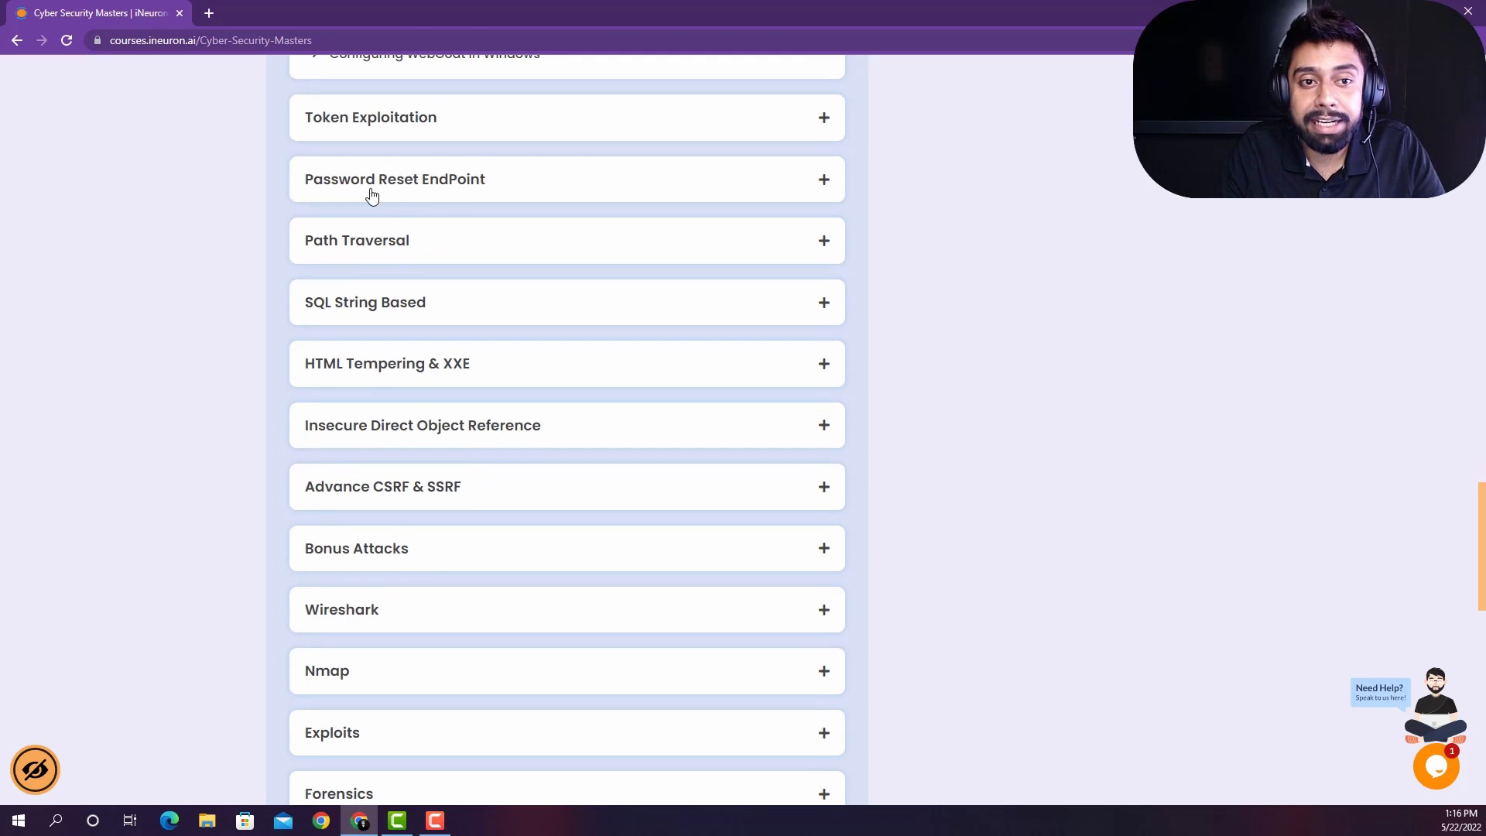
scroll(down, 3)
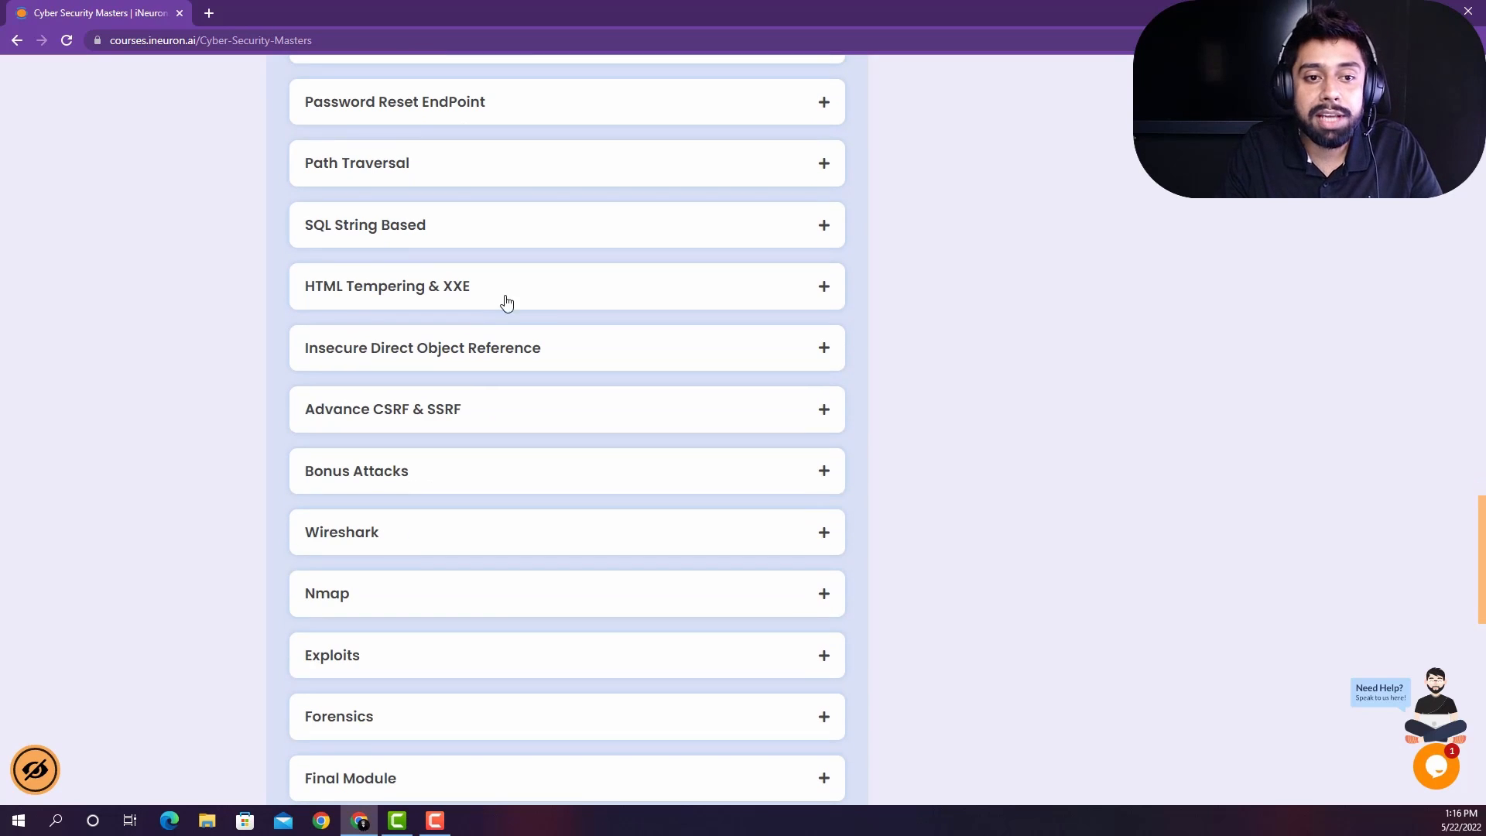
mouse_move(537, 236)
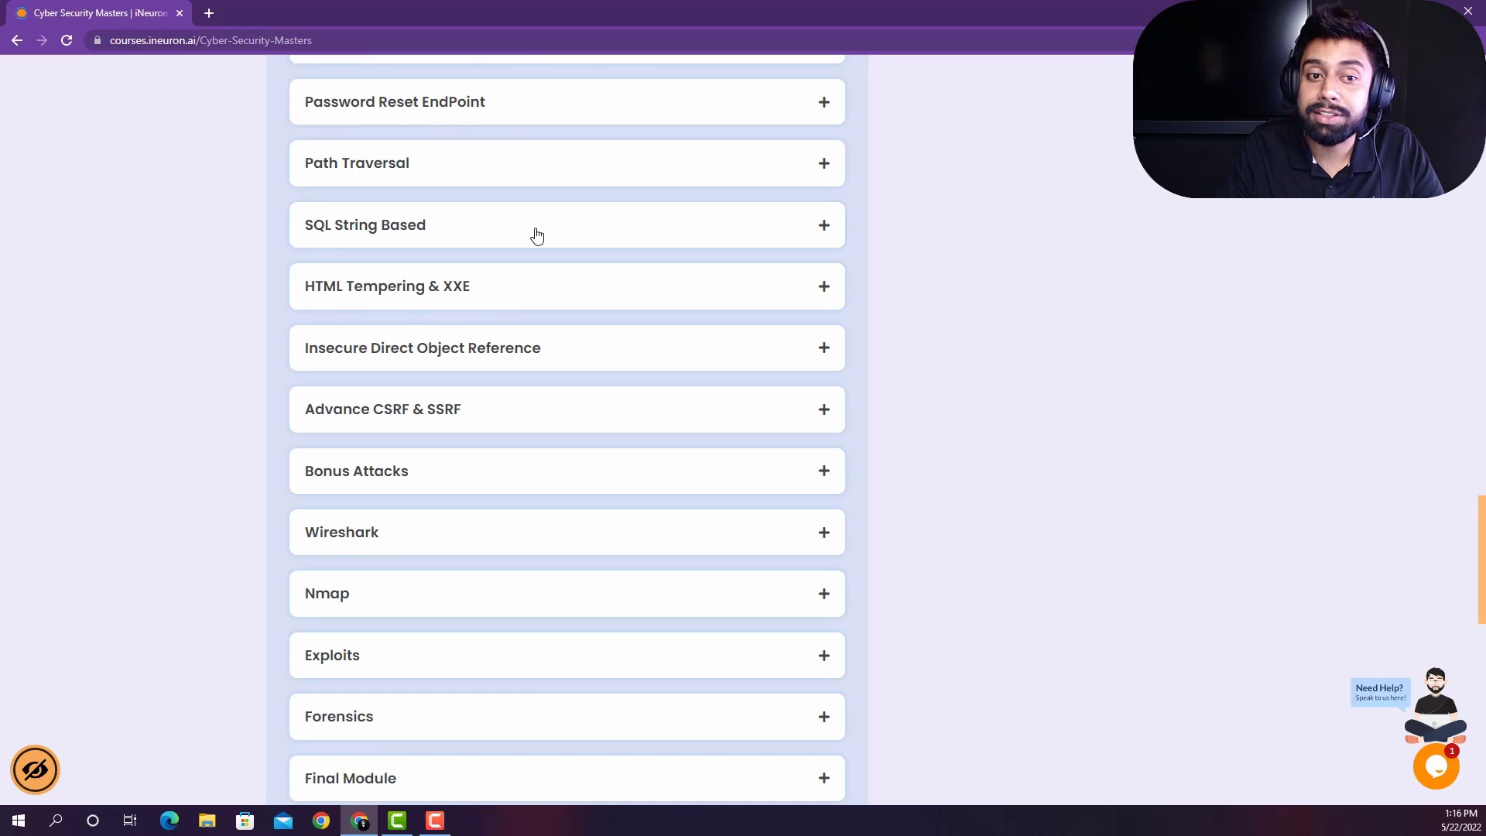
scroll(down, 3)
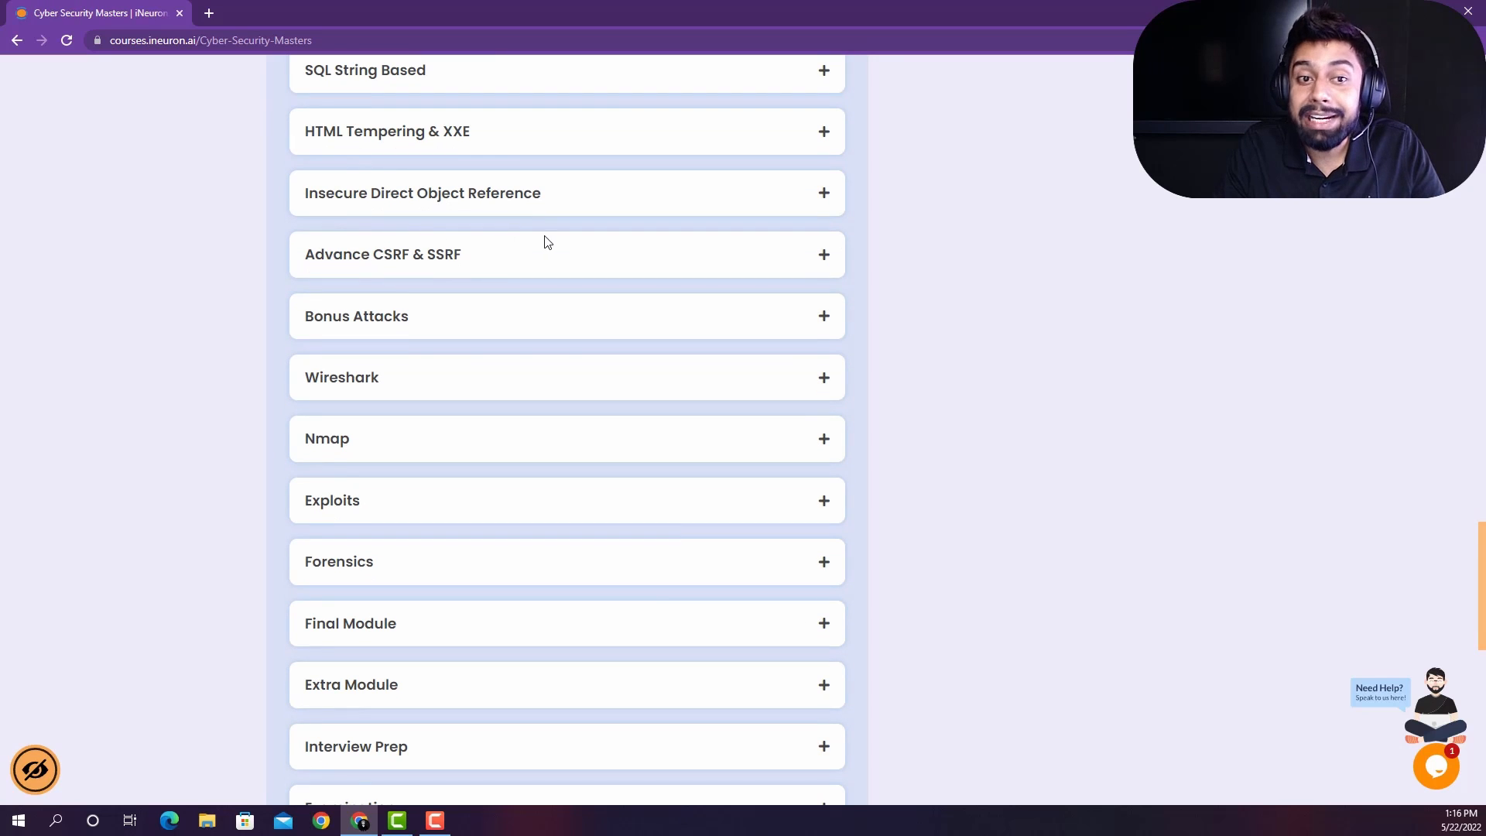
mouse_move(558, 274)
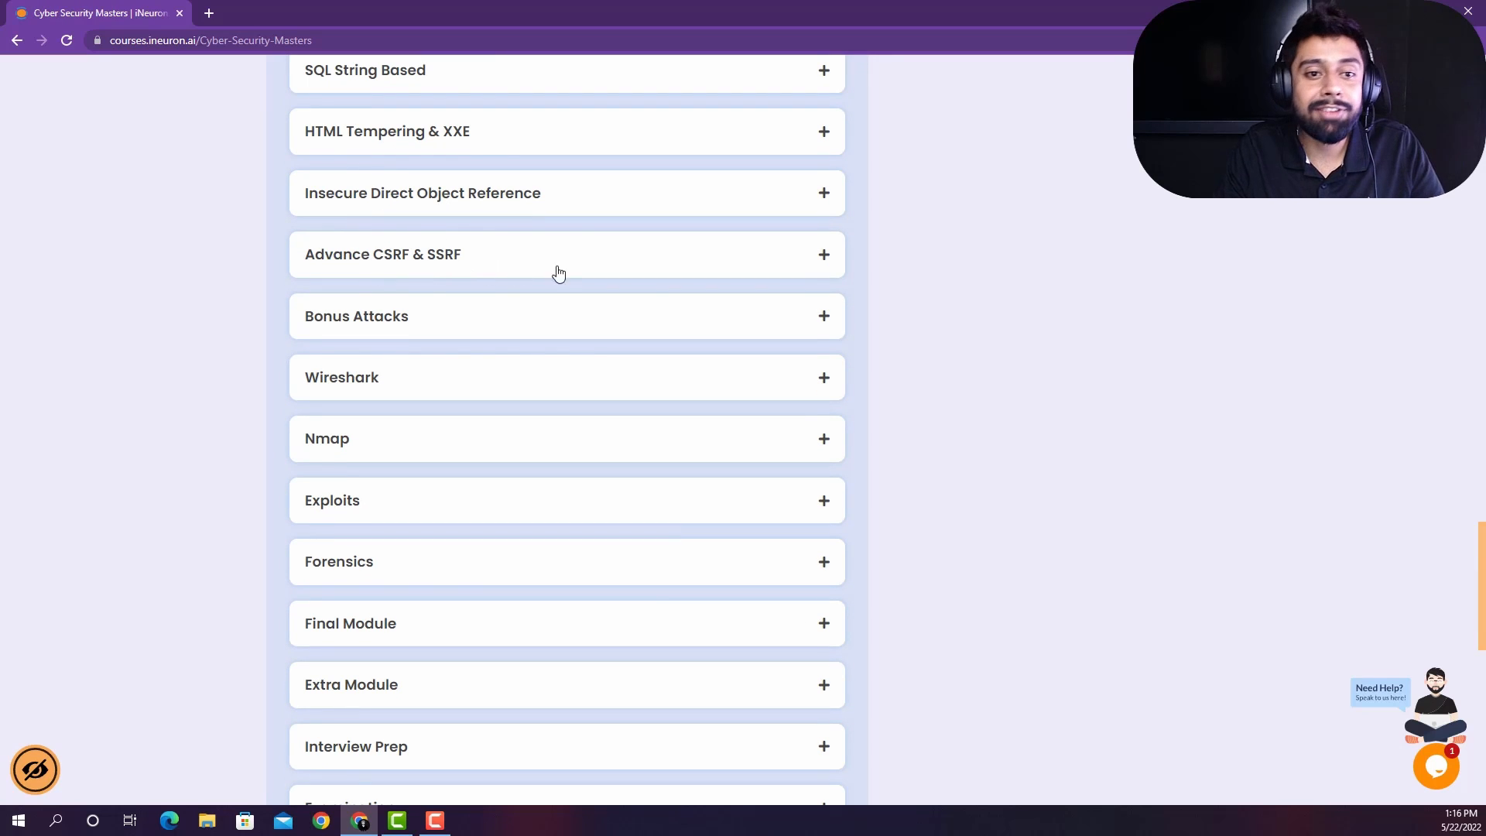
mouse_move(518, 250)
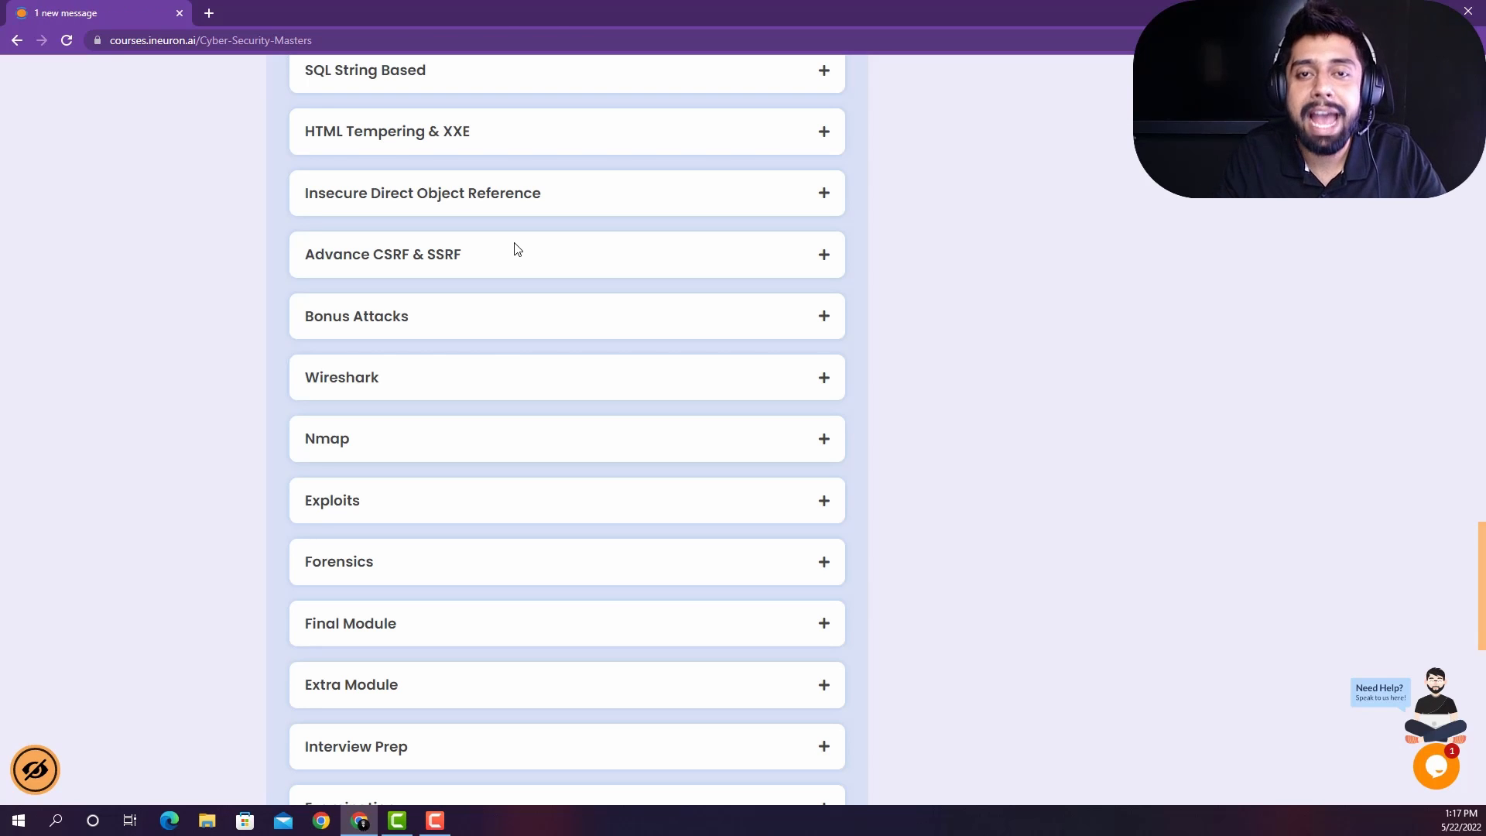
mouse_move(595, 240)
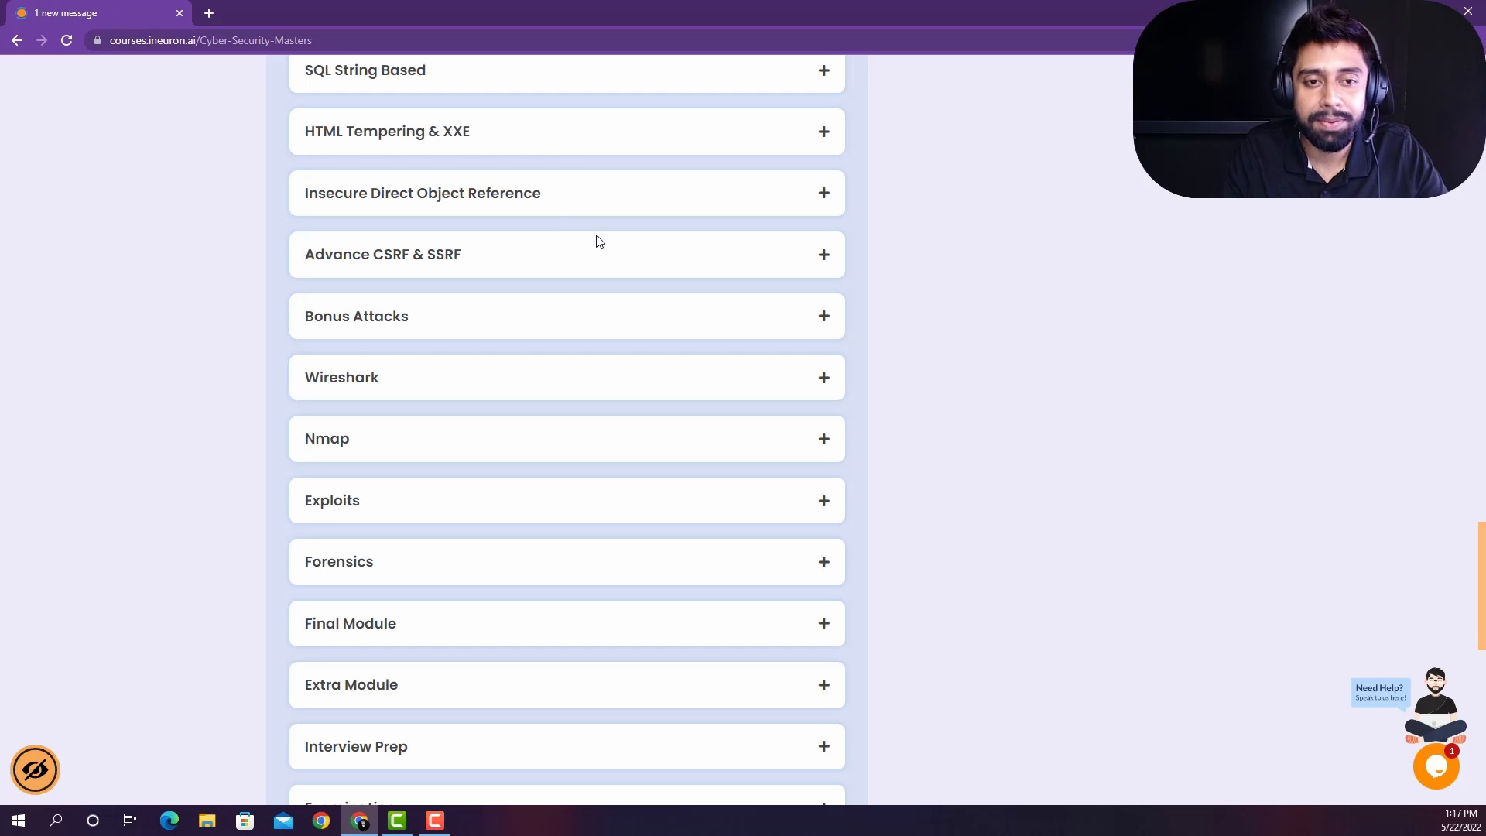
scroll(down, 3)
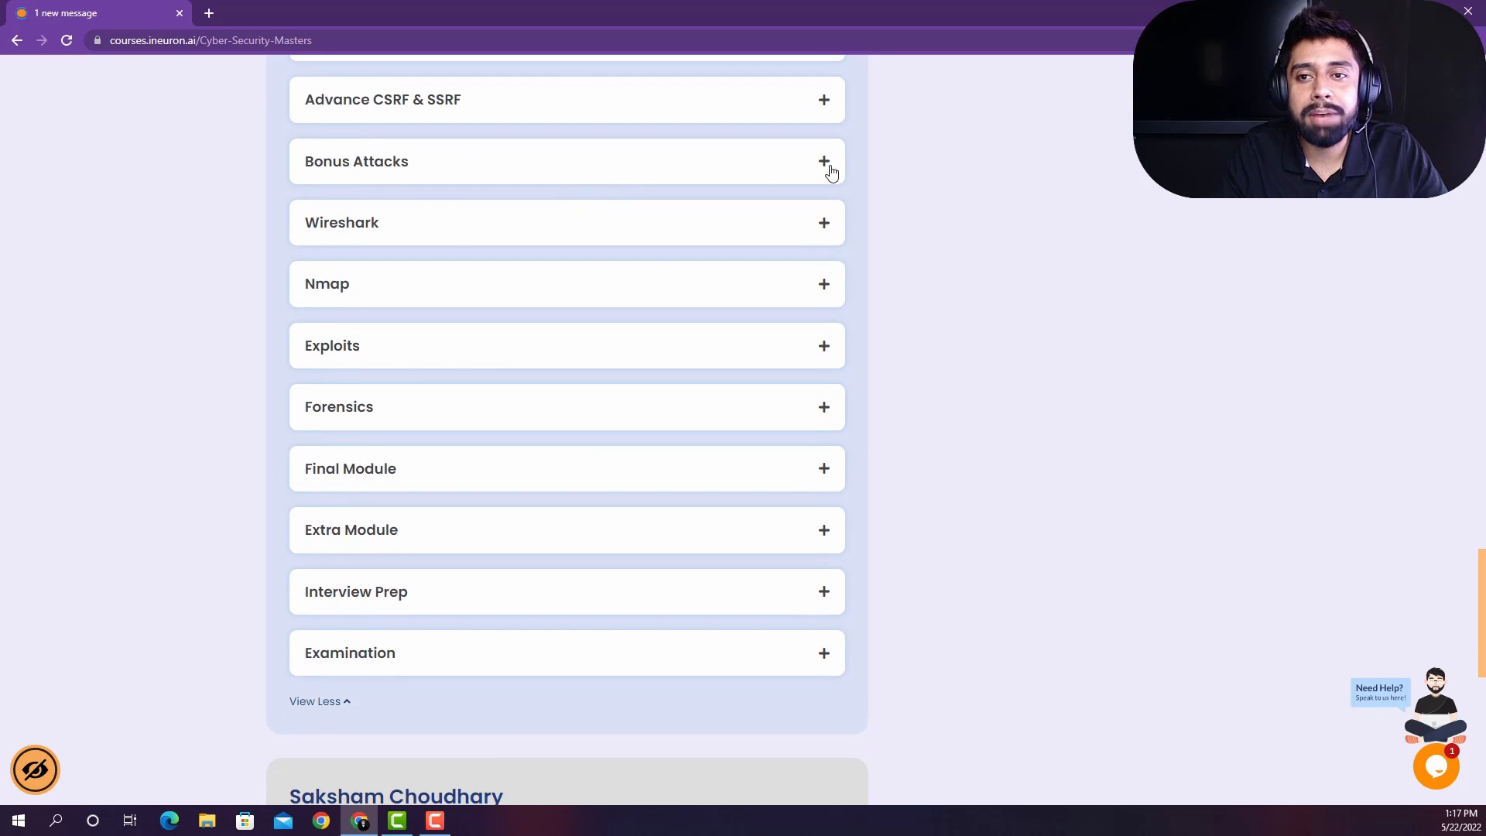
Step: Expand Bonus Attacks to show Vulnerable Components, Meta Data Sanitization and Client-Side Filtering
click(823, 160)
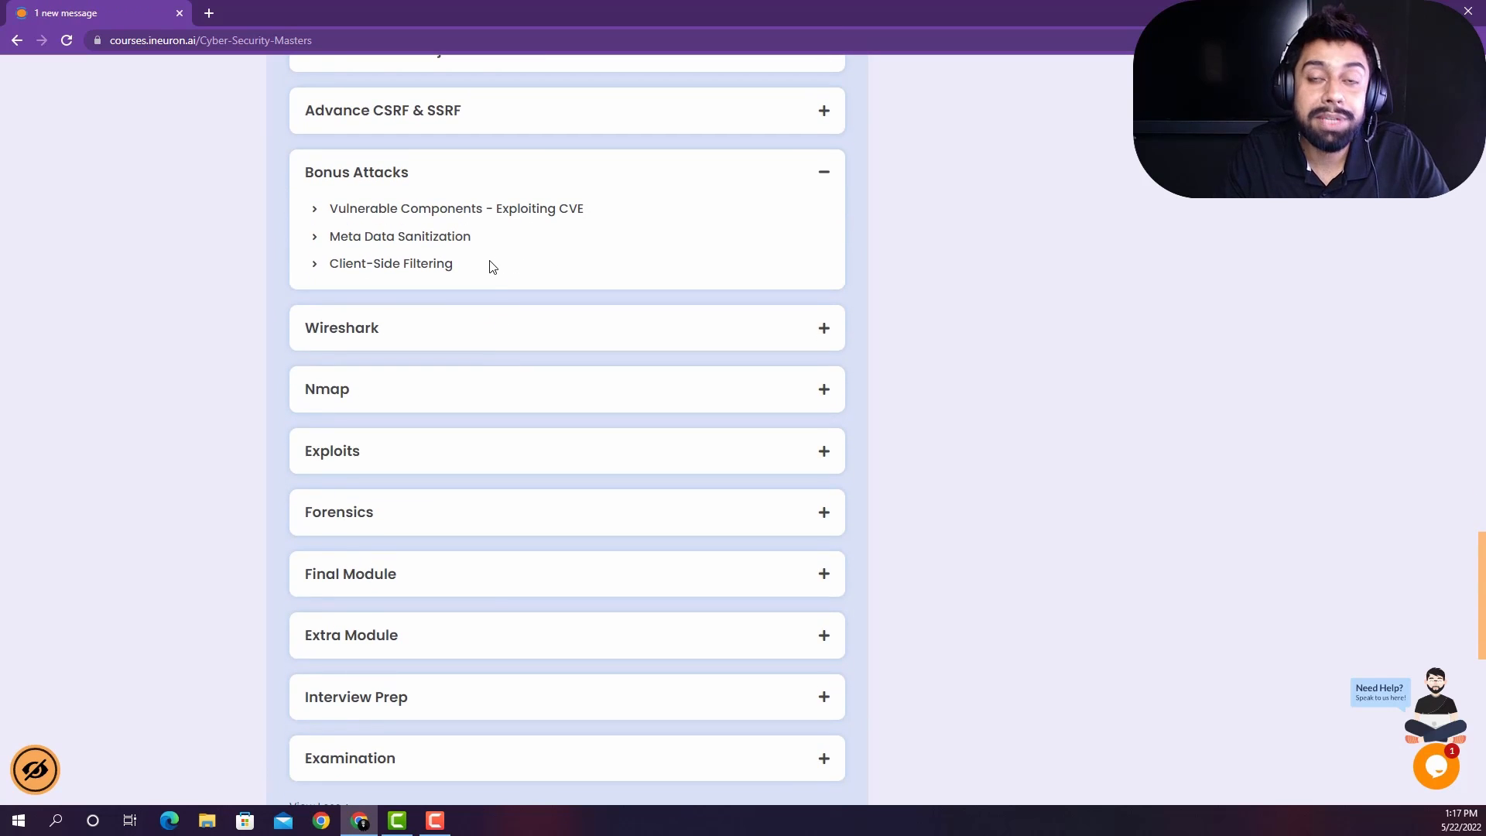
mouse_move(341, 233)
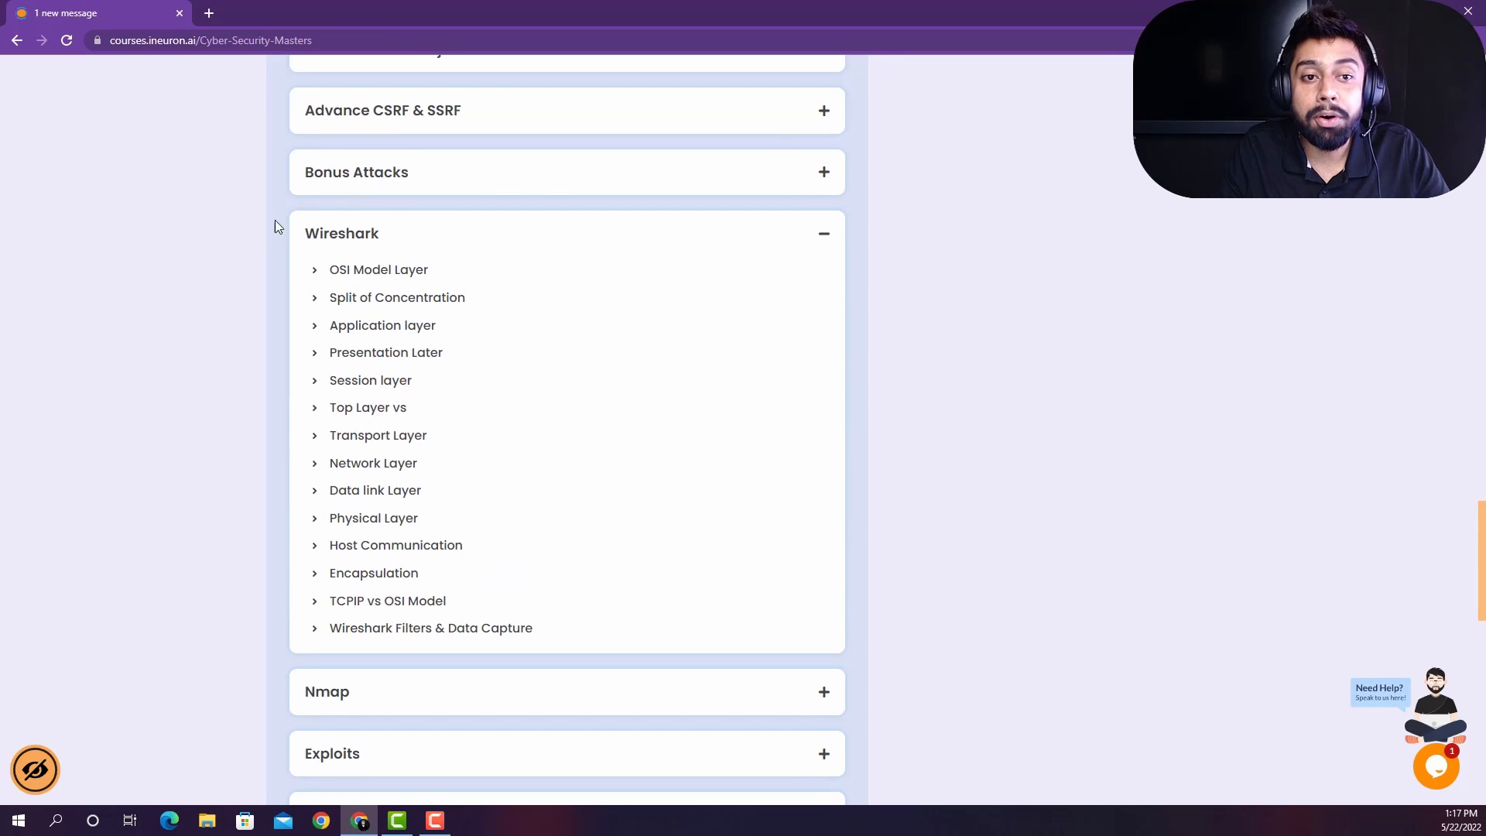
Step: Scroll through Wireshark's lessons from OSI model layers to Wireshark Filters & Data Capture
scroll(down, 3)
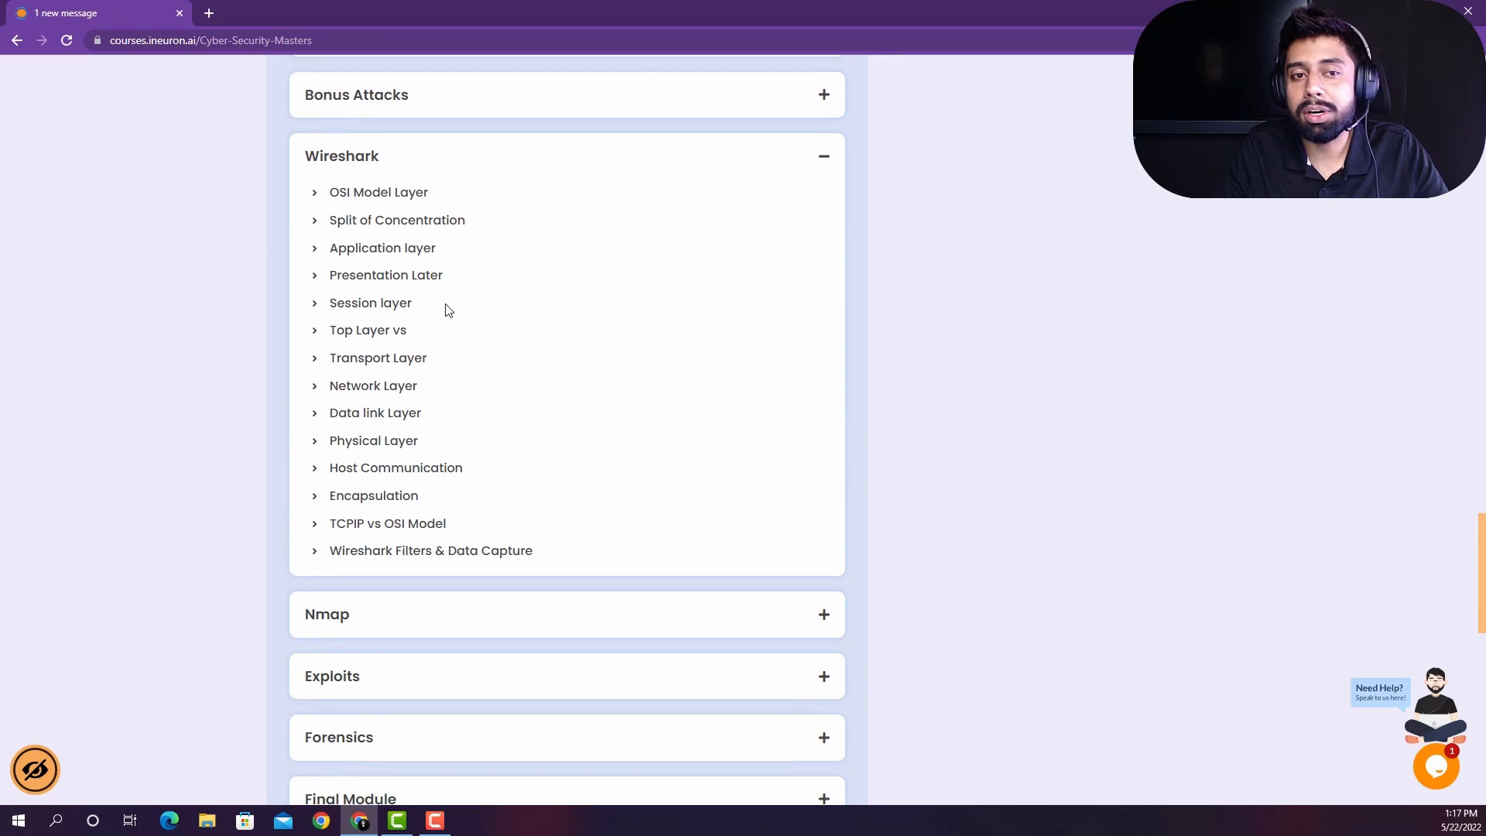
scroll(up, 3)
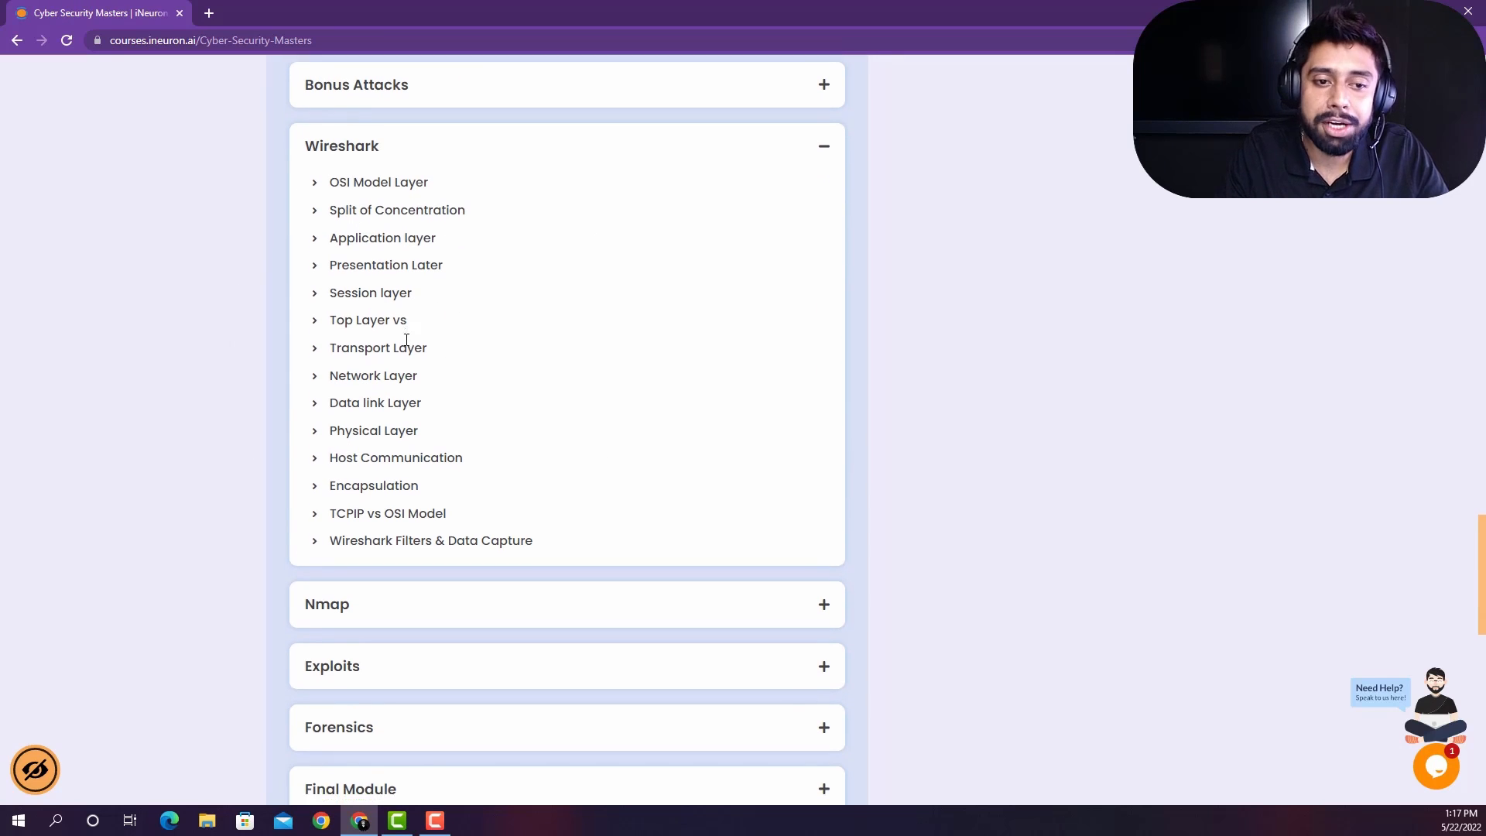
scroll(down, 3)
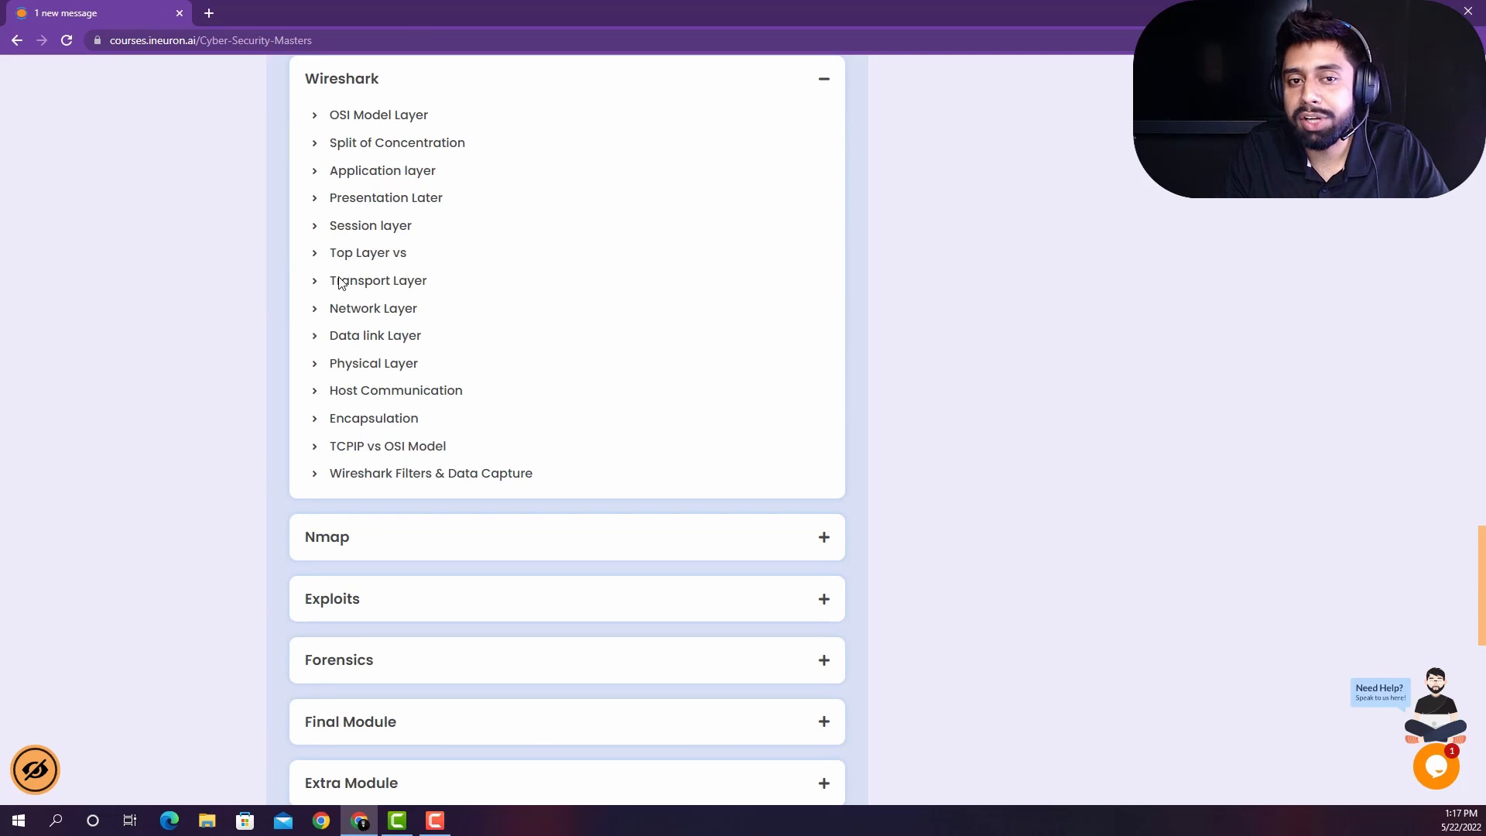
scroll(down, 3)
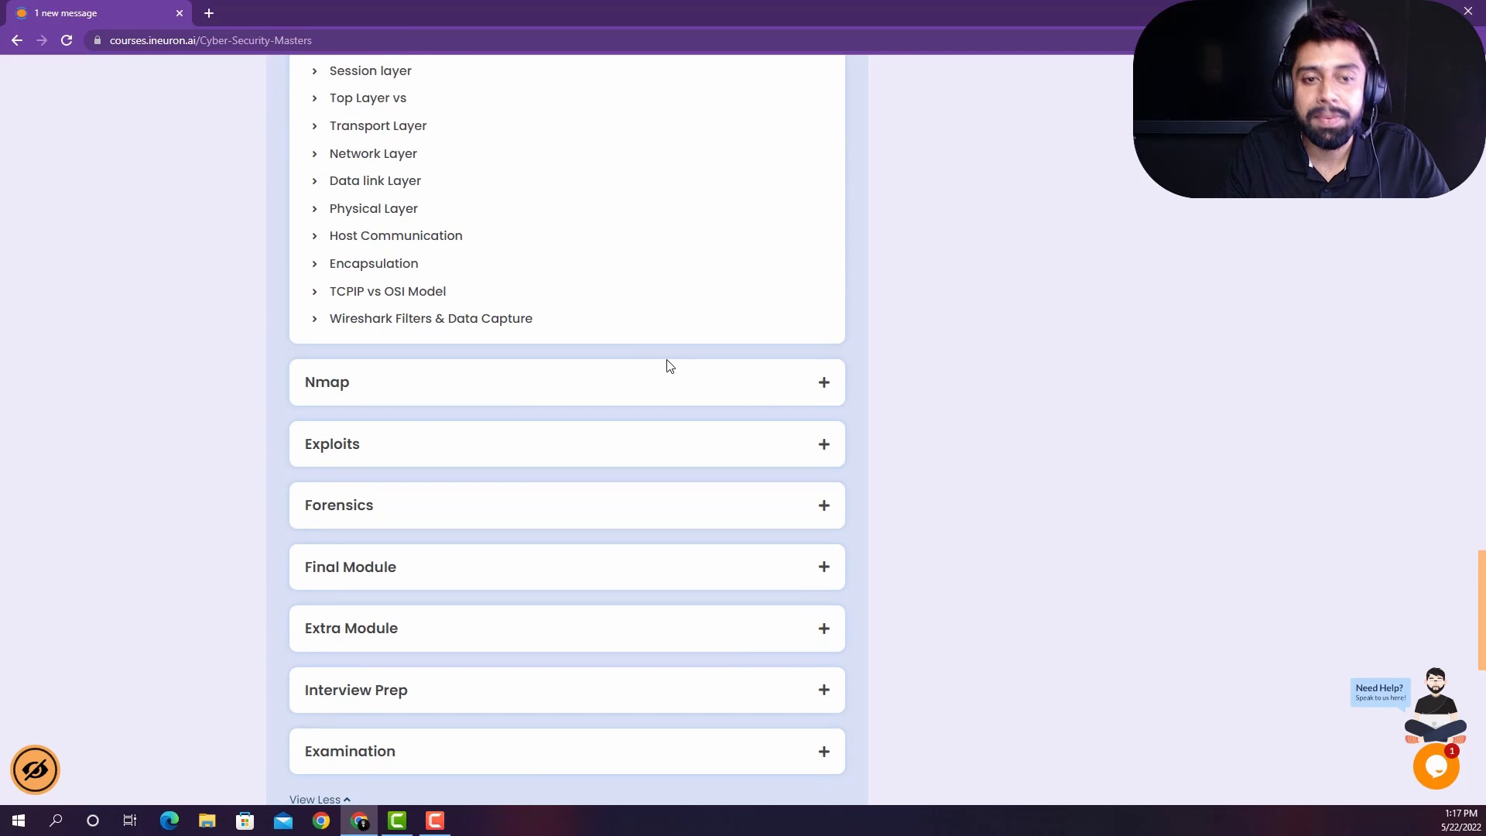
Step: Expand Nmap to show its five lessons, from basics to firewall and IDS evasion
click(566, 381)
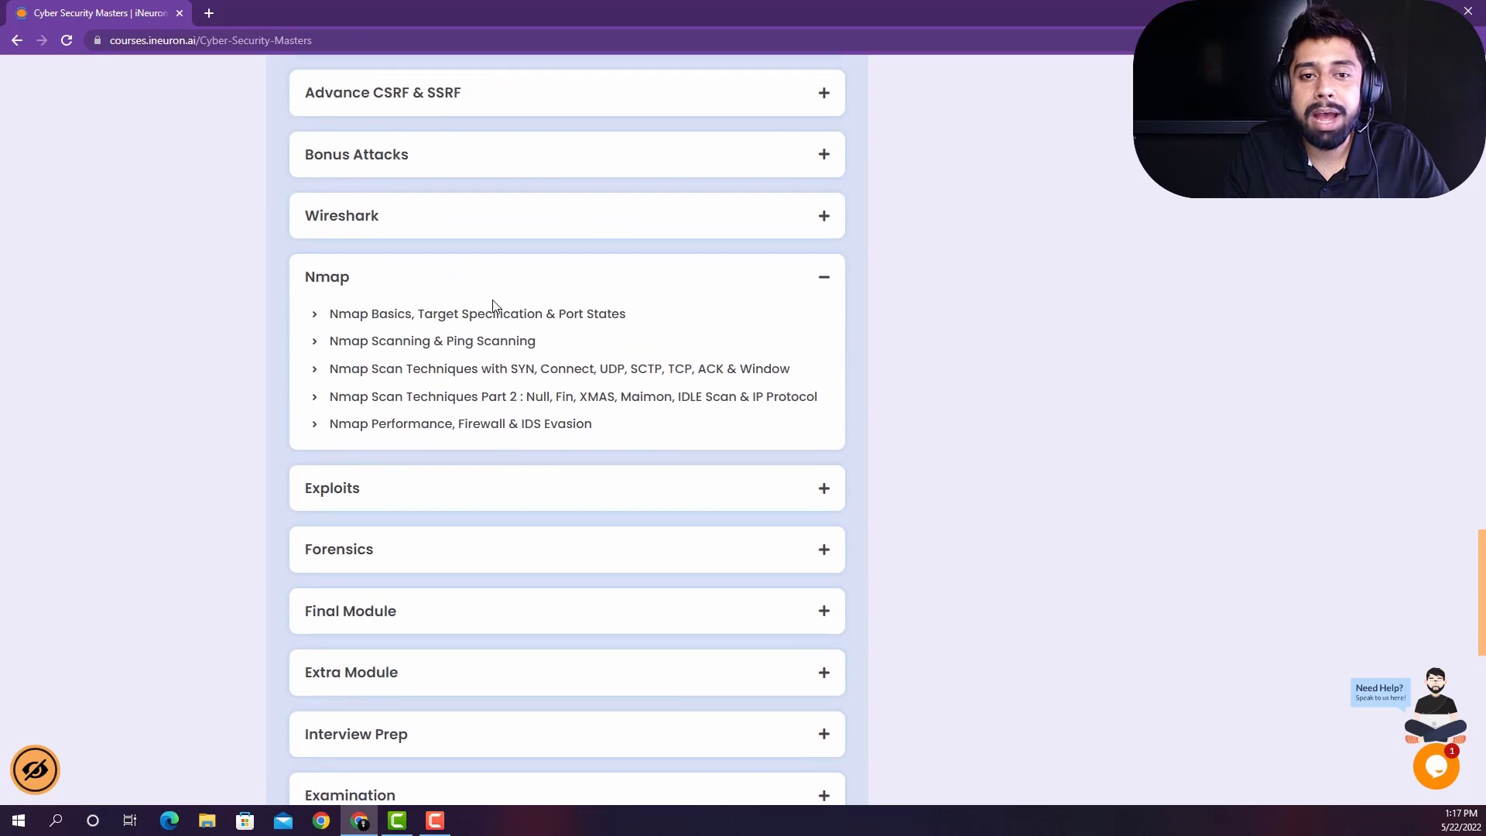
scroll(down, 3)
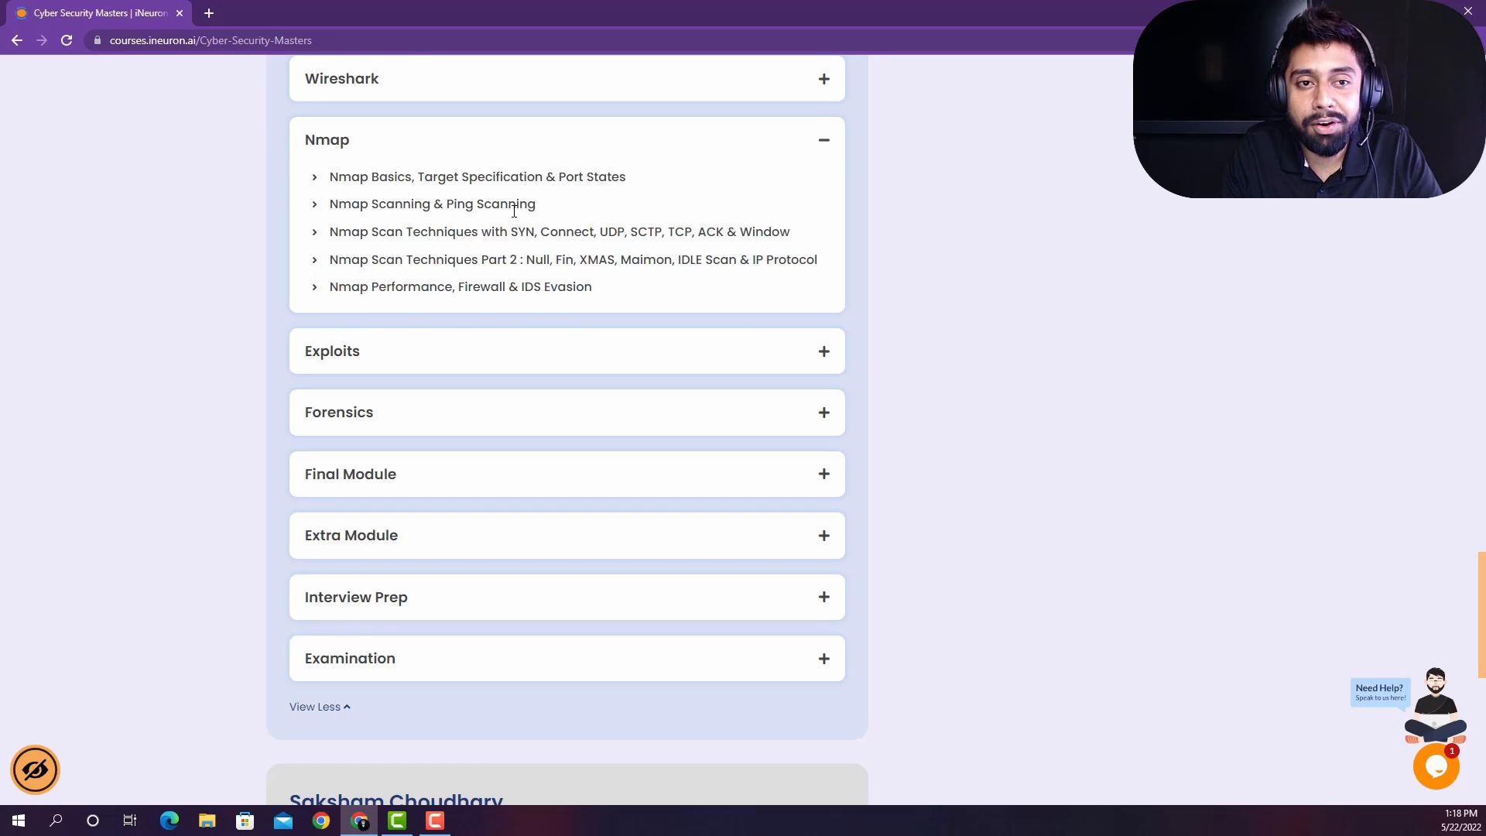
scroll(up, 3)
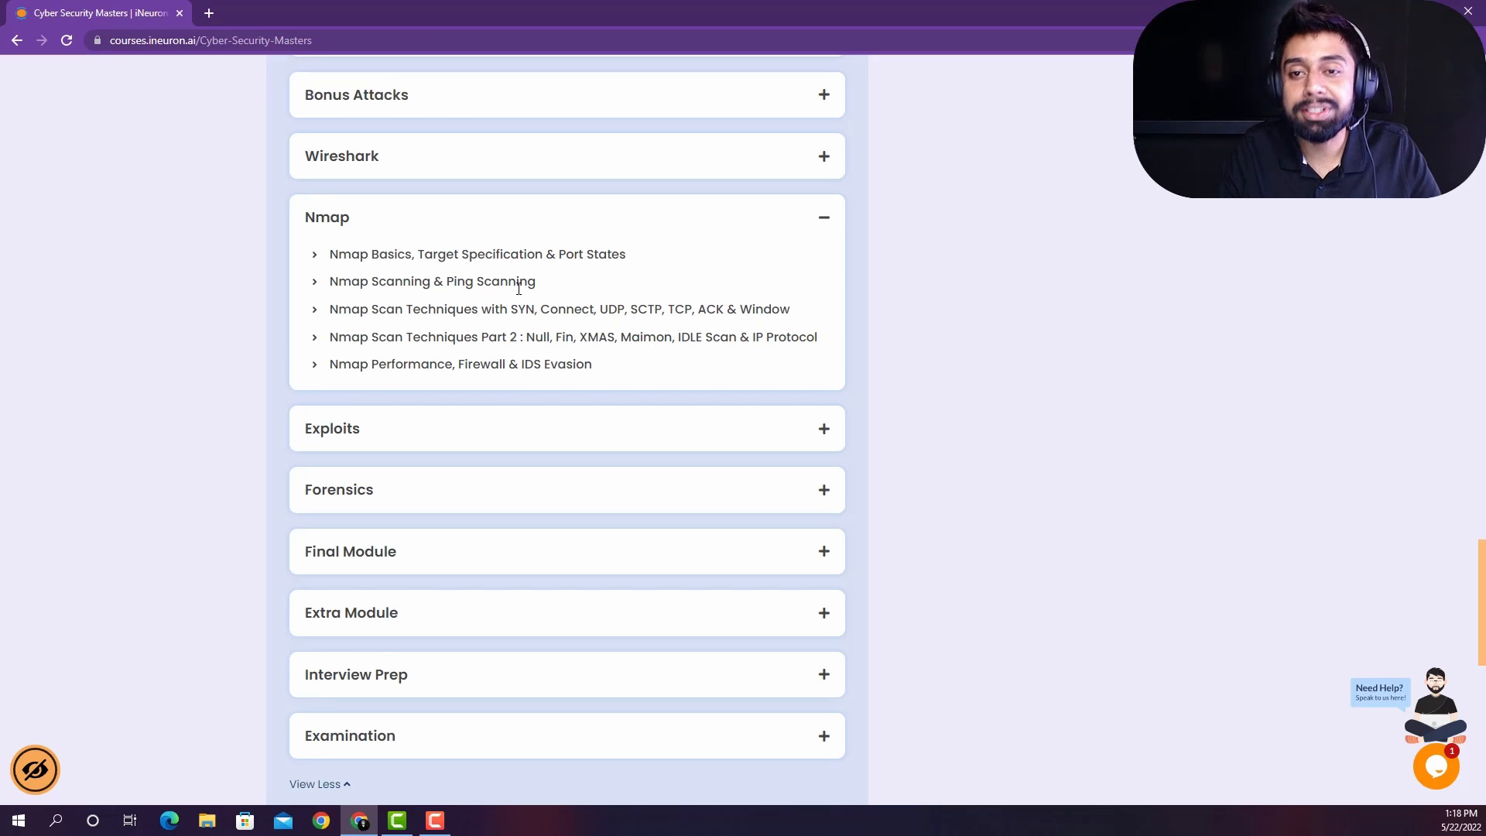
Step: Expand Exploits and read its six lessons from What is metasploit? to SMBGhost
click(566, 427)
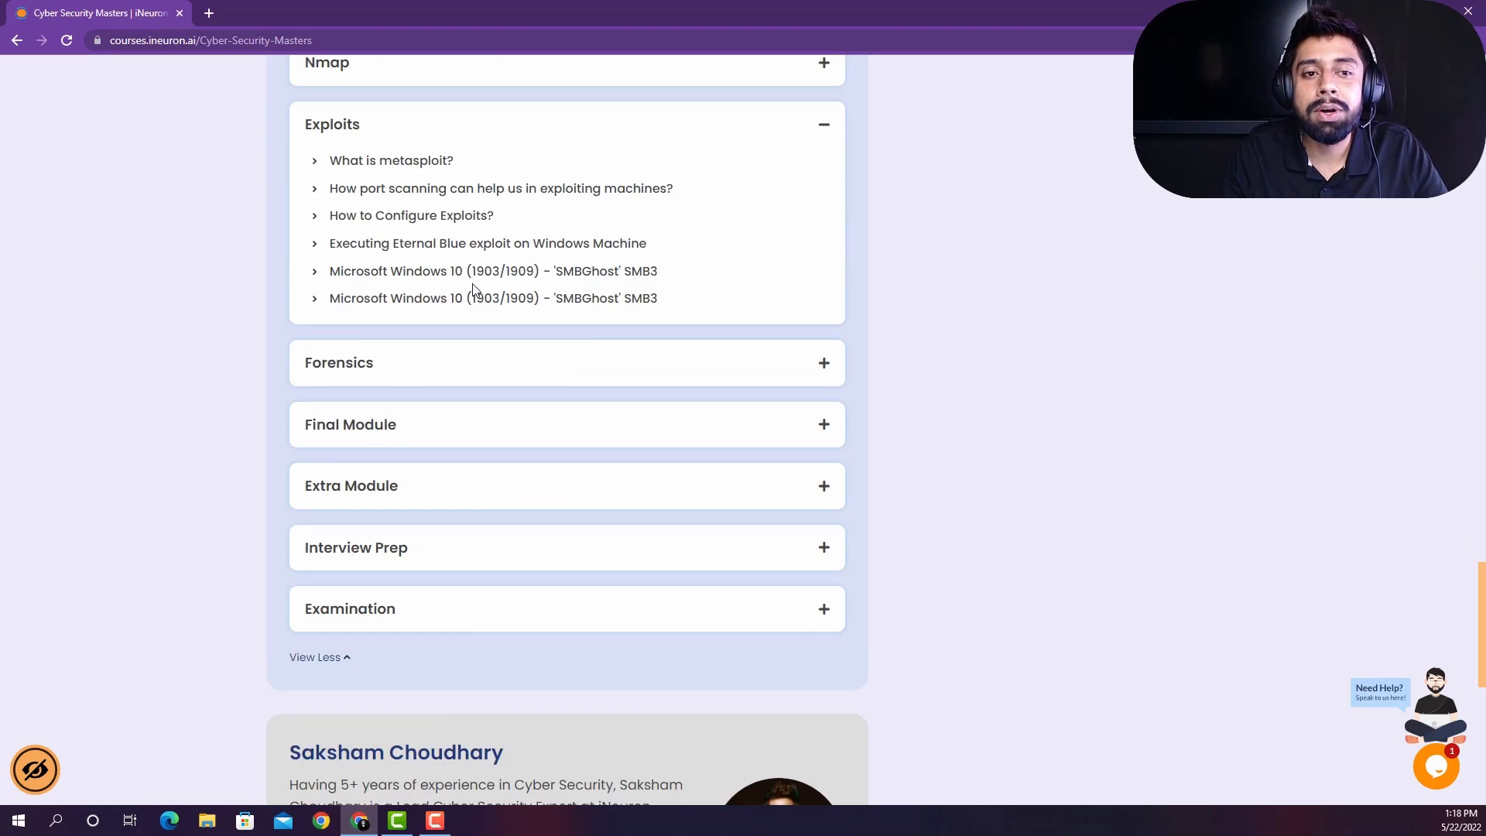
scroll(up, 3)
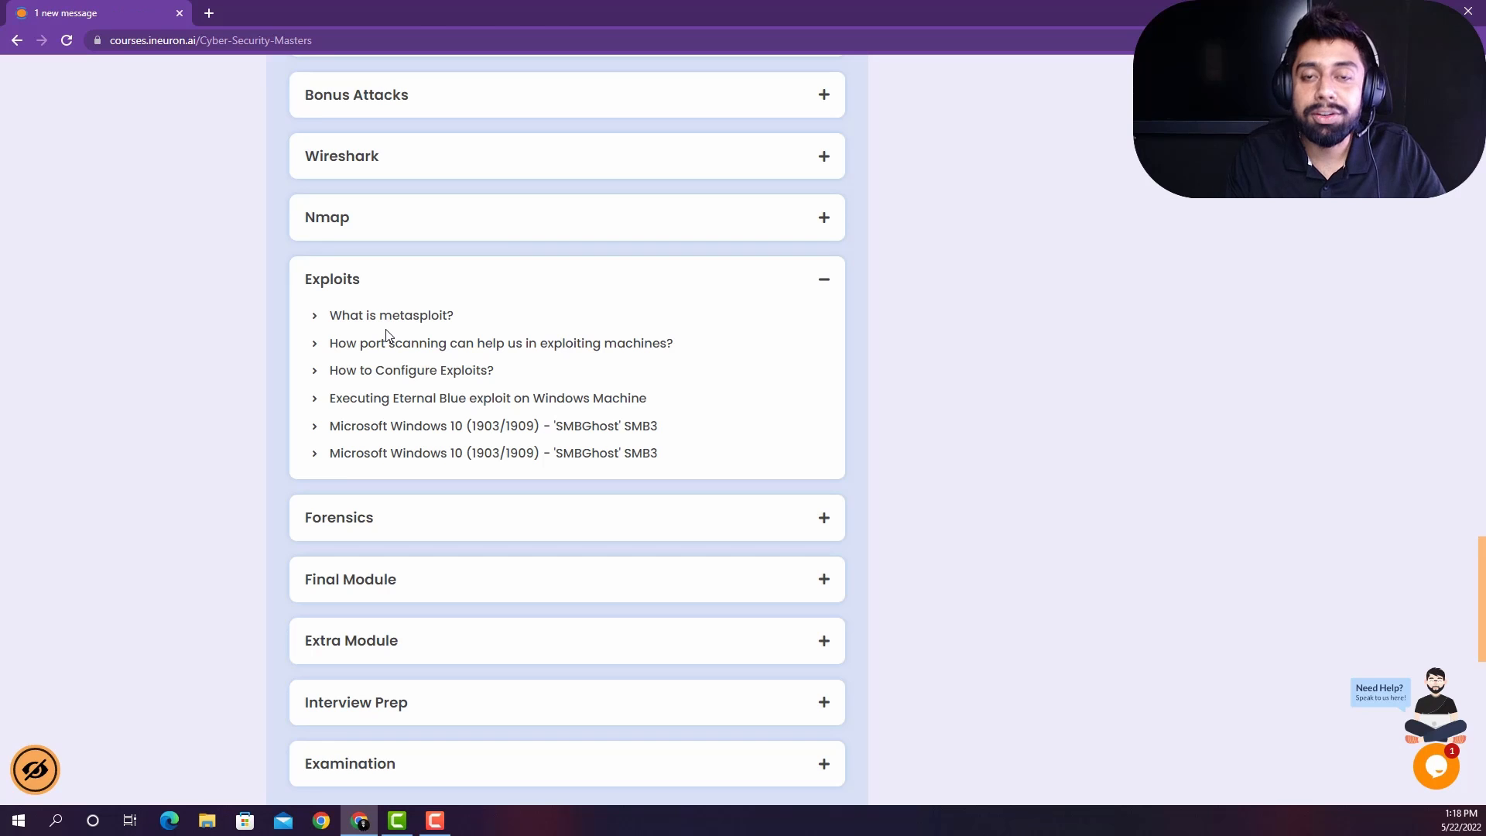
mouse_move(478, 392)
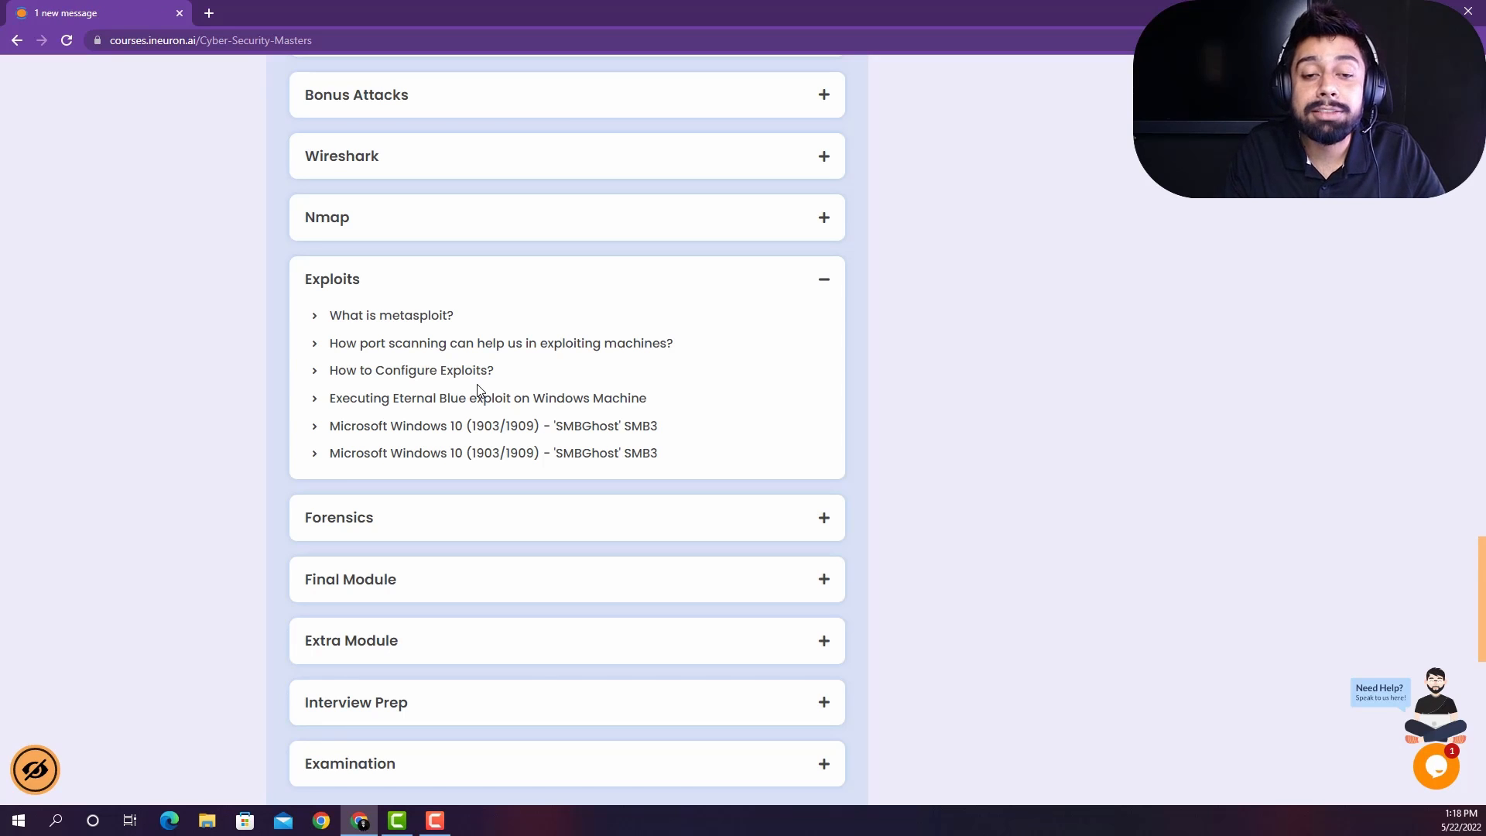
scroll(down, 3)
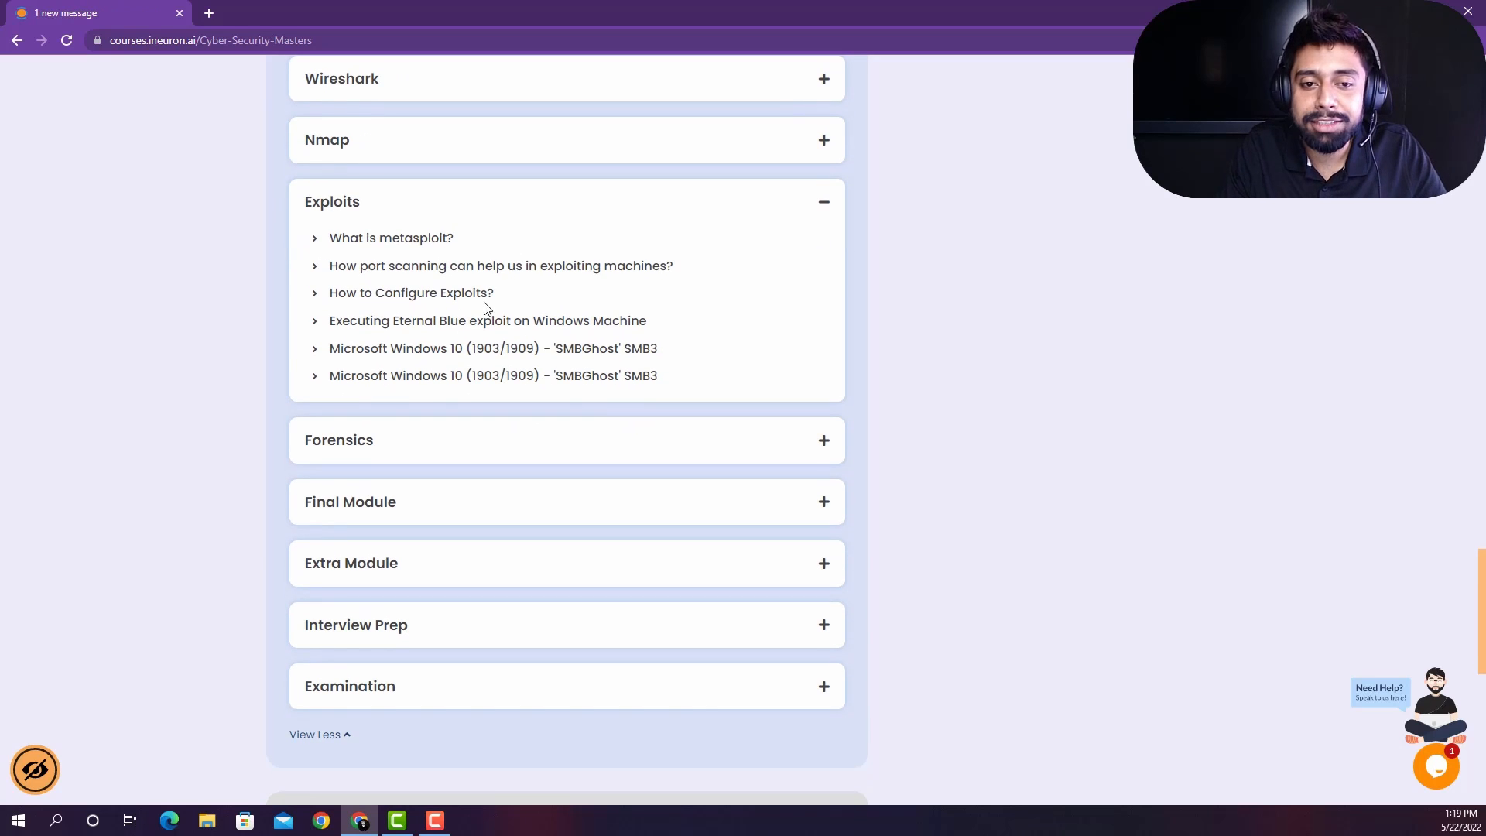
scroll(down, 3)
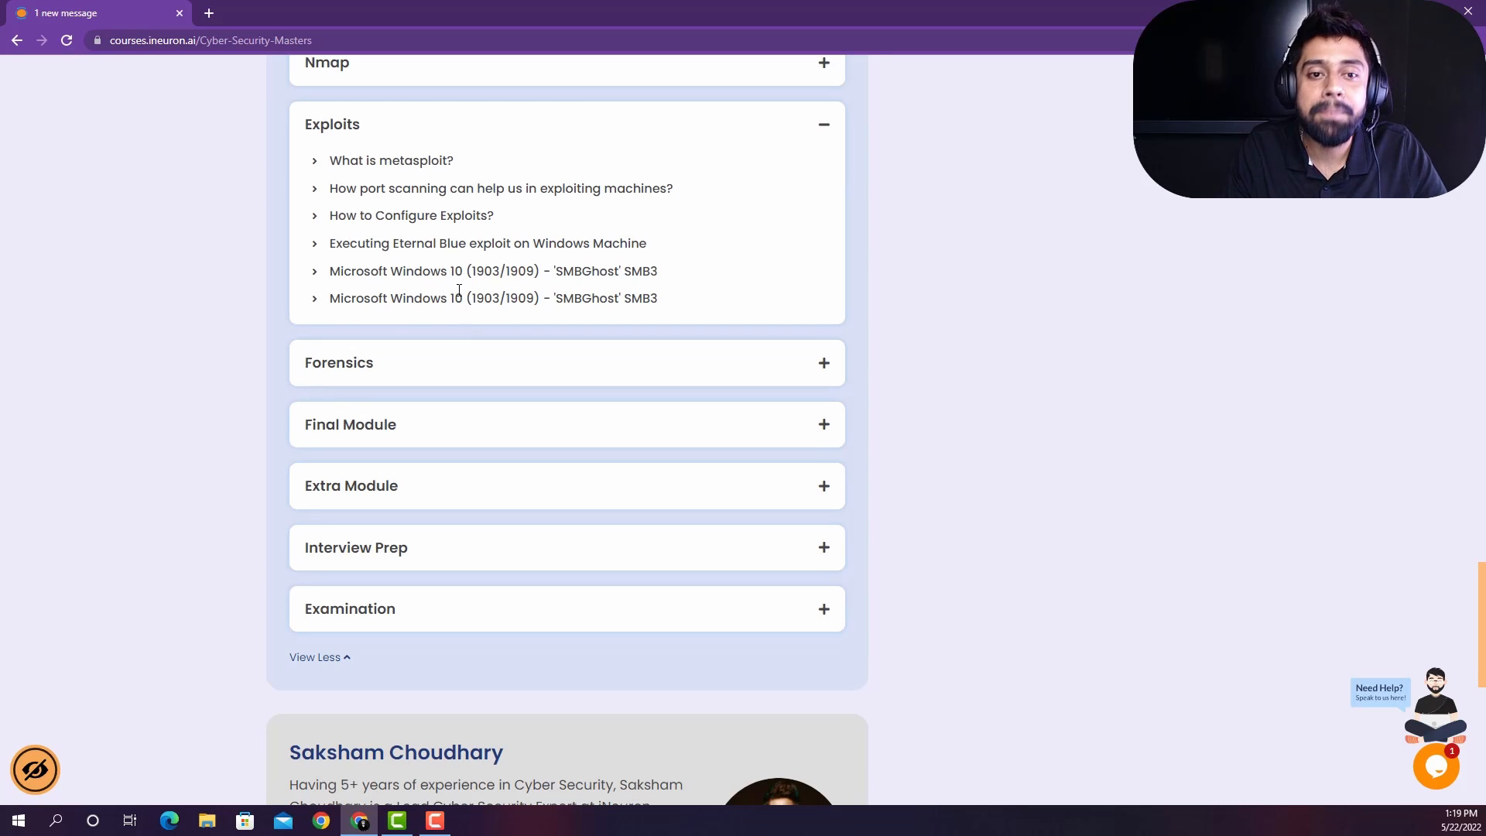
mouse_move(587, 342)
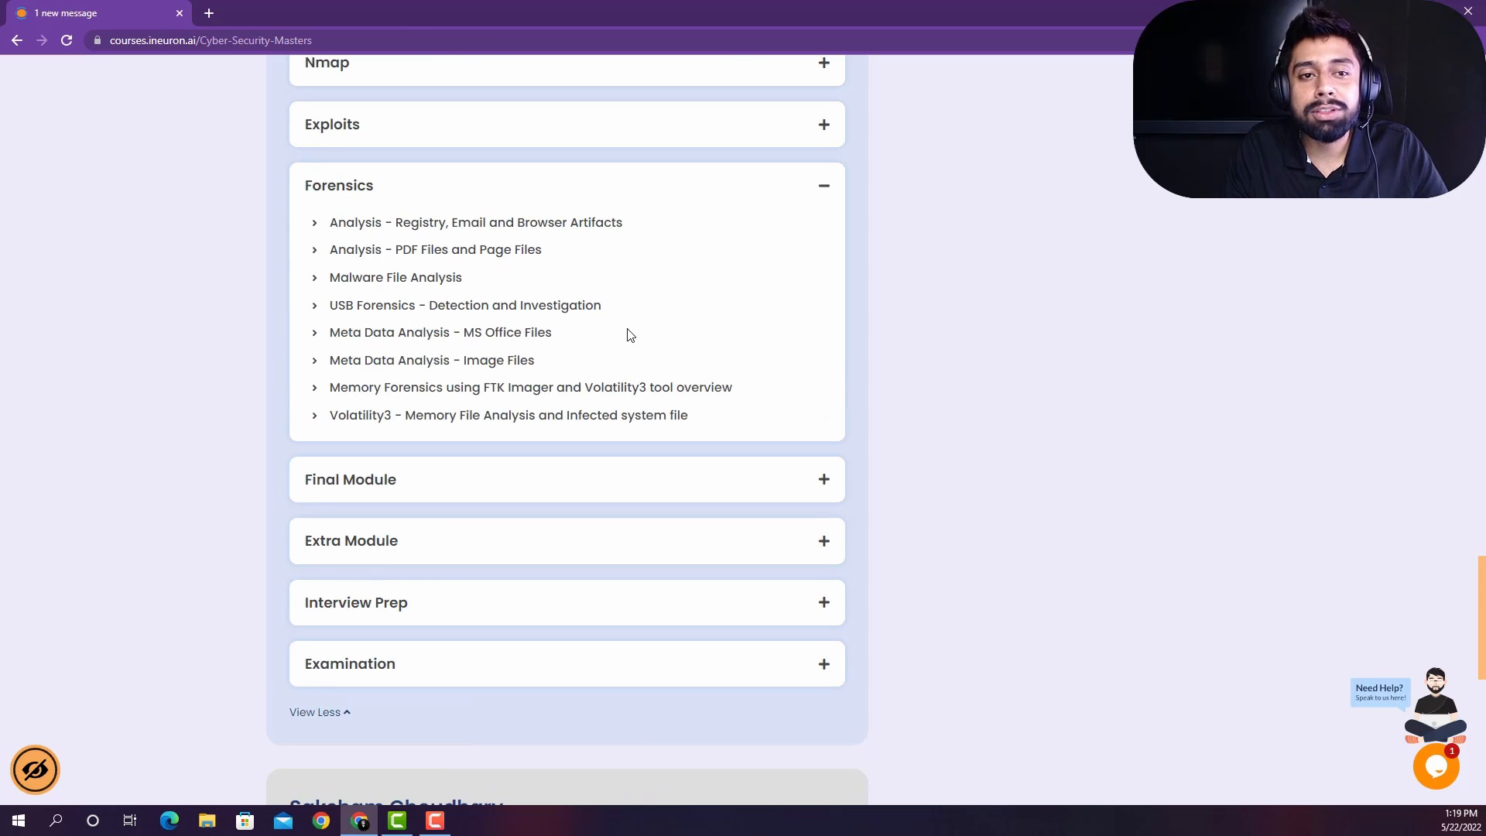
mouse_move(414, 312)
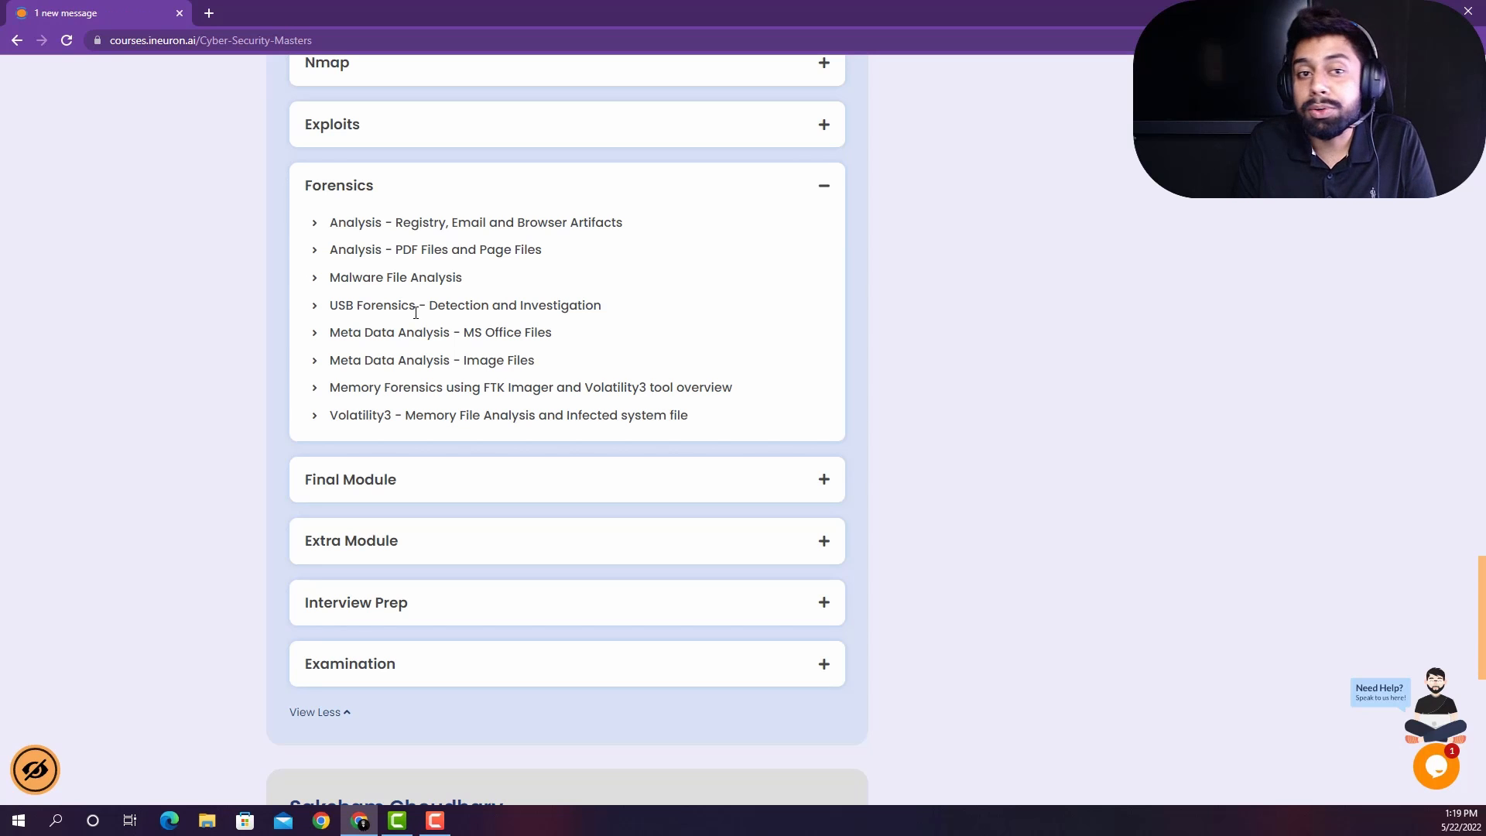
mouse_move(568, 286)
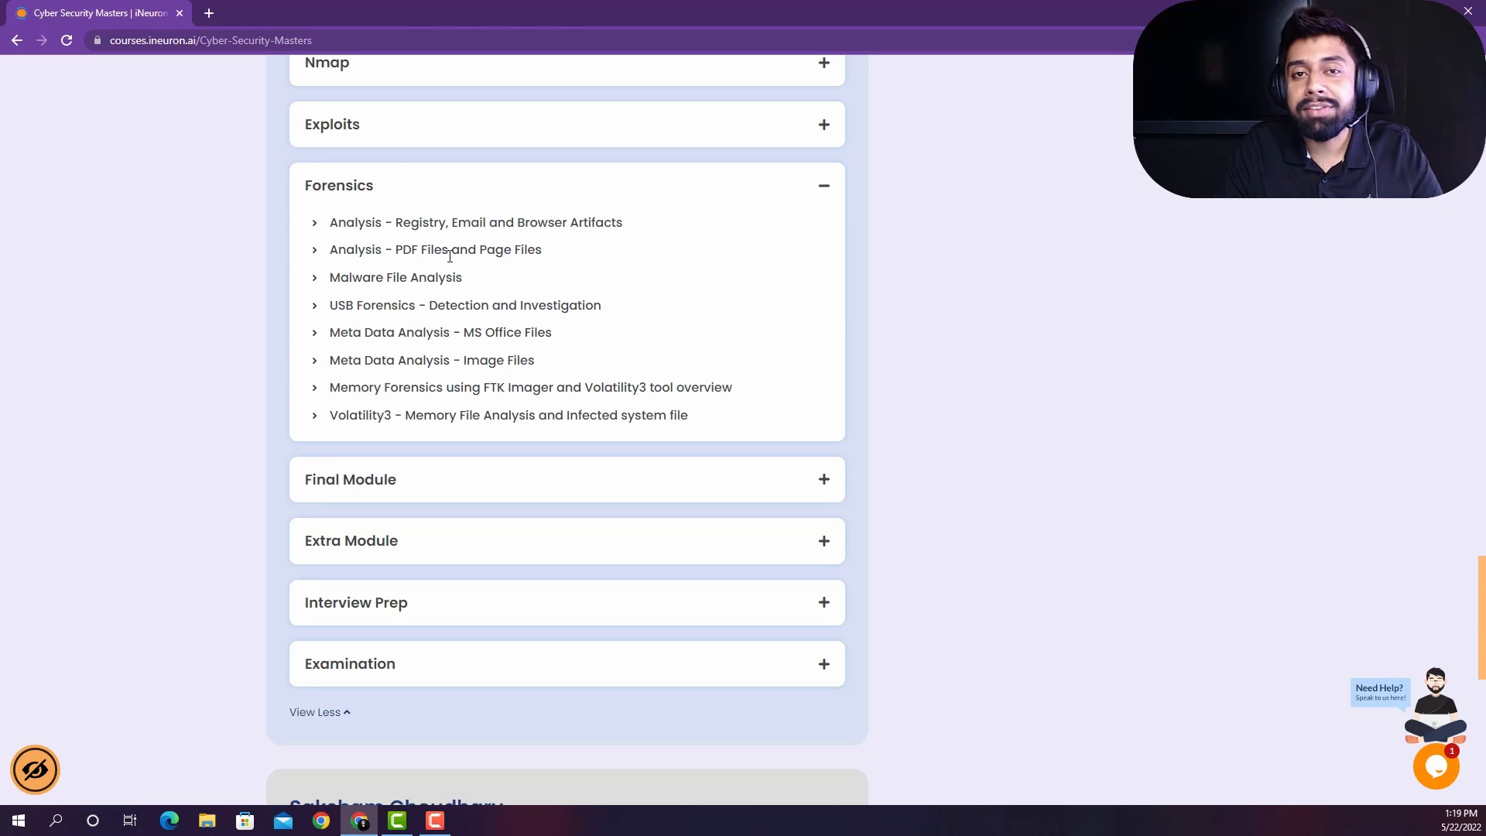
mouse_move(392, 249)
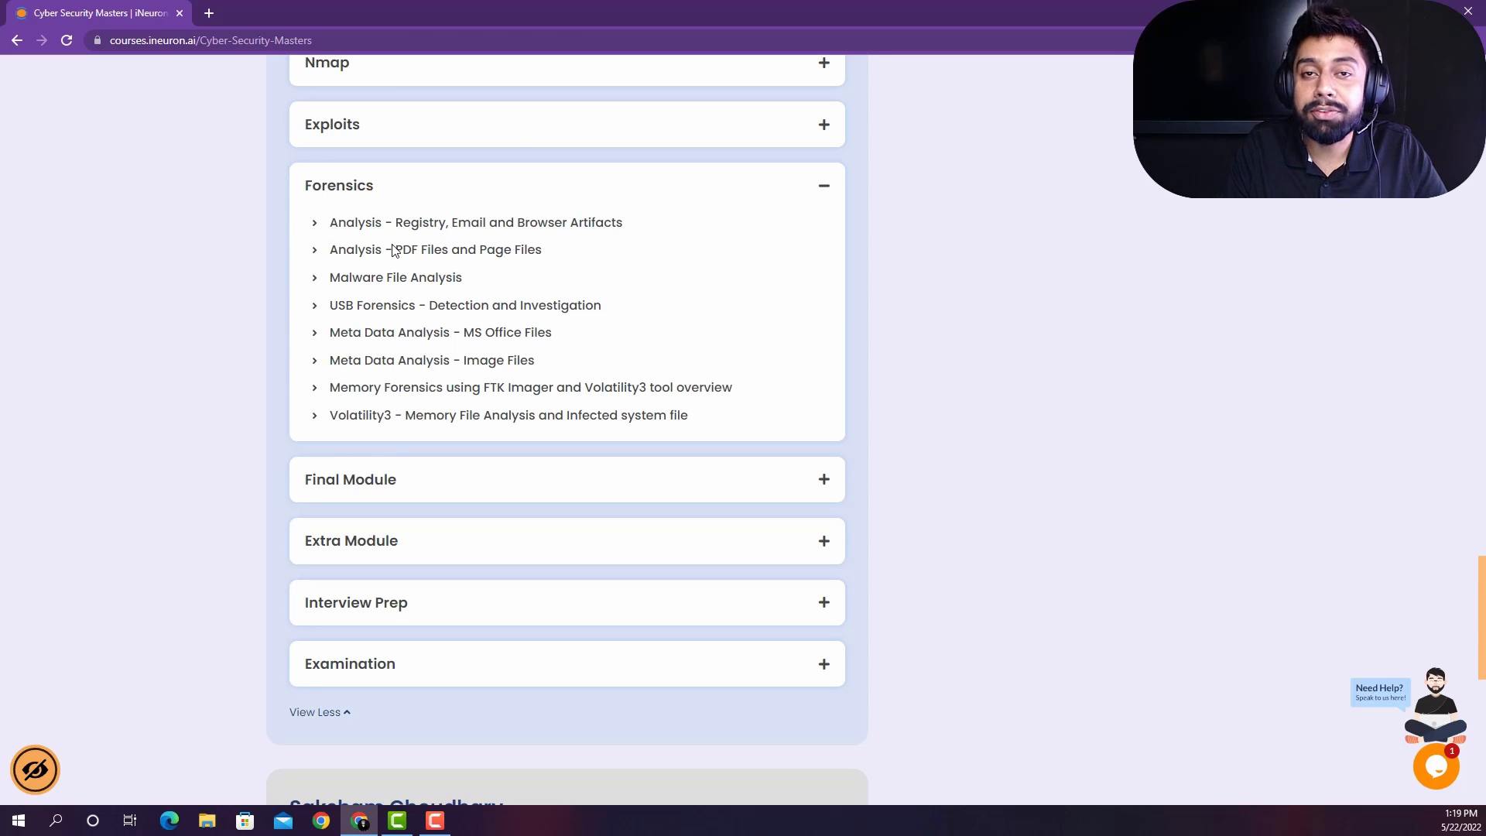
Step: Read through the eight Forensics lessons, from artifact analysis to Volatility3 memory analysis
scroll(down, 3)
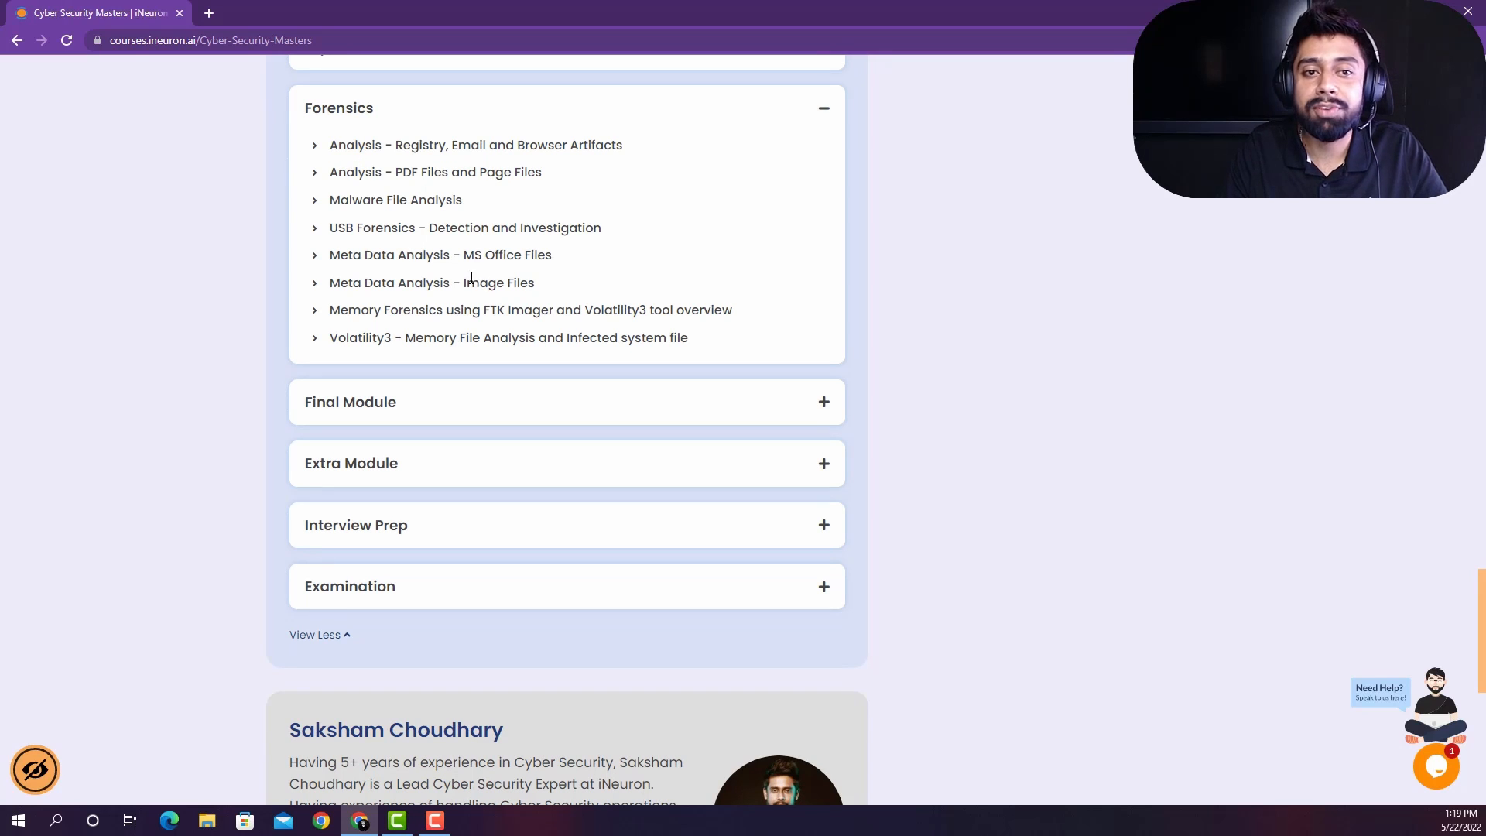
scroll(down, 3)
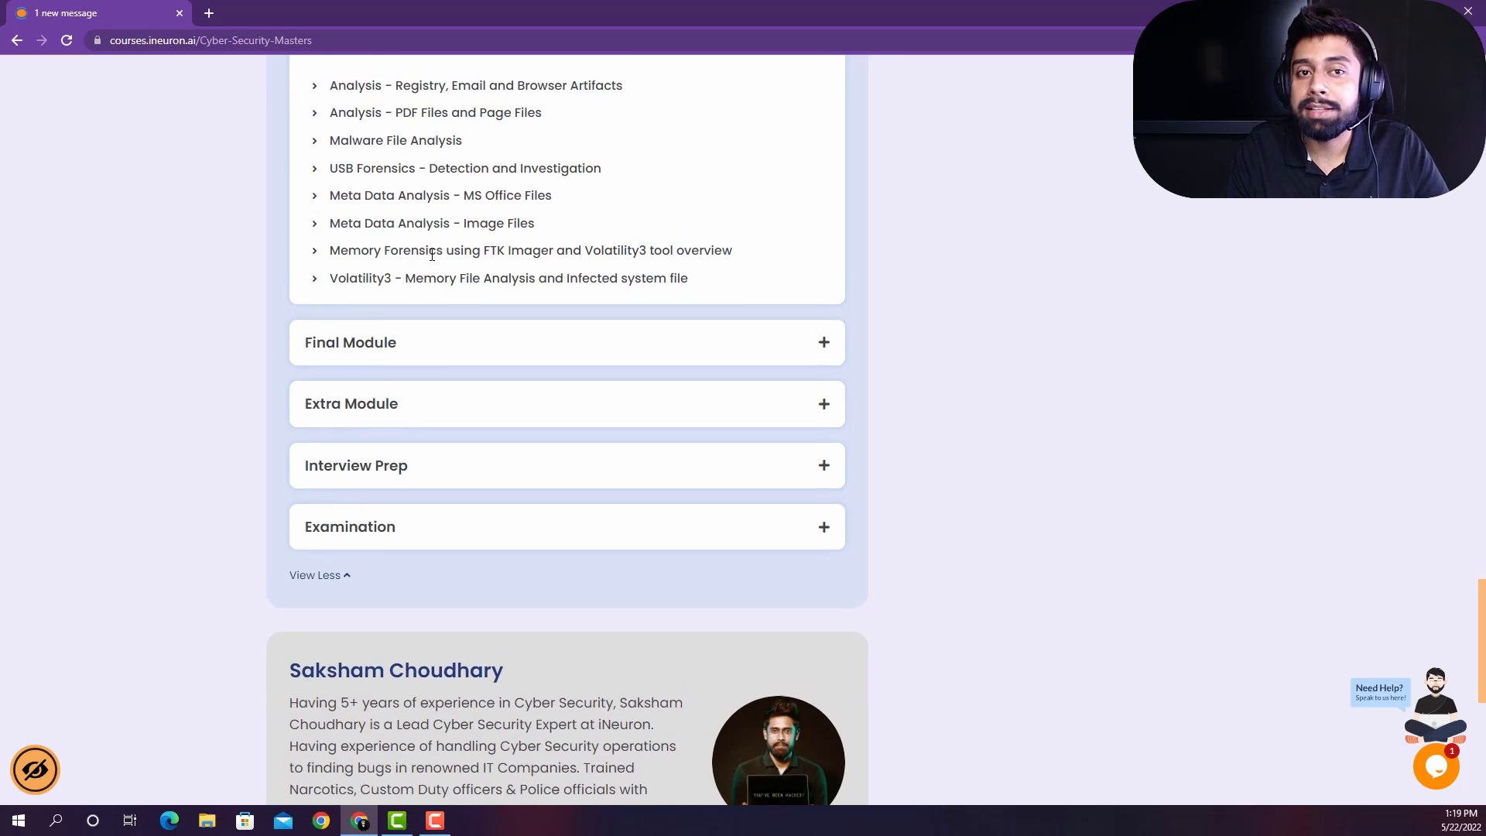
scroll(up, 3)
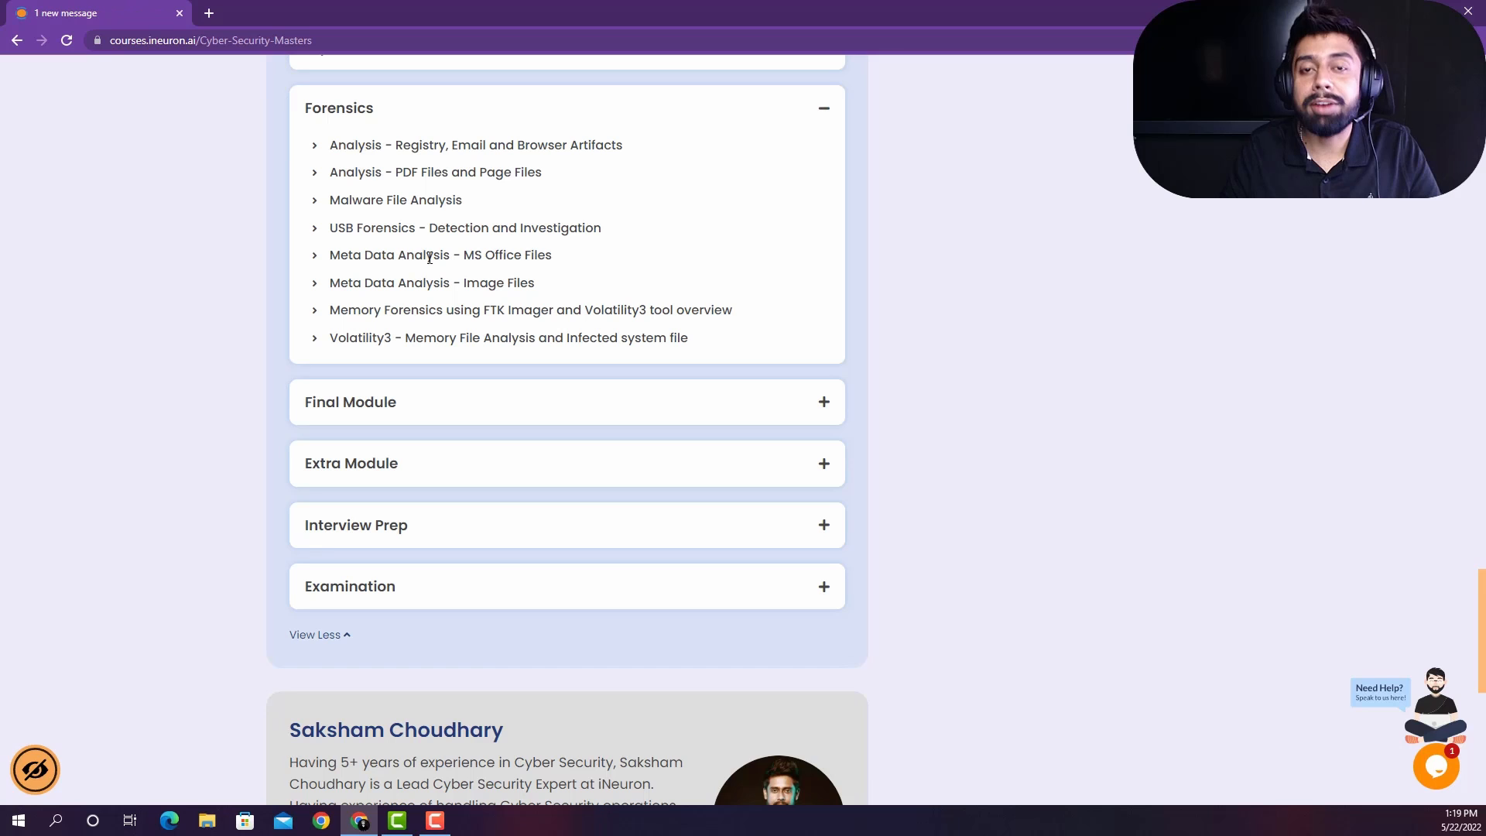
mouse_move(451, 199)
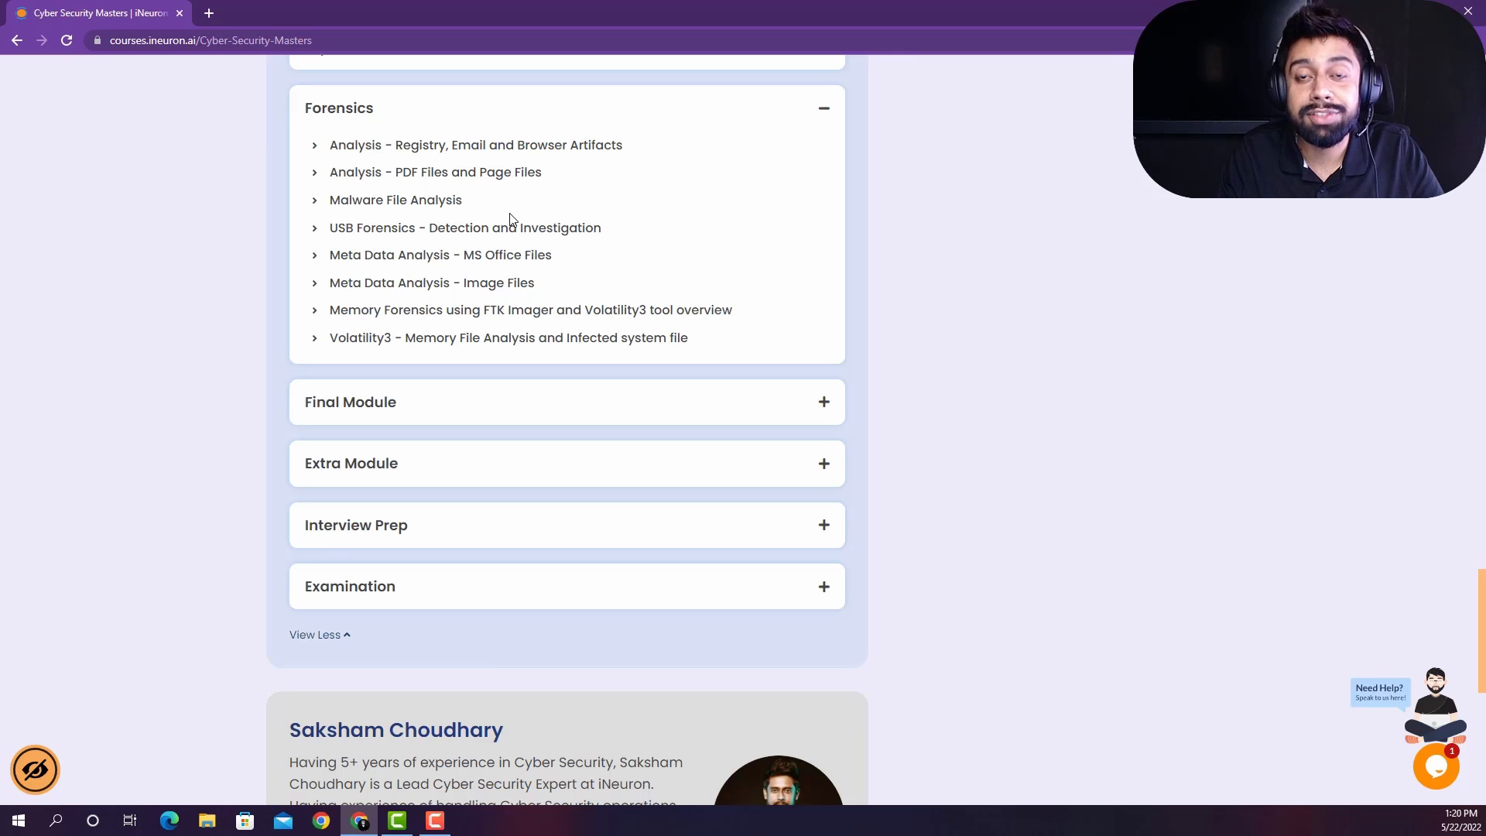
mouse_move(549, 216)
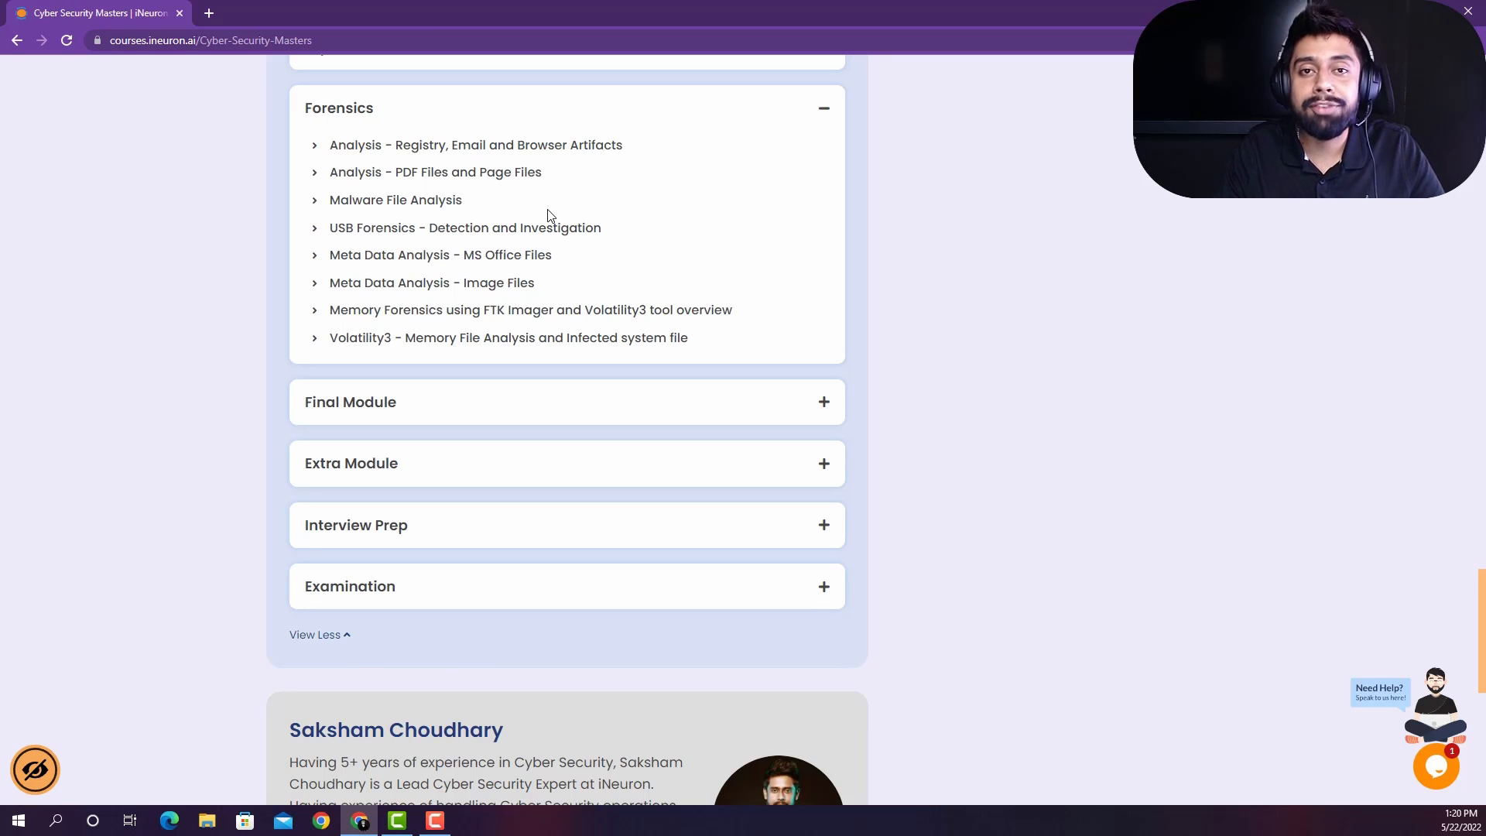
mouse_move(614, 220)
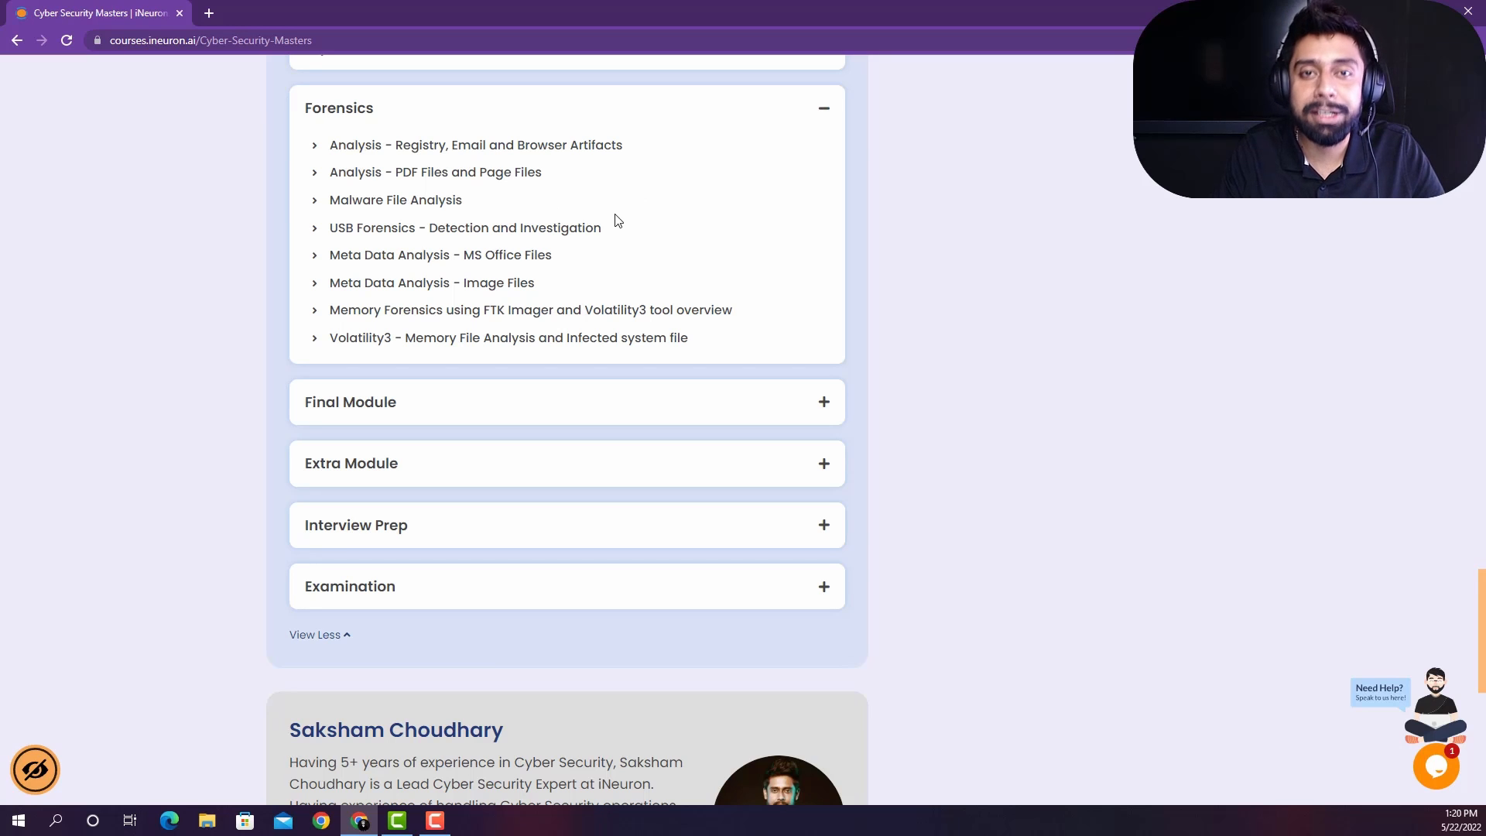
scroll(down, 3)
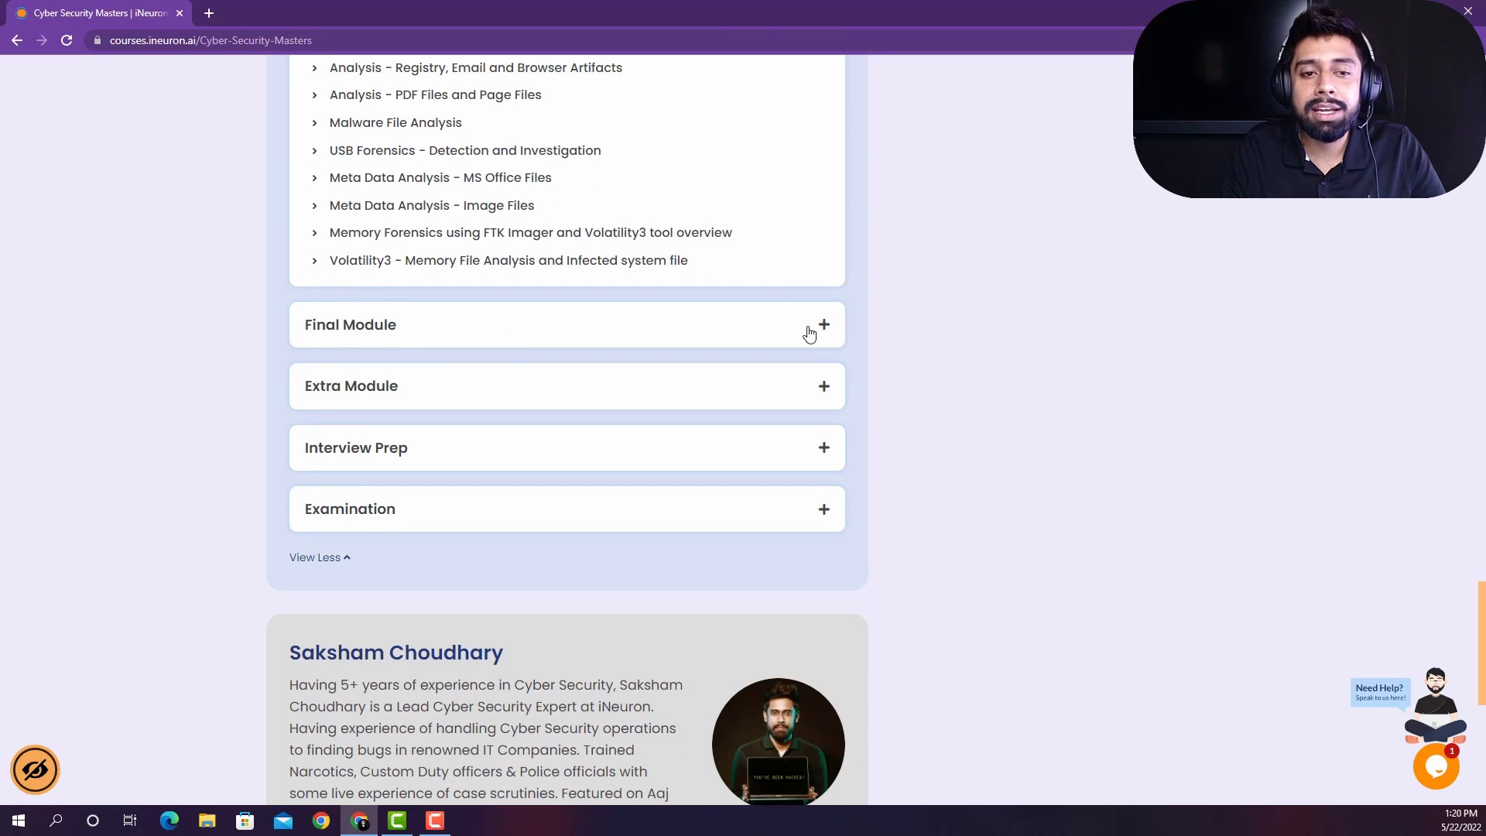
Step: Expand the Final Module and scroll through its ten lessons, Owasp Zap to Final Closure
click(822, 324)
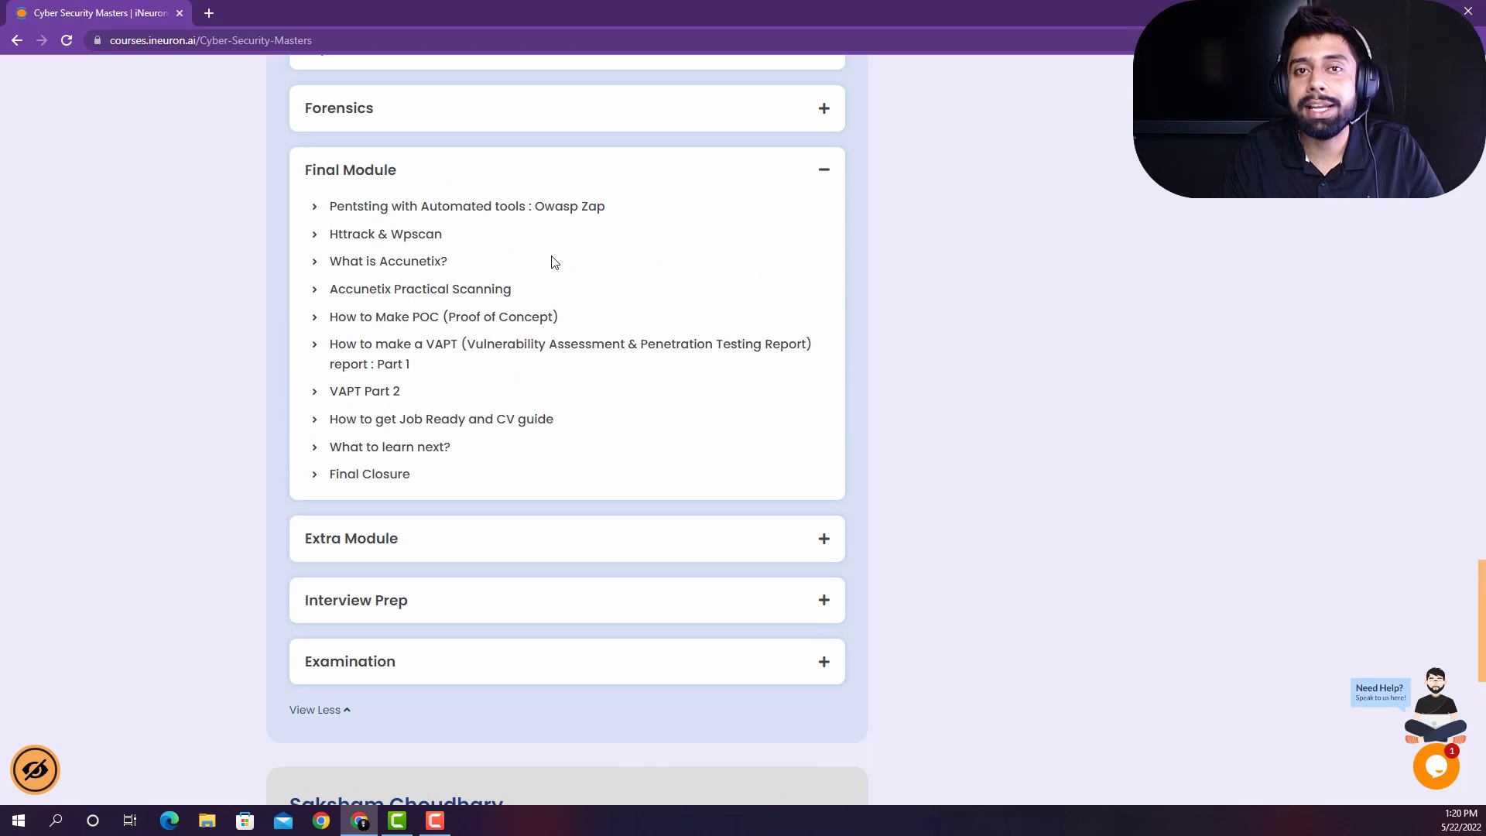
mouse_move(417, 206)
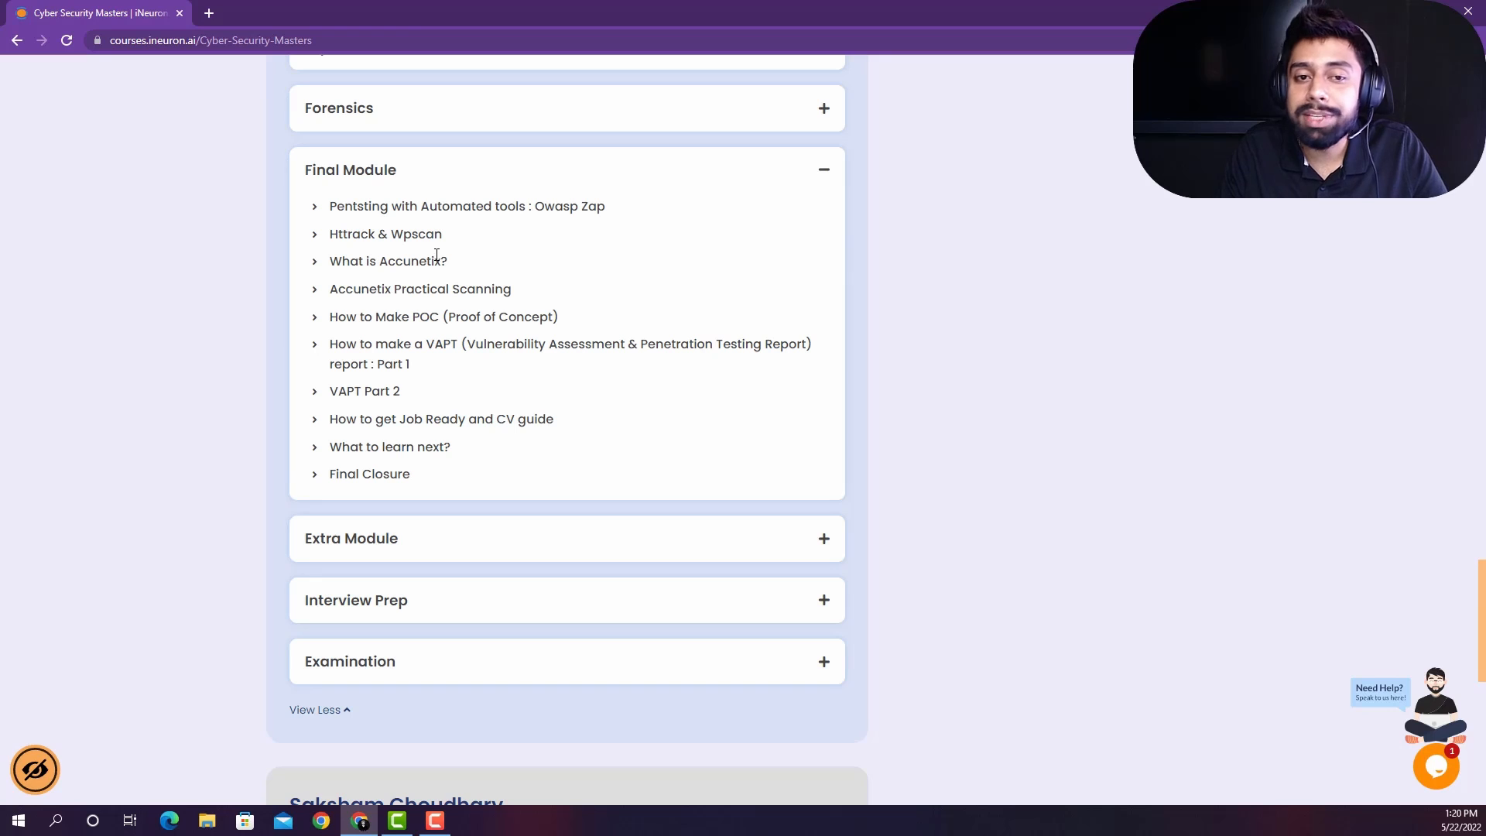
mouse_move(435, 254)
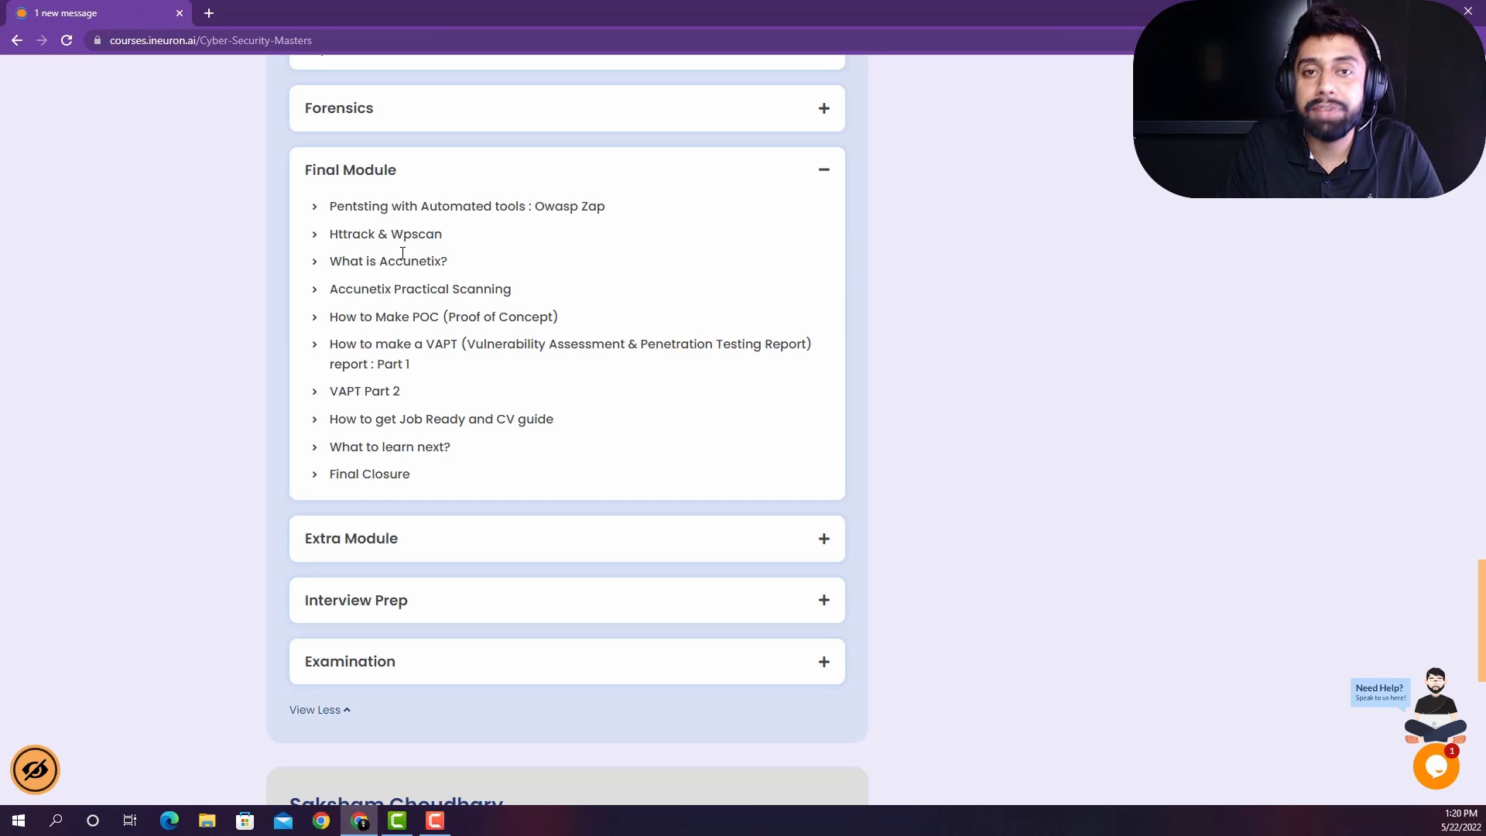
mouse_move(464, 347)
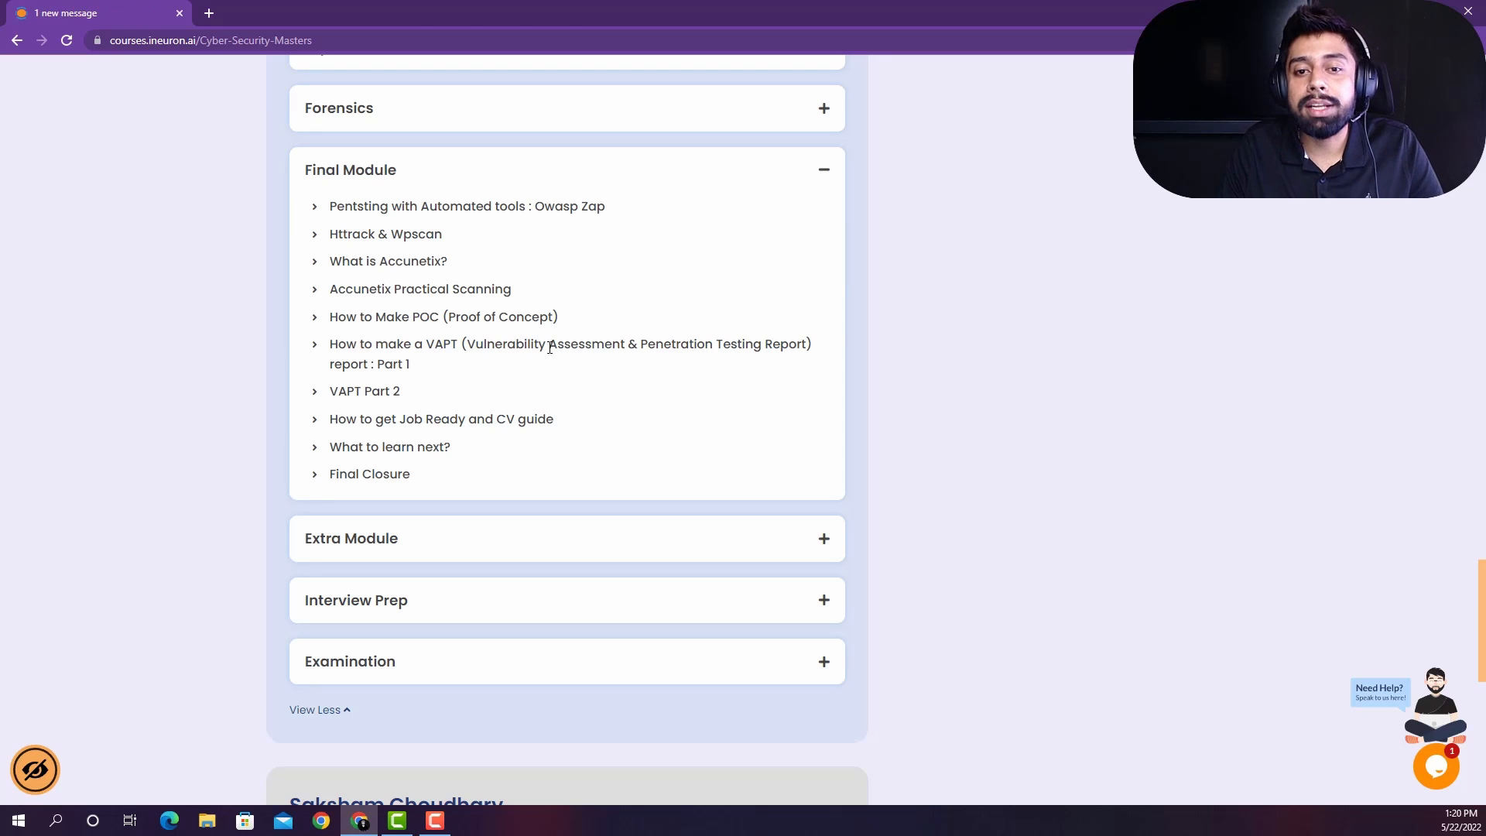
mouse_move(712, 330)
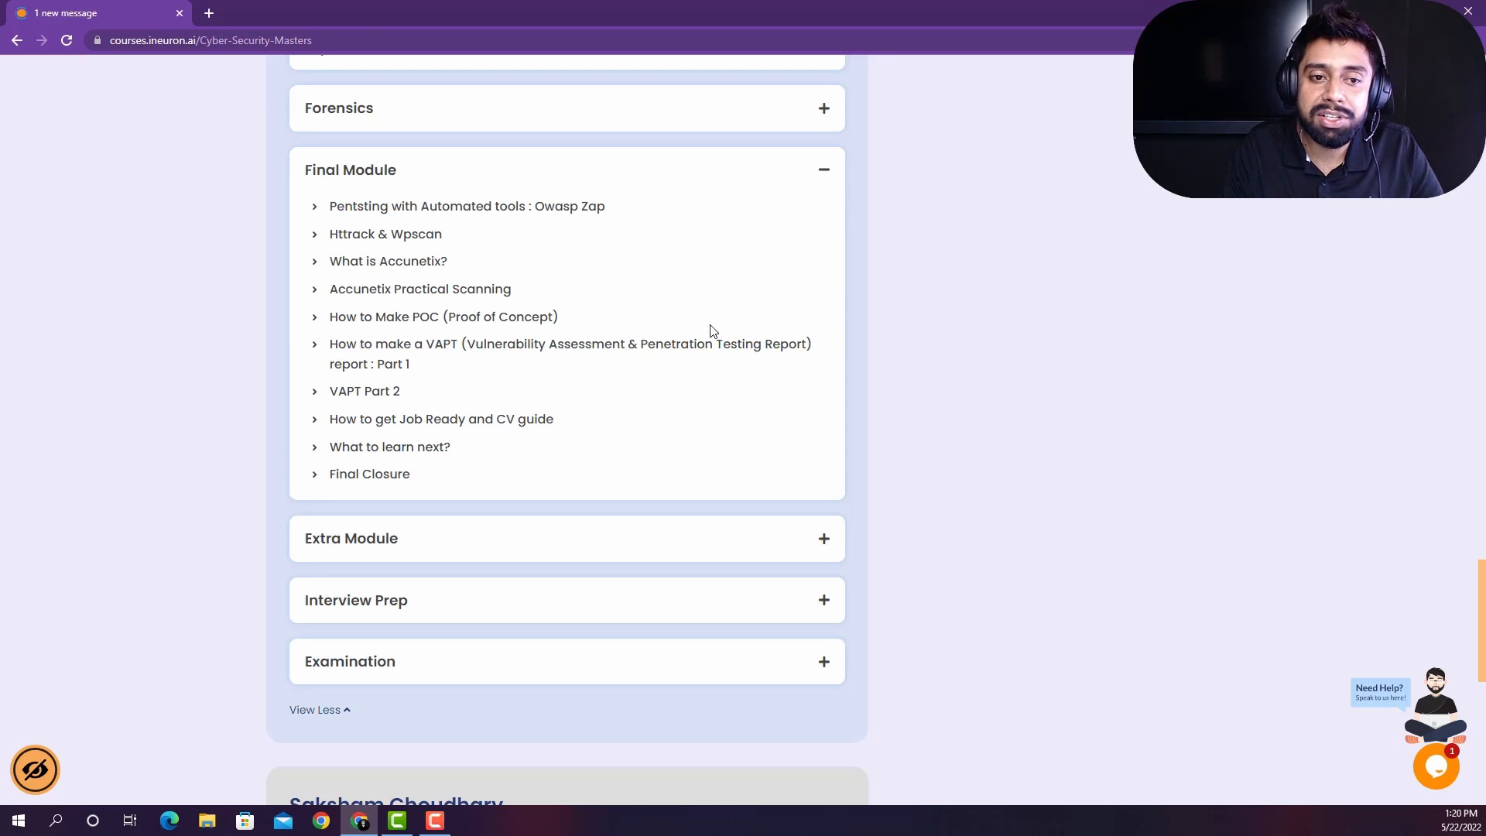
mouse_move(464, 359)
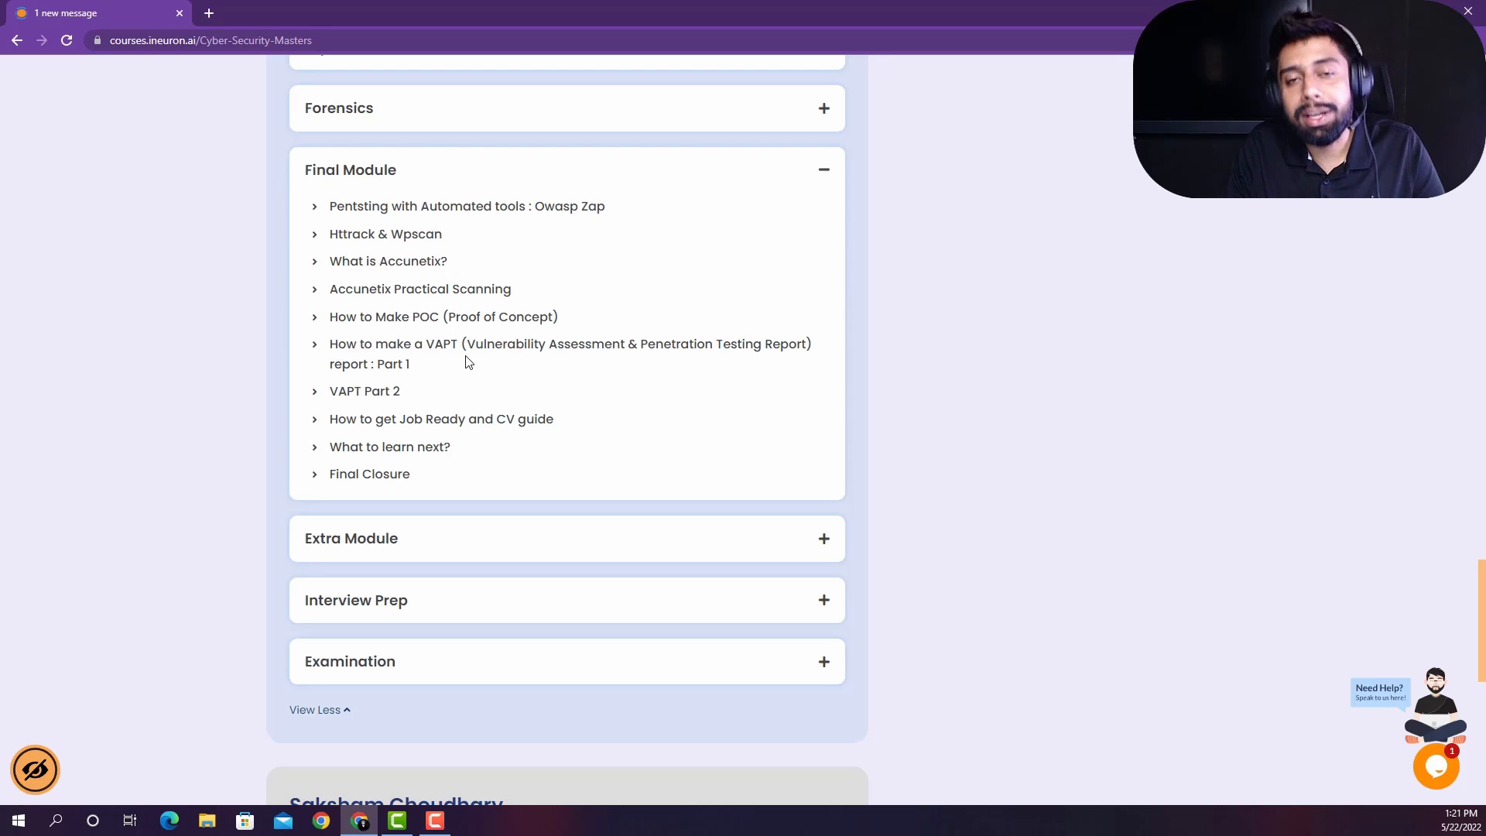
mouse_move(492, 379)
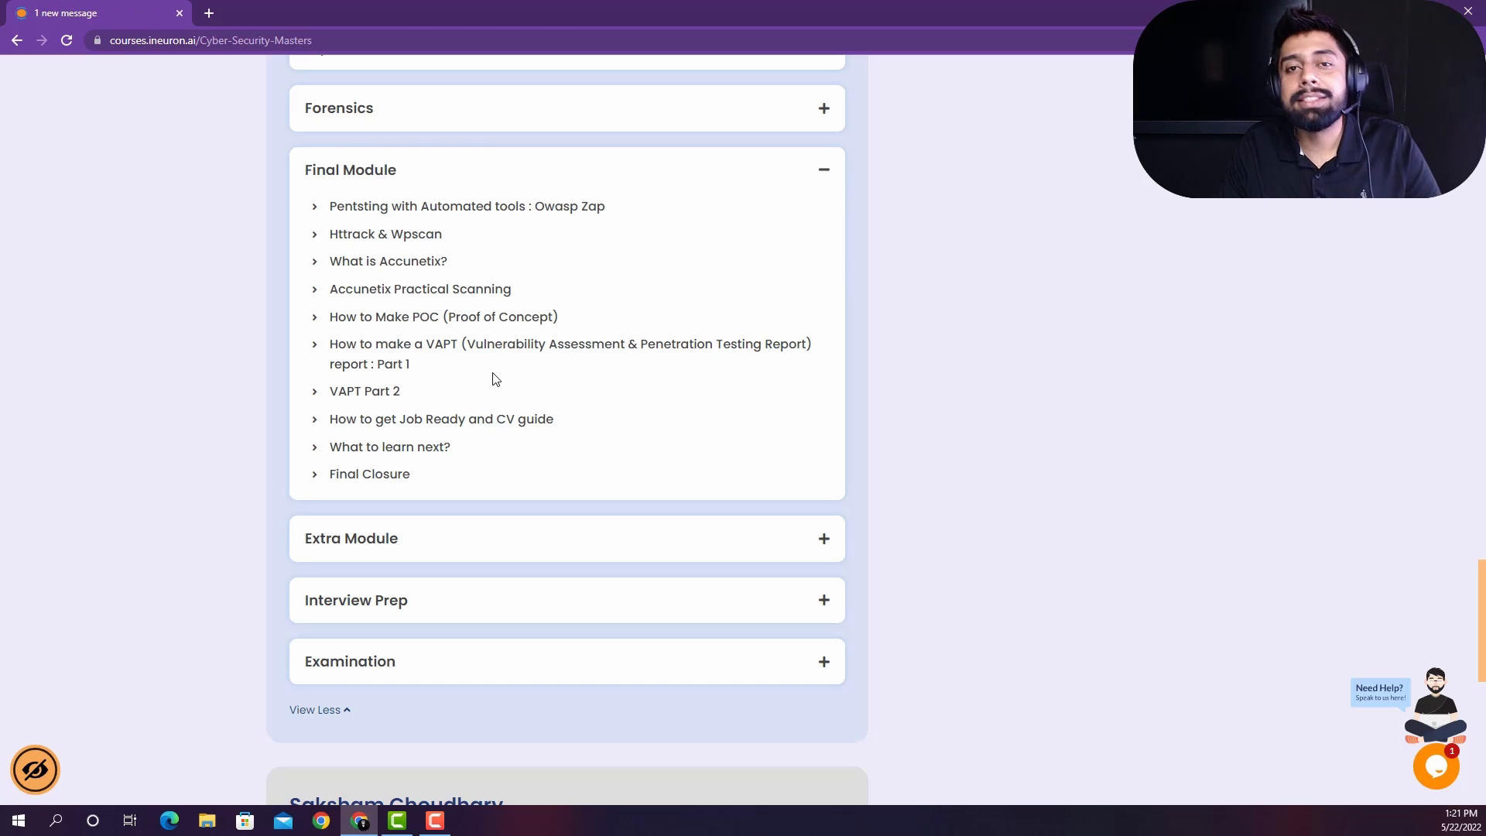
scroll(down, 3)
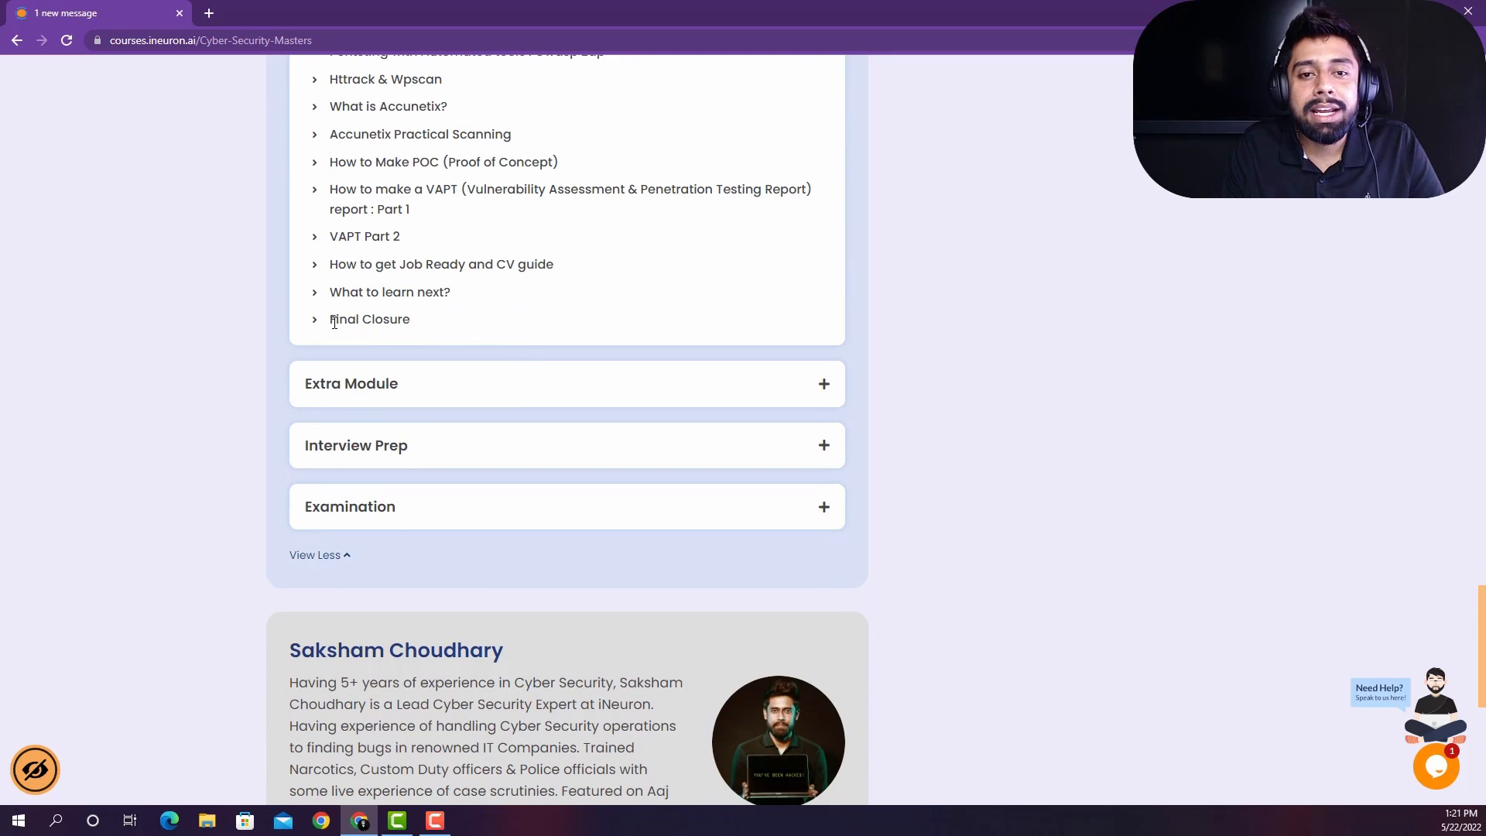
mouse_move(451, 395)
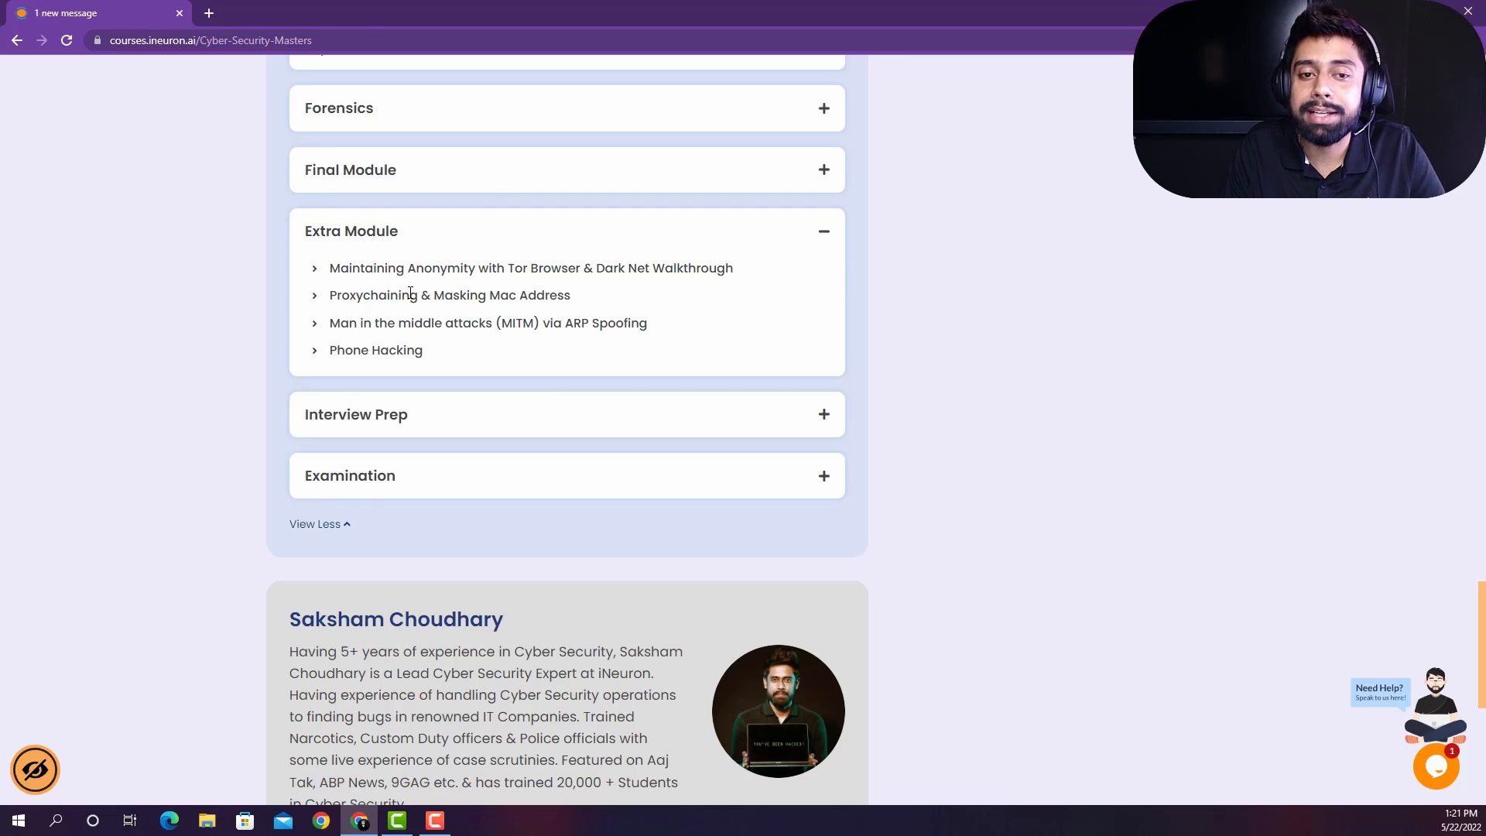
mouse_move(538, 317)
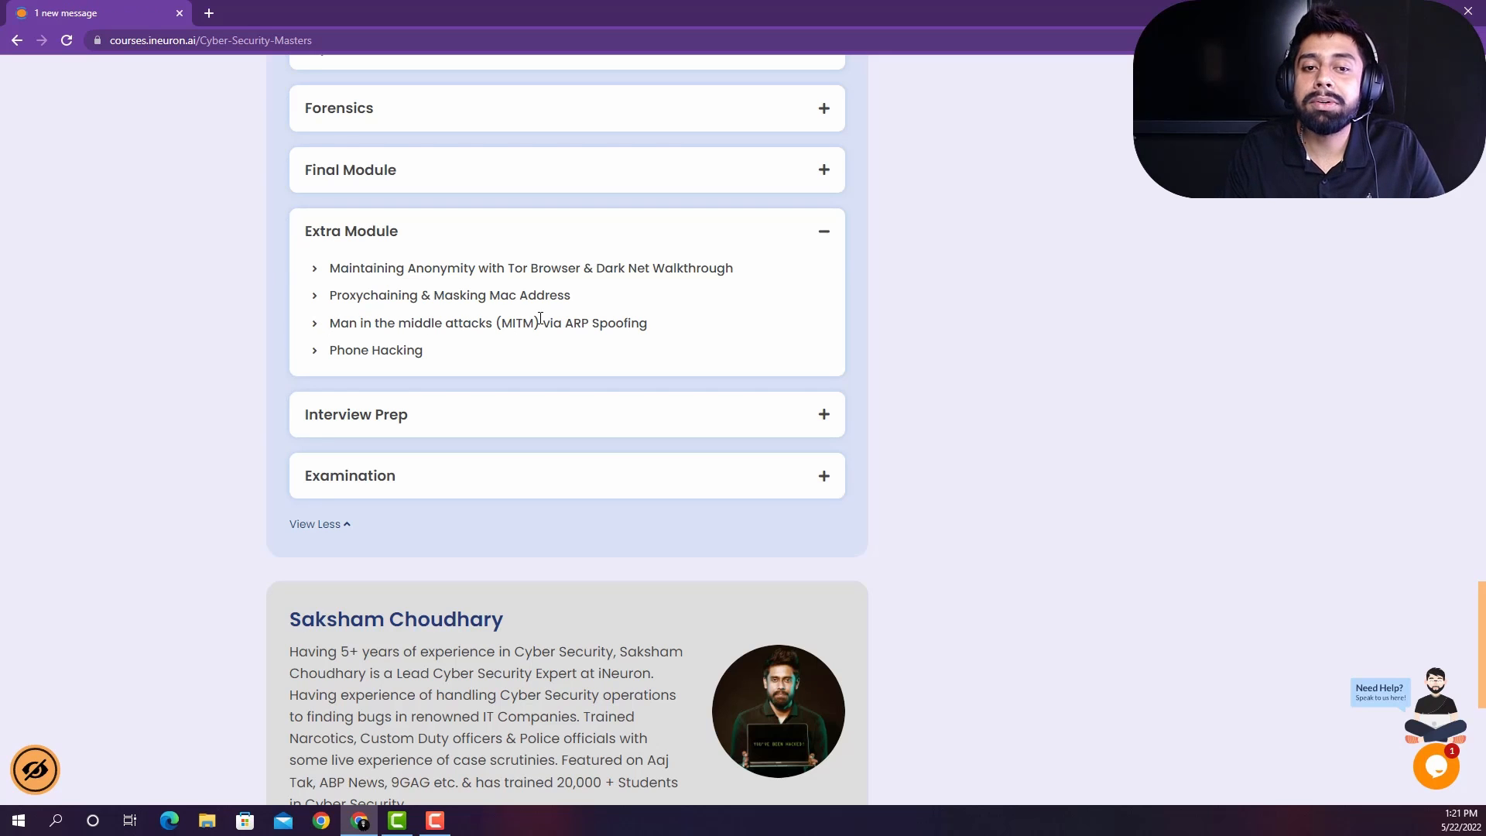
mouse_move(490, 247)
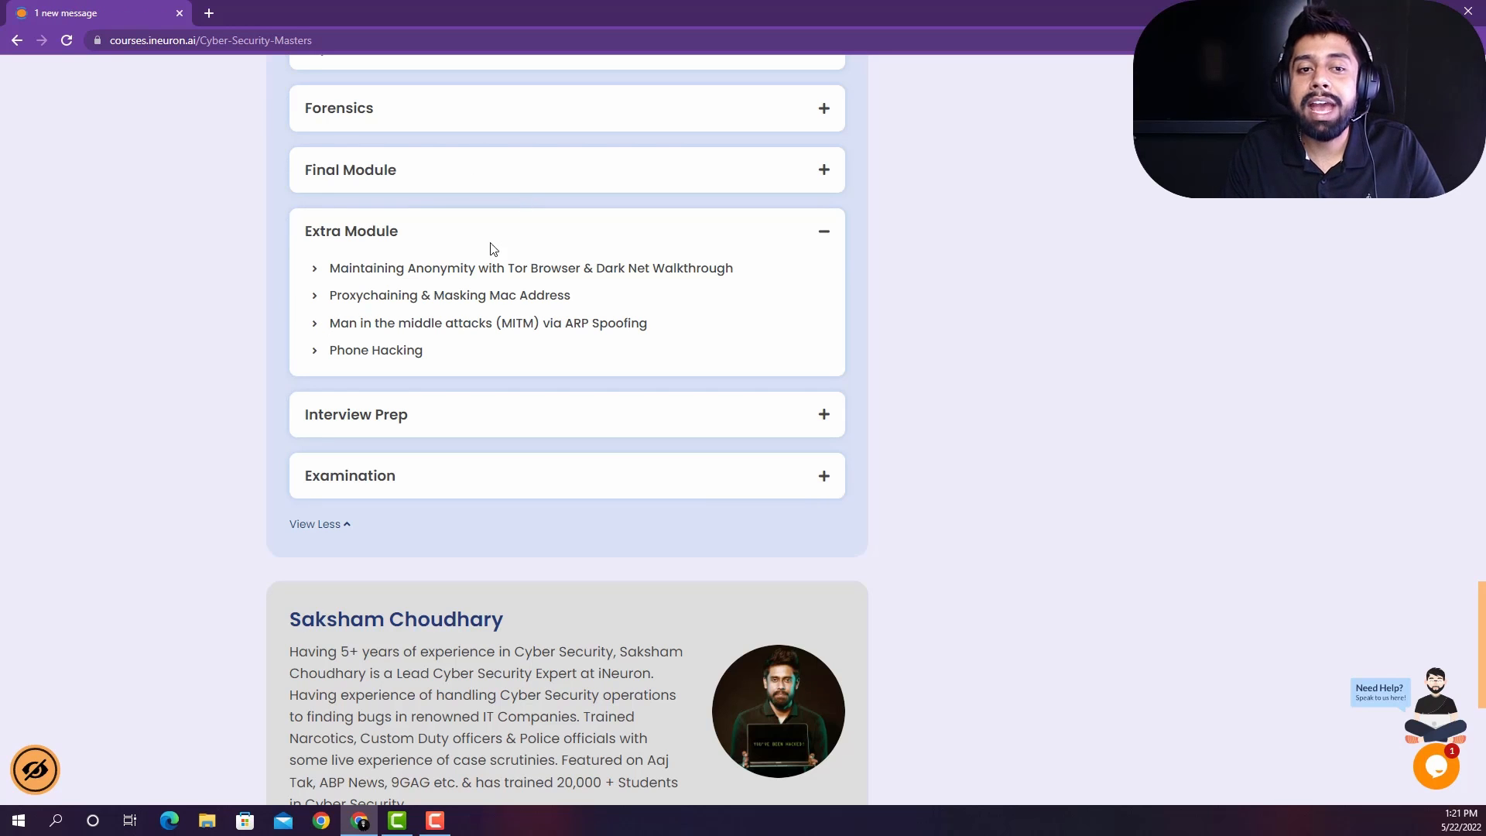
mouse_move(374, 217)
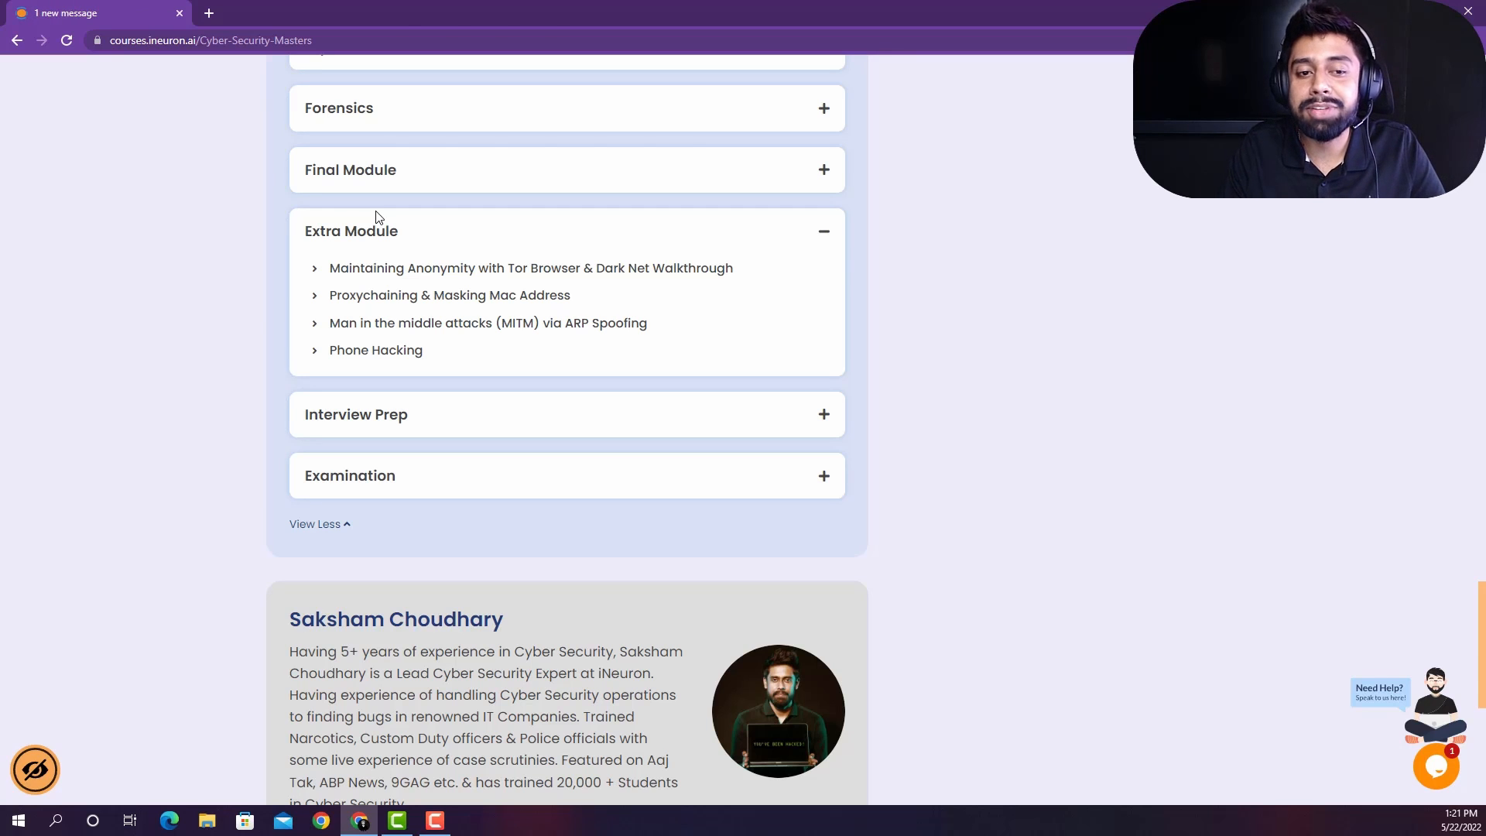
Step: Highlight the Phone Hacking lesson title in the Extra Module, then clear the highlight
double_click(375, 350)
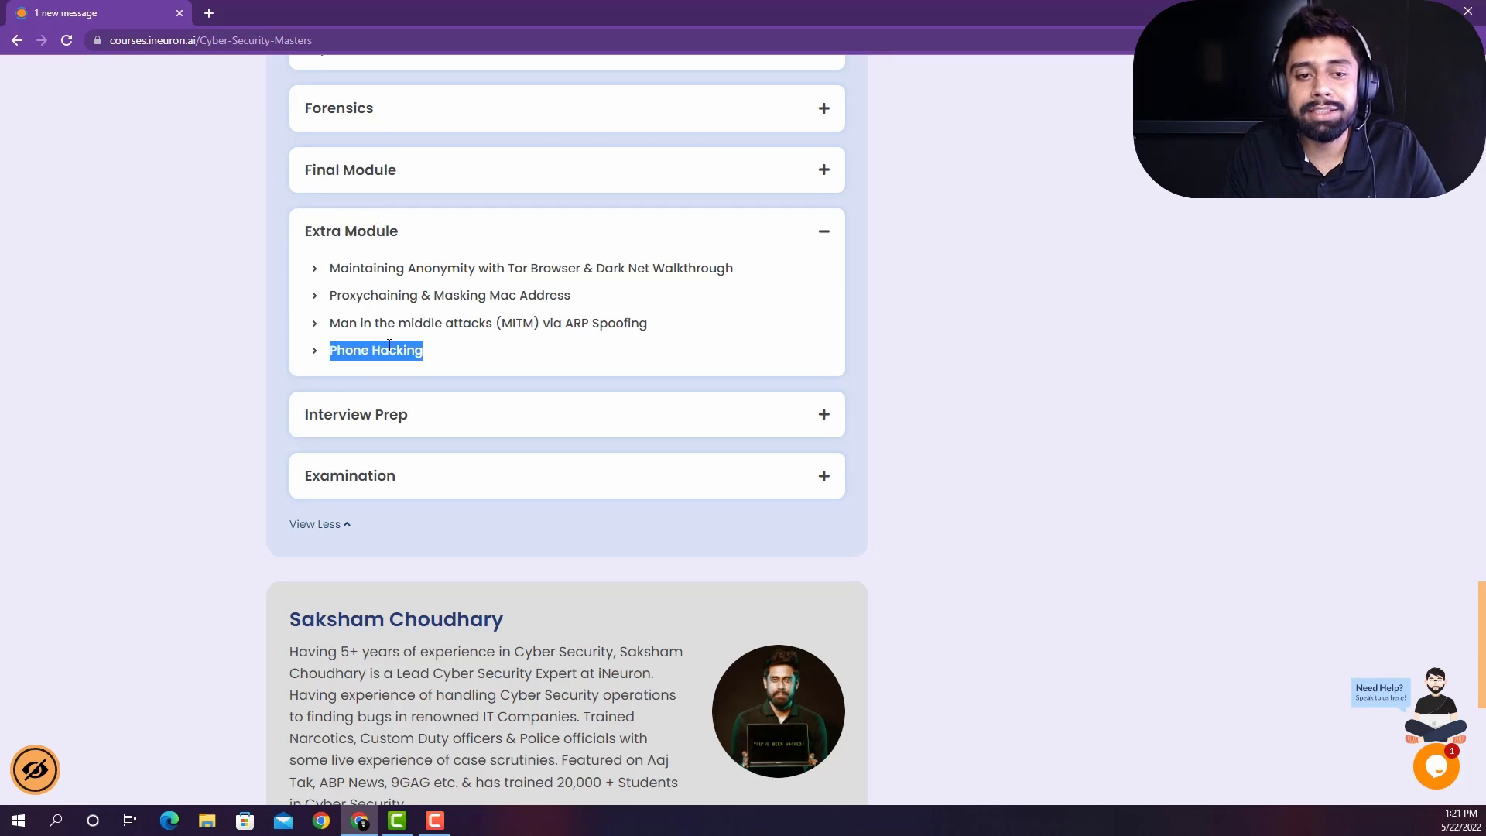
click(527, 357)
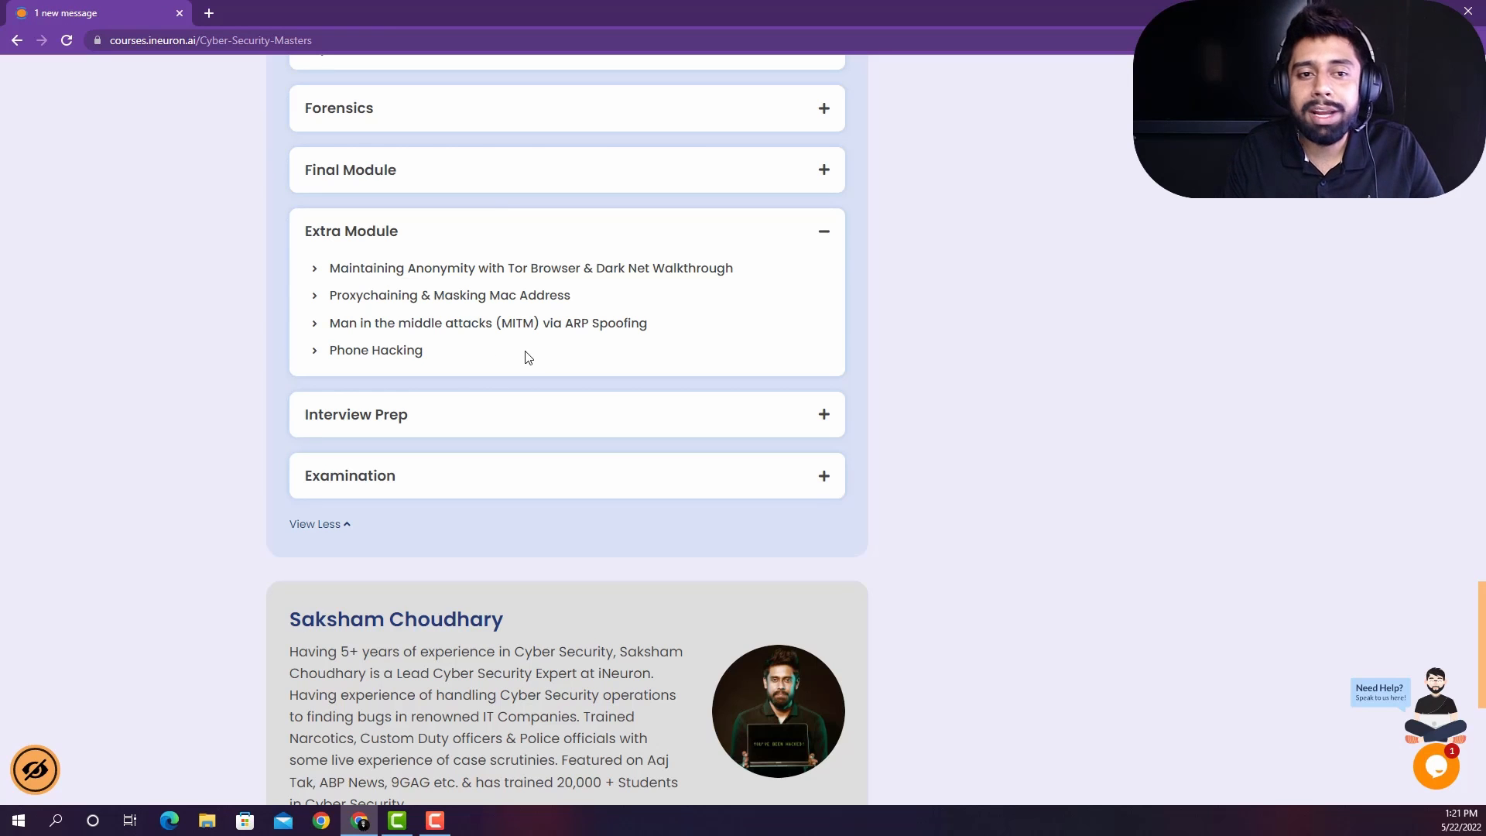
mouse_move(465, 349)
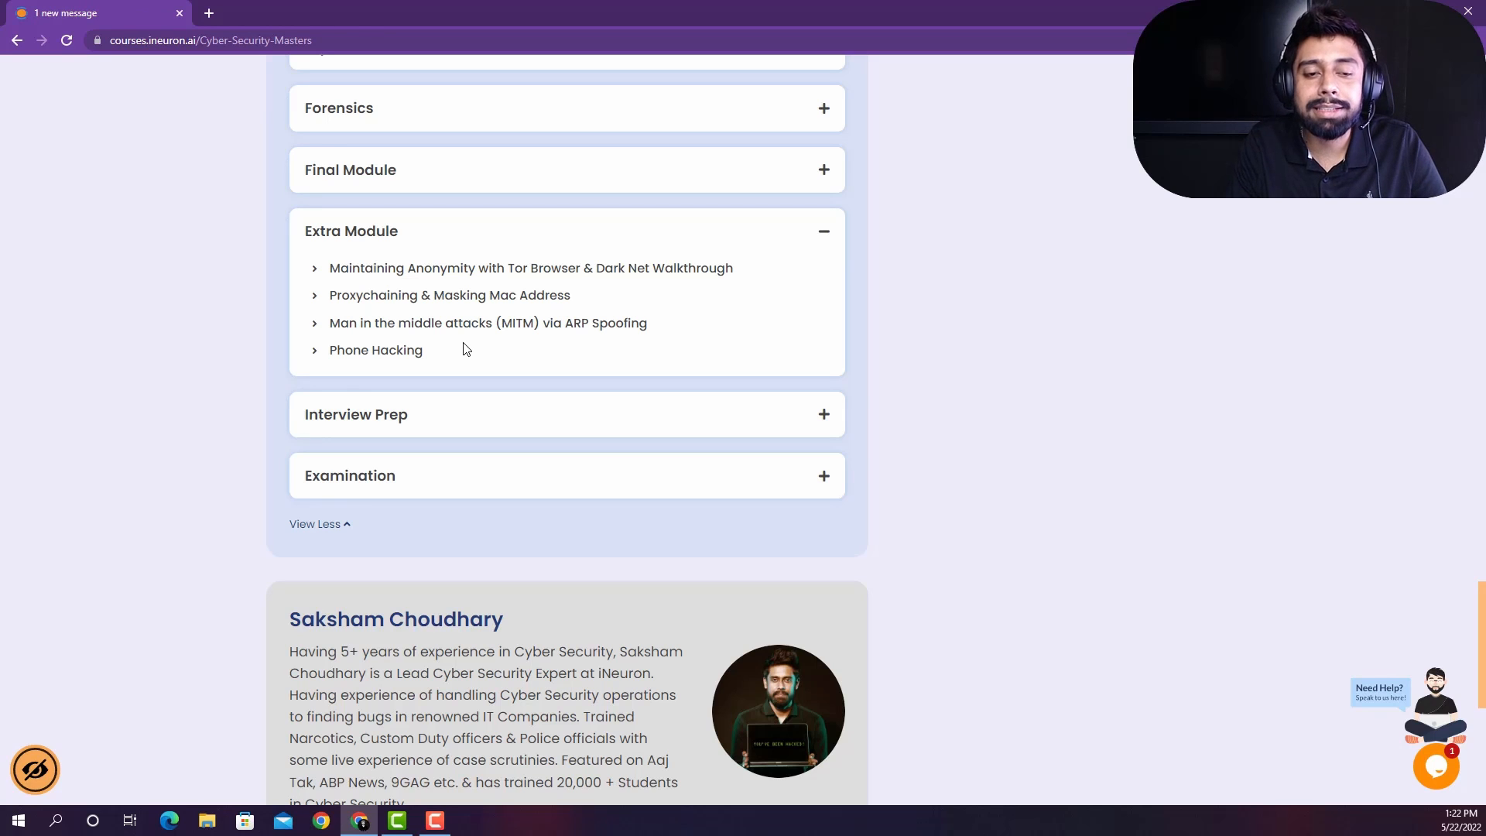
mouse_move(478, 367)
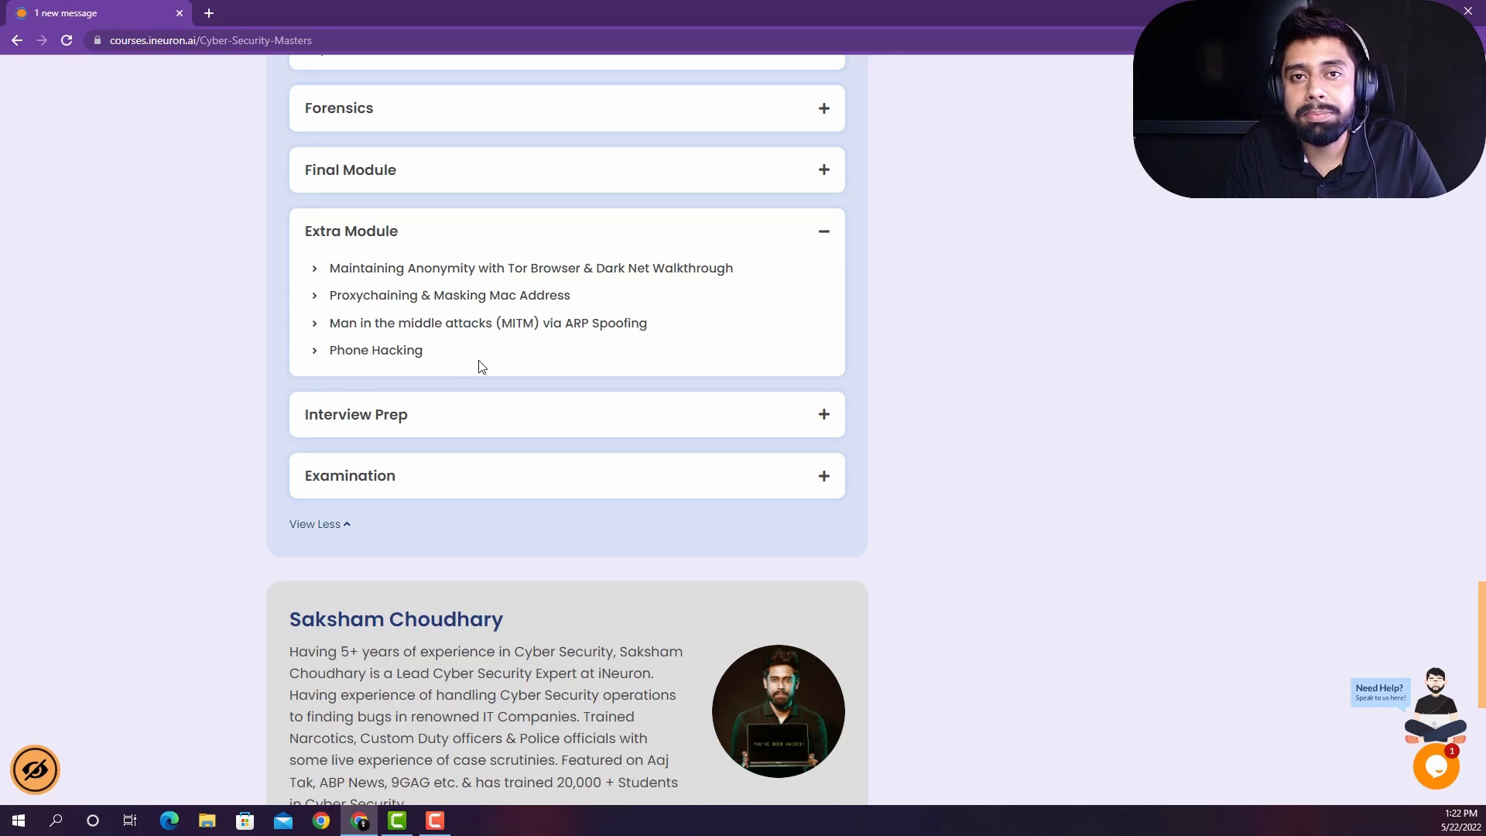
mouse_move(481, 358)
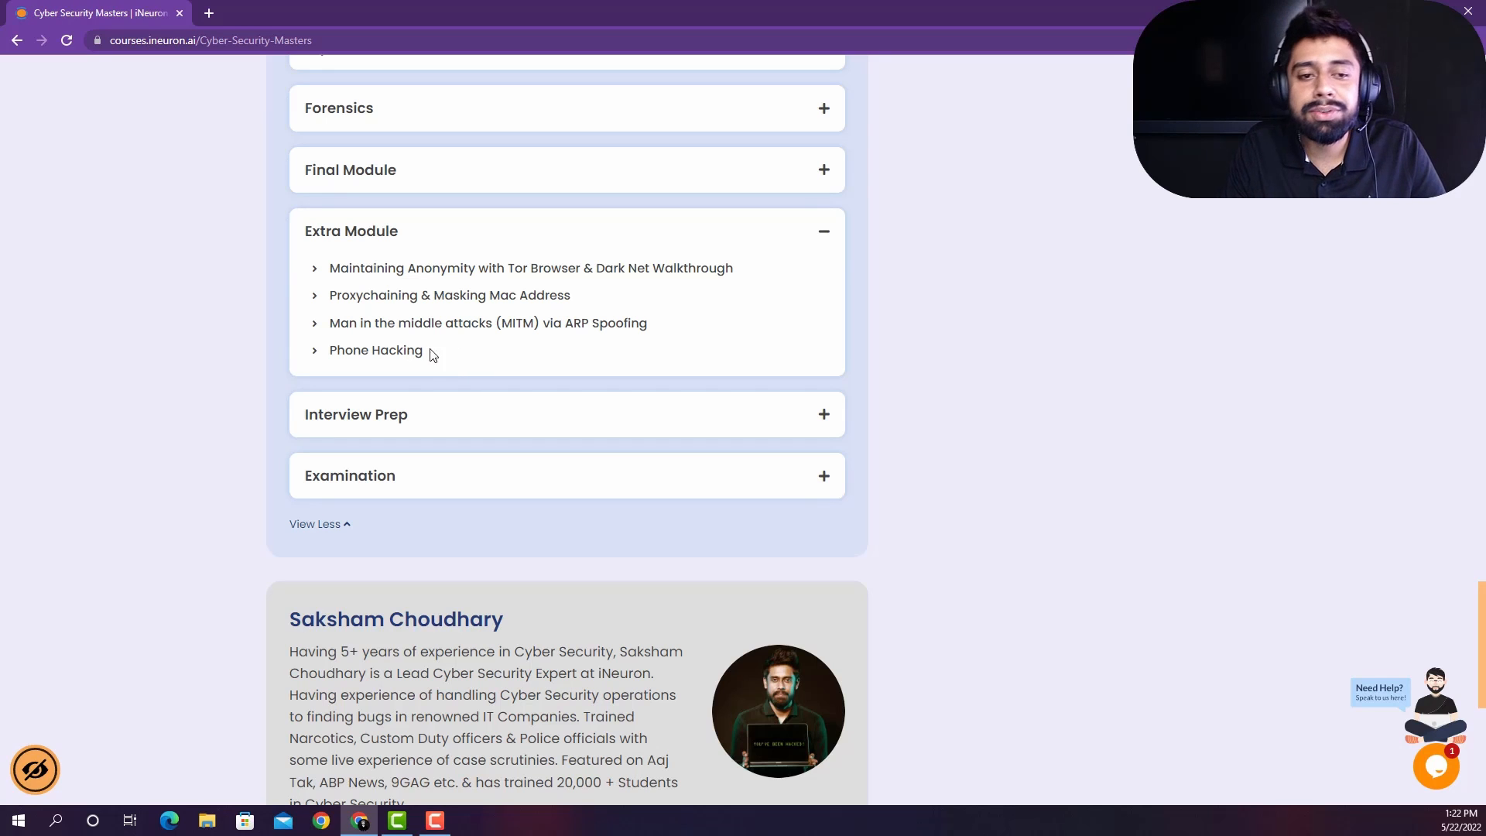
mouse_move(736, 425)
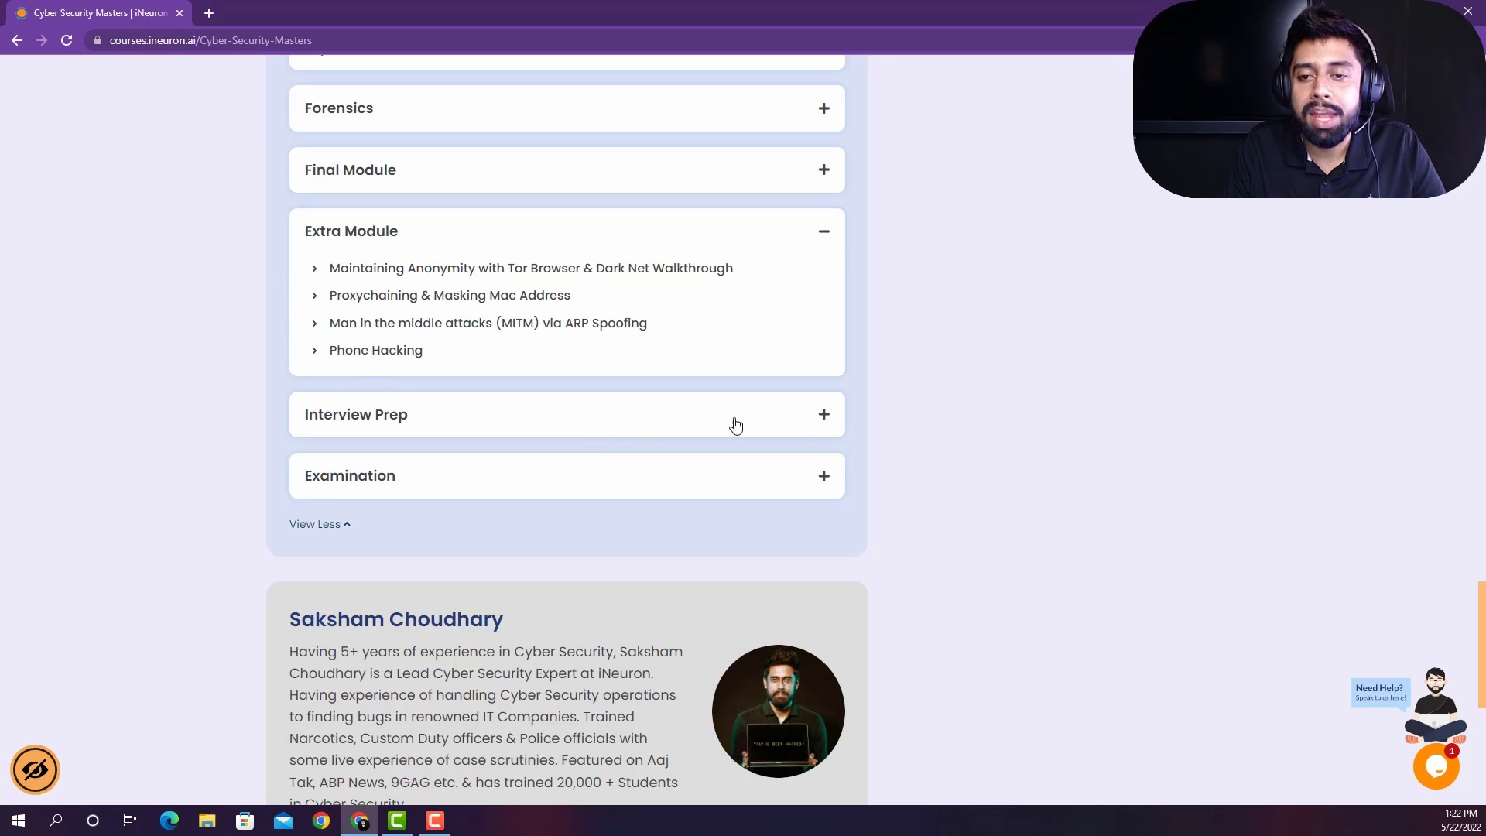
Step: Expand Interview Prep, highlight then clear Mock Test Paper, and reveal Final Examination
click(567, 414)
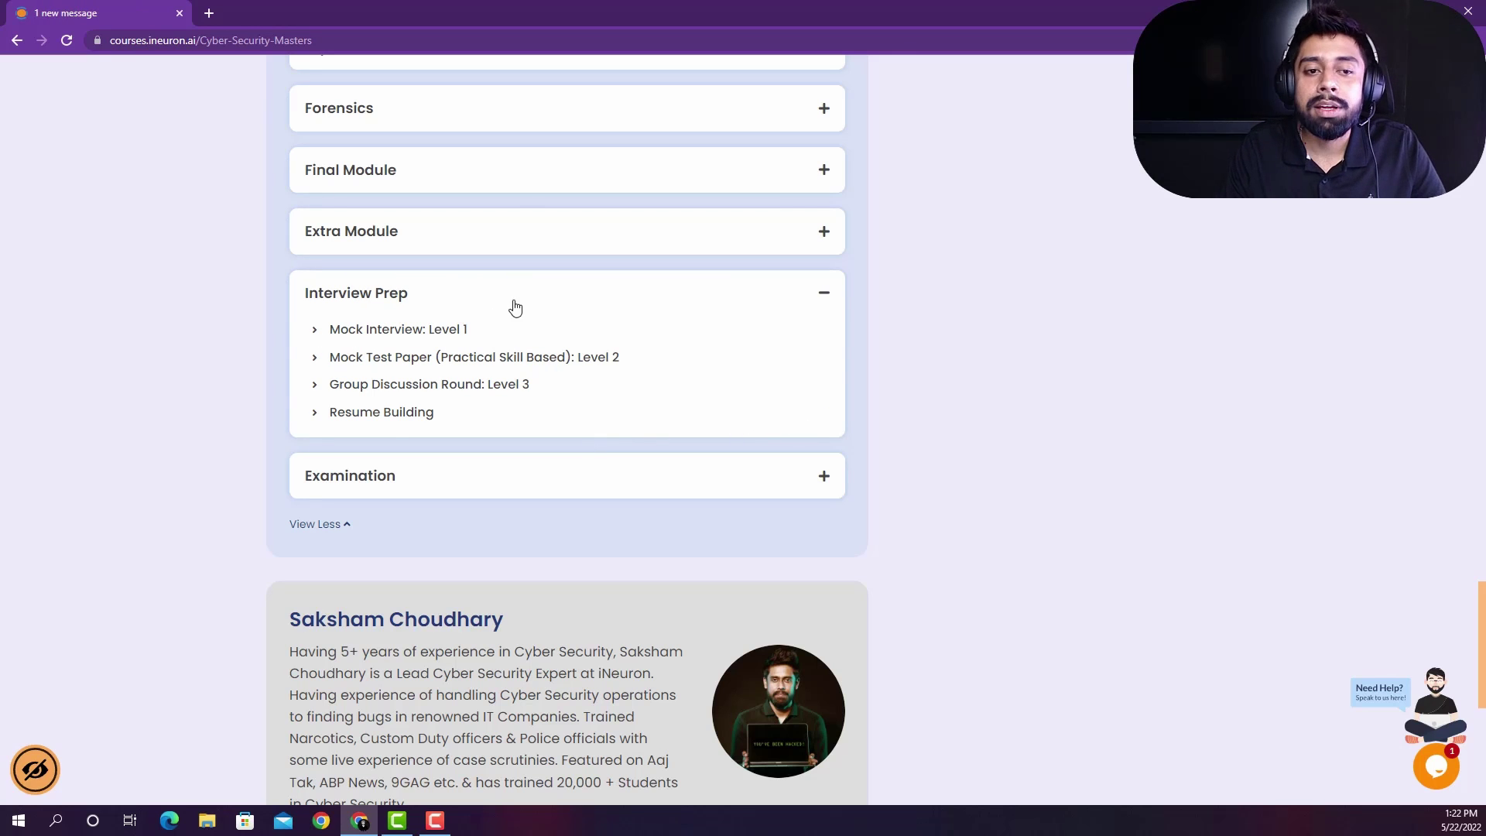
mouse_move(493, 333)
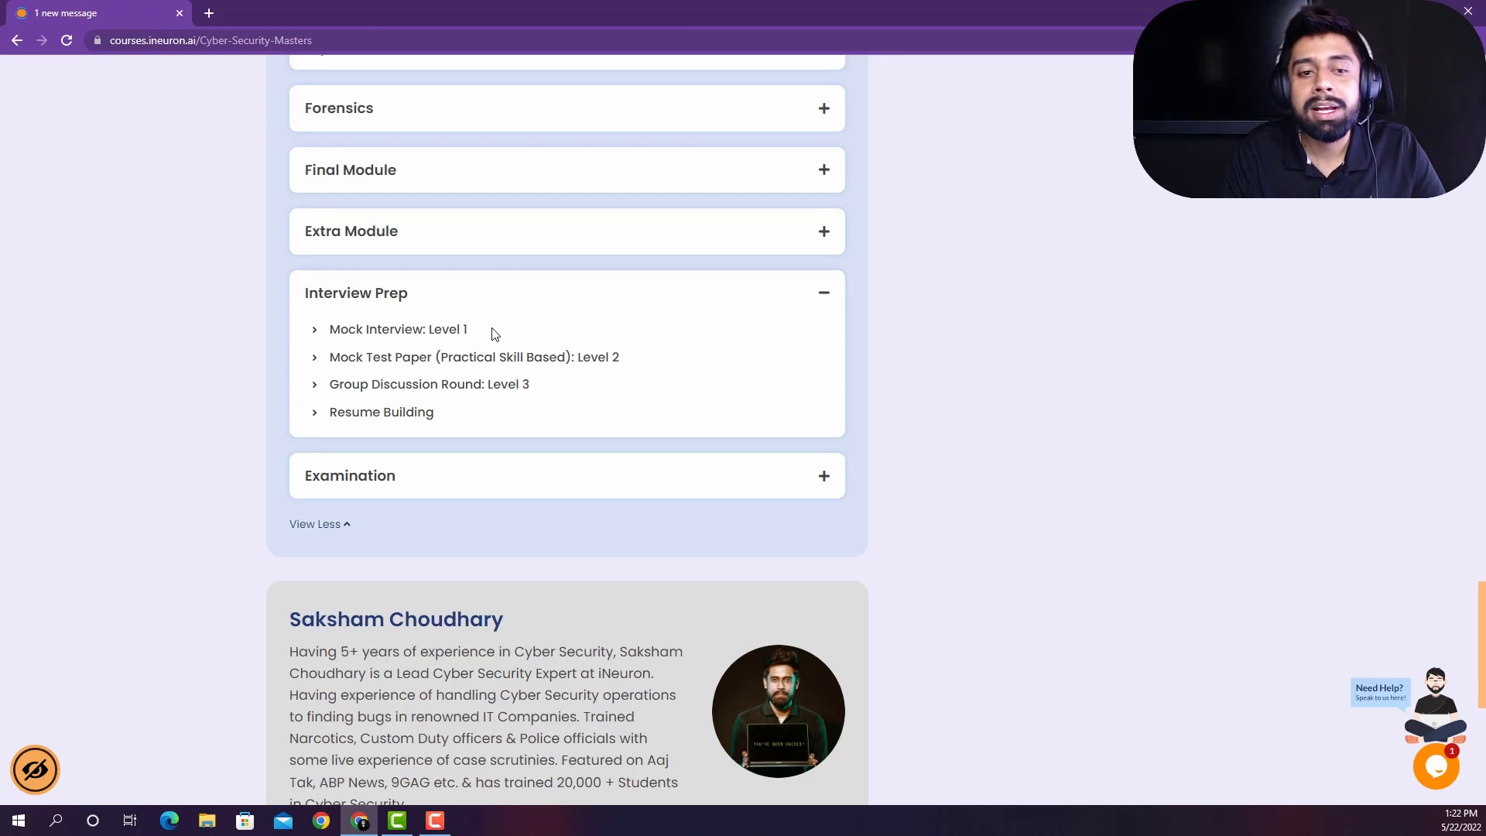
mouse_move(503, 330)
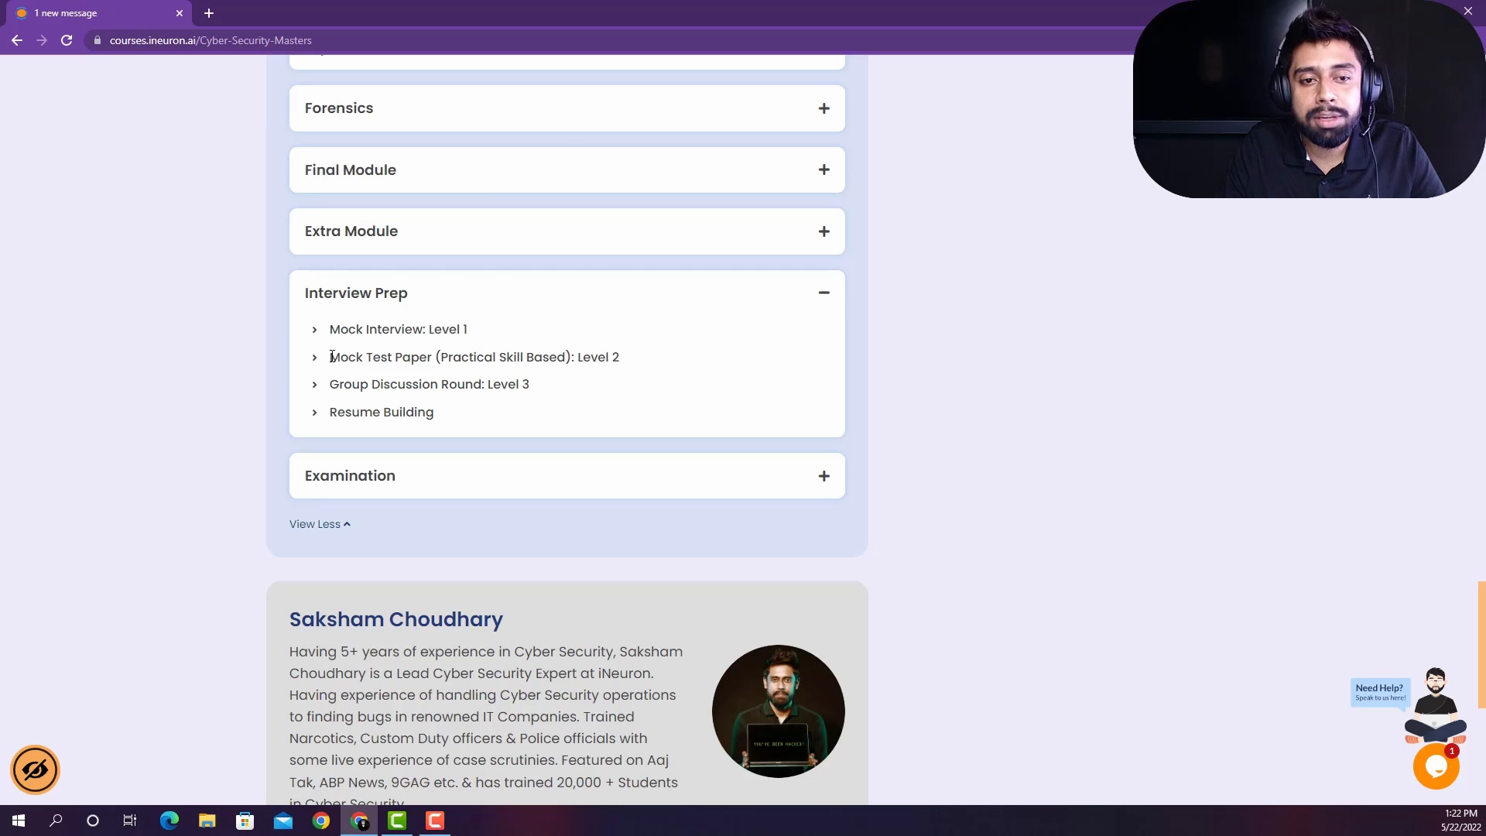
double_click(473, 356)
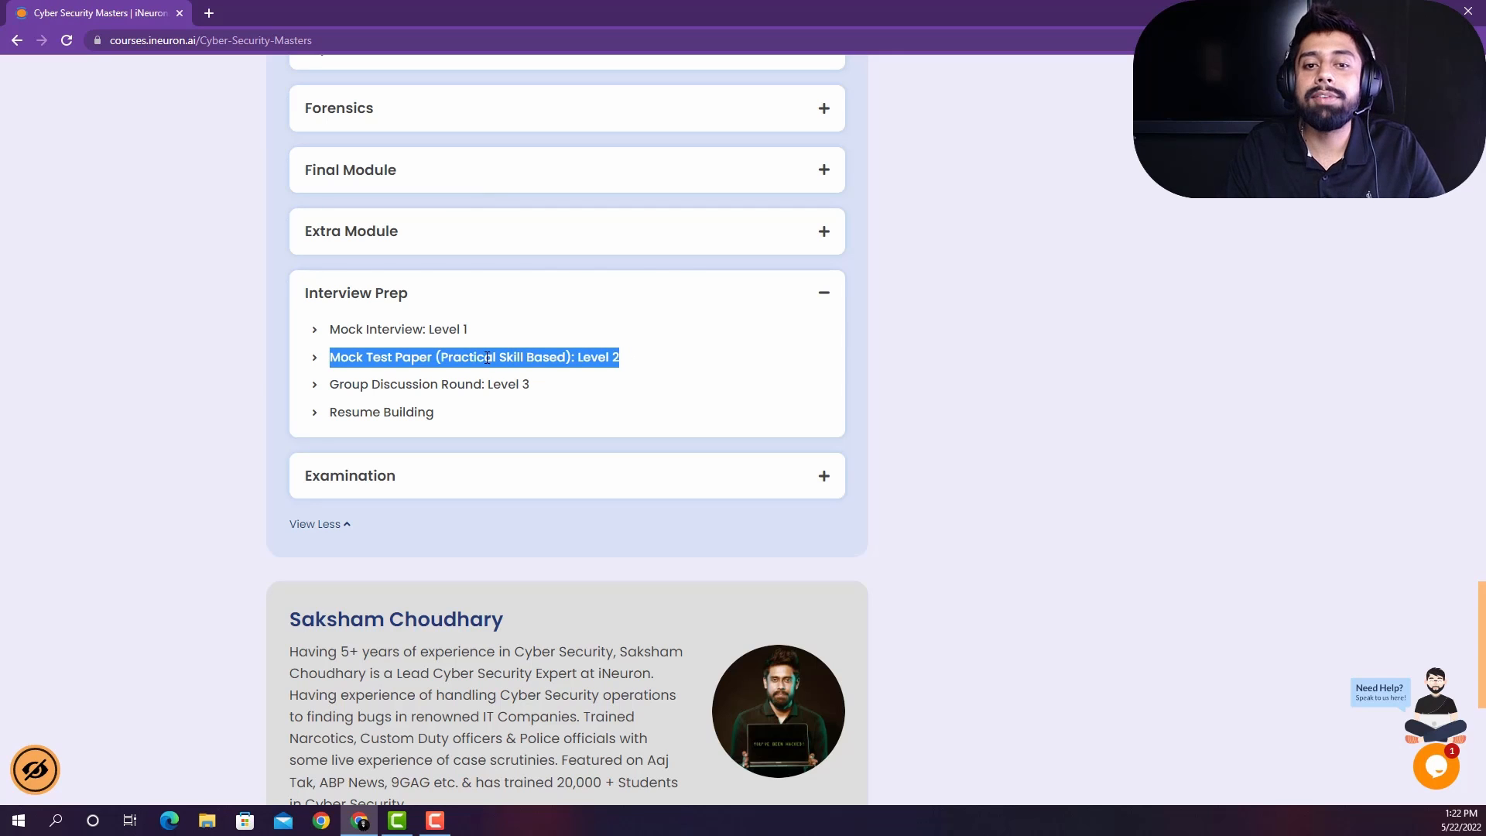
click(473, 356)
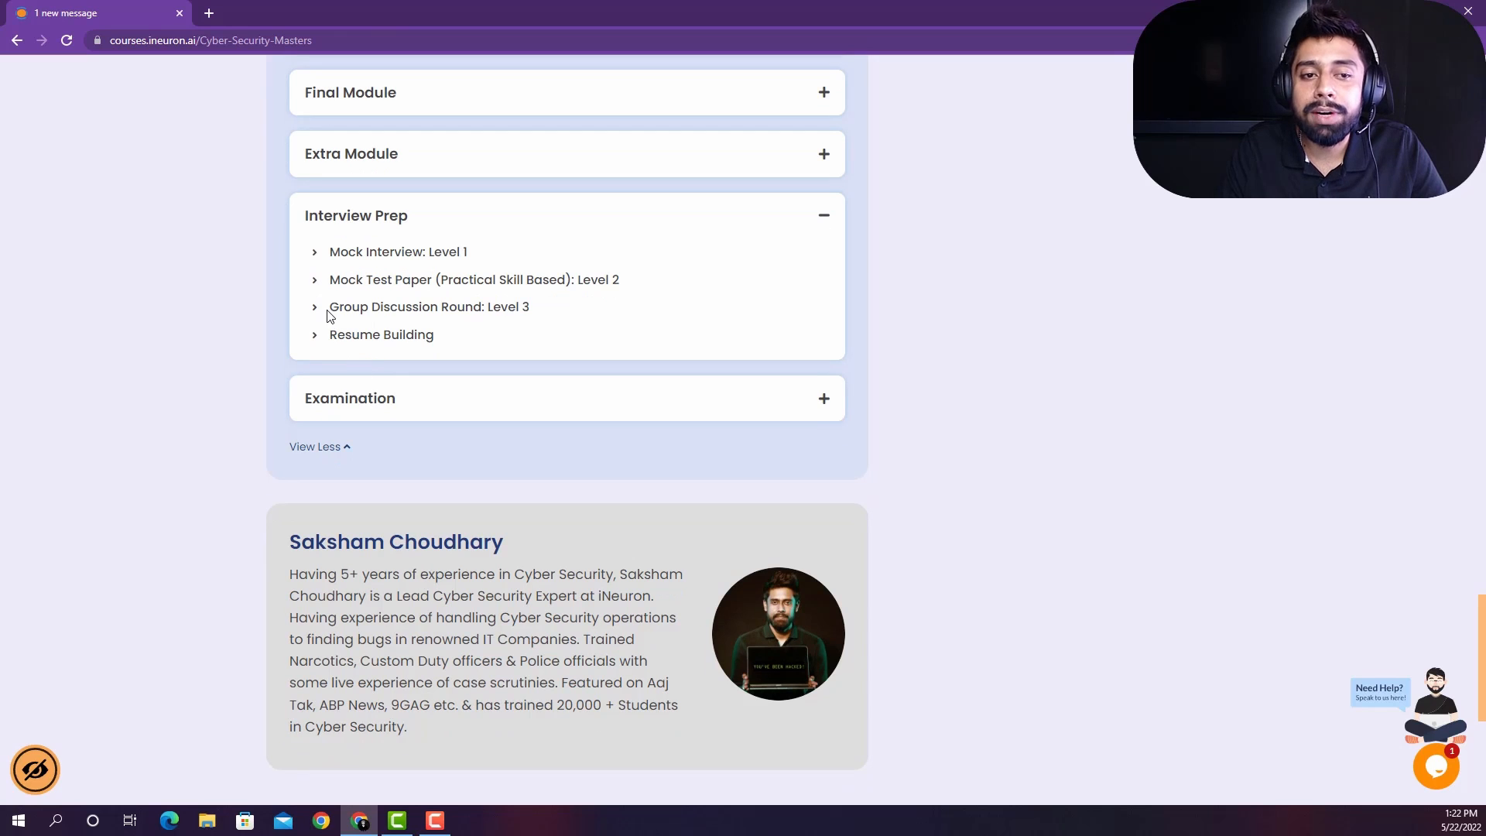
double_click(428, 306)
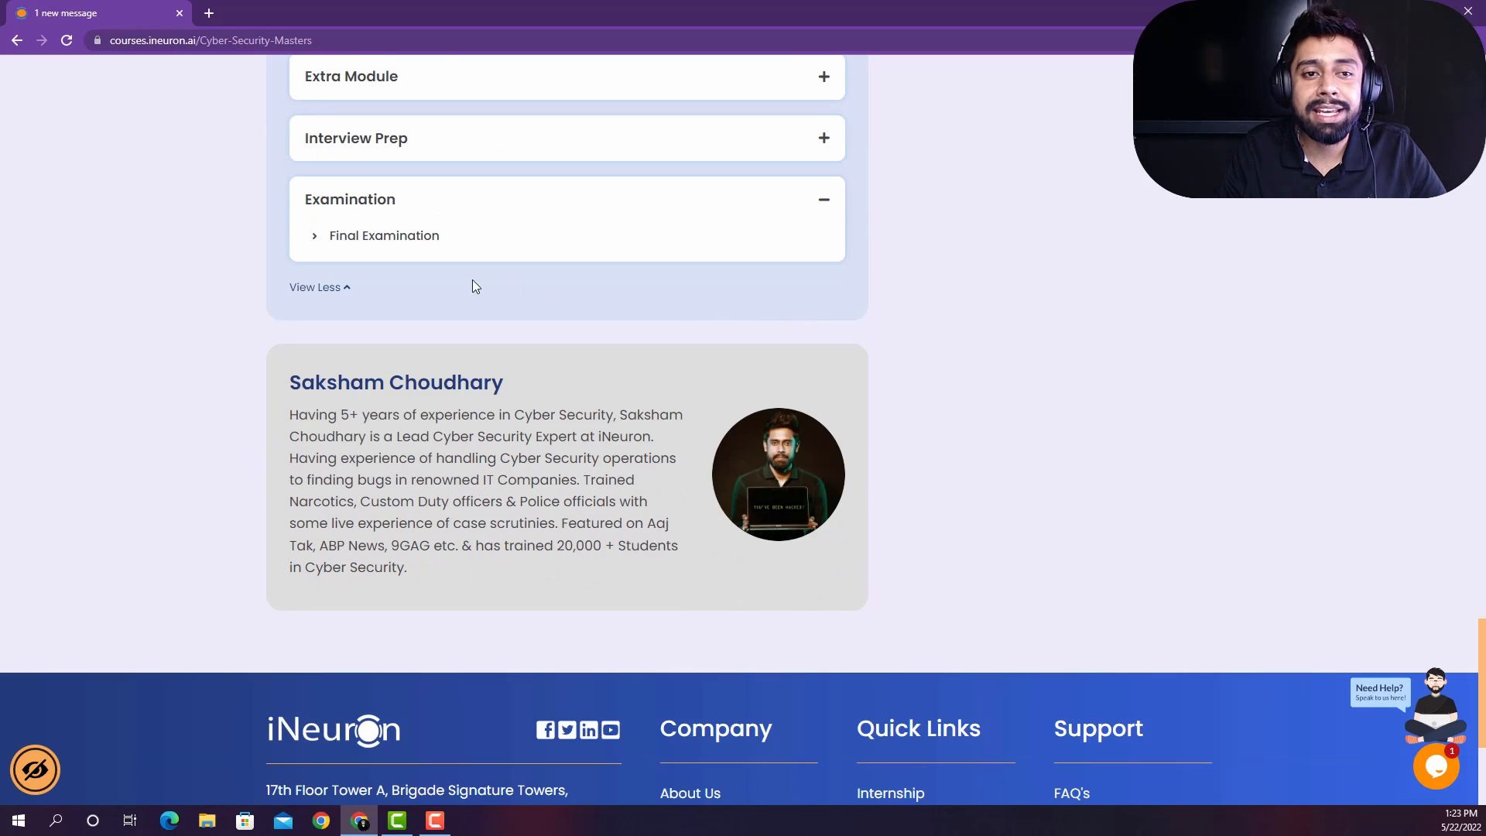
Step: Highlight the Final Examination item, then scroll up to the course header and banner
double_click(384, 235)
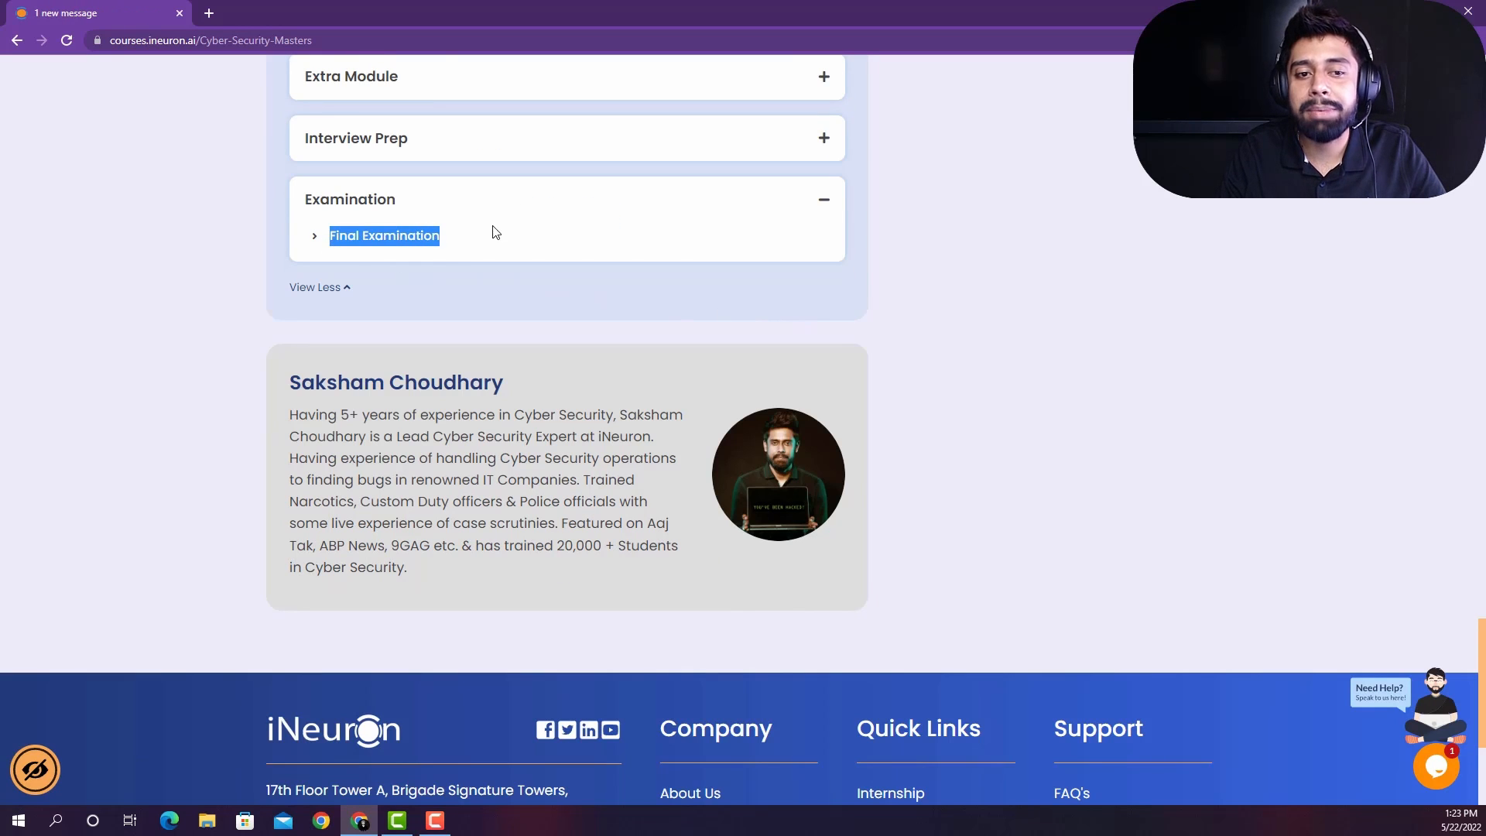
scroll(up, 3)
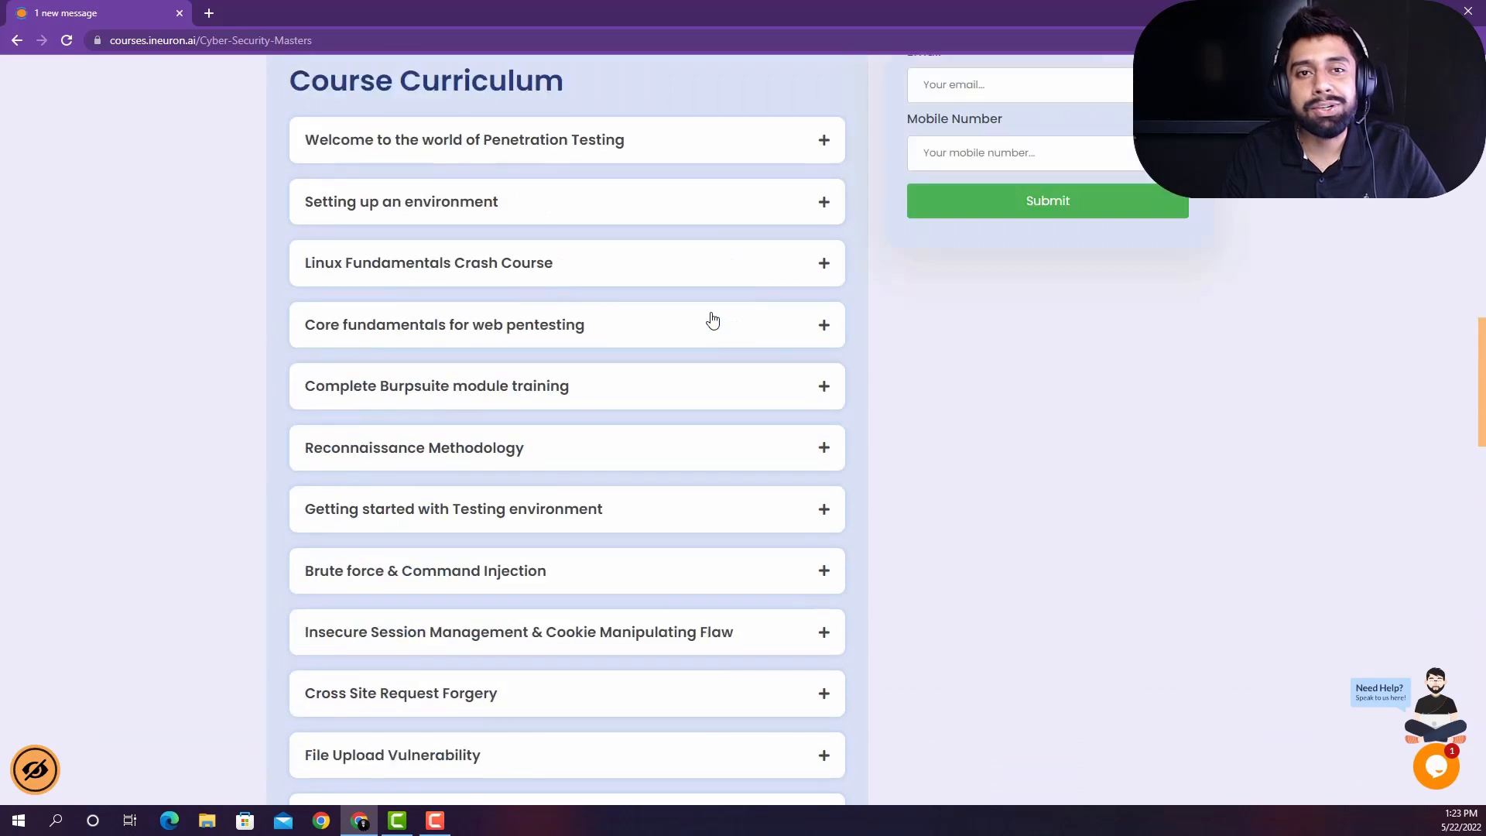
scroll(up, 3)
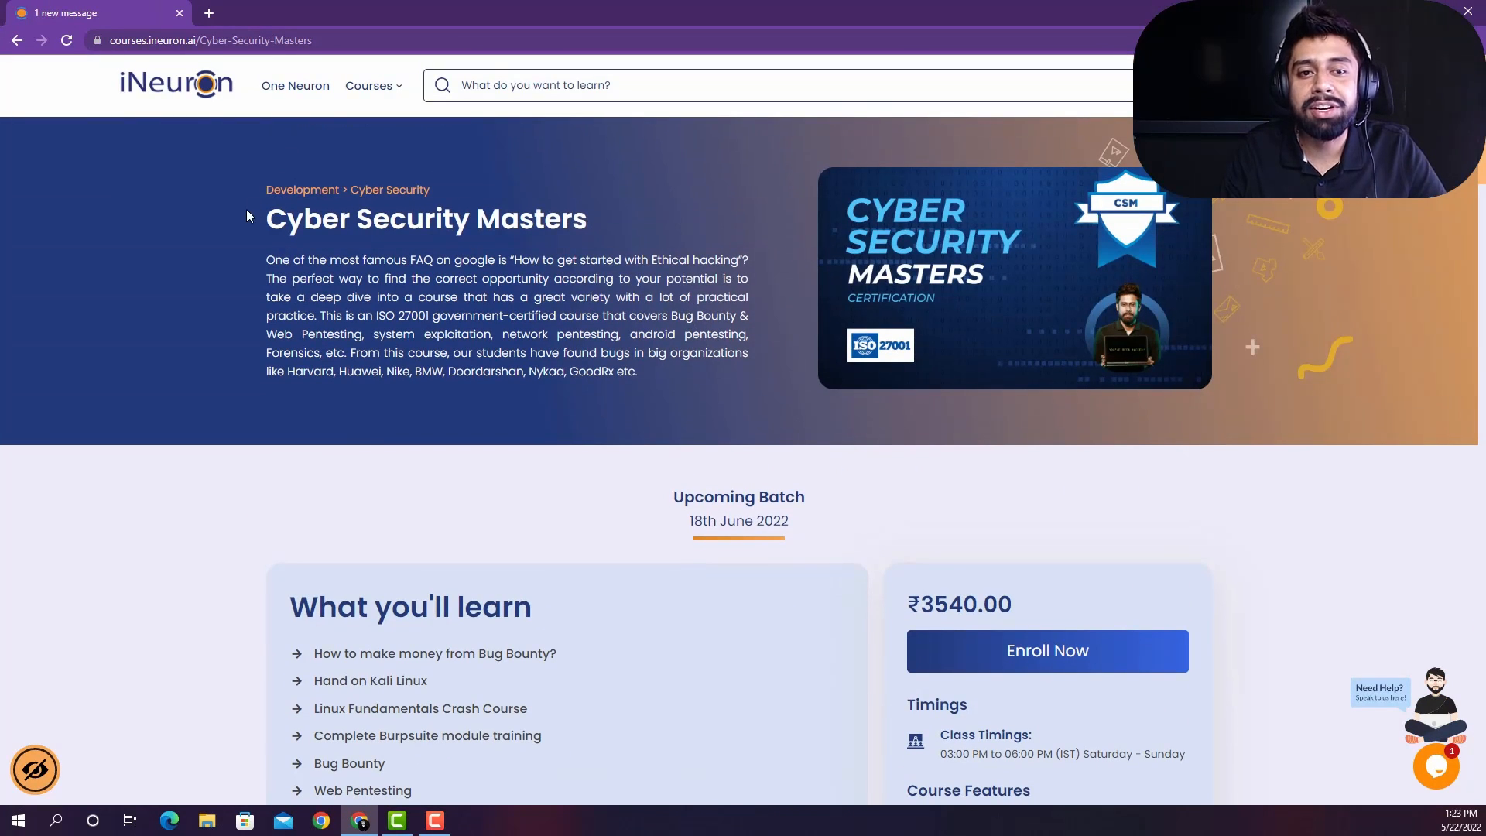
mouse_move(890, 367)
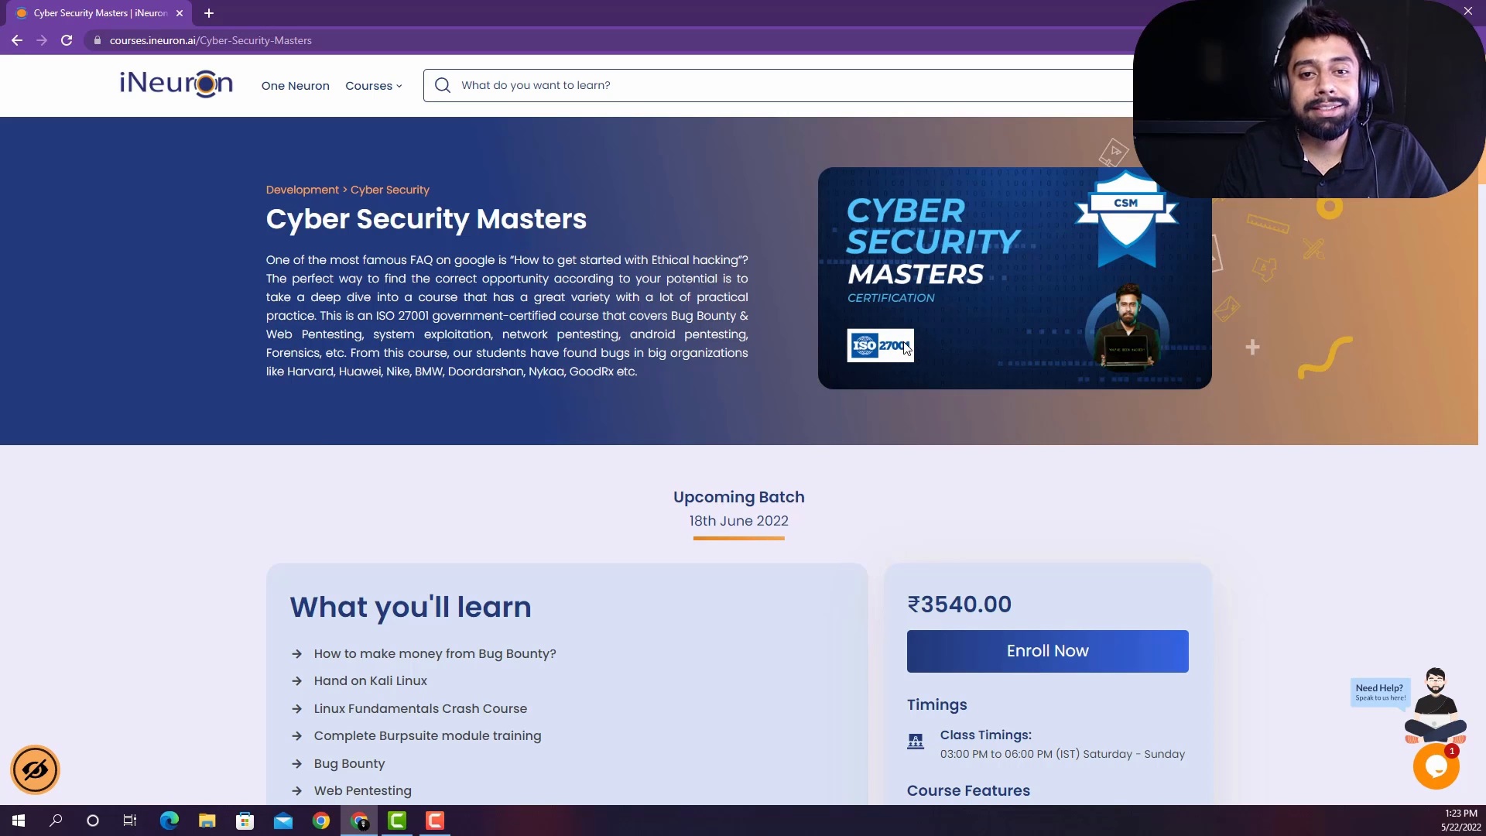
mouse_move(781, 373)
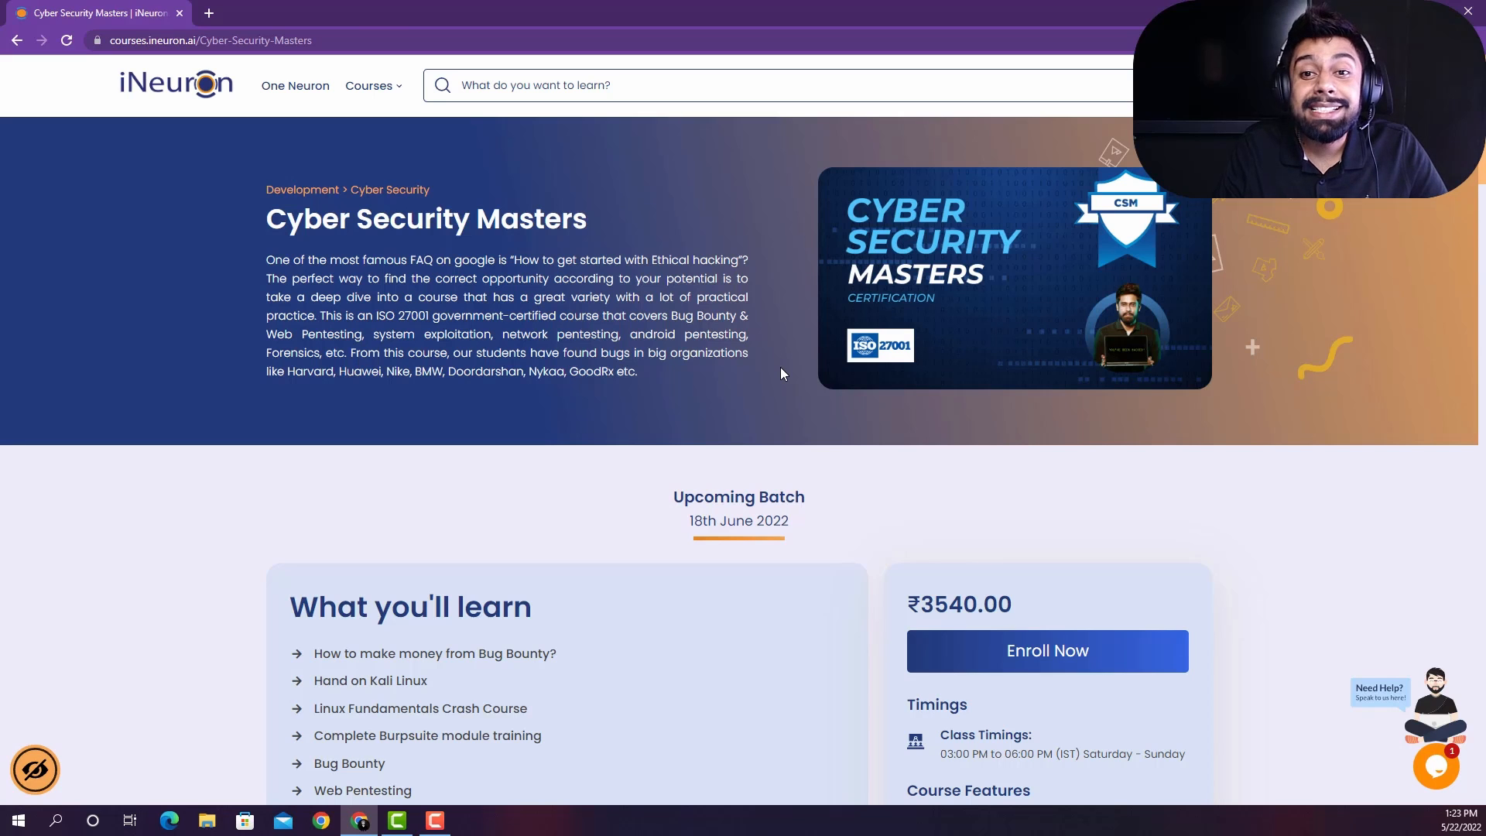
Step: Scroll down to What you'll learn, Timings and Course Features, highlighting two entries there
scroll(down, 3)
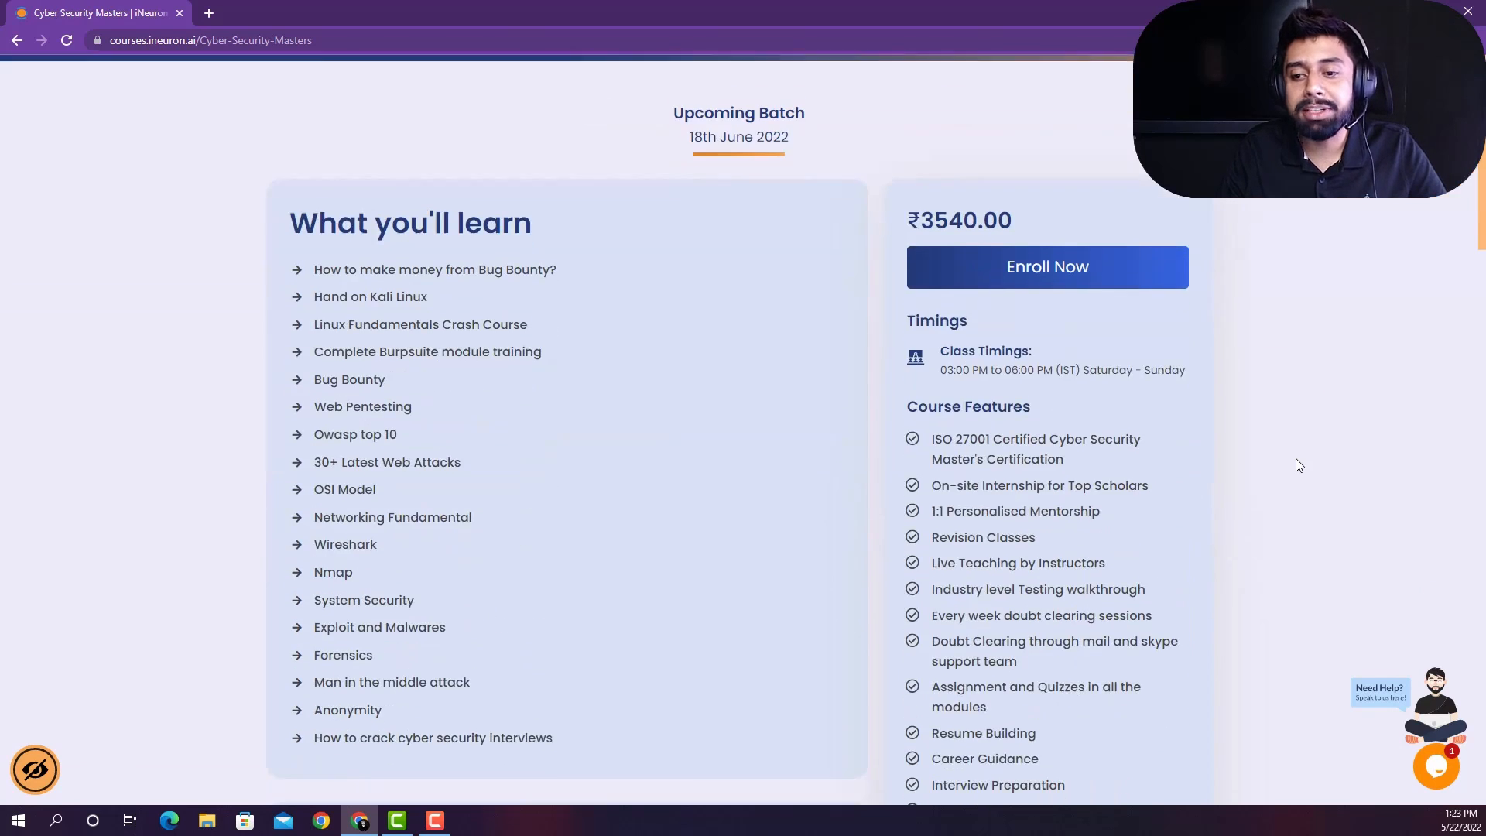
scroll(down, 3)
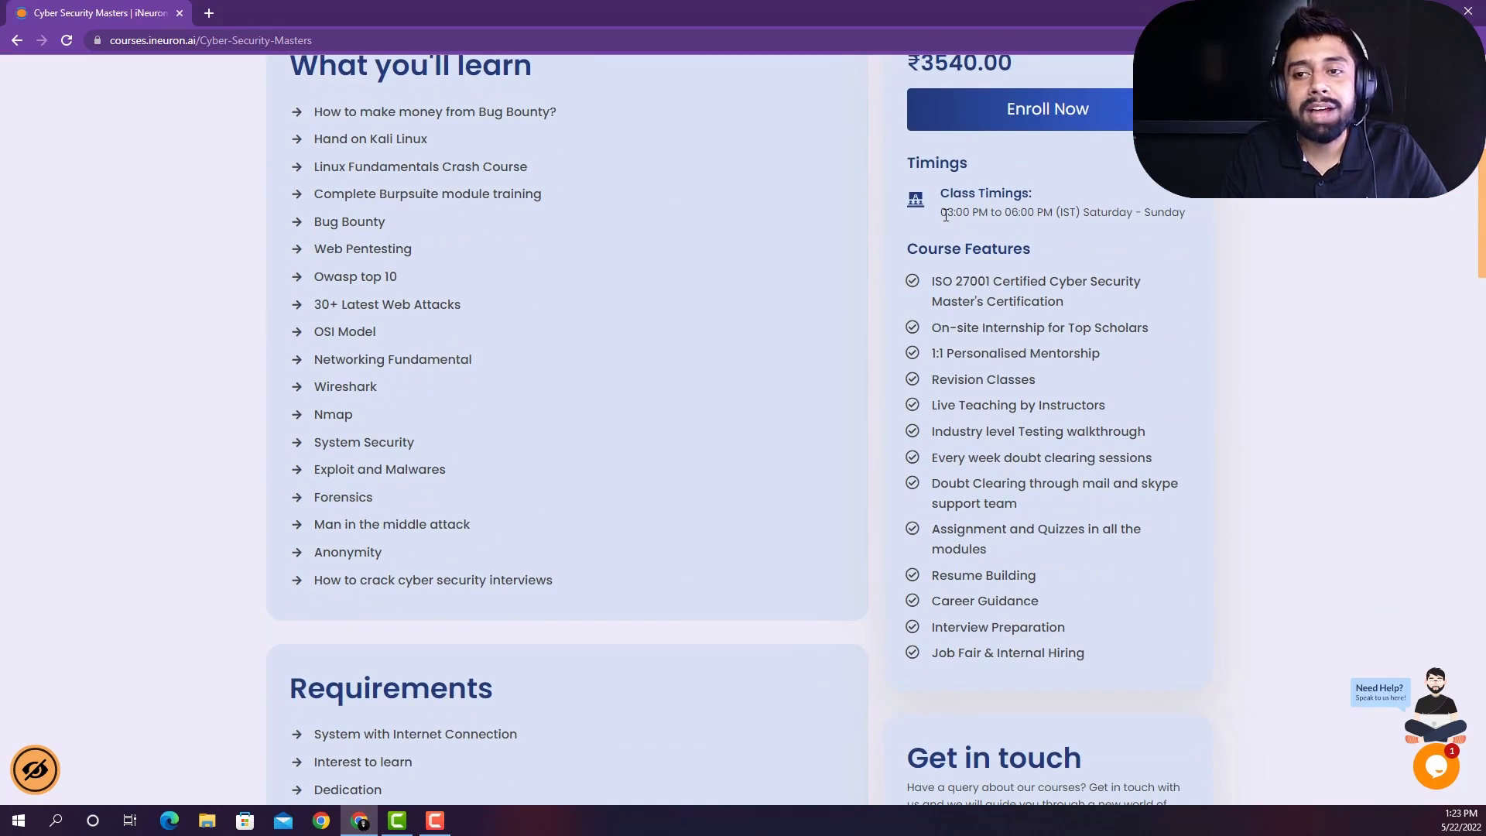
mouse_move(1009, 238)
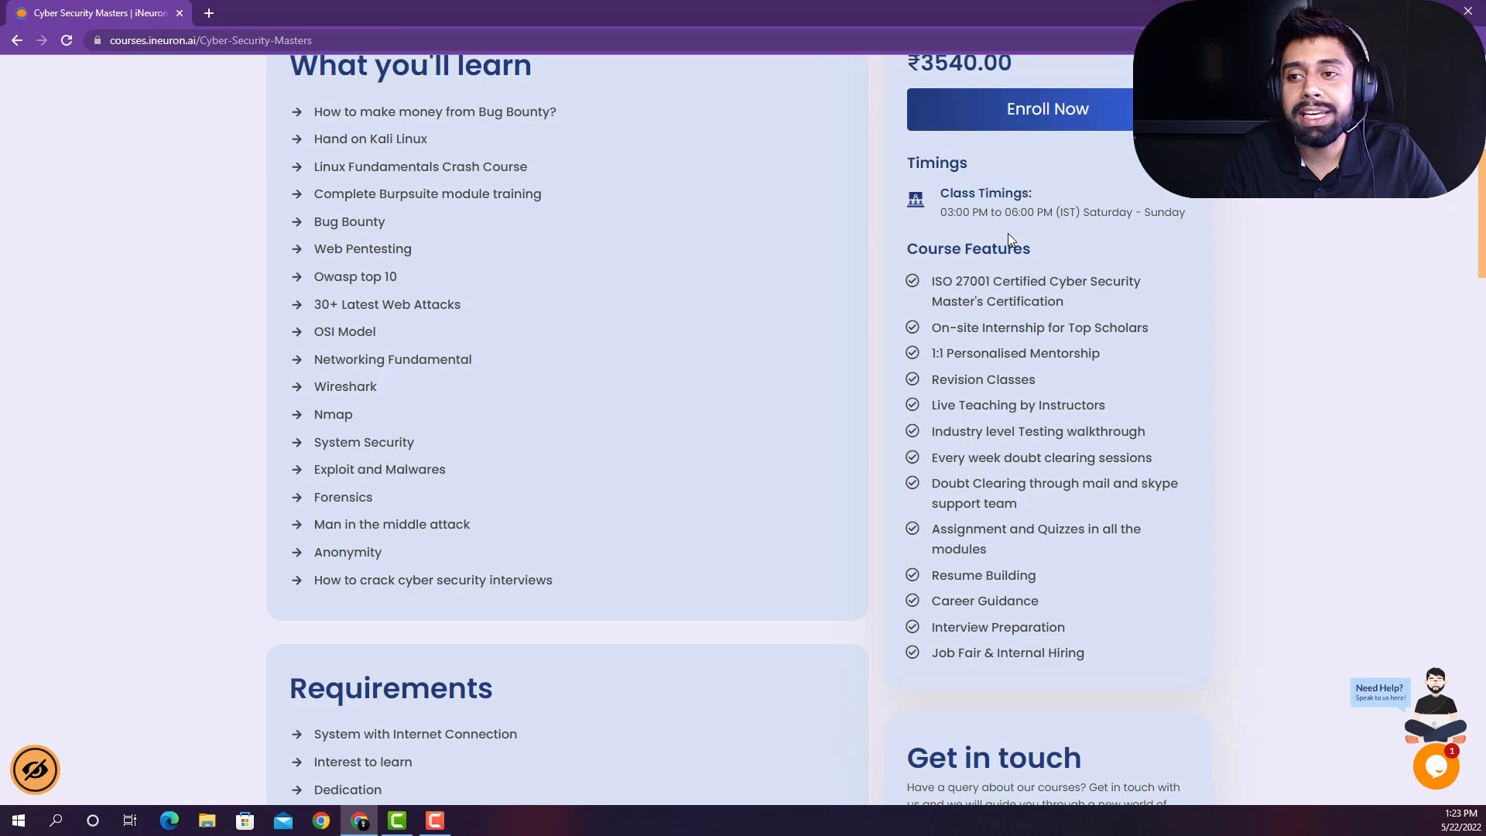
mouse_move(1020, 231)
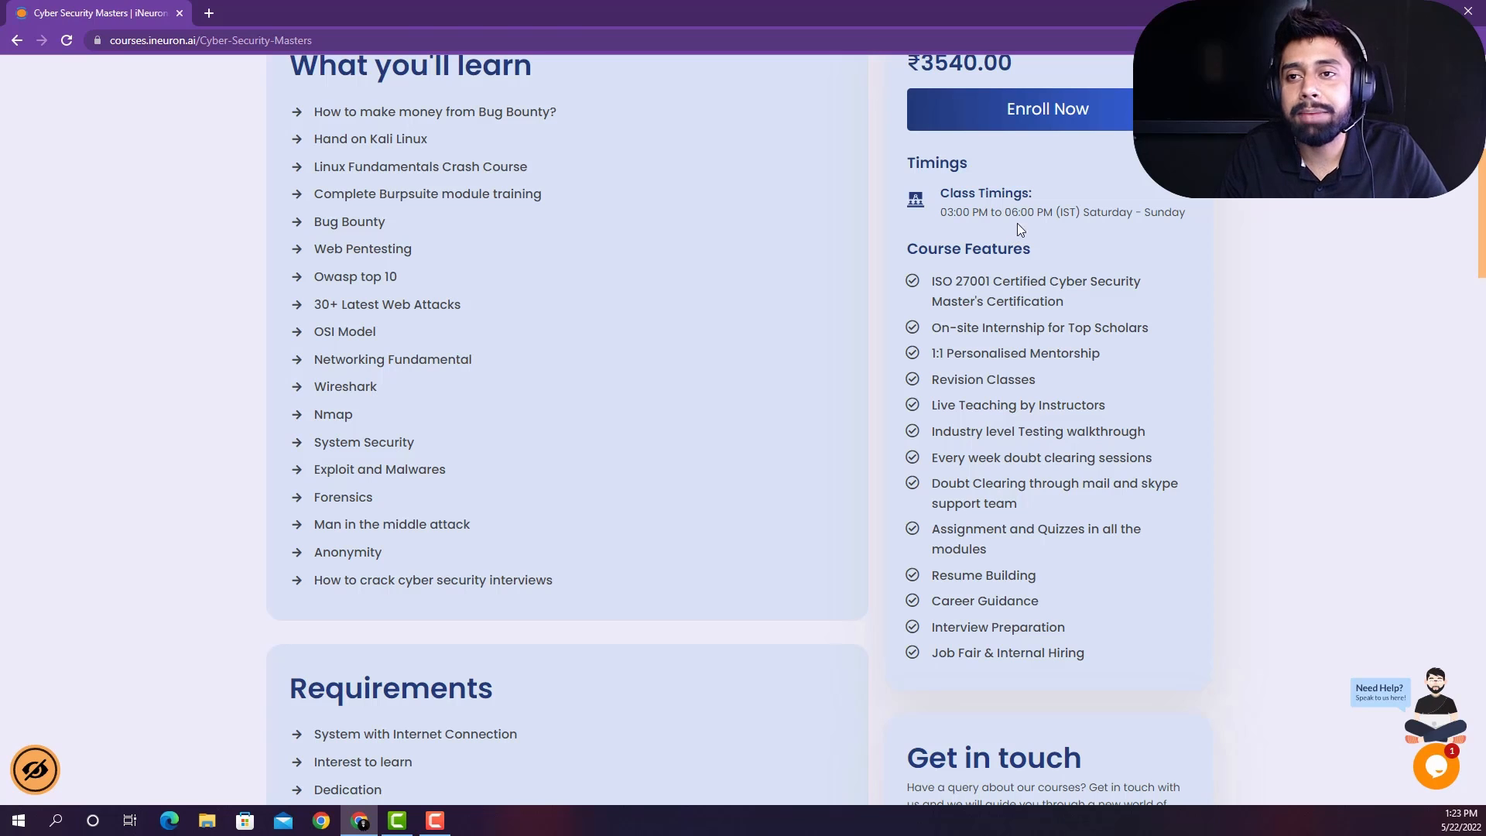
mouse_move(1027, 215)
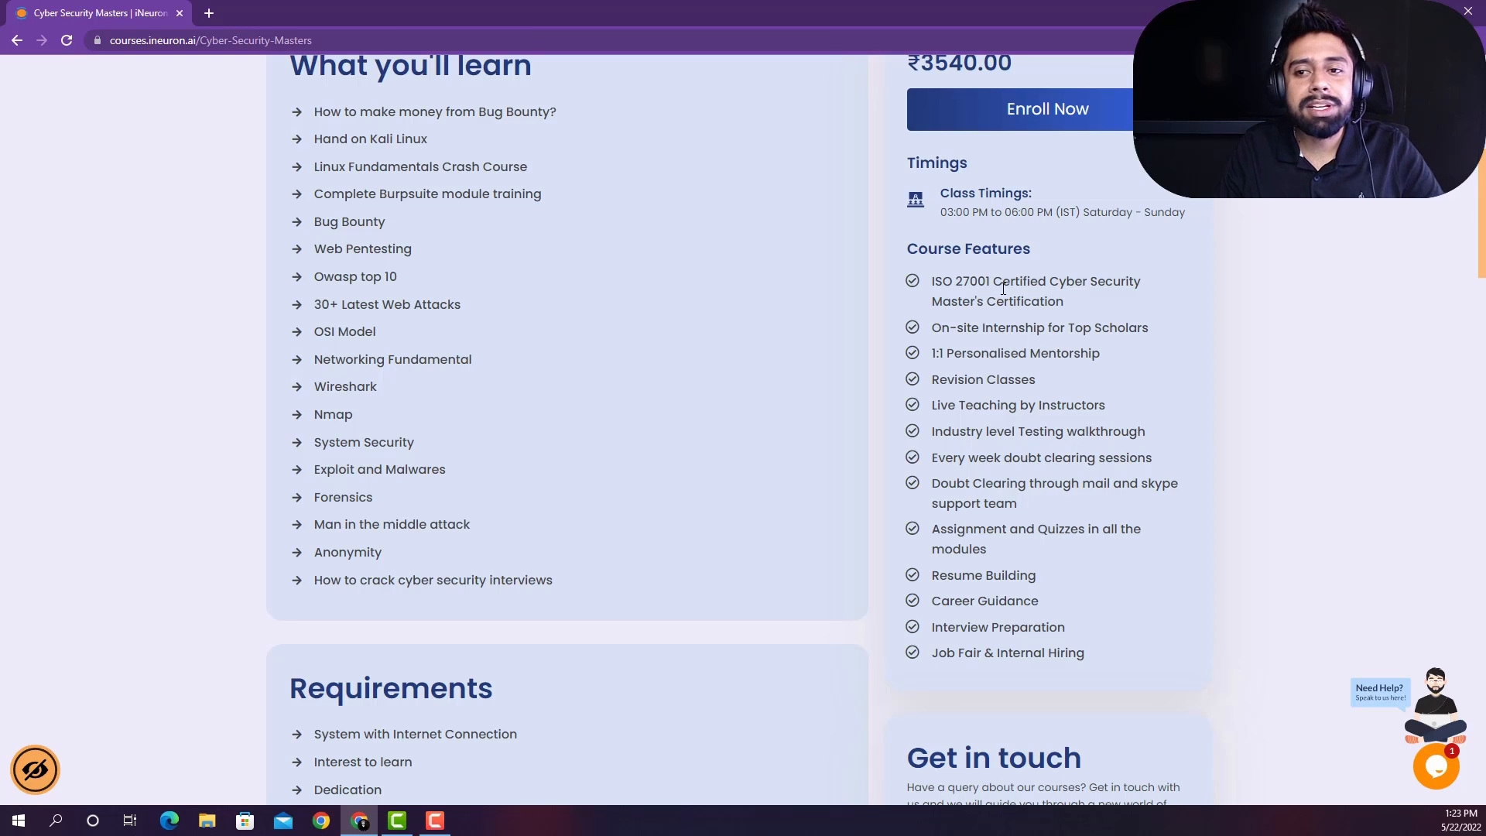
scroll(down, 3)
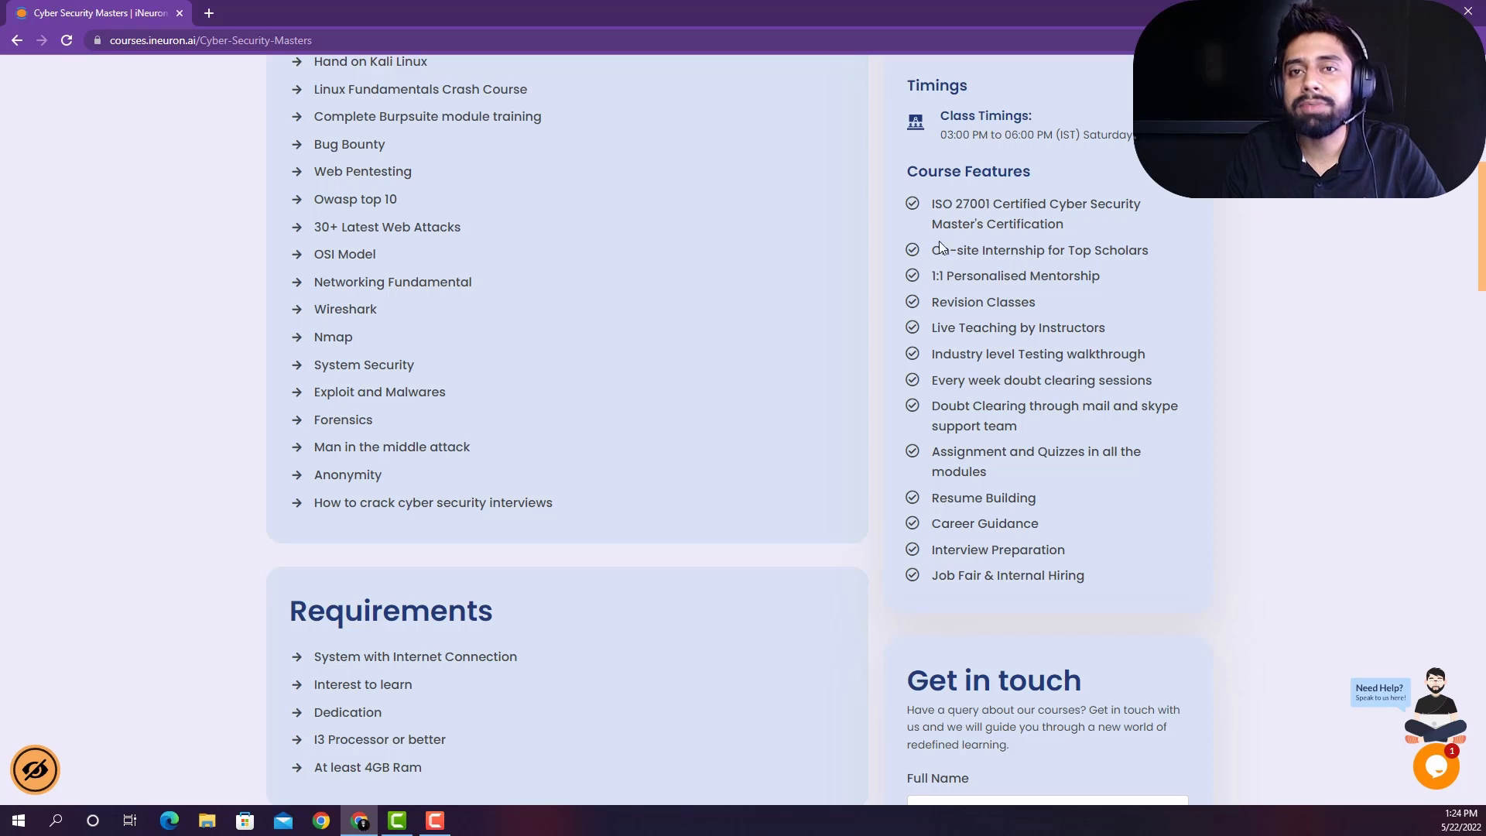
double_click(976, 249)
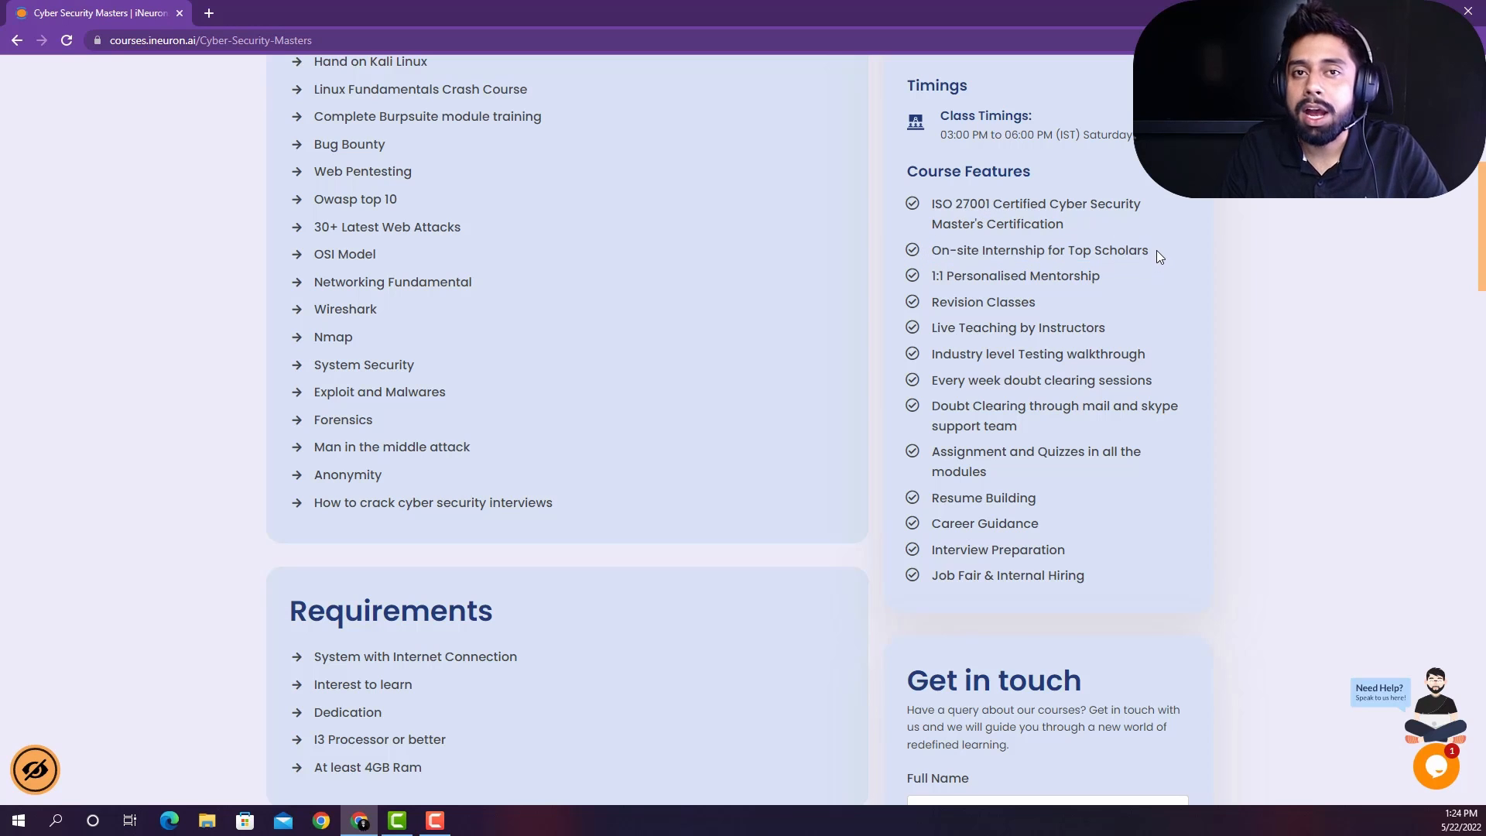
double_click(1013, 275)
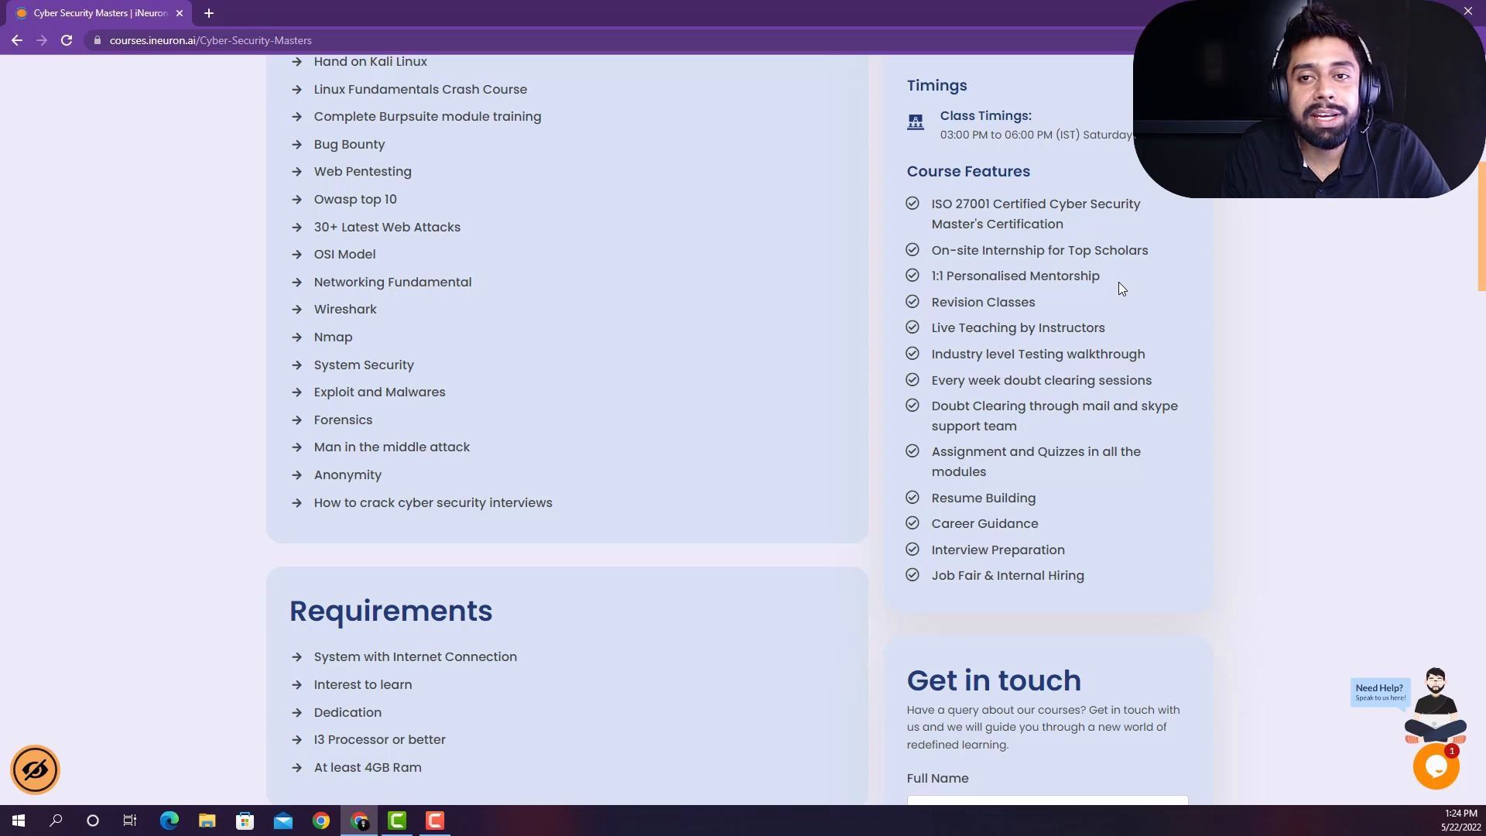
scroll(down, 3)
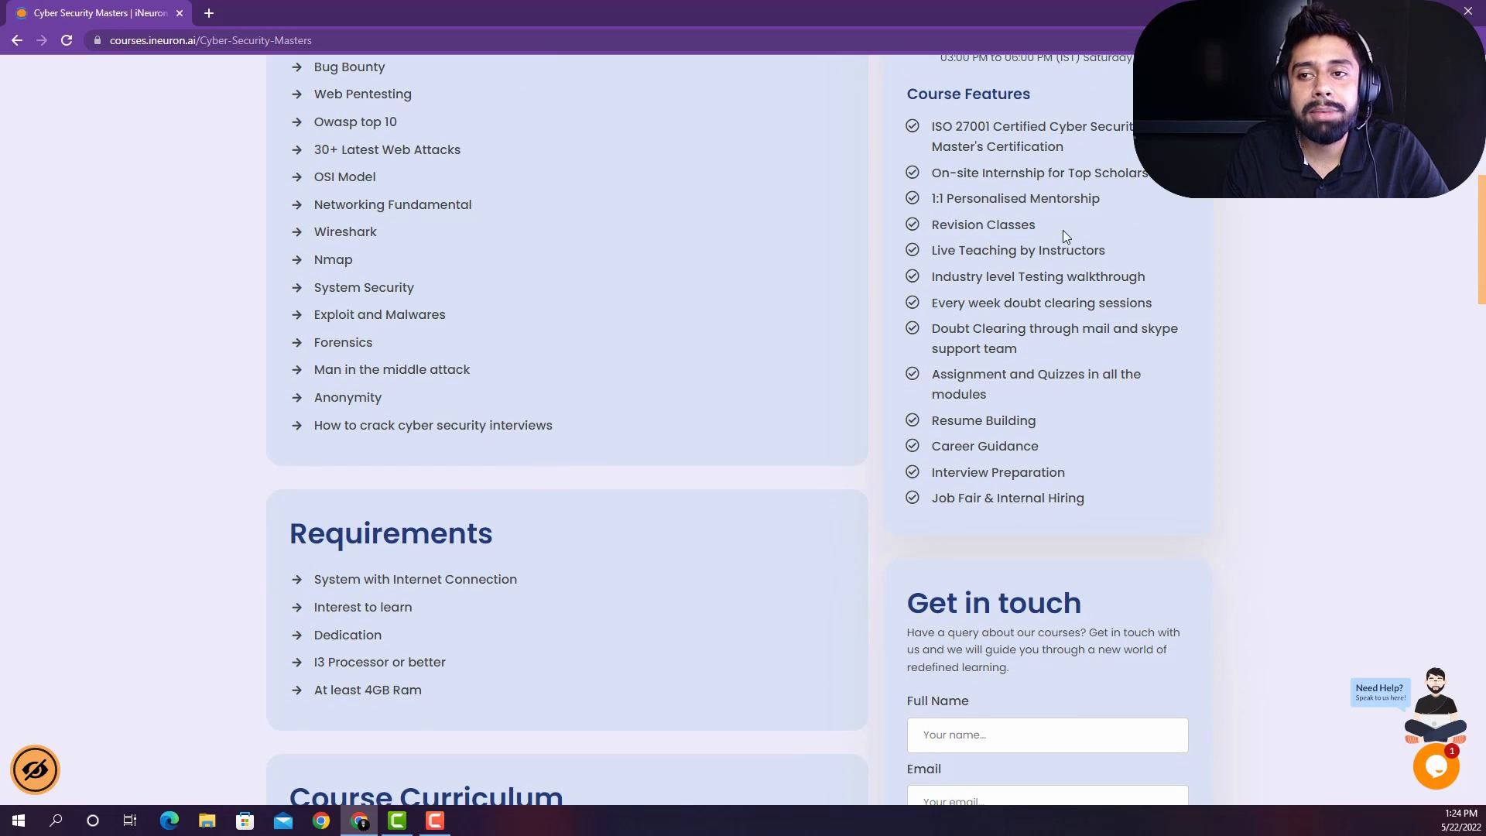
scroll(up, 3)
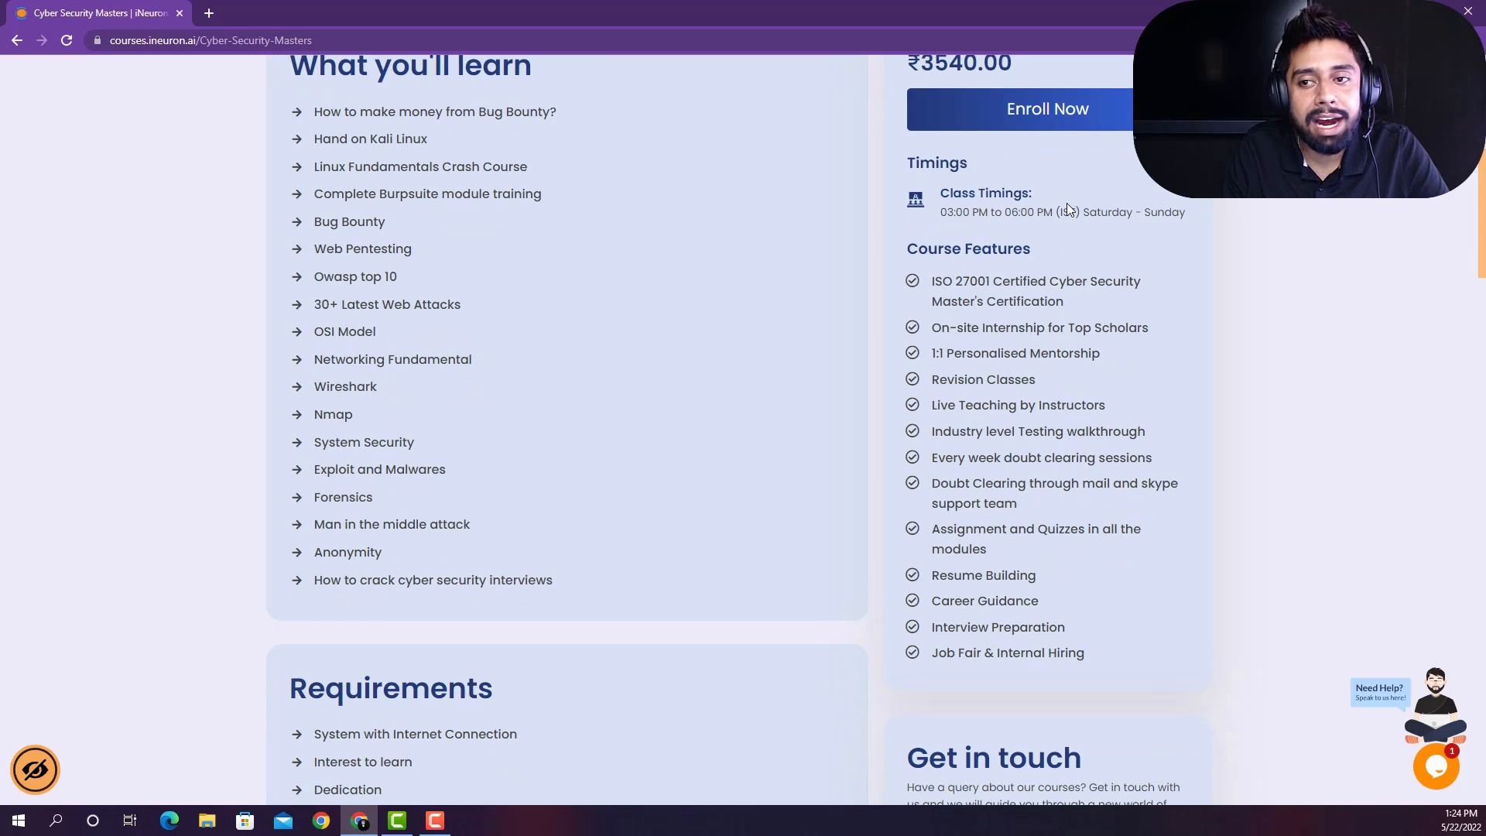
mouse_move(1011, 232)
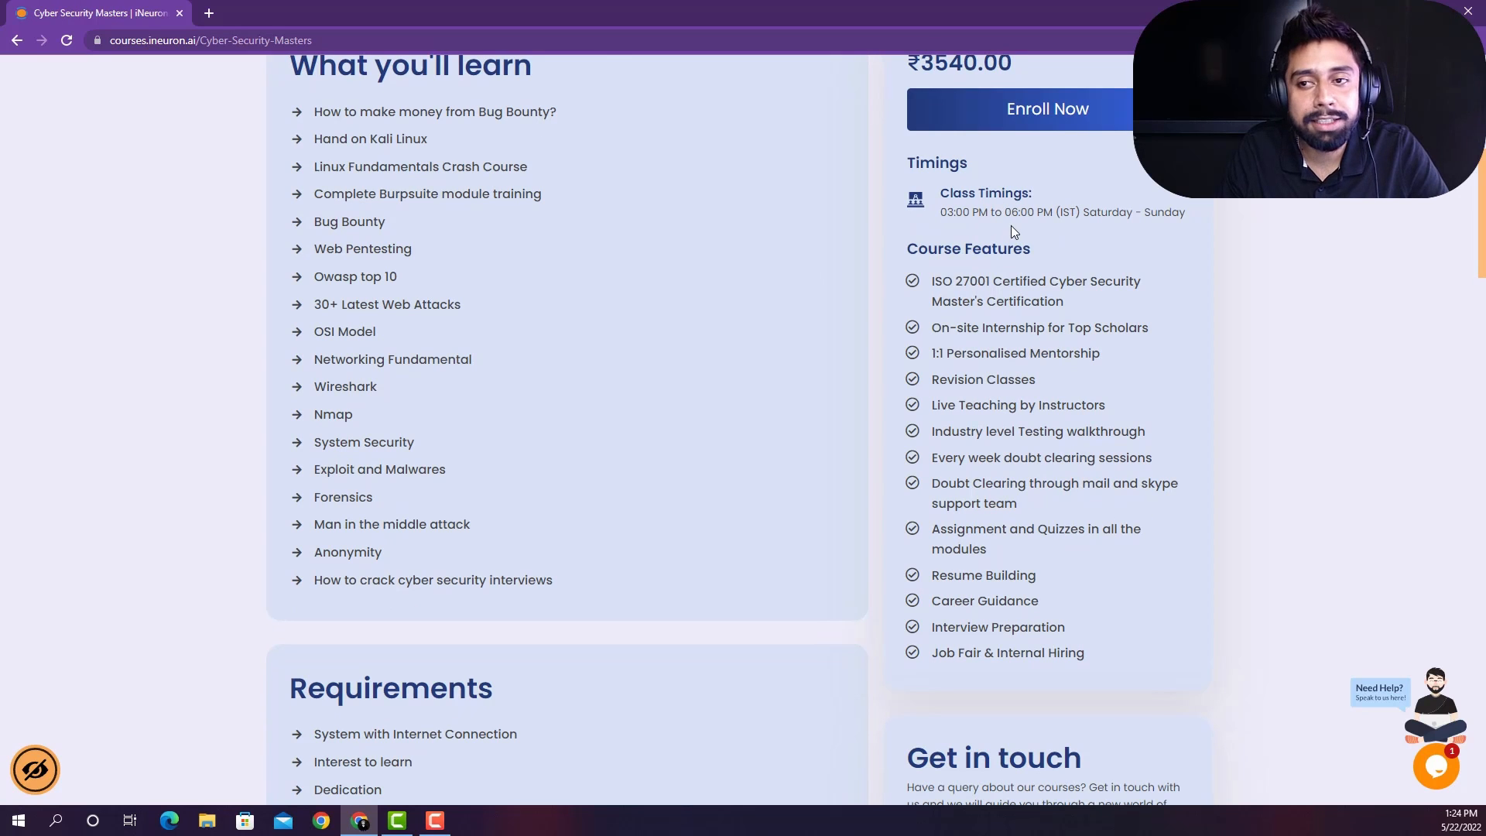
mouse_move(1032, 227)
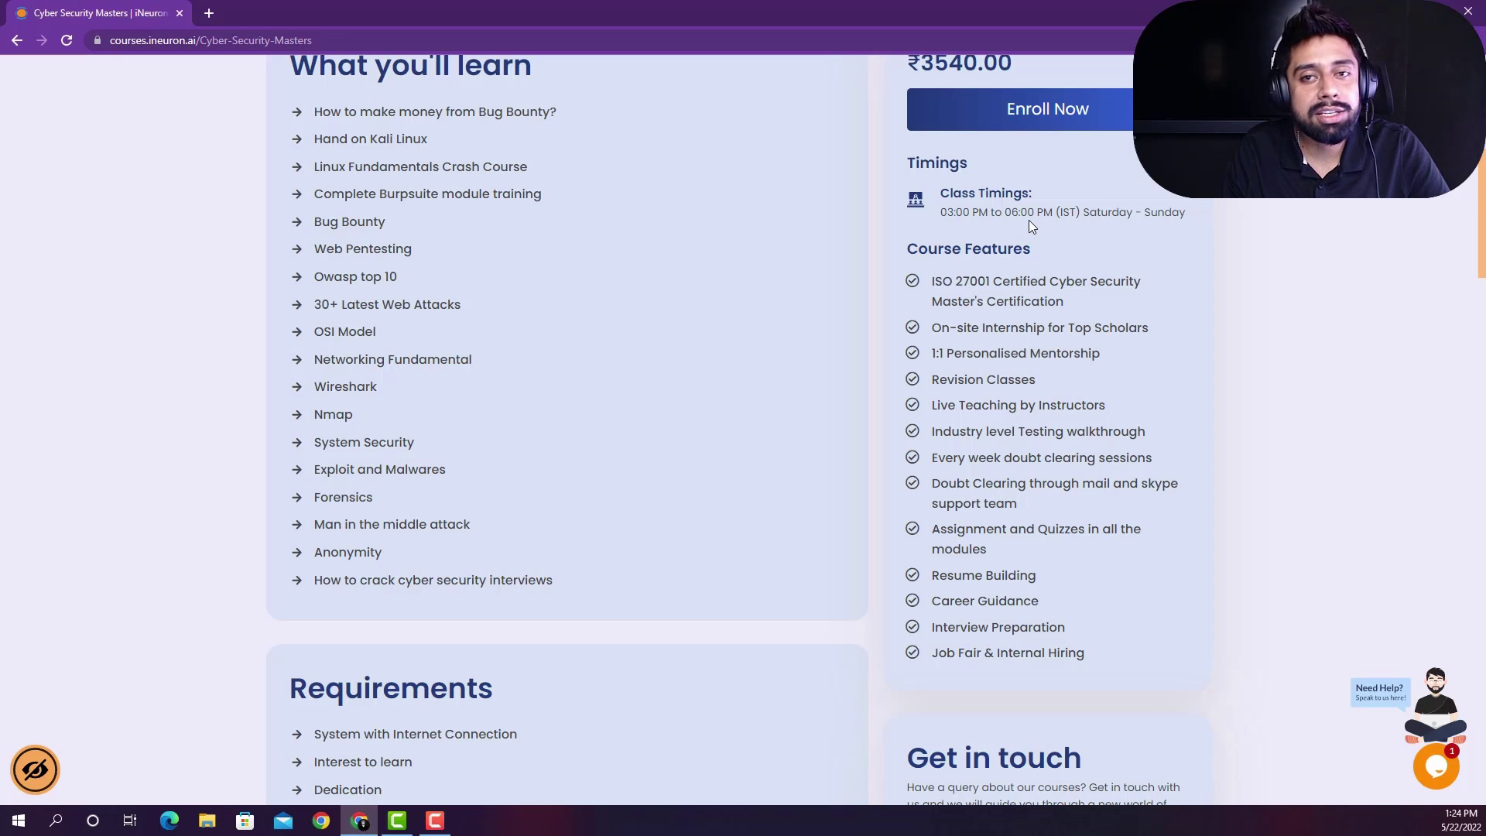
scroll(down, 3)
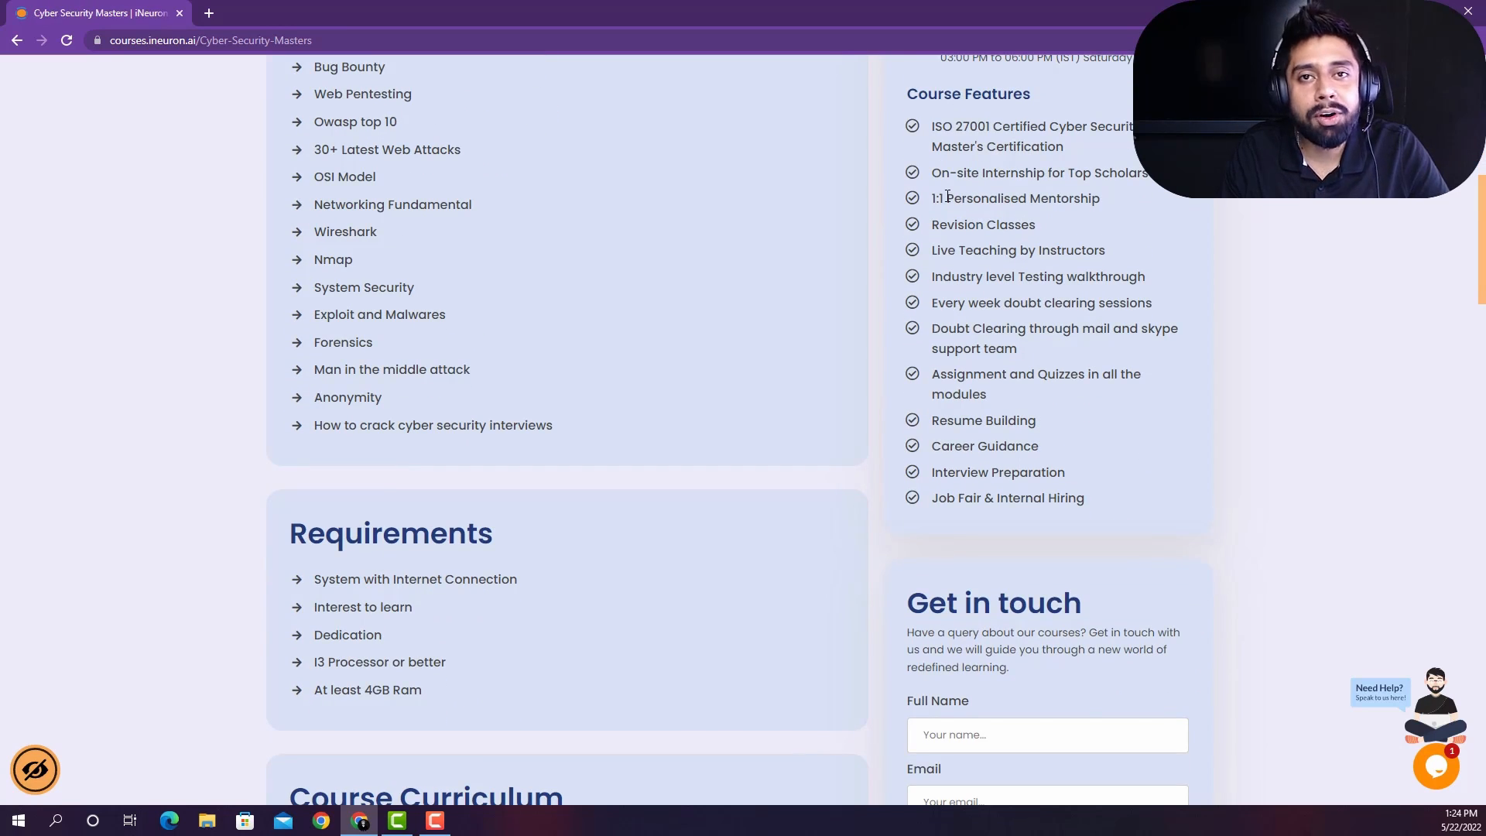
double_click(1017, 198)
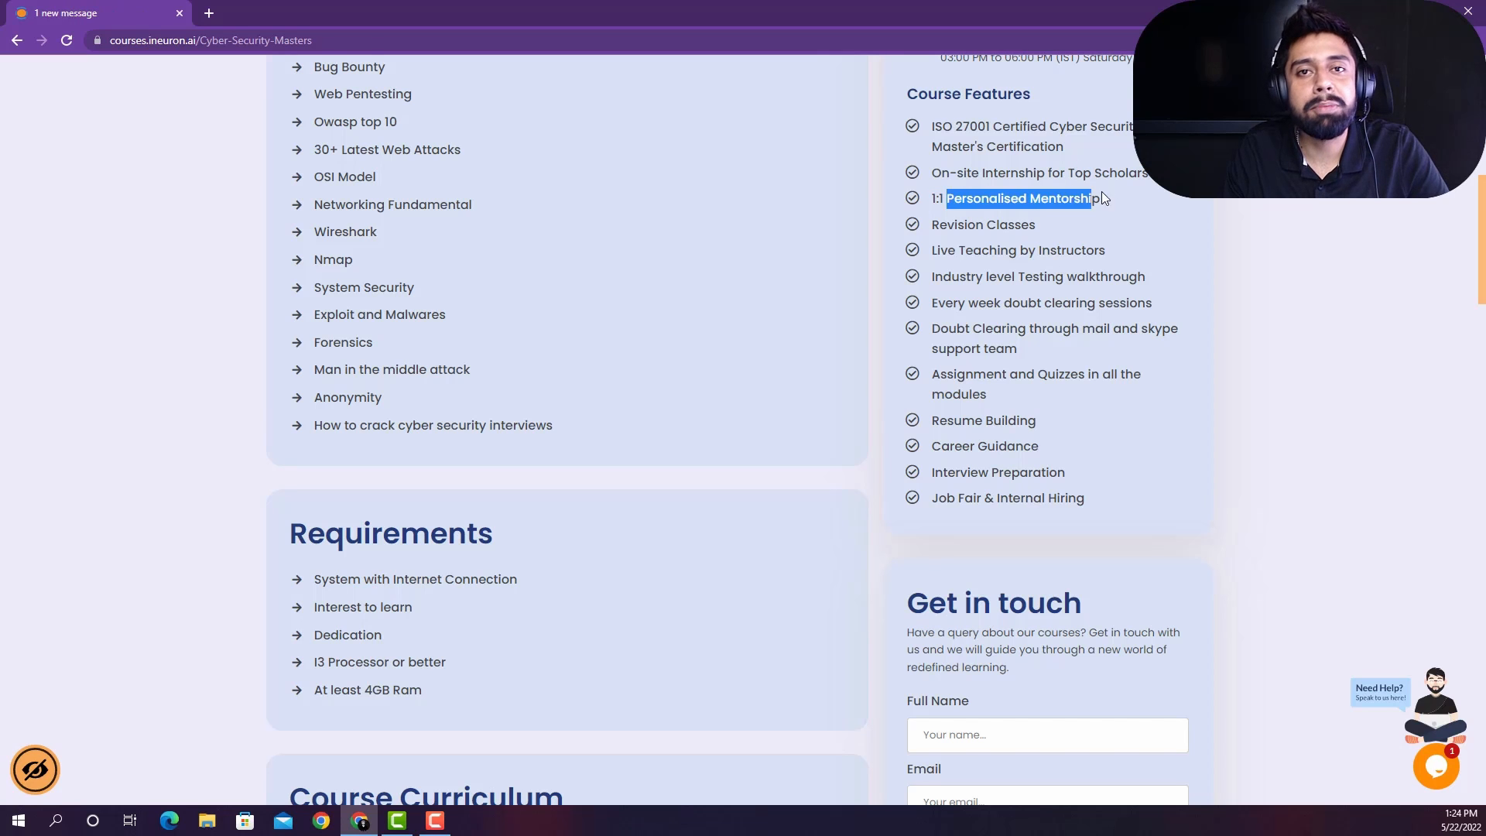
scroll(down, 3)
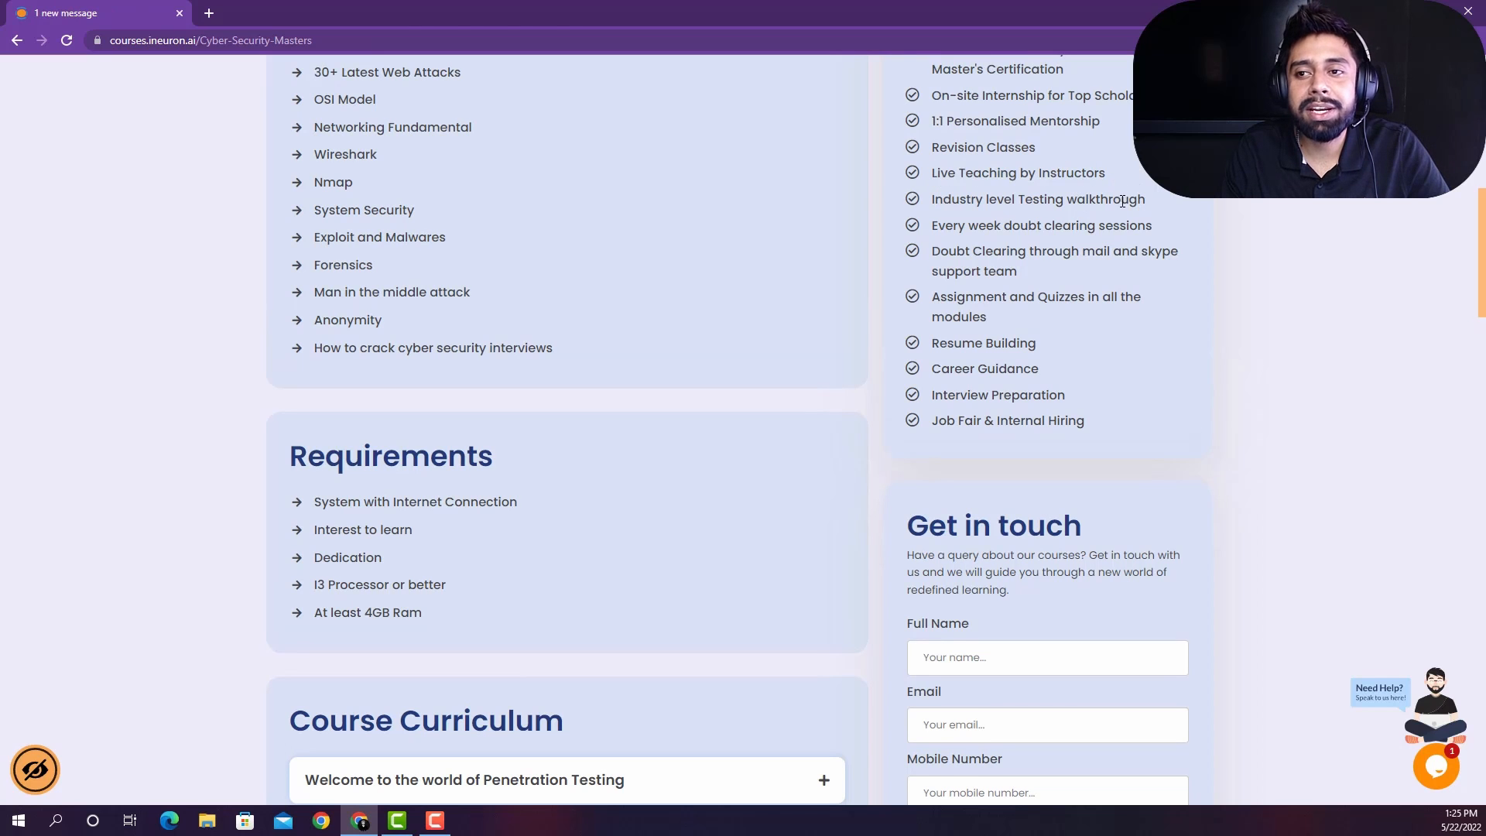
scroll(up, 3)
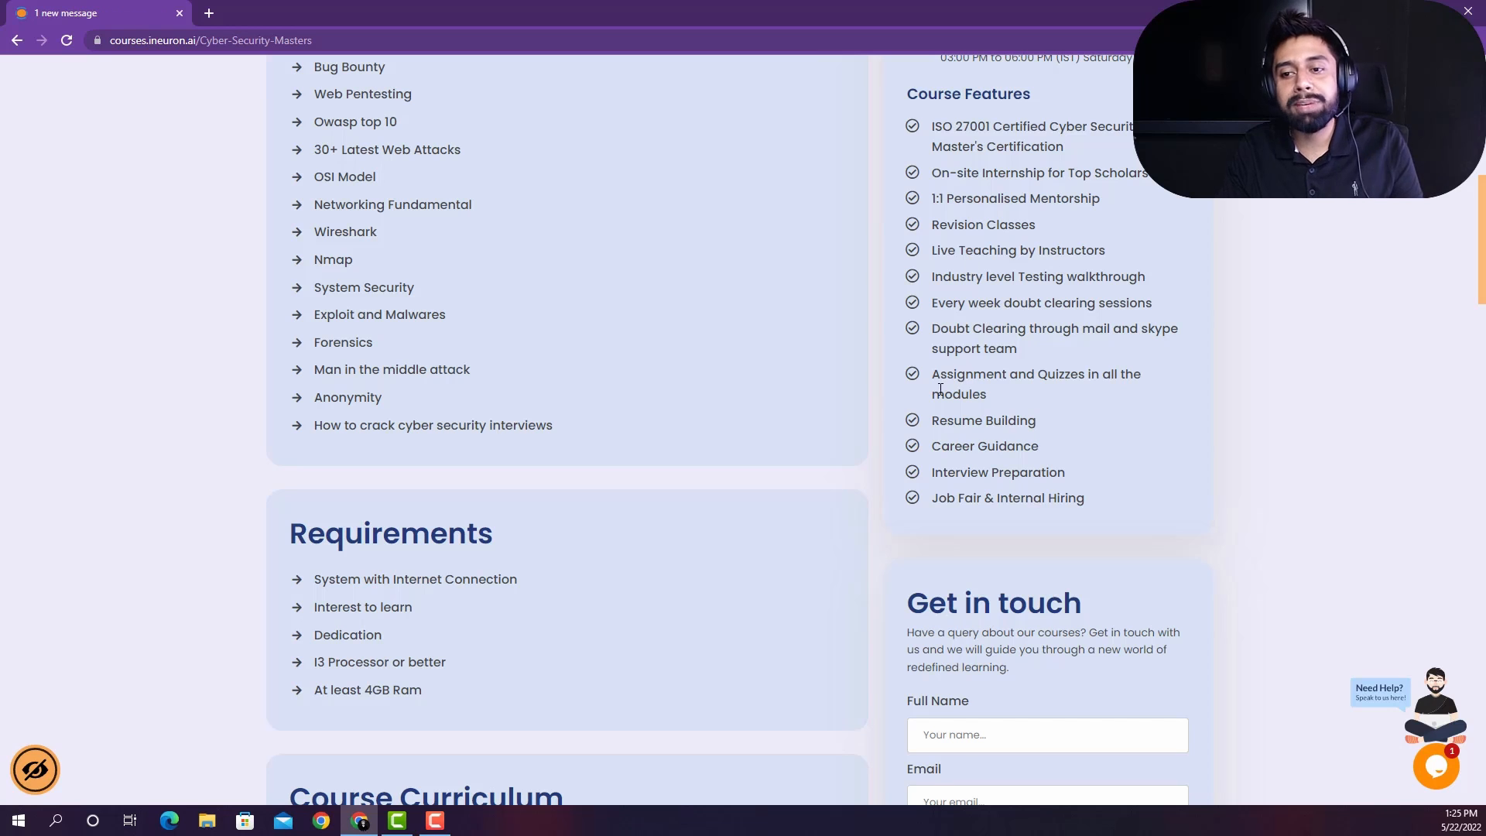
double_click(985, 446)
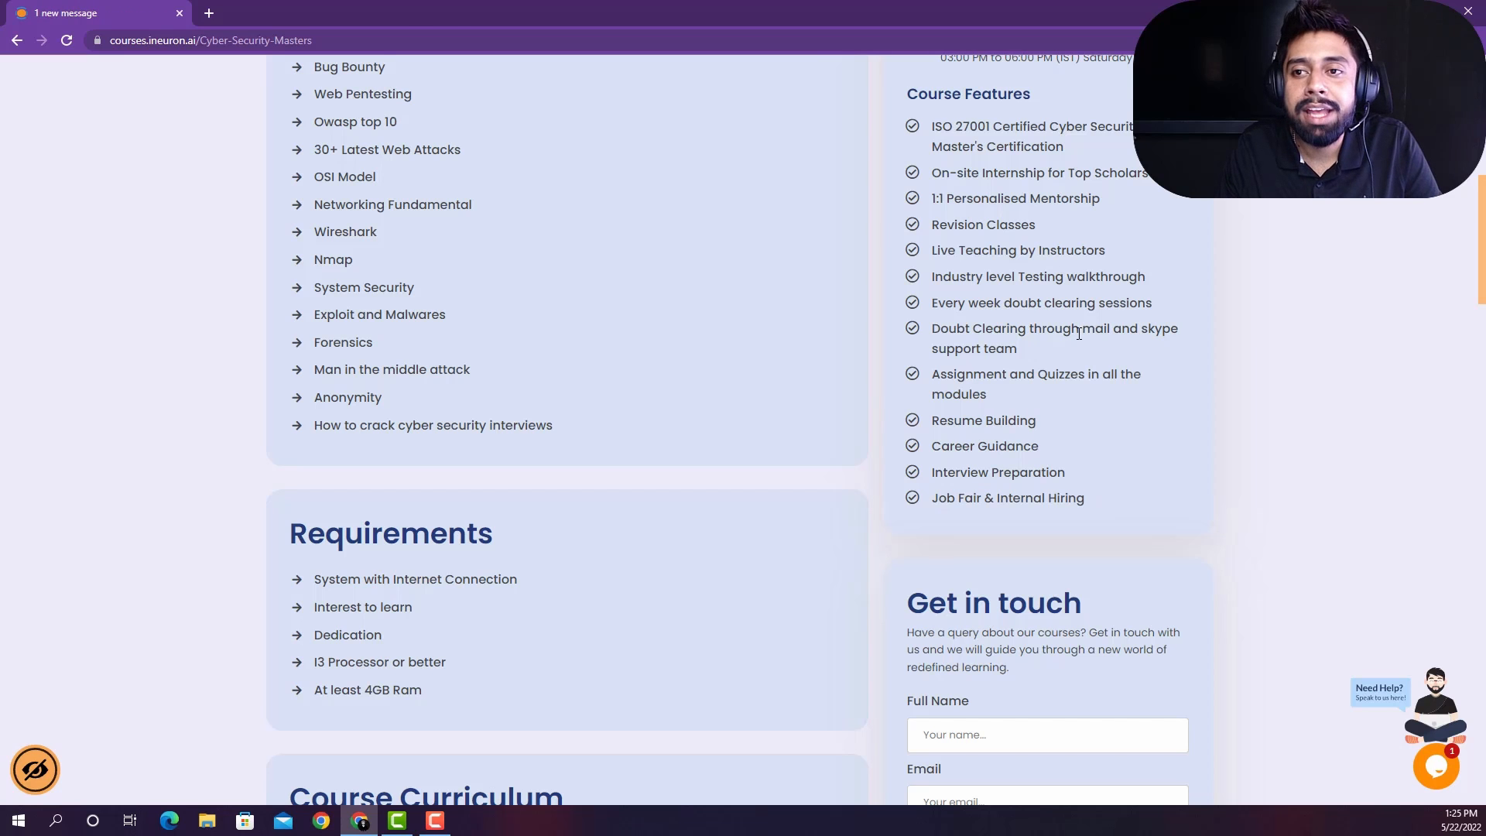
Step: Scroll up to the header showing the 18th June 2022 batch date and price
scroll(up, 3)
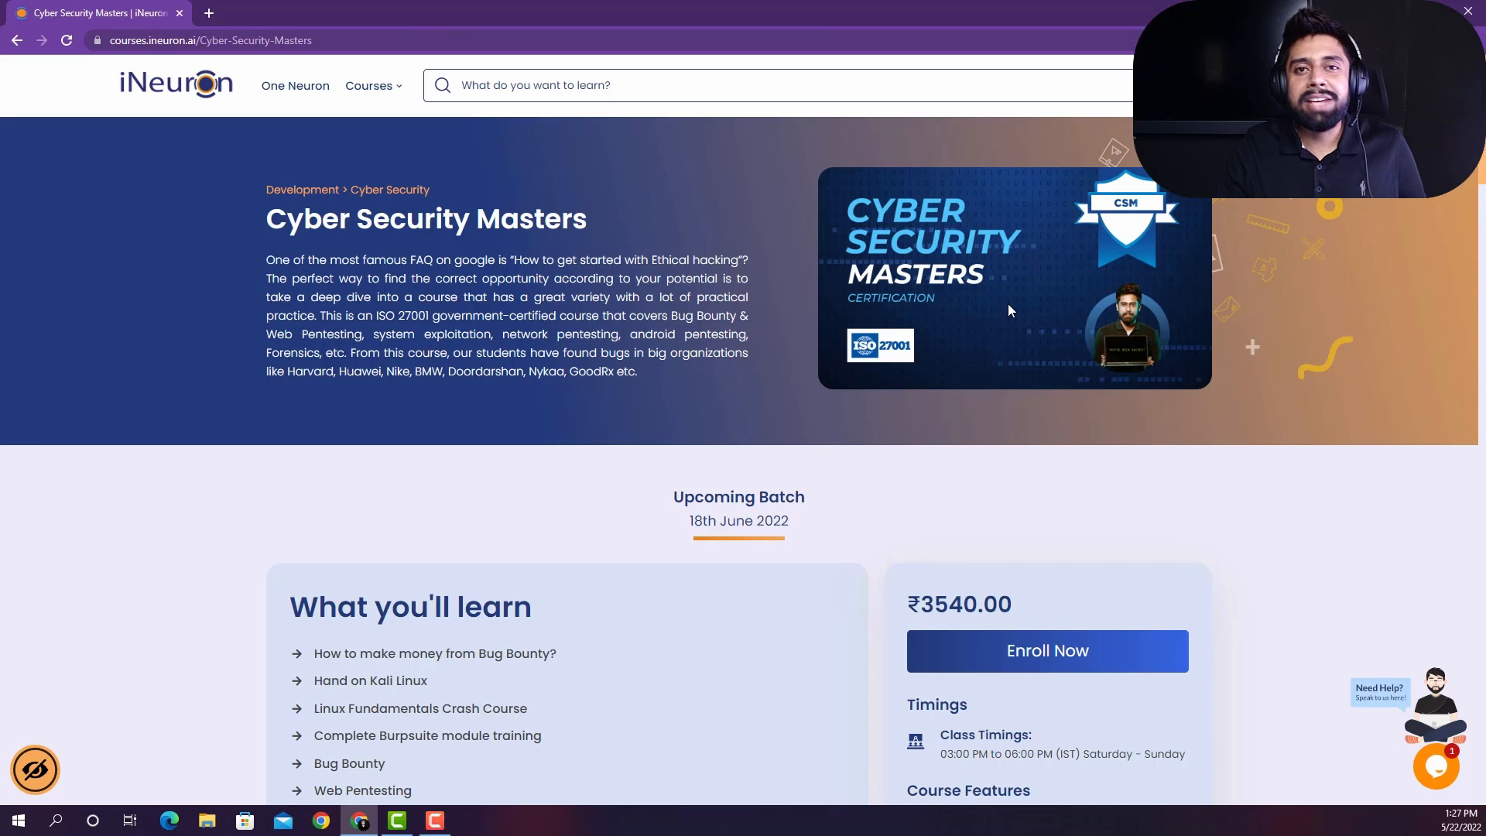
mouse_move(970, 311)
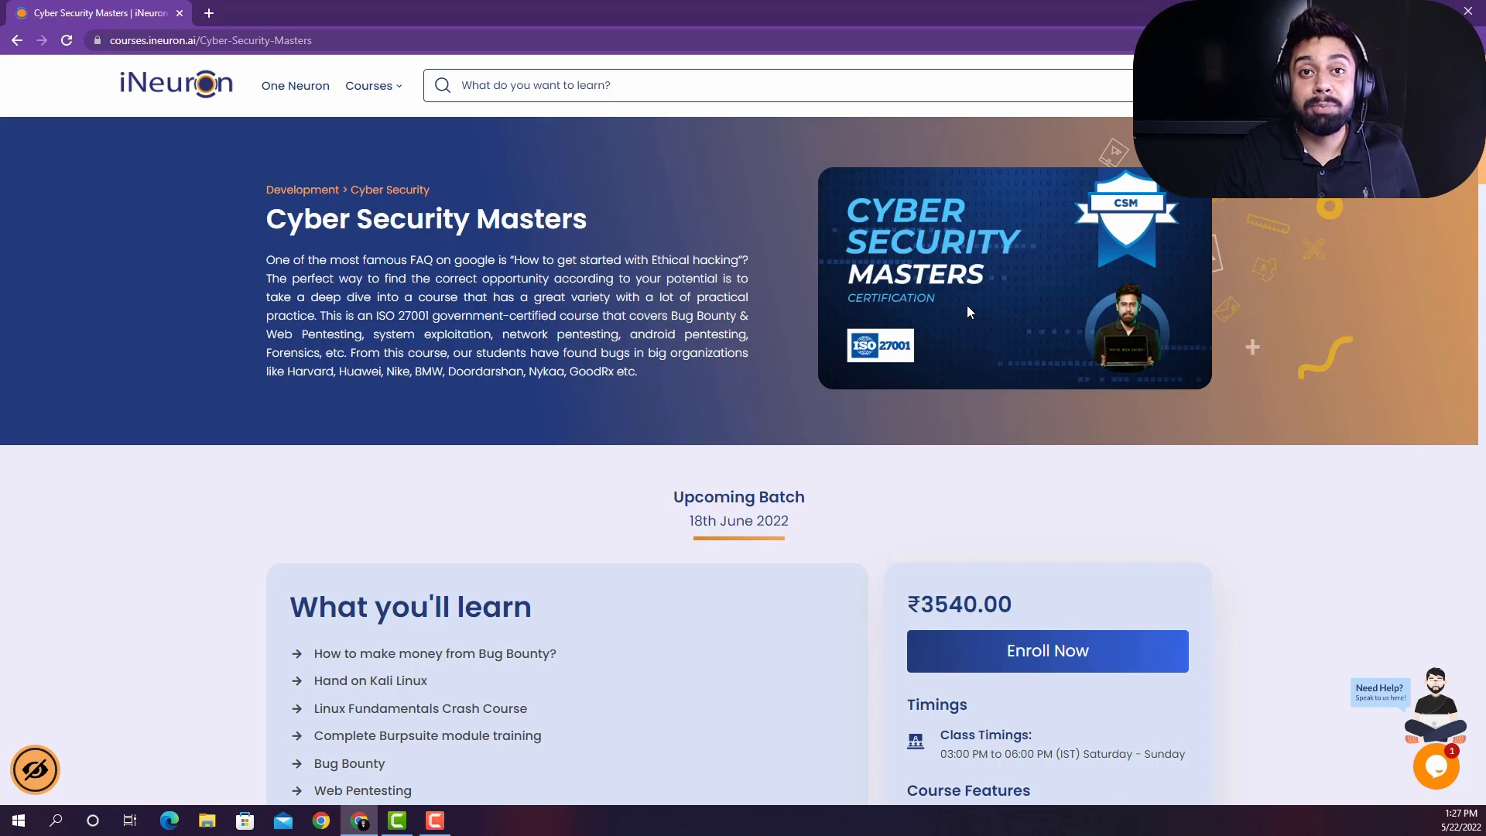
mouse_move(921, 334)
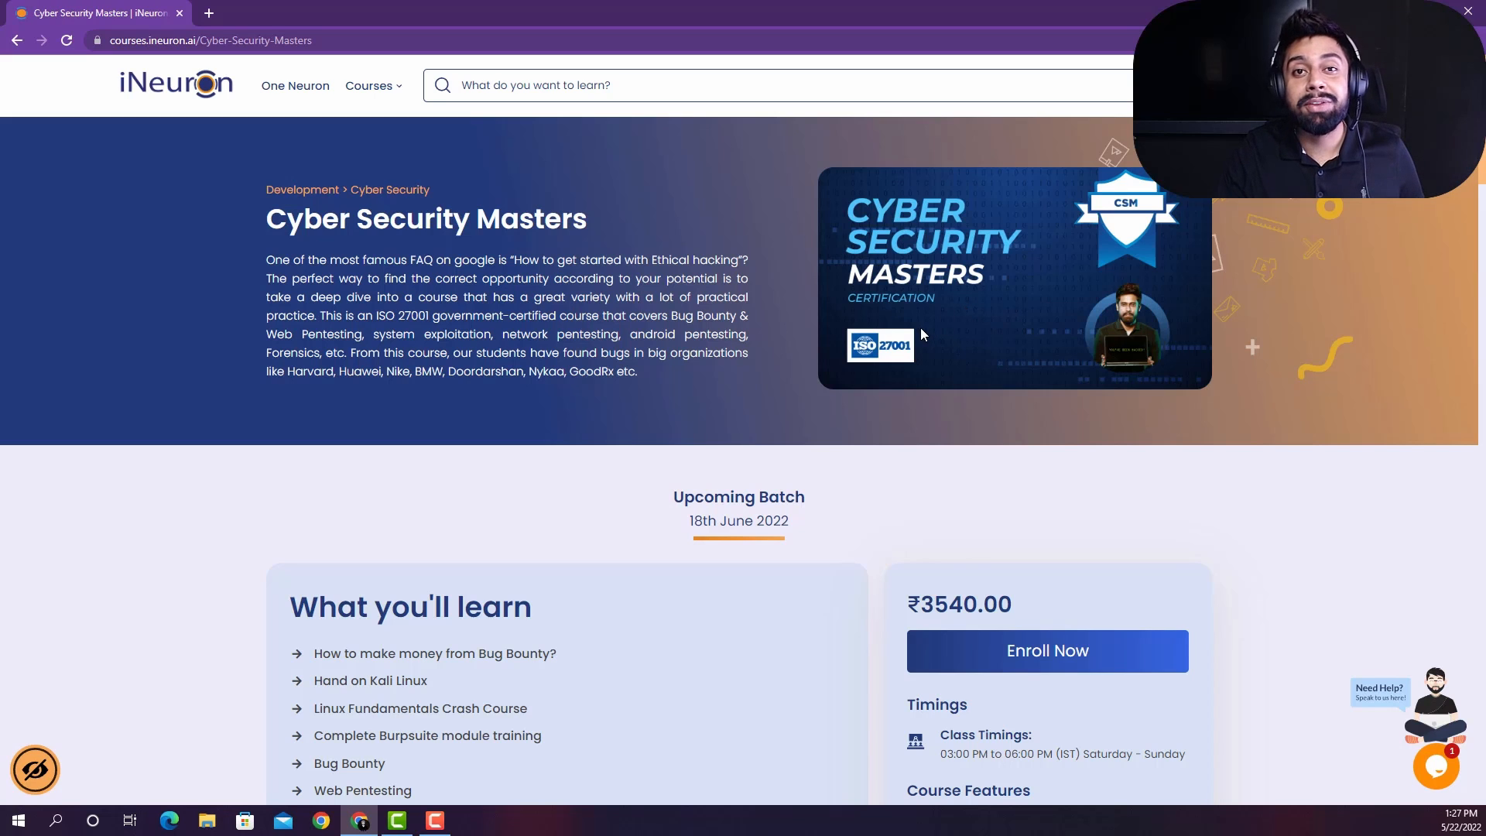